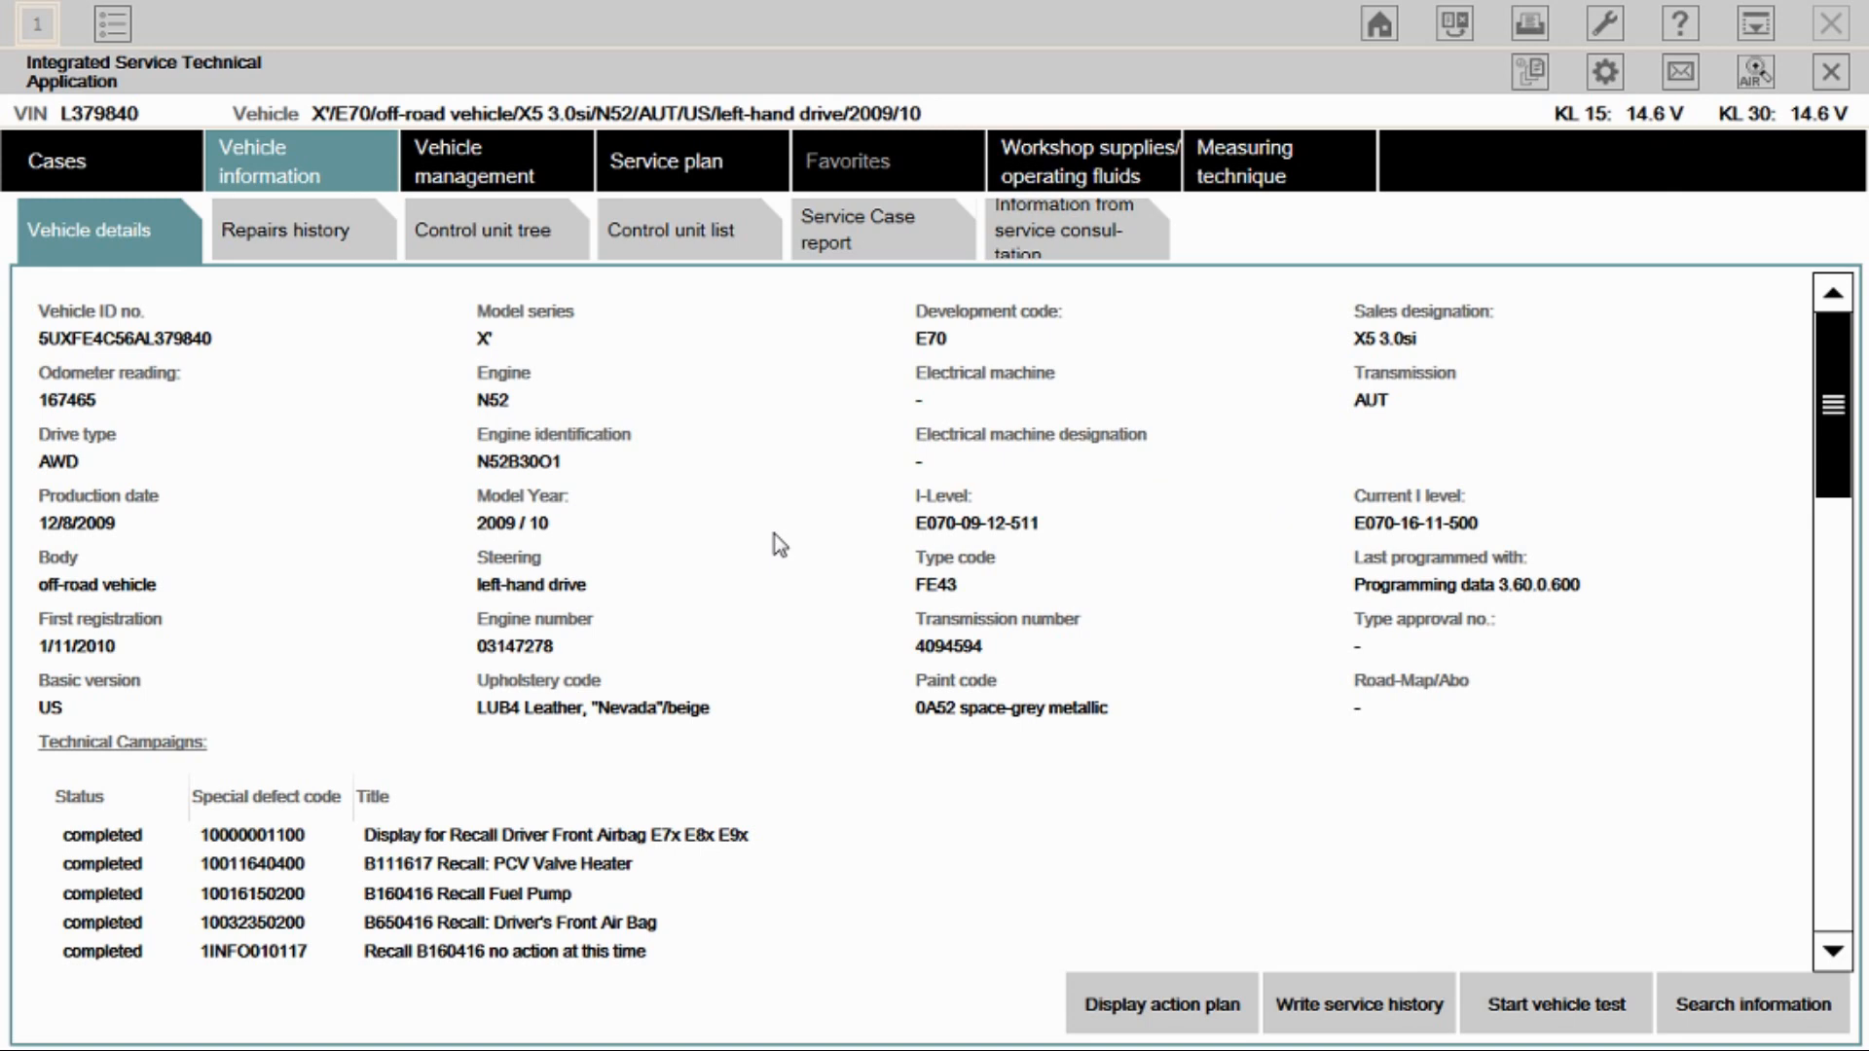
{"action": "mouse_move", "coordinate": [360, 346]}
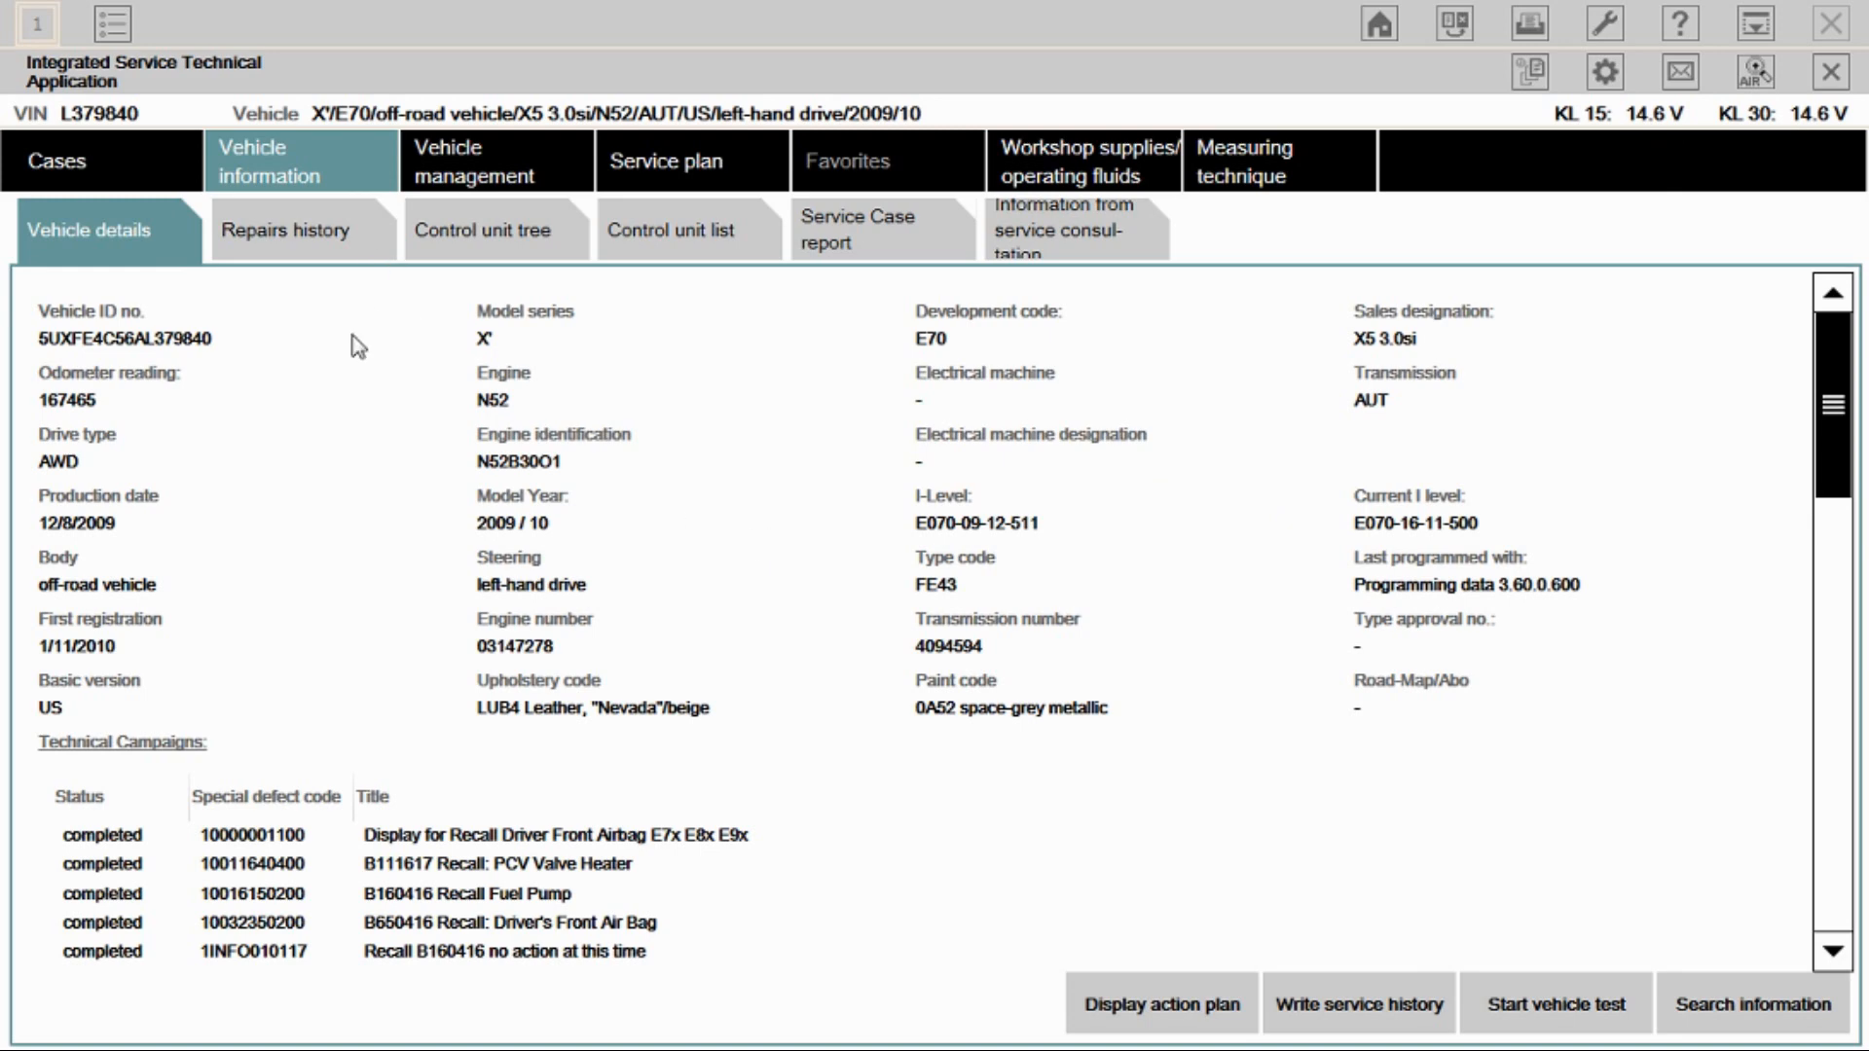
{"action": "mouse_move", "coordinate": [331, 380]}
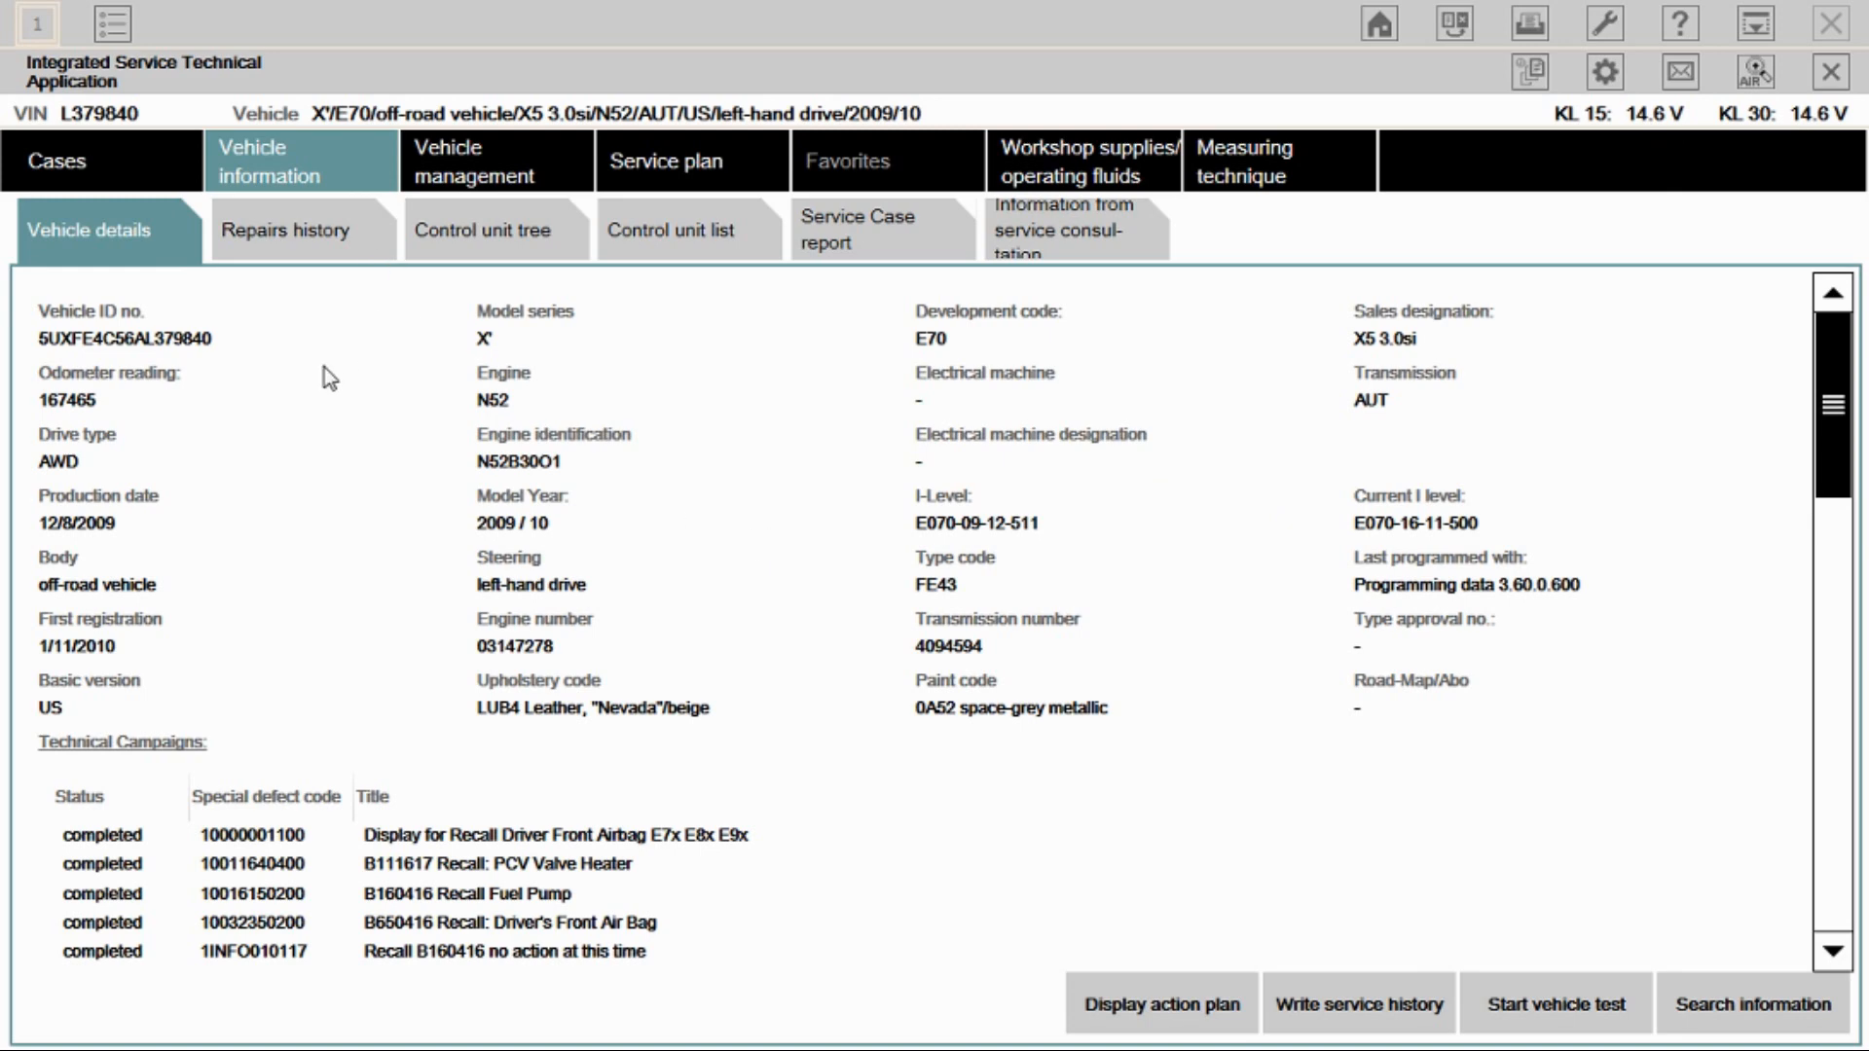
Step: Show the vehicle's control unit tree under Vehicle information, with fault memory present
{"action": "left_click", "coordinate": [485, 229]}
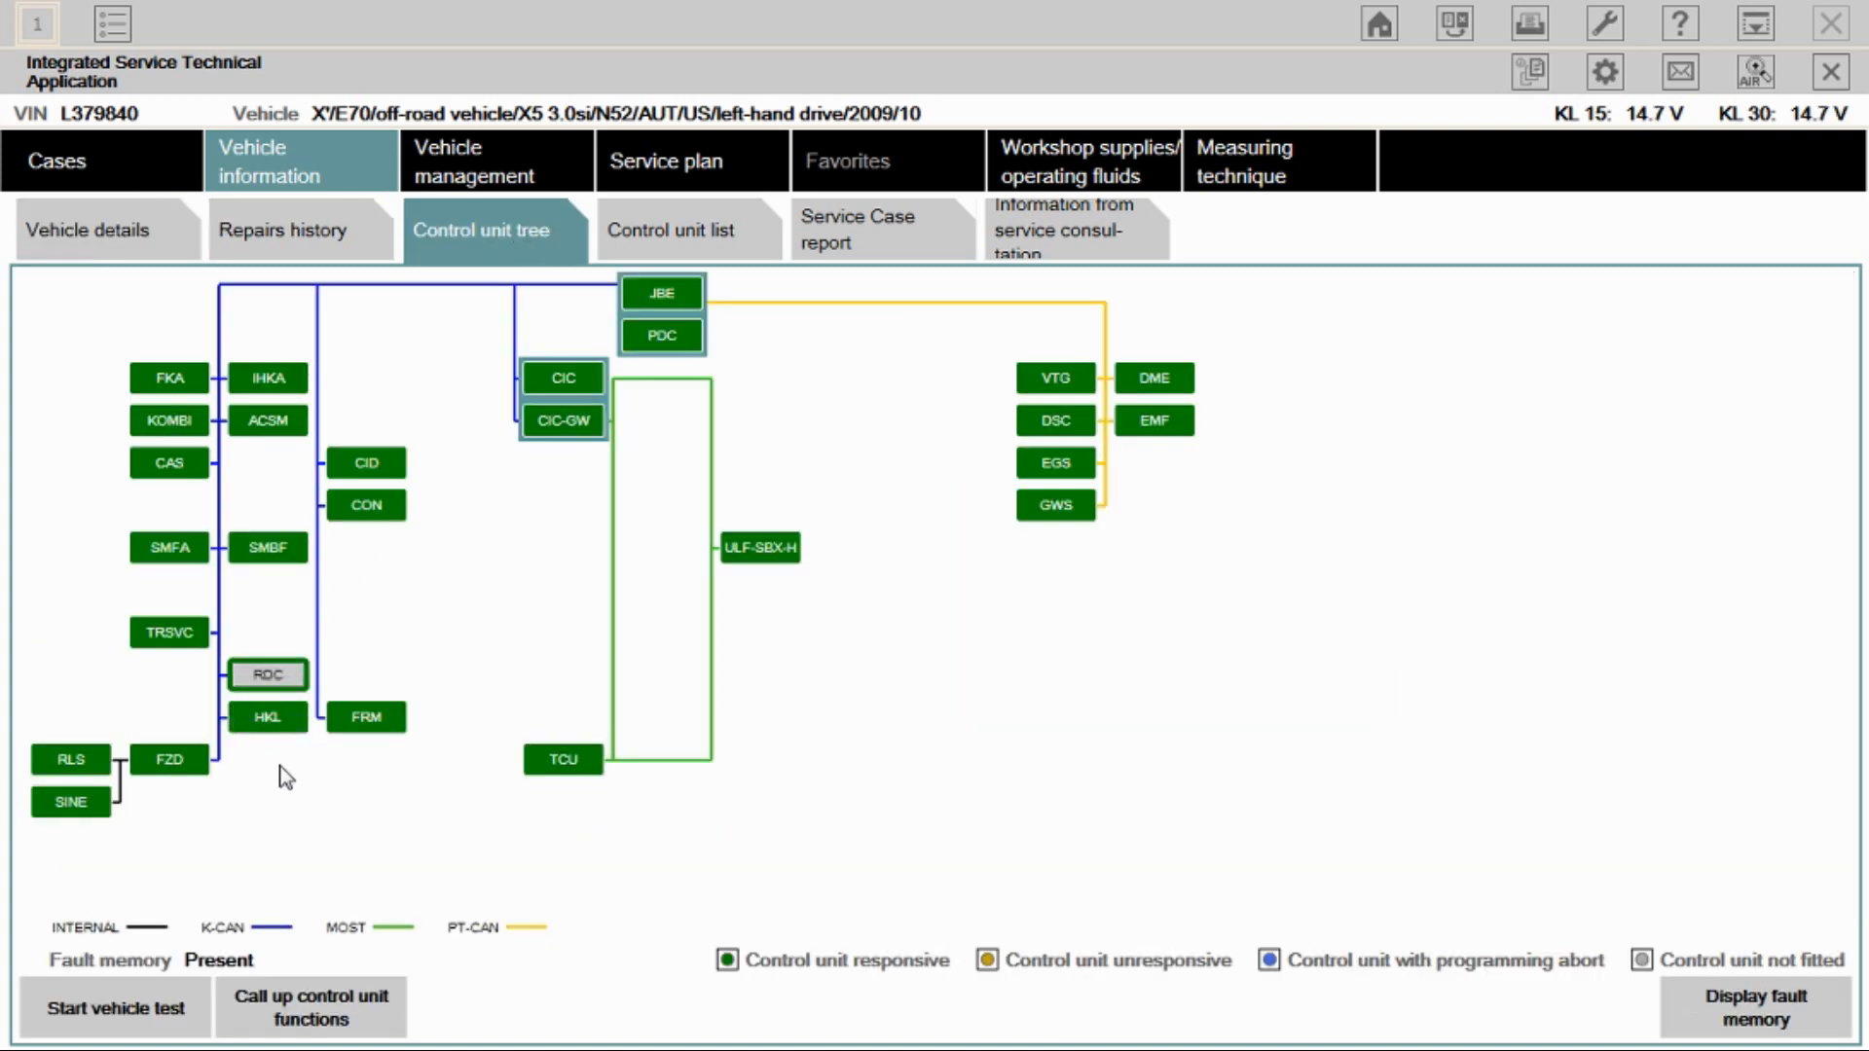
{"action": "mouse_move", "coordinate": [386, 820]}
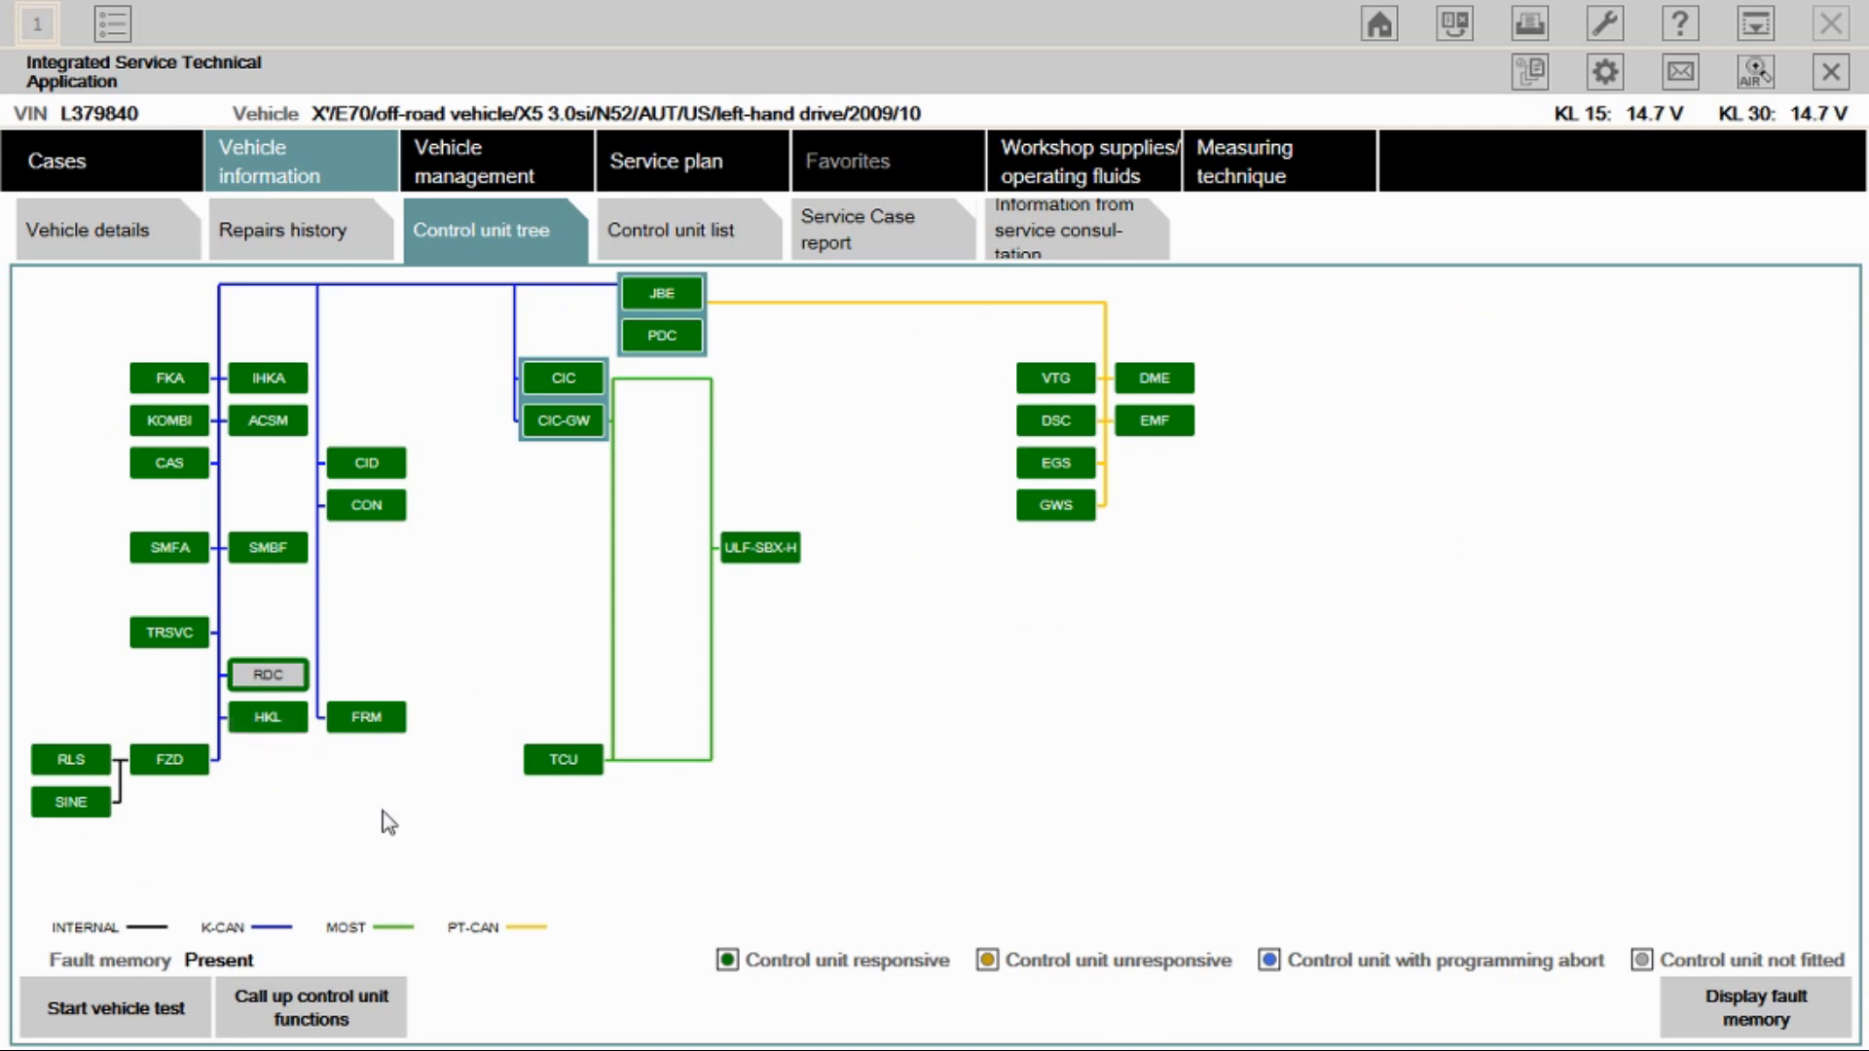
{"action": "left_click", "coordinate": [267, 547]}
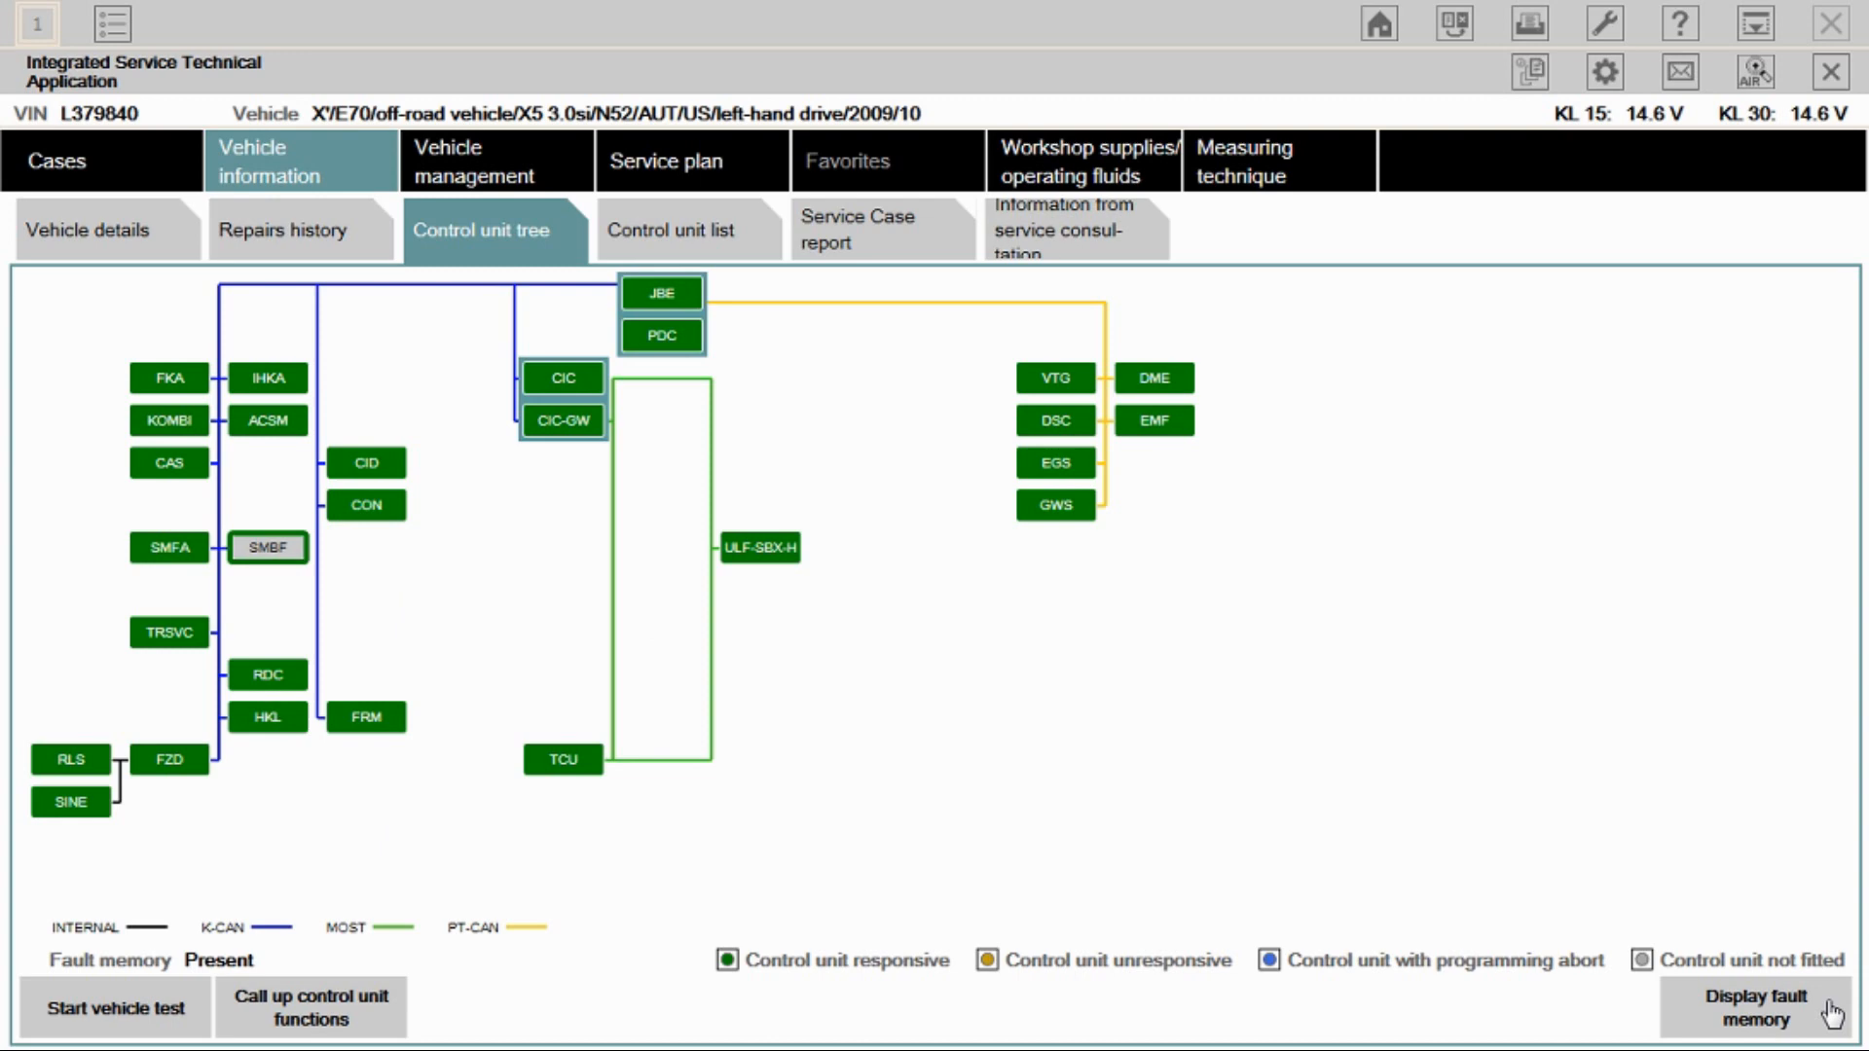
Step: Display the stored fault memory: 9 of 10 fault codes with descriptions and mileage
{"action": "left_click", "coordinate": [1754, 1007]}
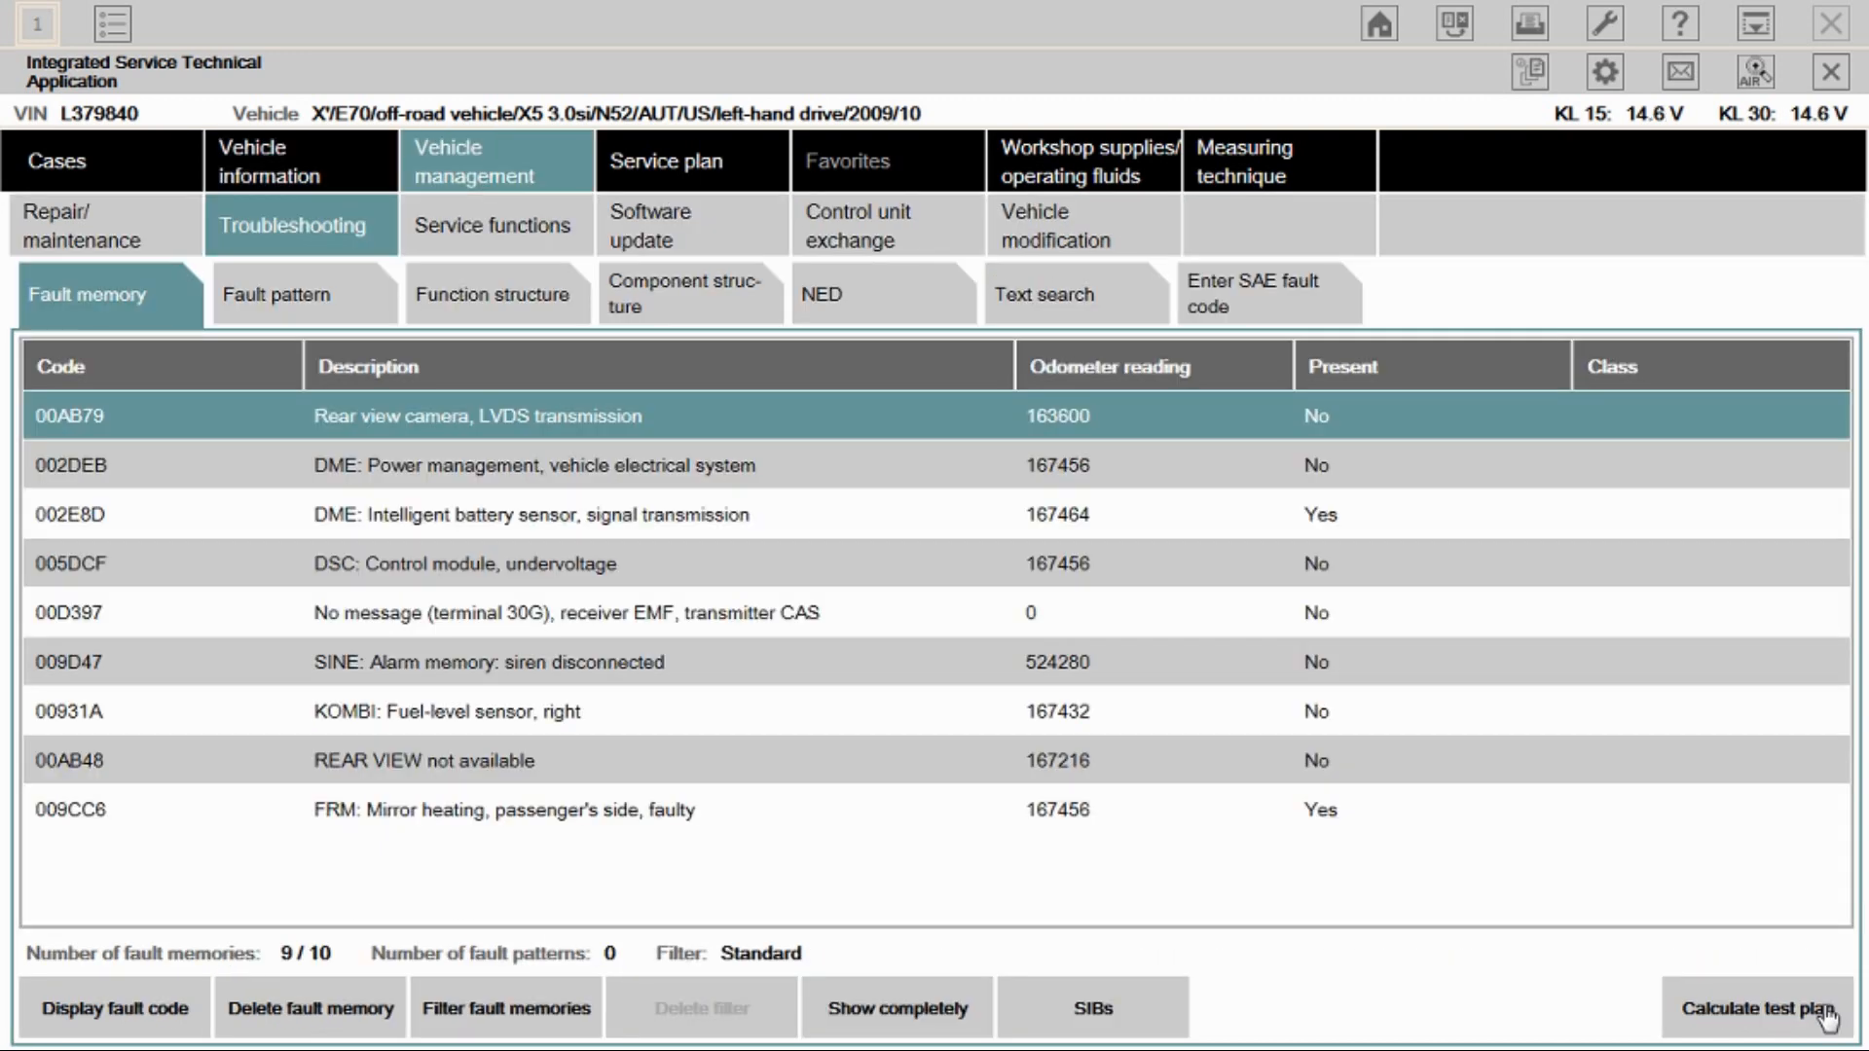
{"action": "mouse_move", "coordinate": [602, 646]}
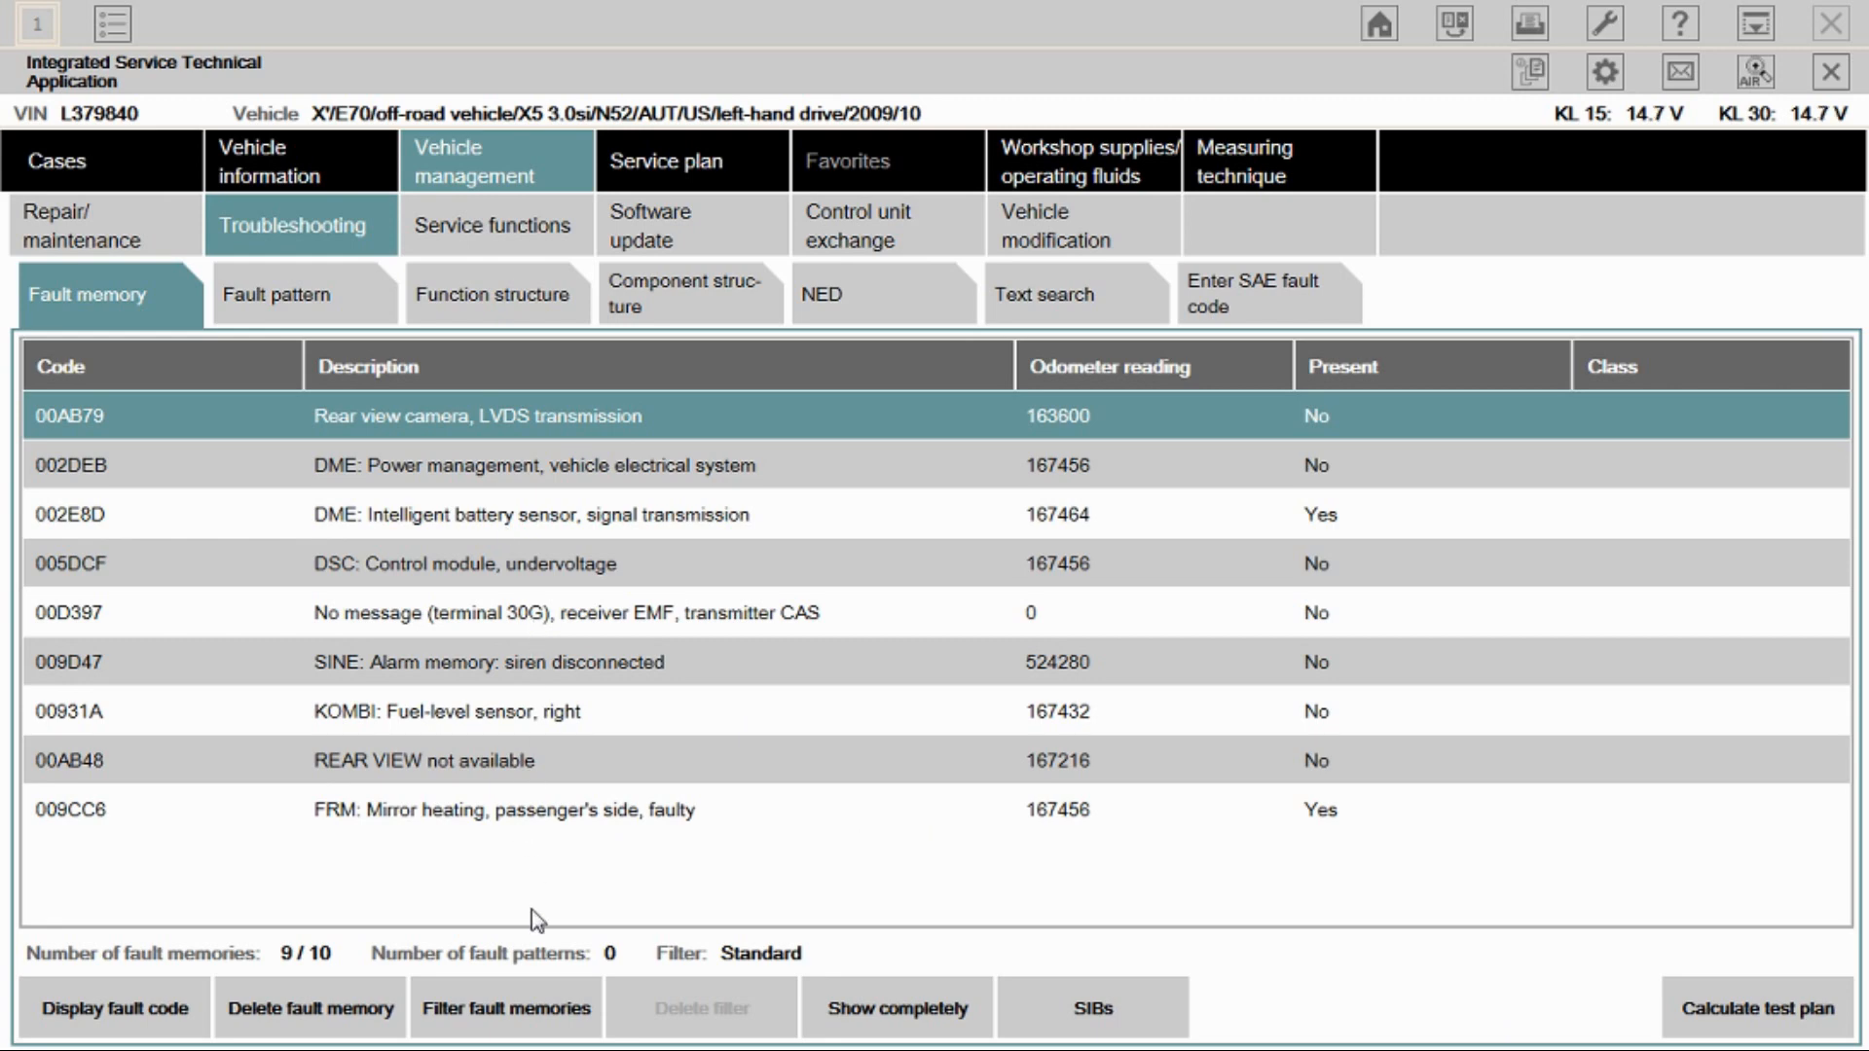
{"action": "mouse_move", "coordinate": [546, 469]}
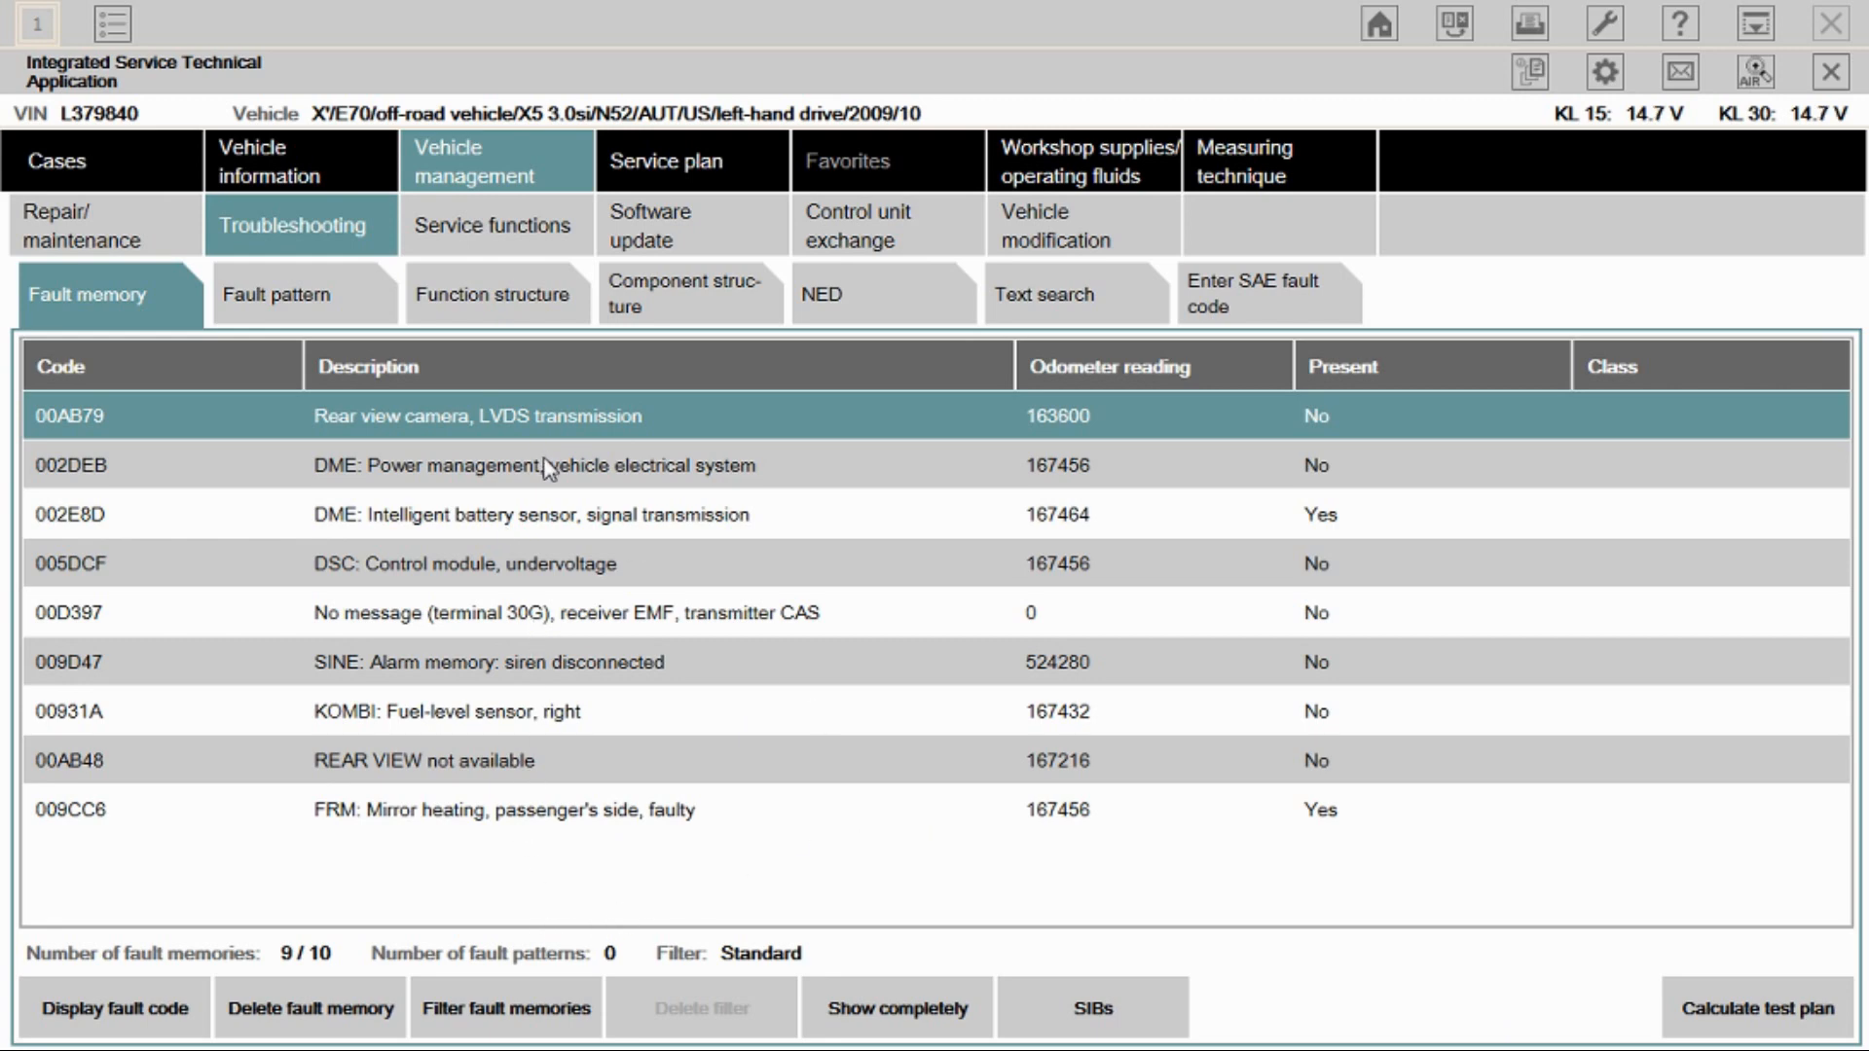
{"action": "mouse_move", "coordinate": [629, 477]}
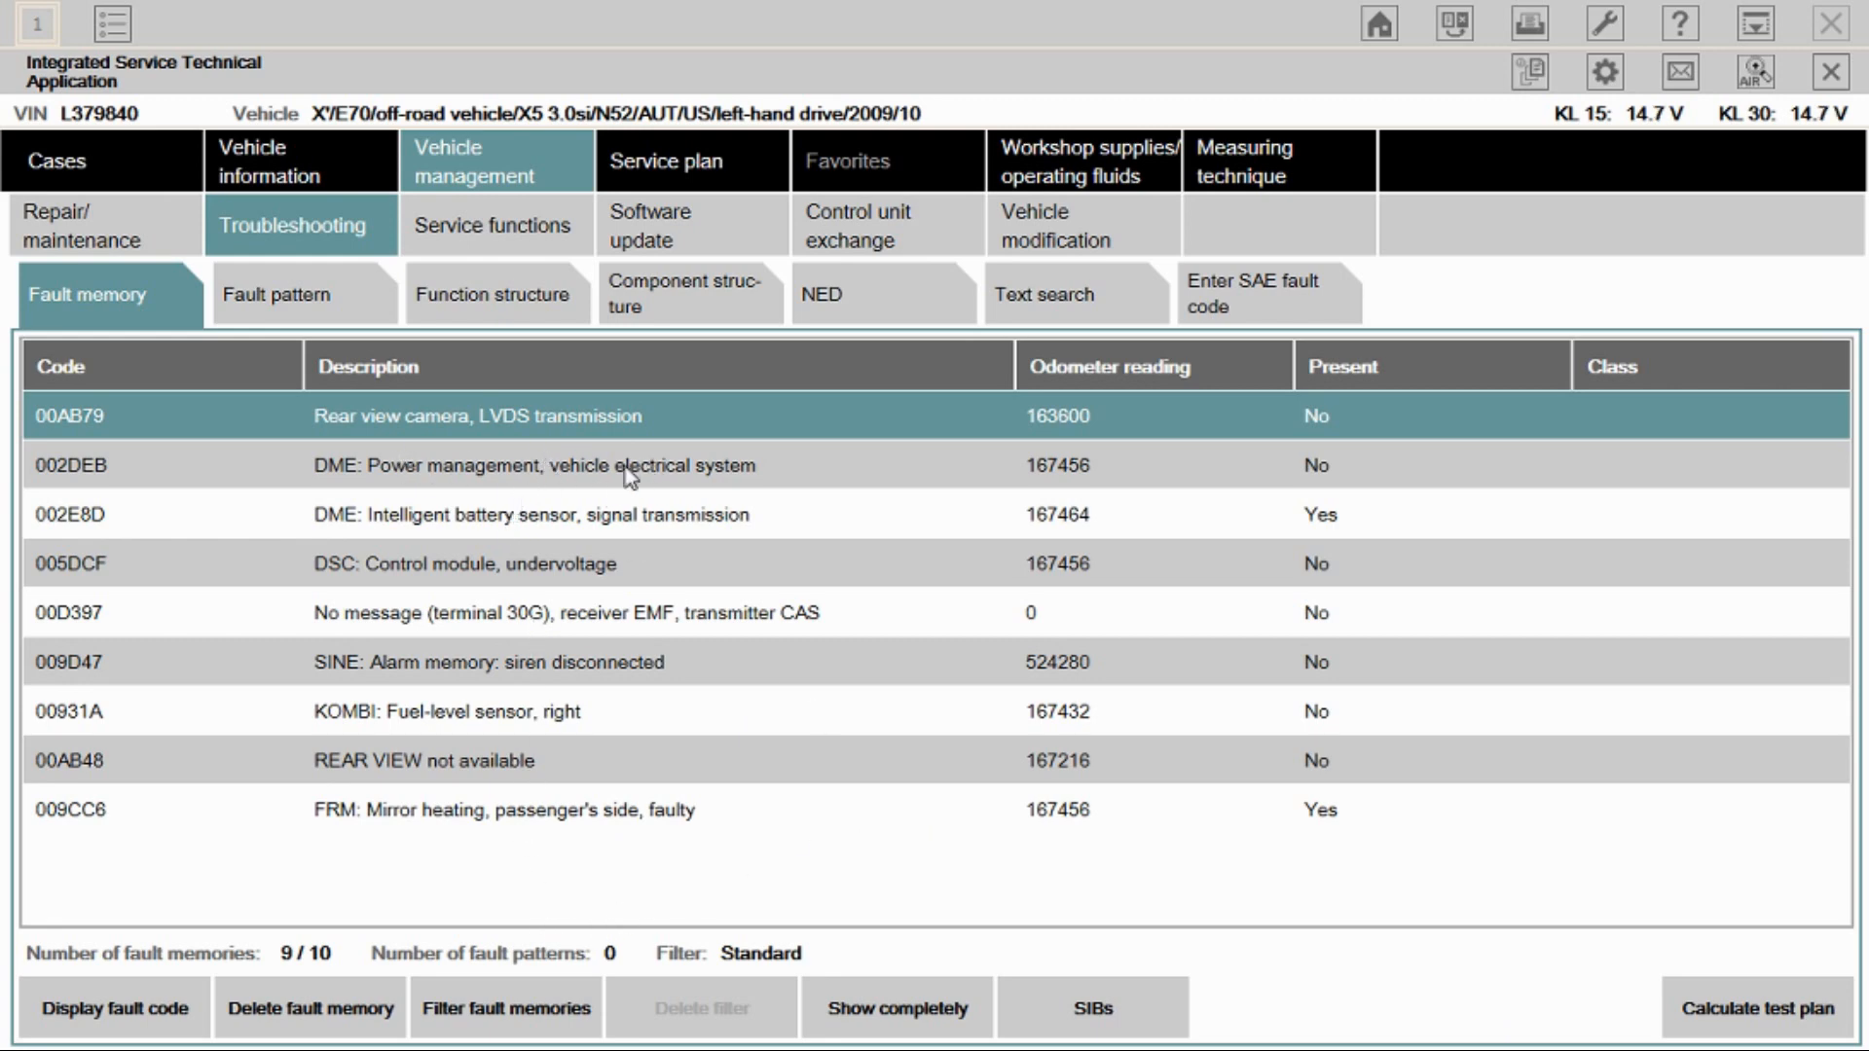
{"action": "mouse_move", "coordinate": [576, 545]}
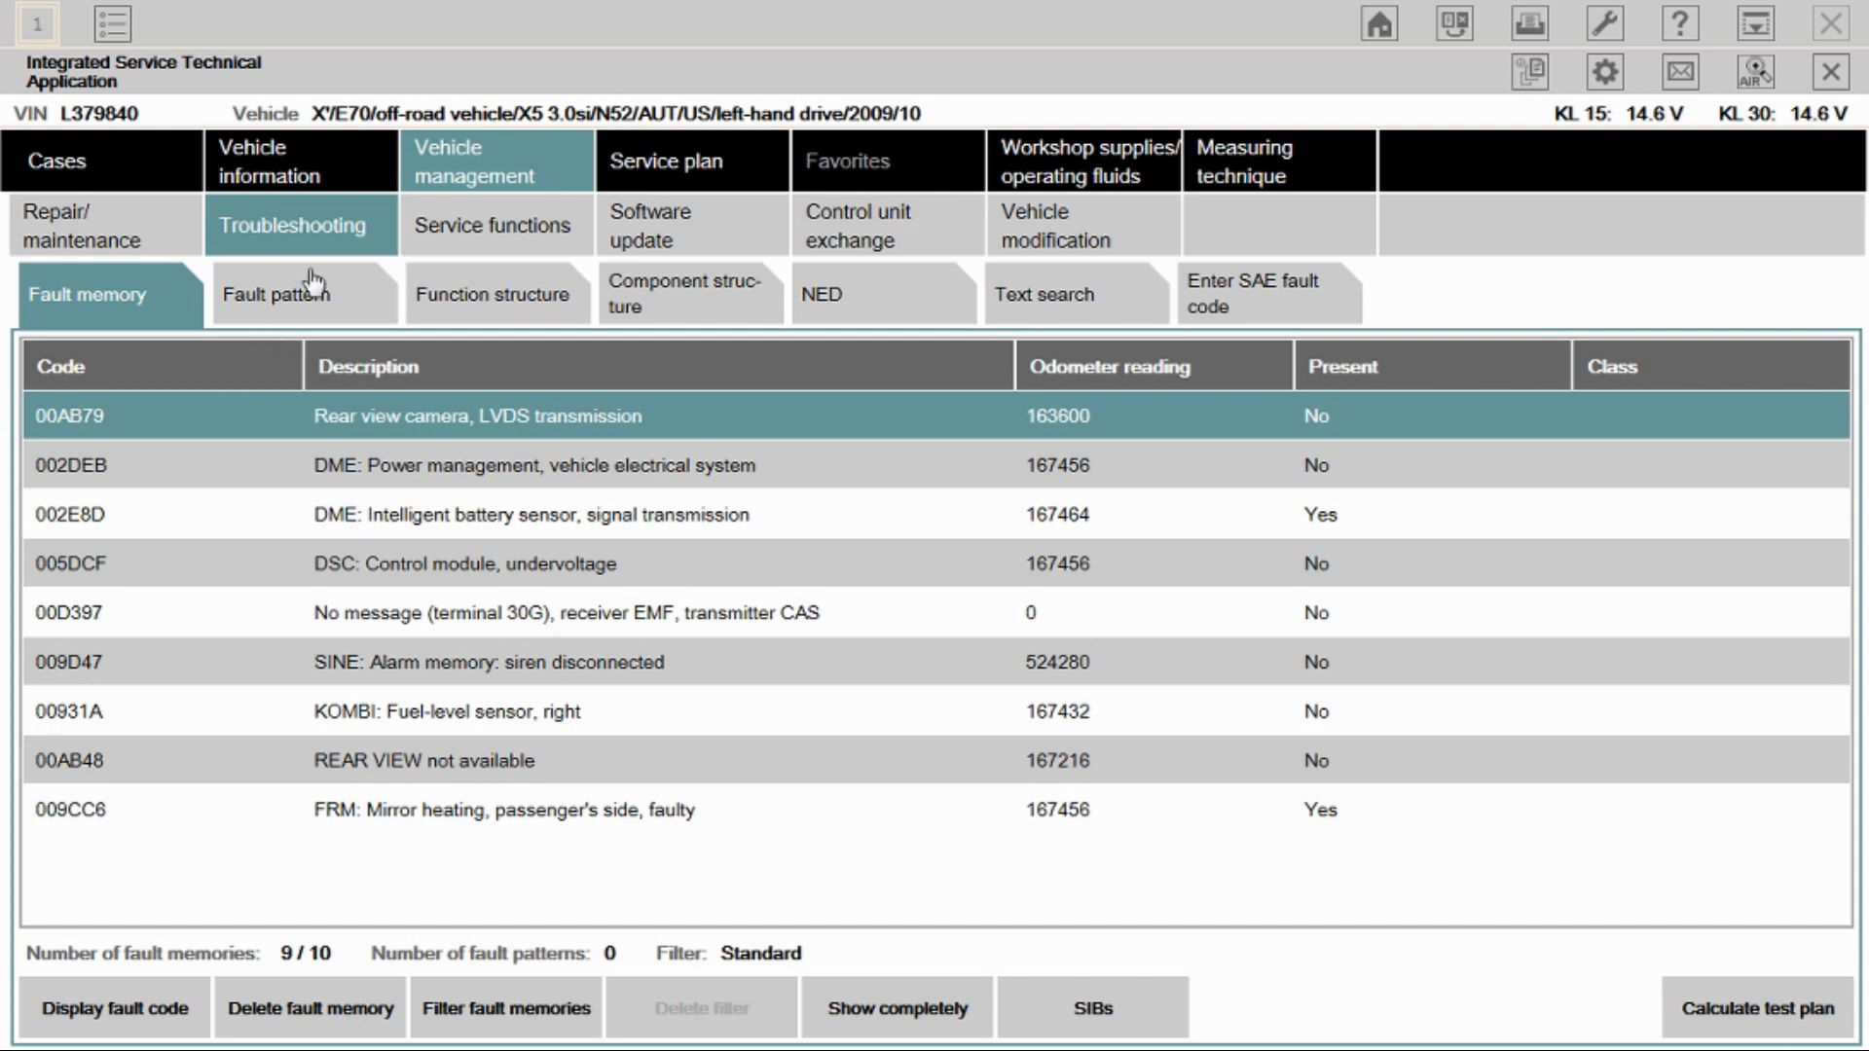
{"action": "mouse_move", "coordinate": [544, 265]}
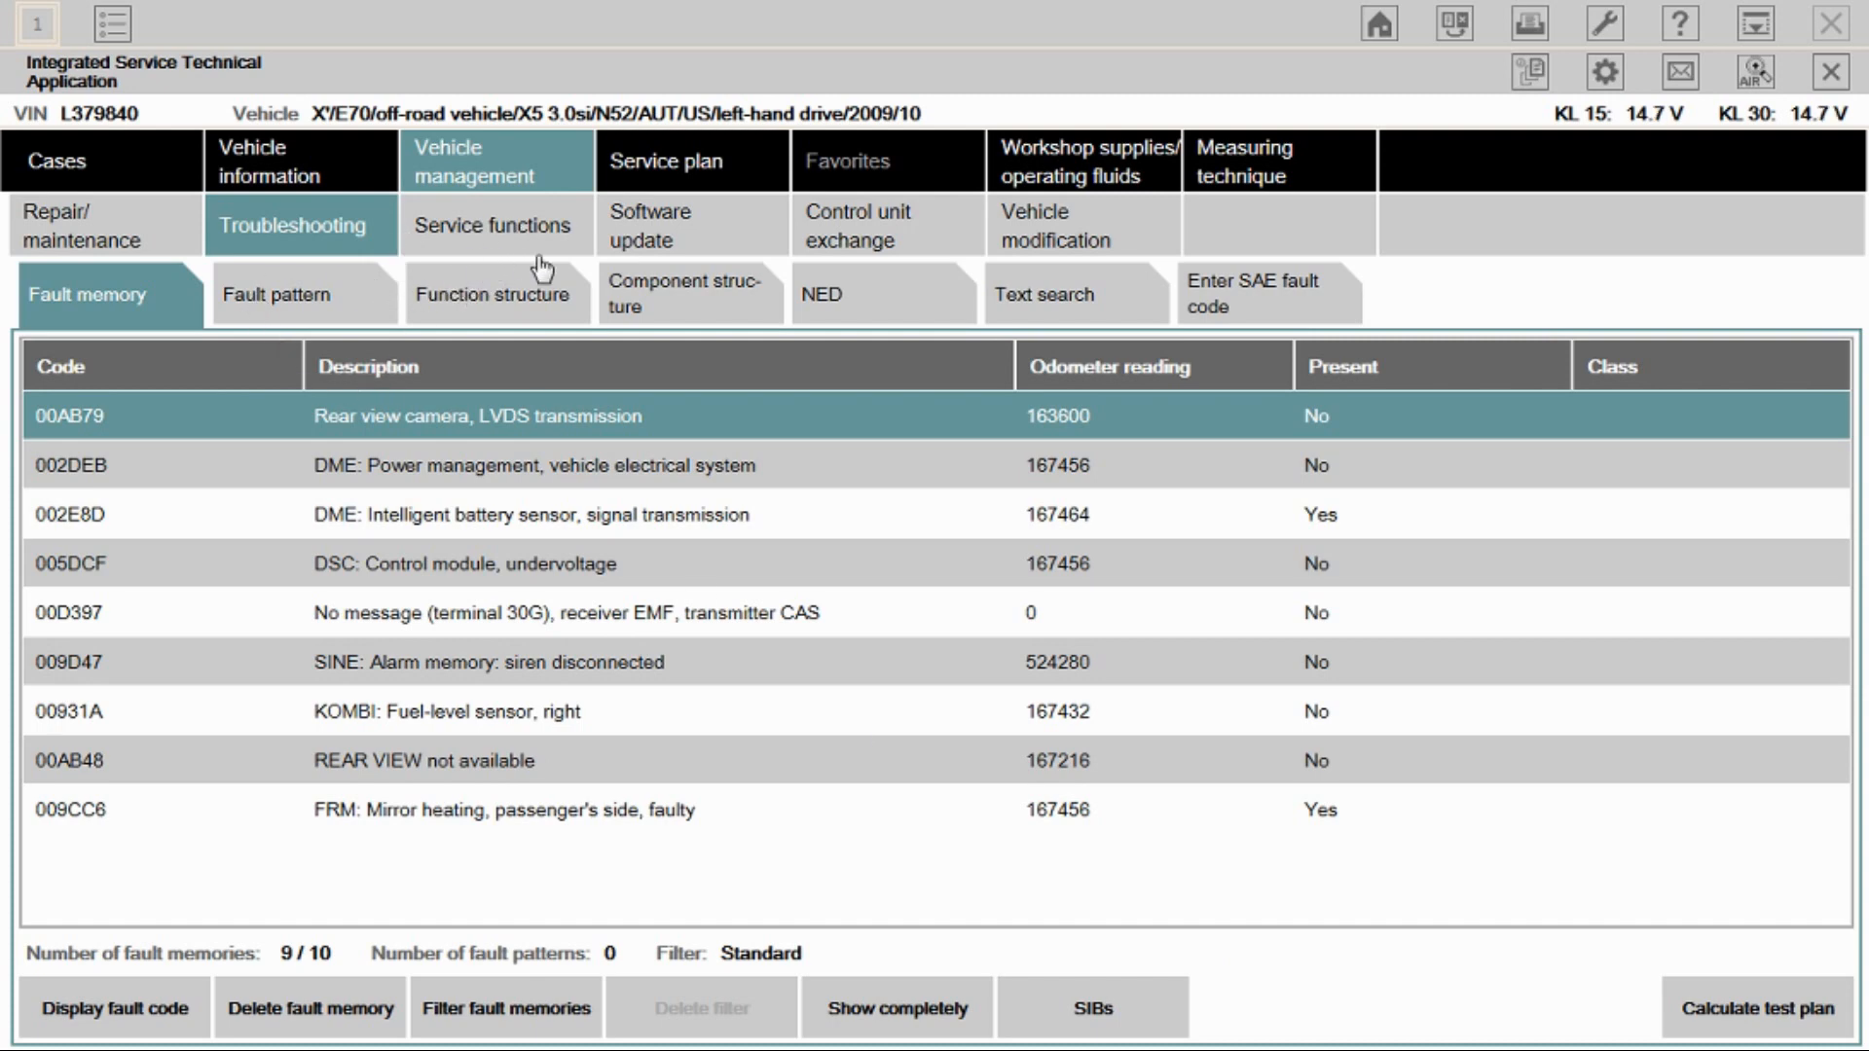
{"action": "mouse_move", "coordinate": [226, 236]}
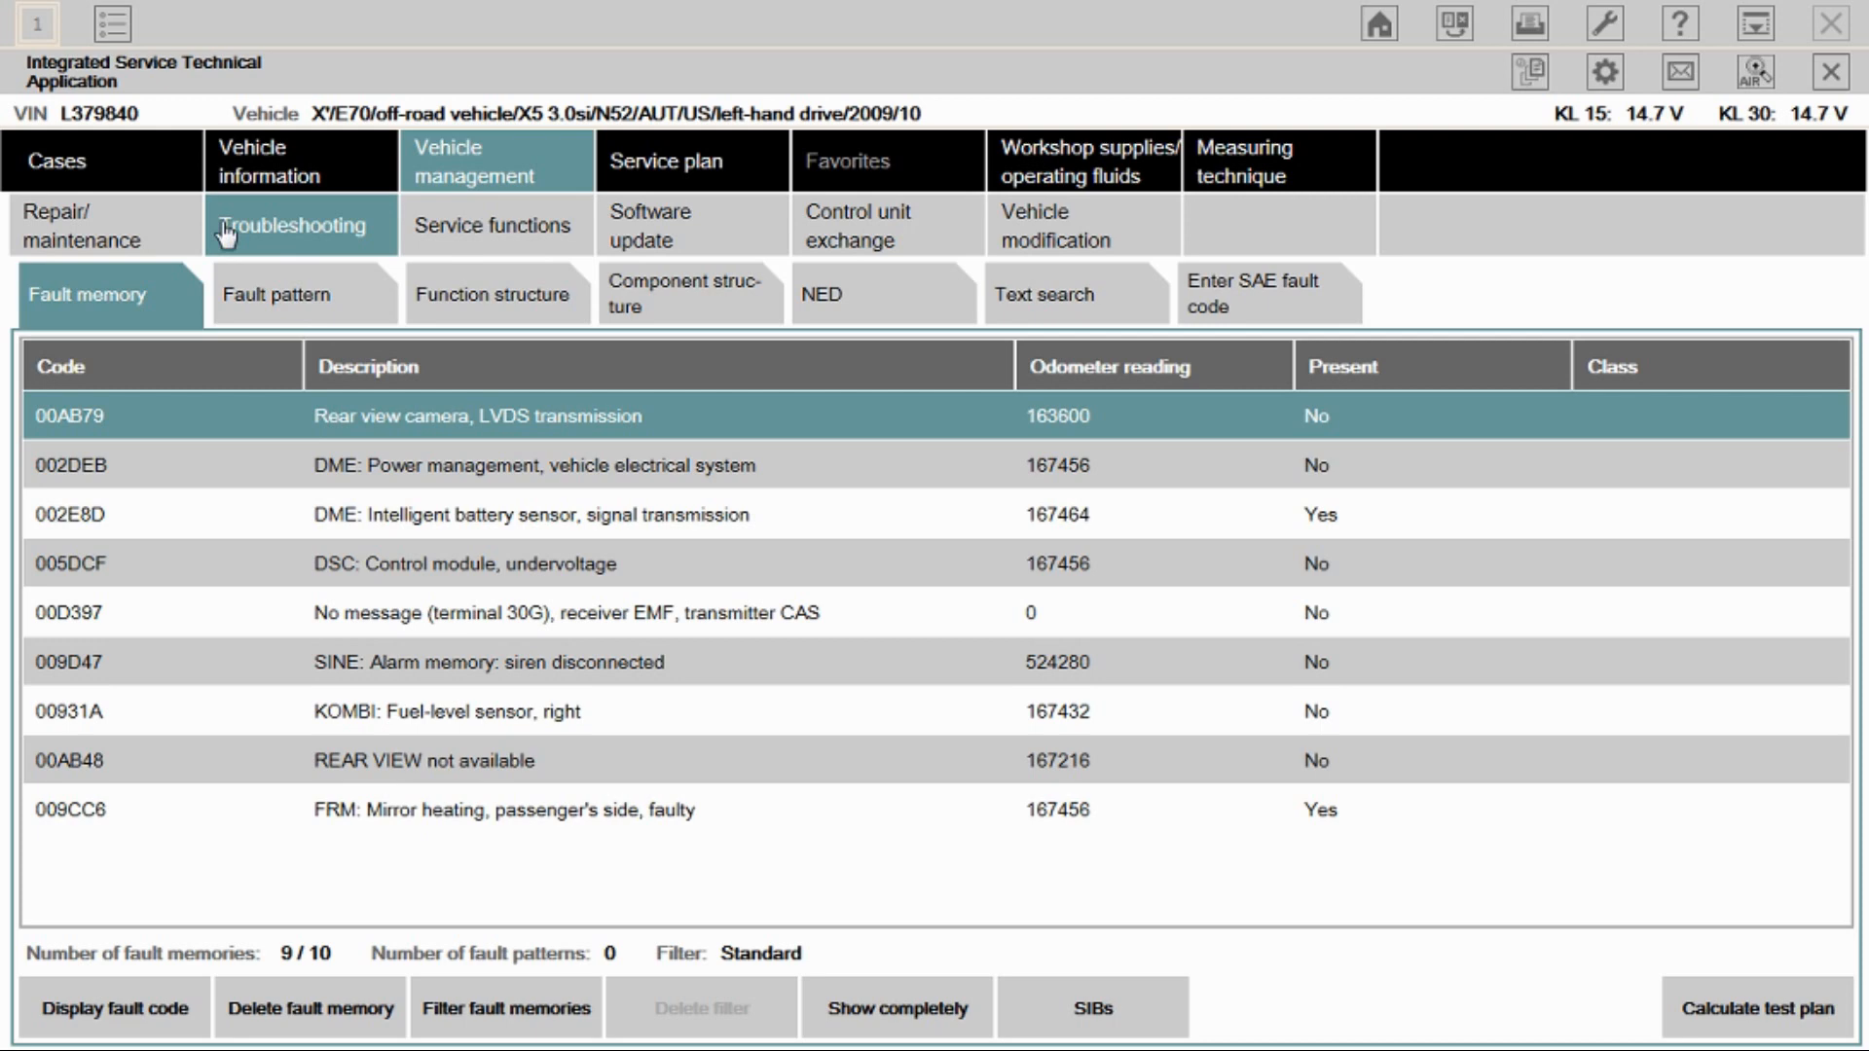
Step: Run Close tailgate on the HKL module via Component actuation until activation finished
{"action": "left_click", "coordinate": [300, 161]}
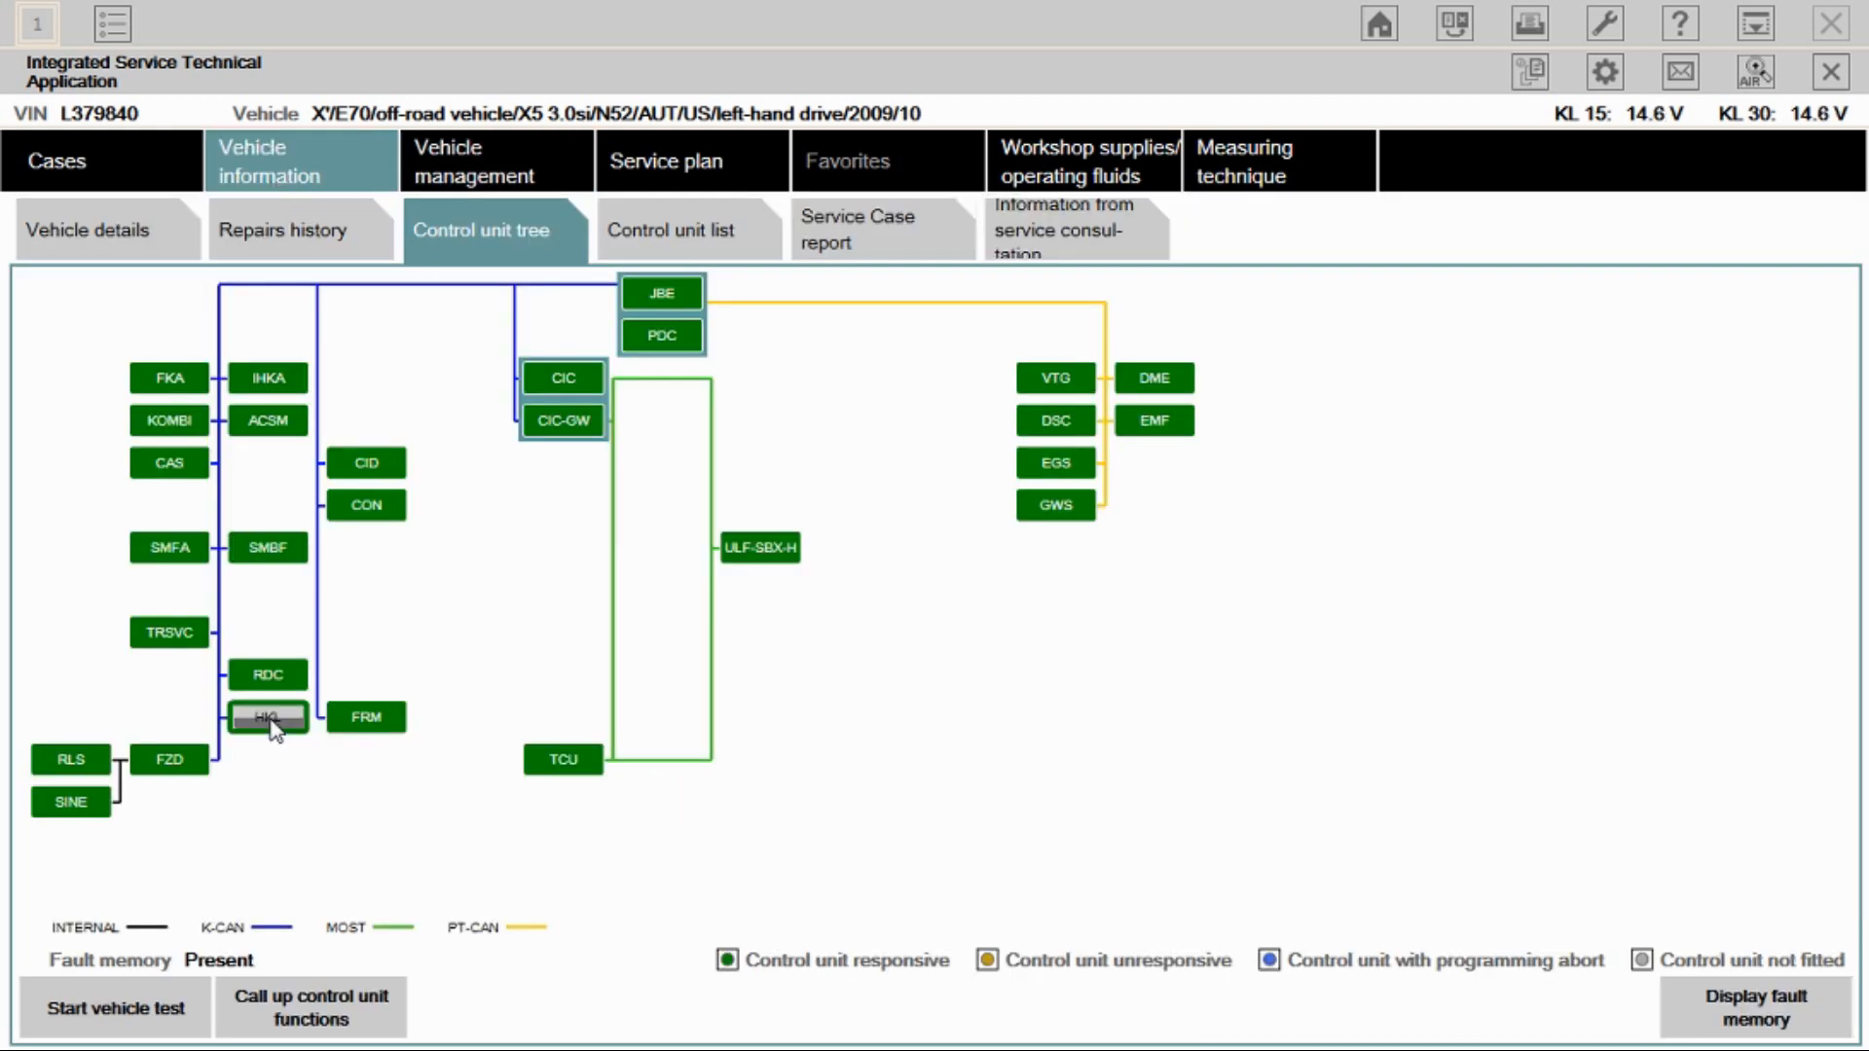
{"action": "left_click", "coordinate": [312, 1006]}
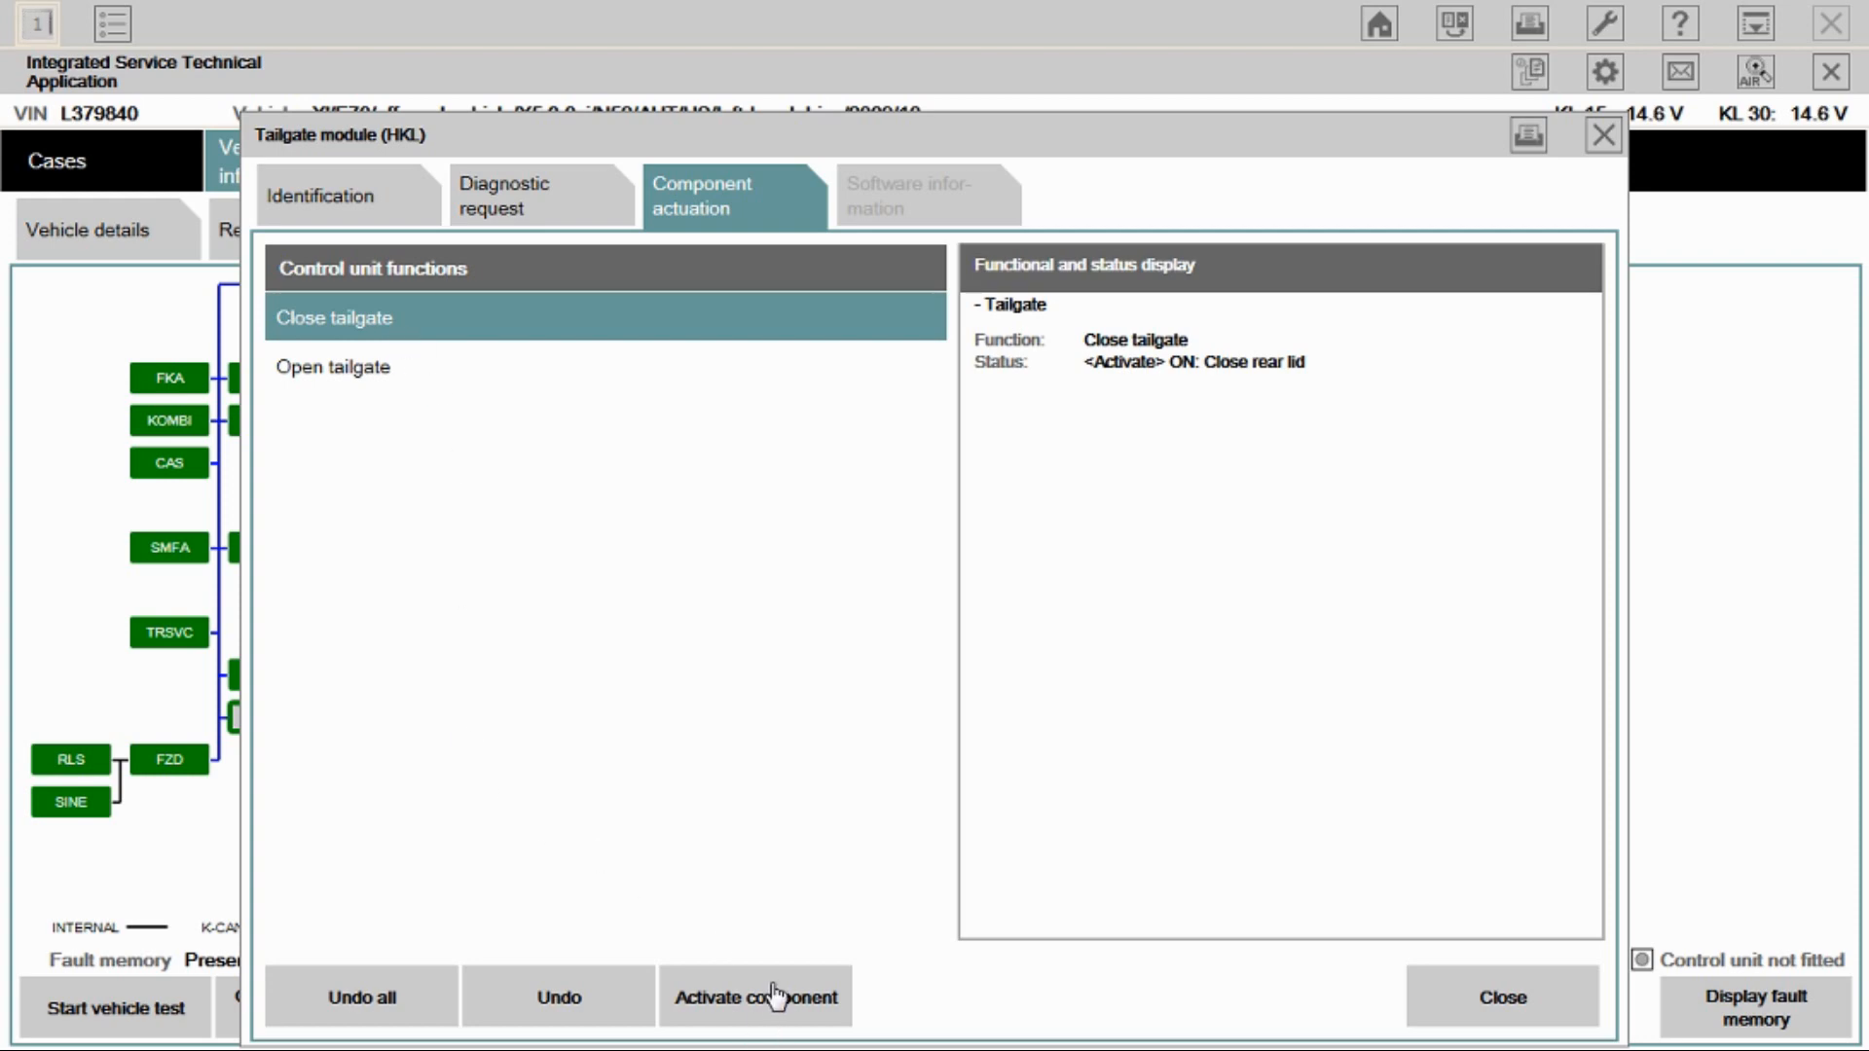
{"action": "left_click", "coordinate": [756, 997]}
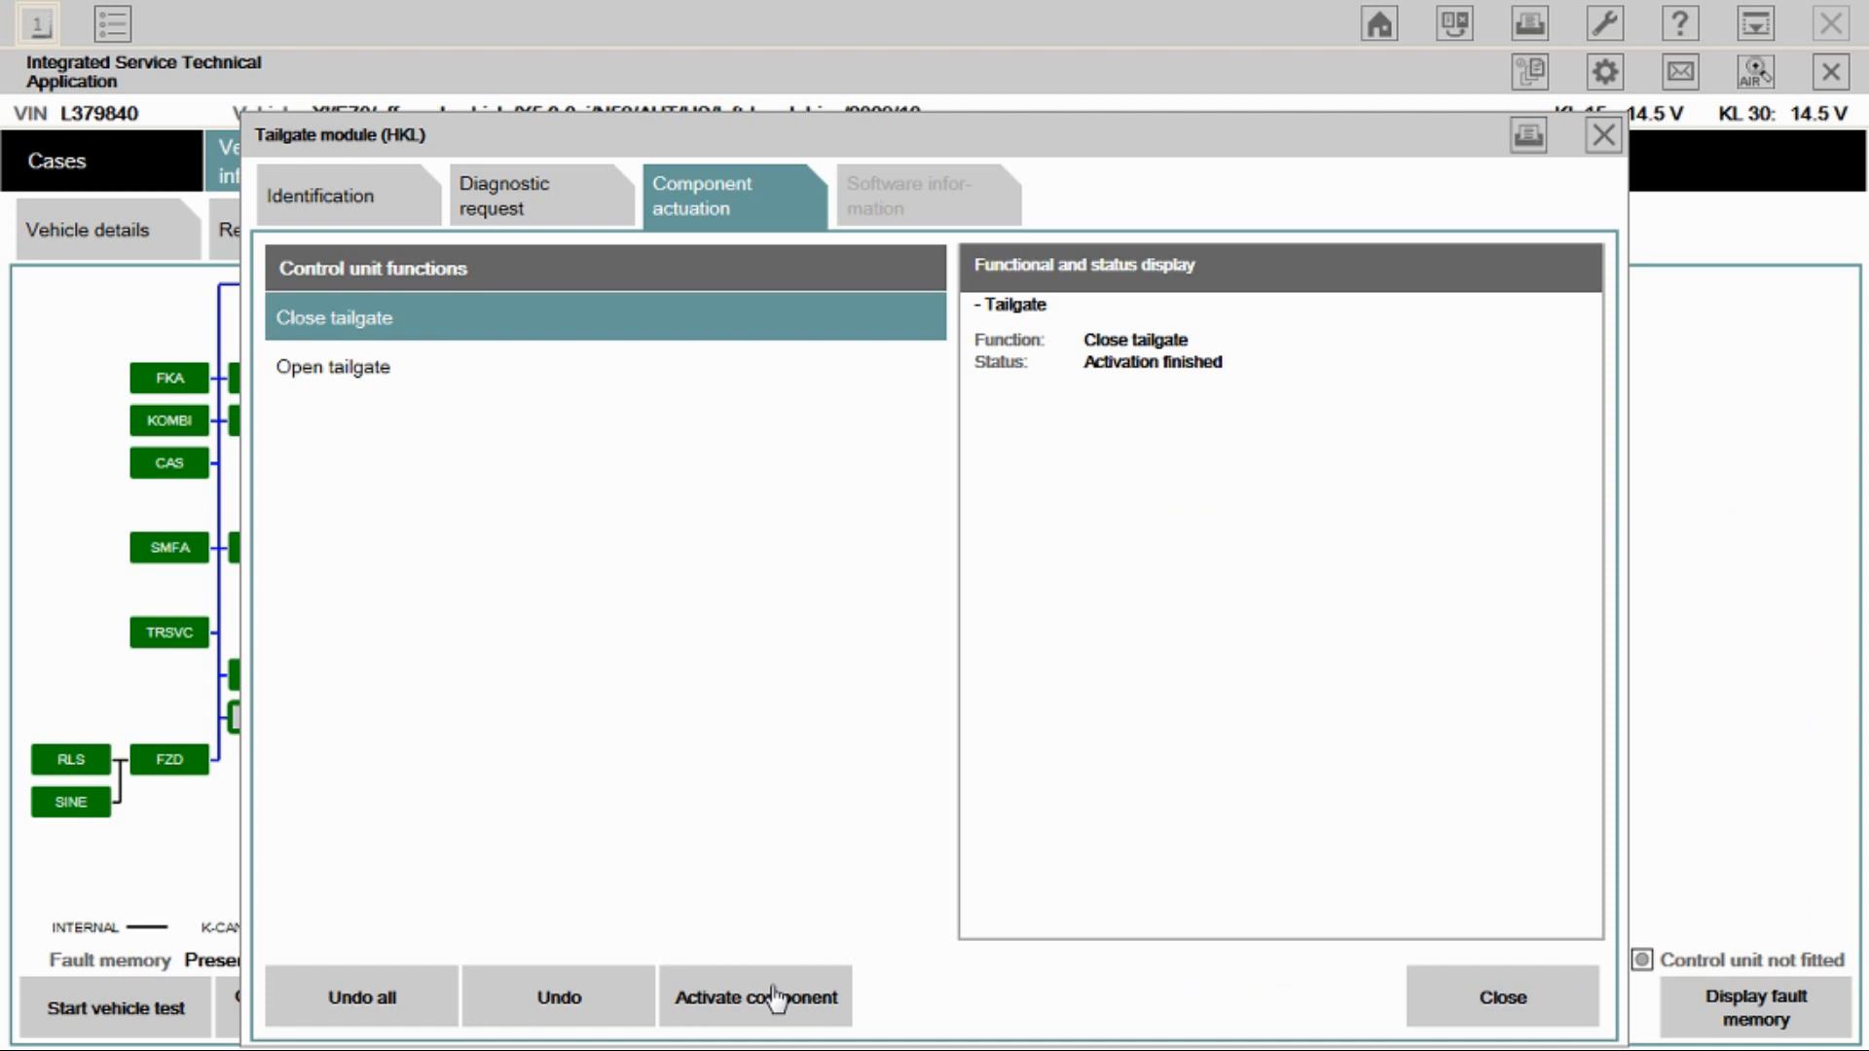
{"action": "mouse_move", "coordinate": [456, 12]}
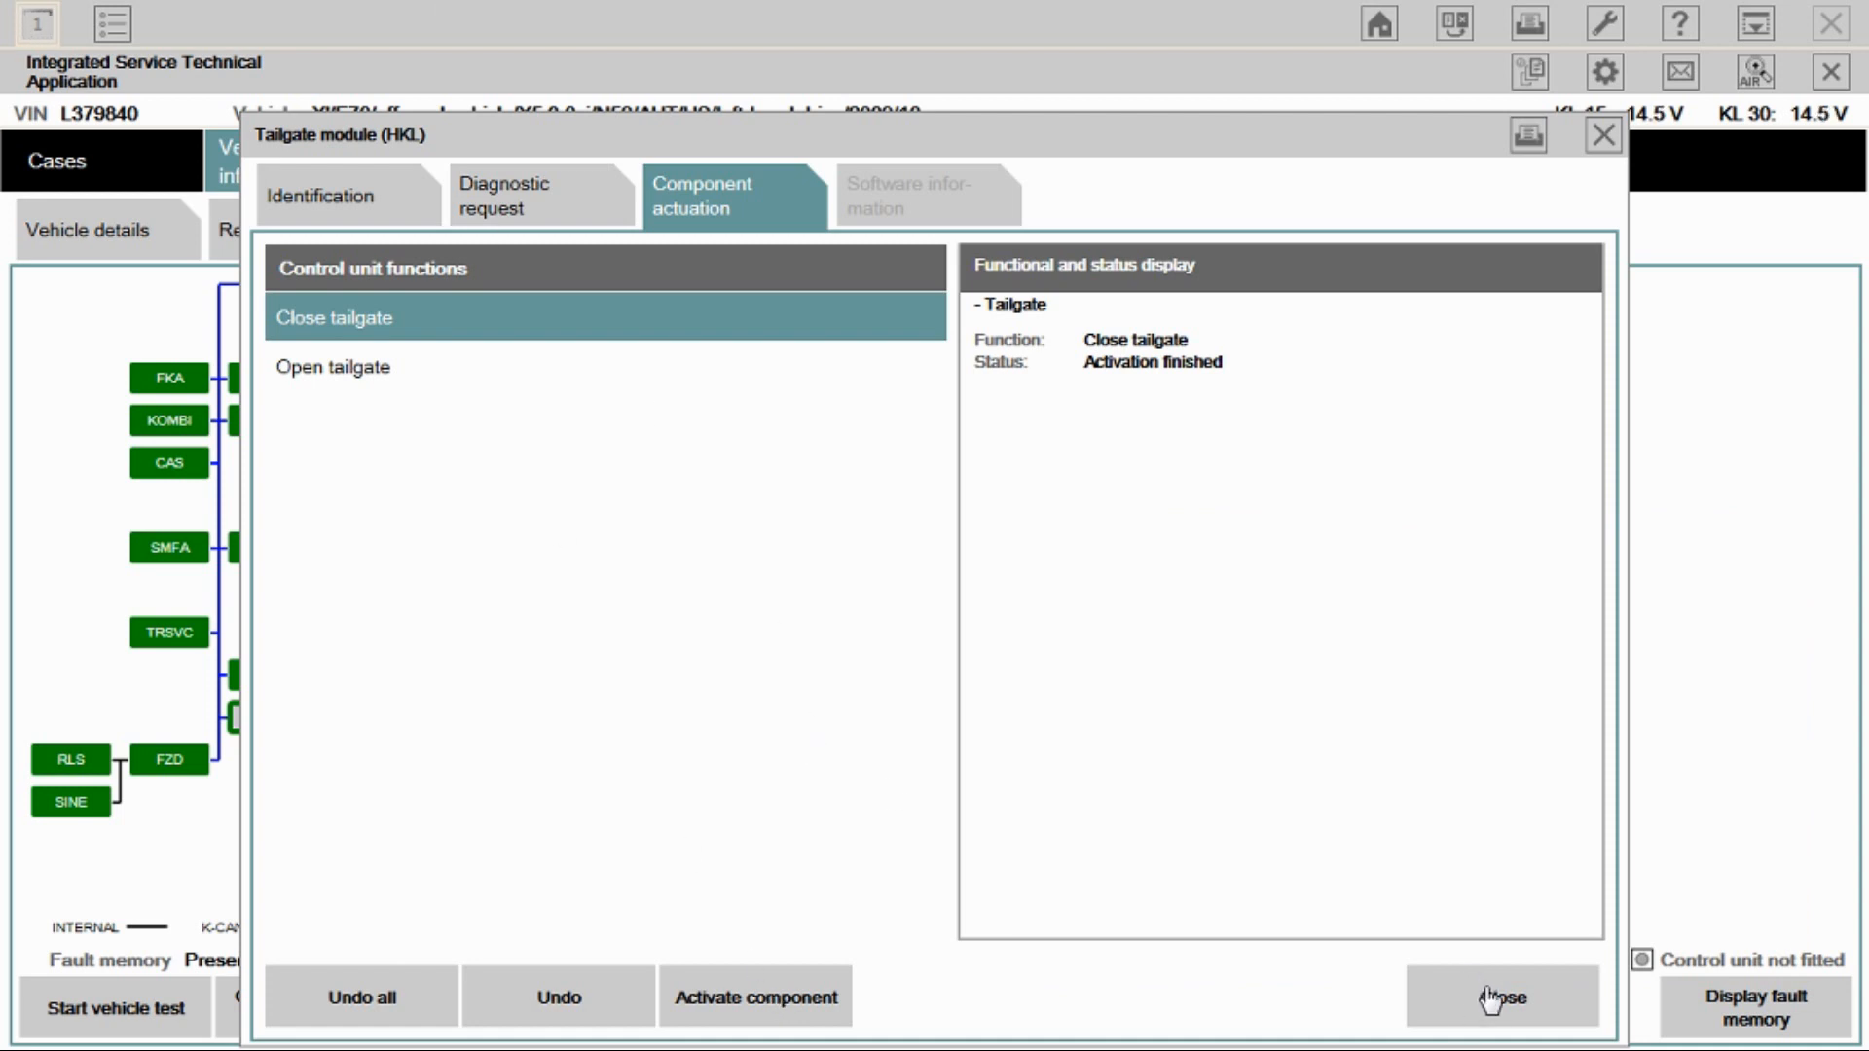
Step: Close the Tailgate module dialog, returning to the control unit tree
{"action": "left_click", "coordinate": [1503, 997]}
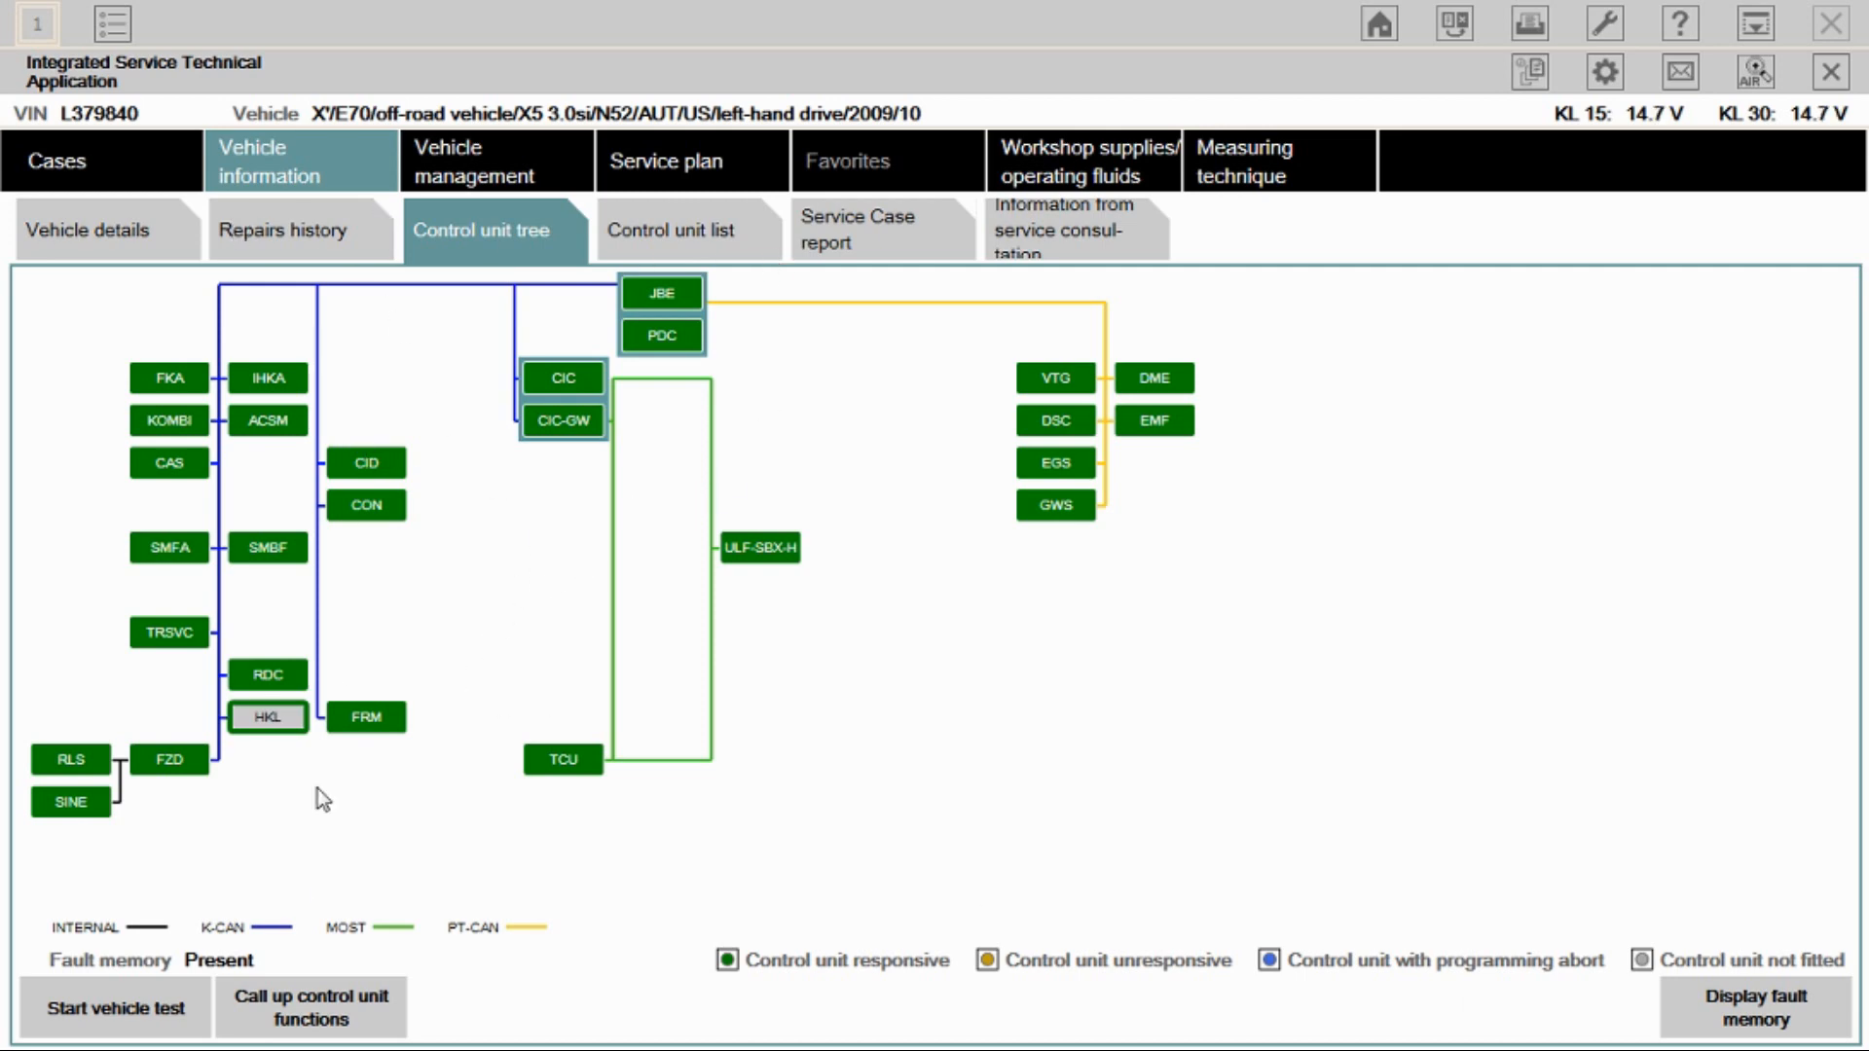
{"action": "mouse_move", "coordinate": [577, 301]}
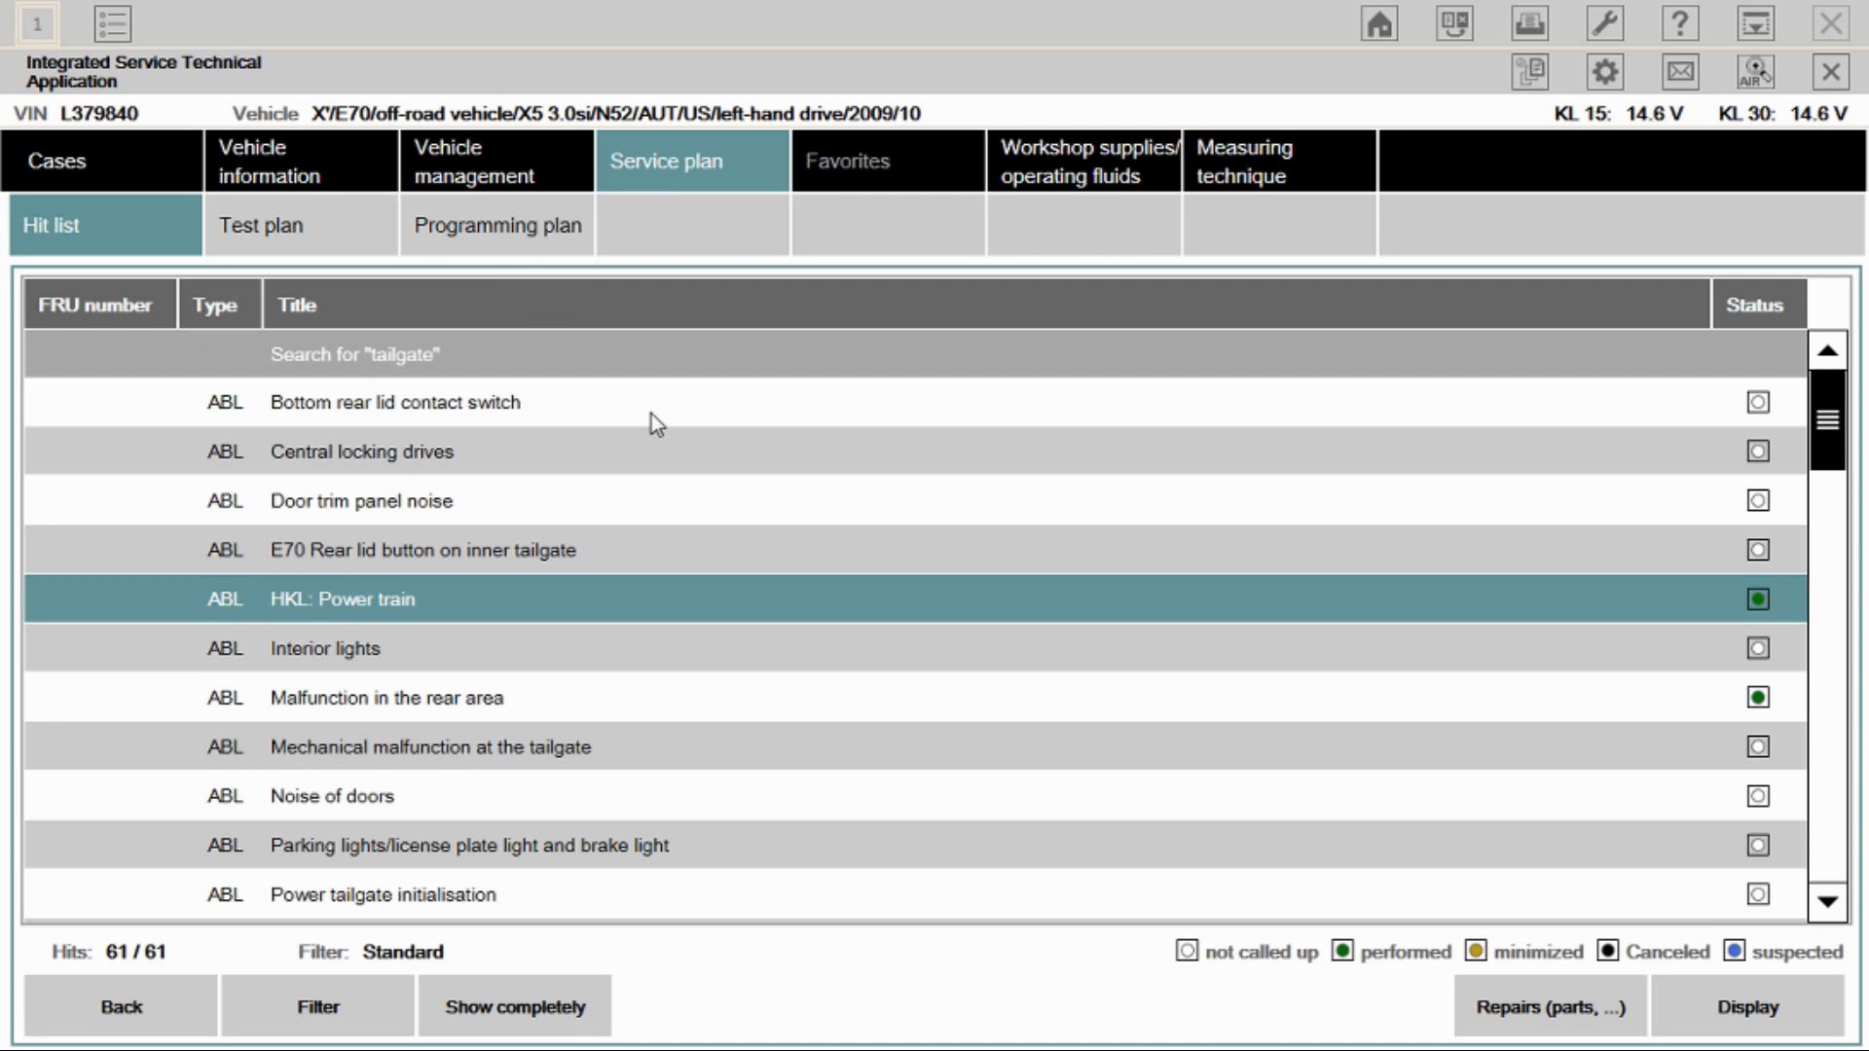
{"action": "mouse_move", "coordinate": [432, 621]}
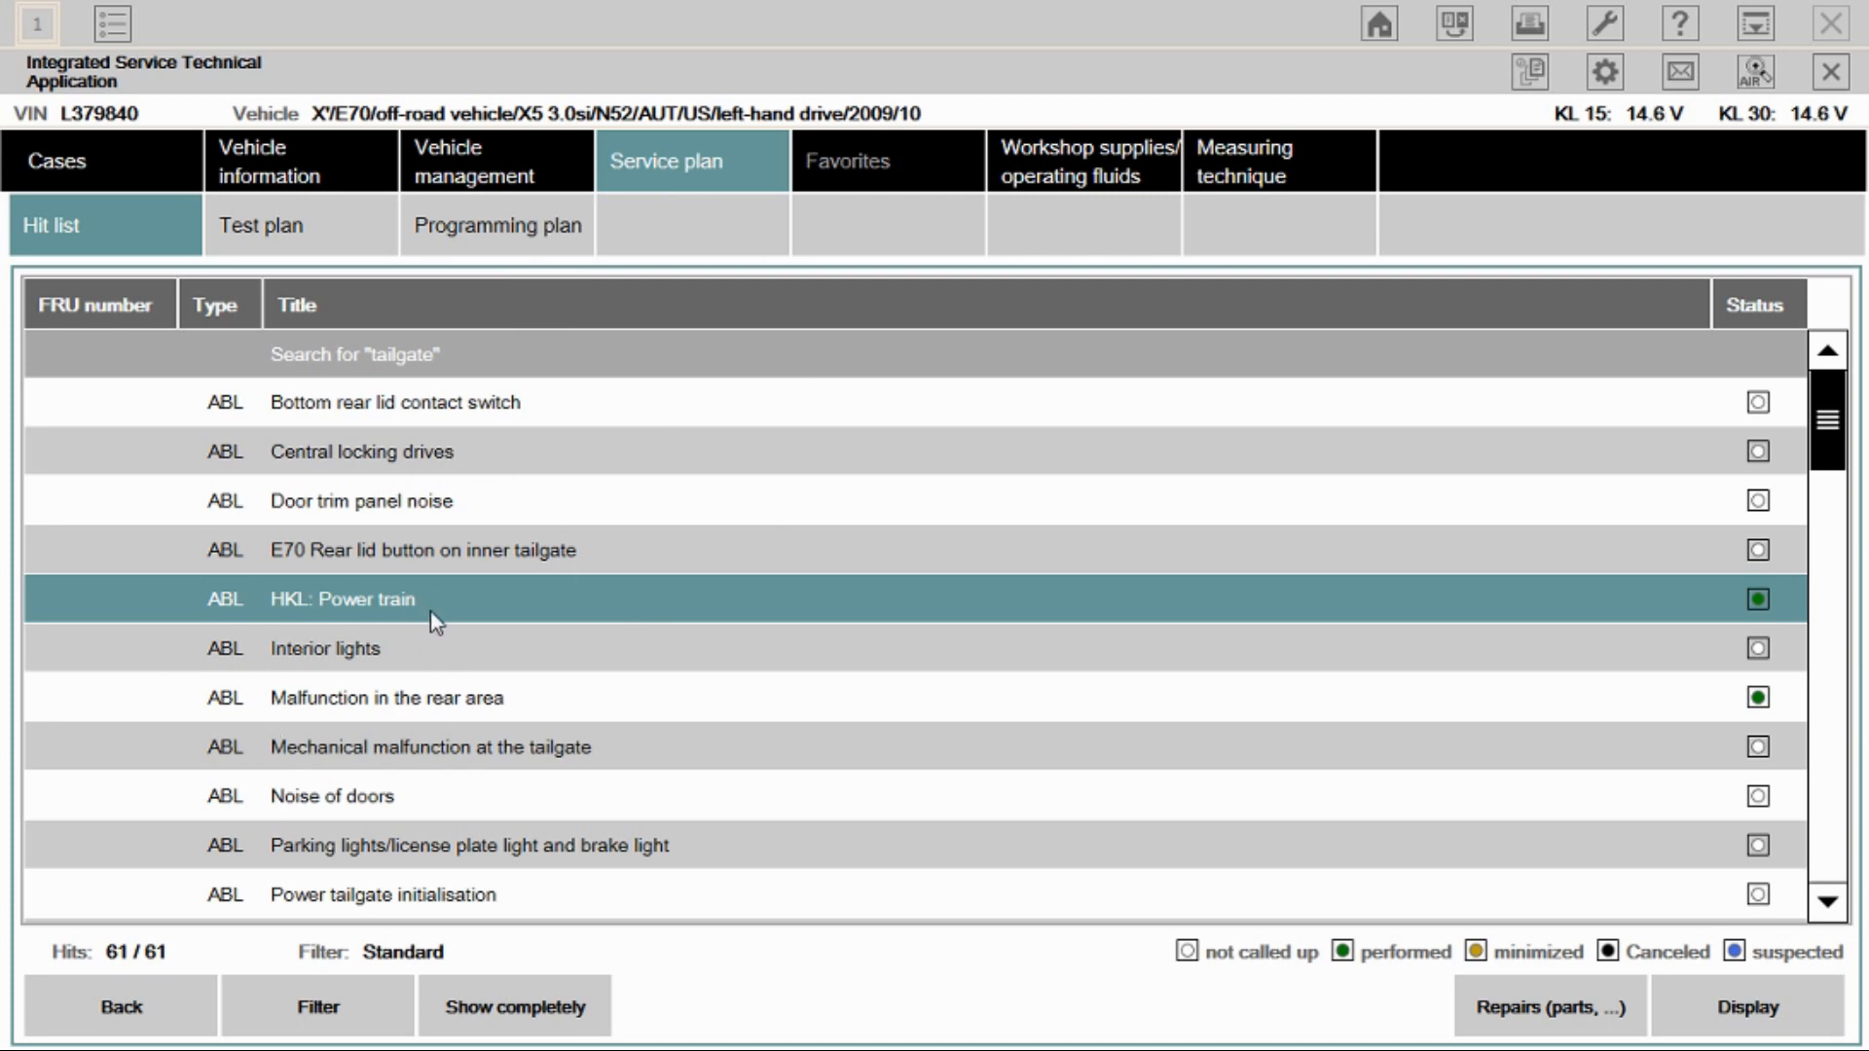
{"action": "mouse_move", "coordinate": [449, 438]}
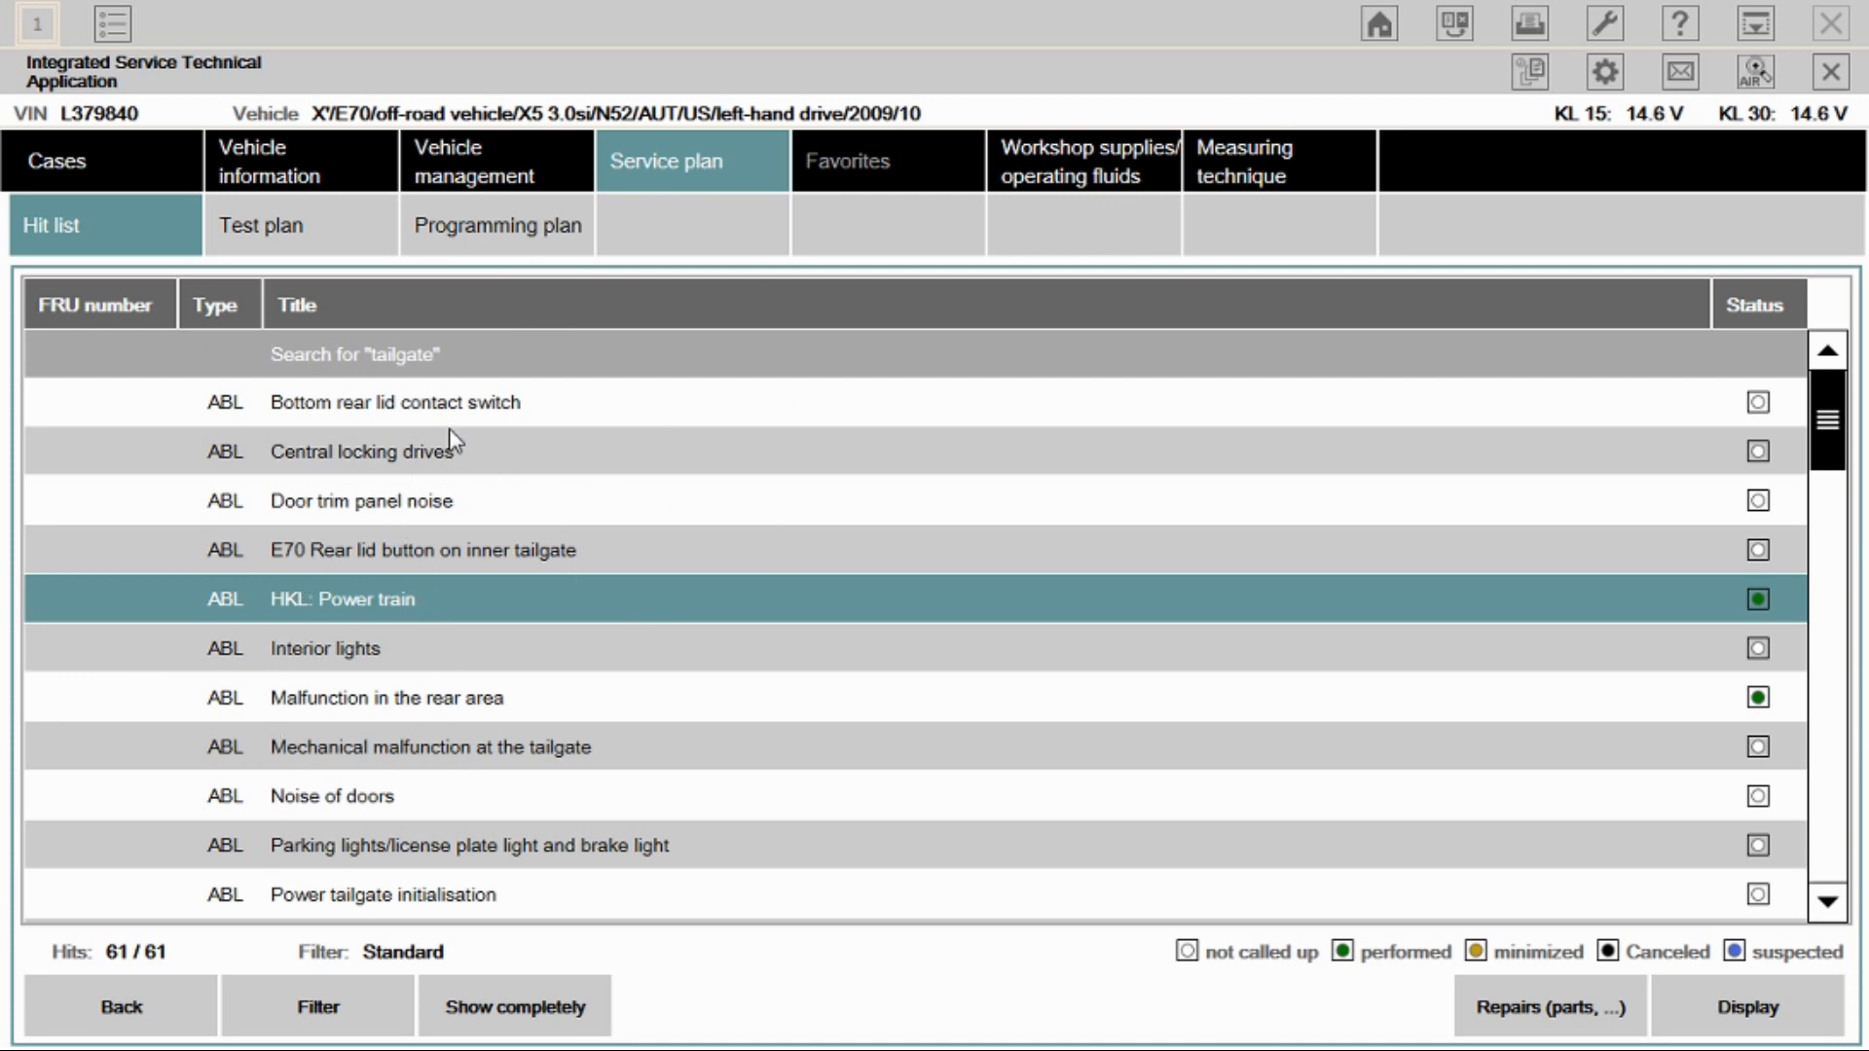
{"action": "mouse_move", "coordinate": [300, 612]}
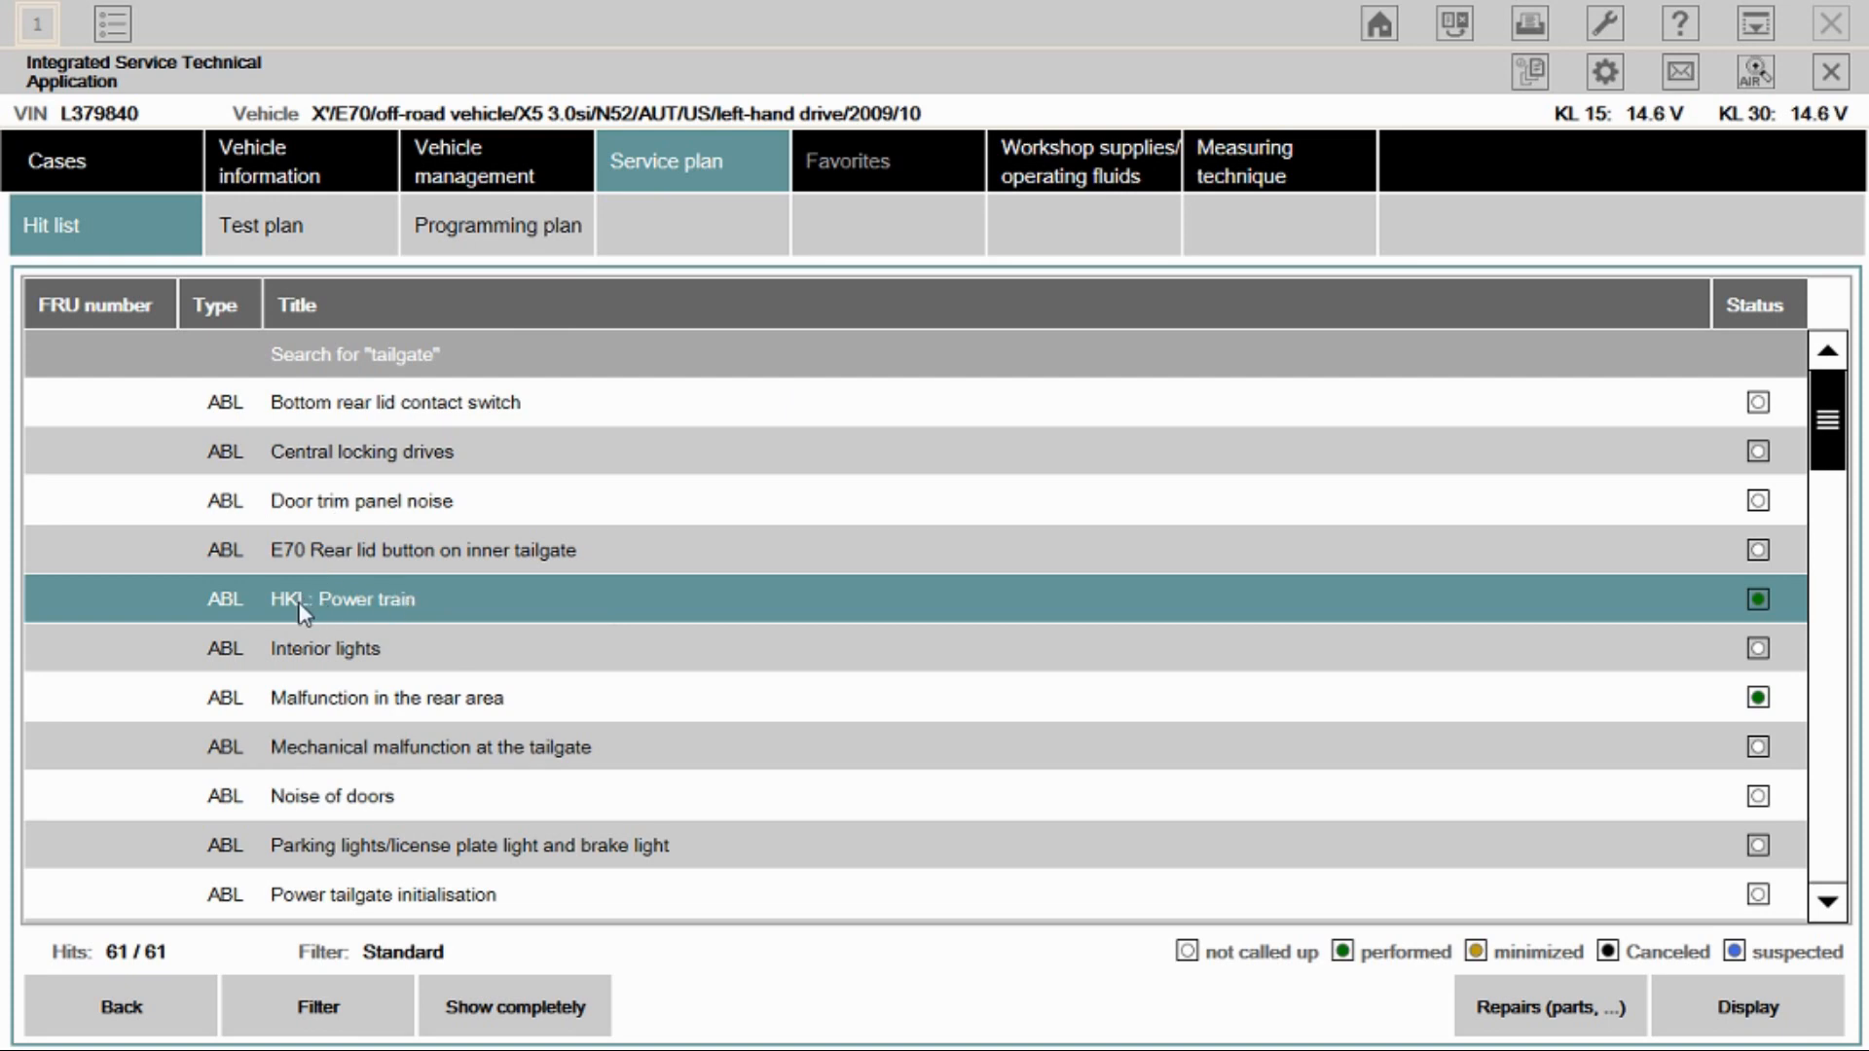
{"action": "mouse_move", "coordinate": [405, 615]}
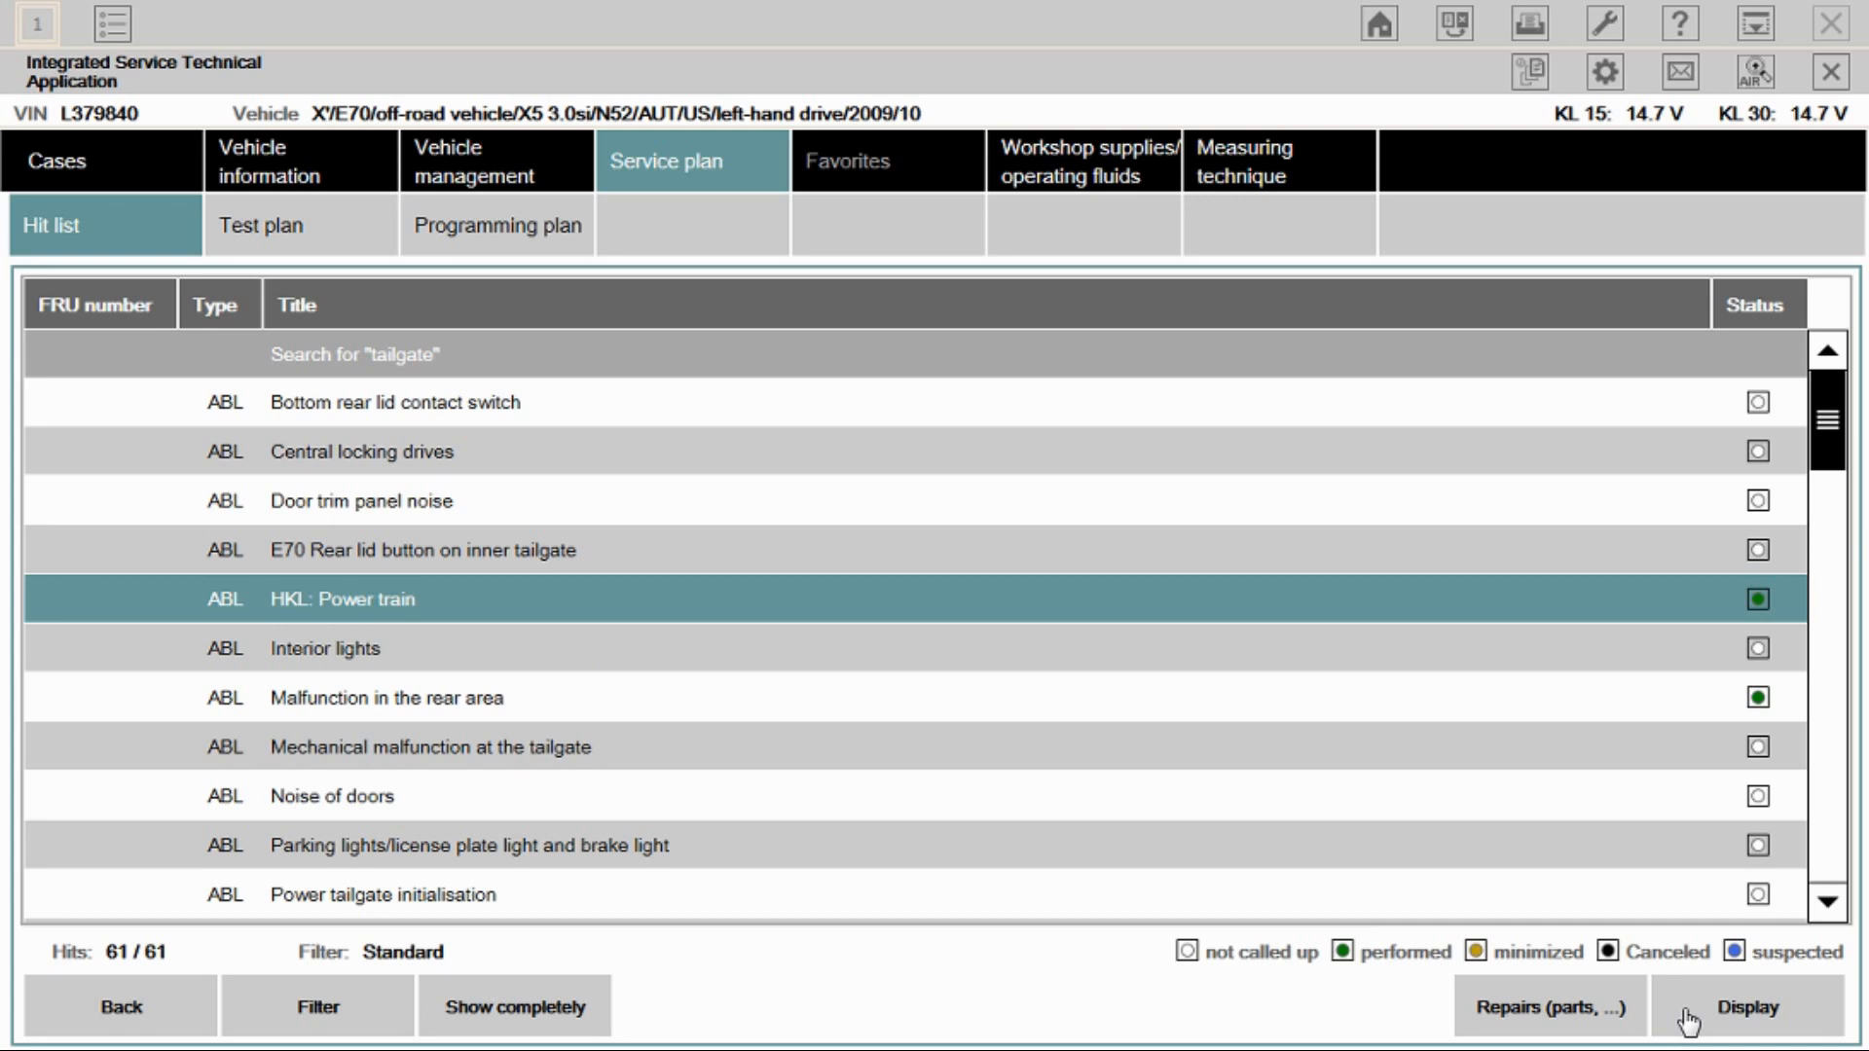
Step: Display the HKL: Power train test module with its drive-inhibit notice
{"action": "left_click", "coordinate": [1745, 1007]}
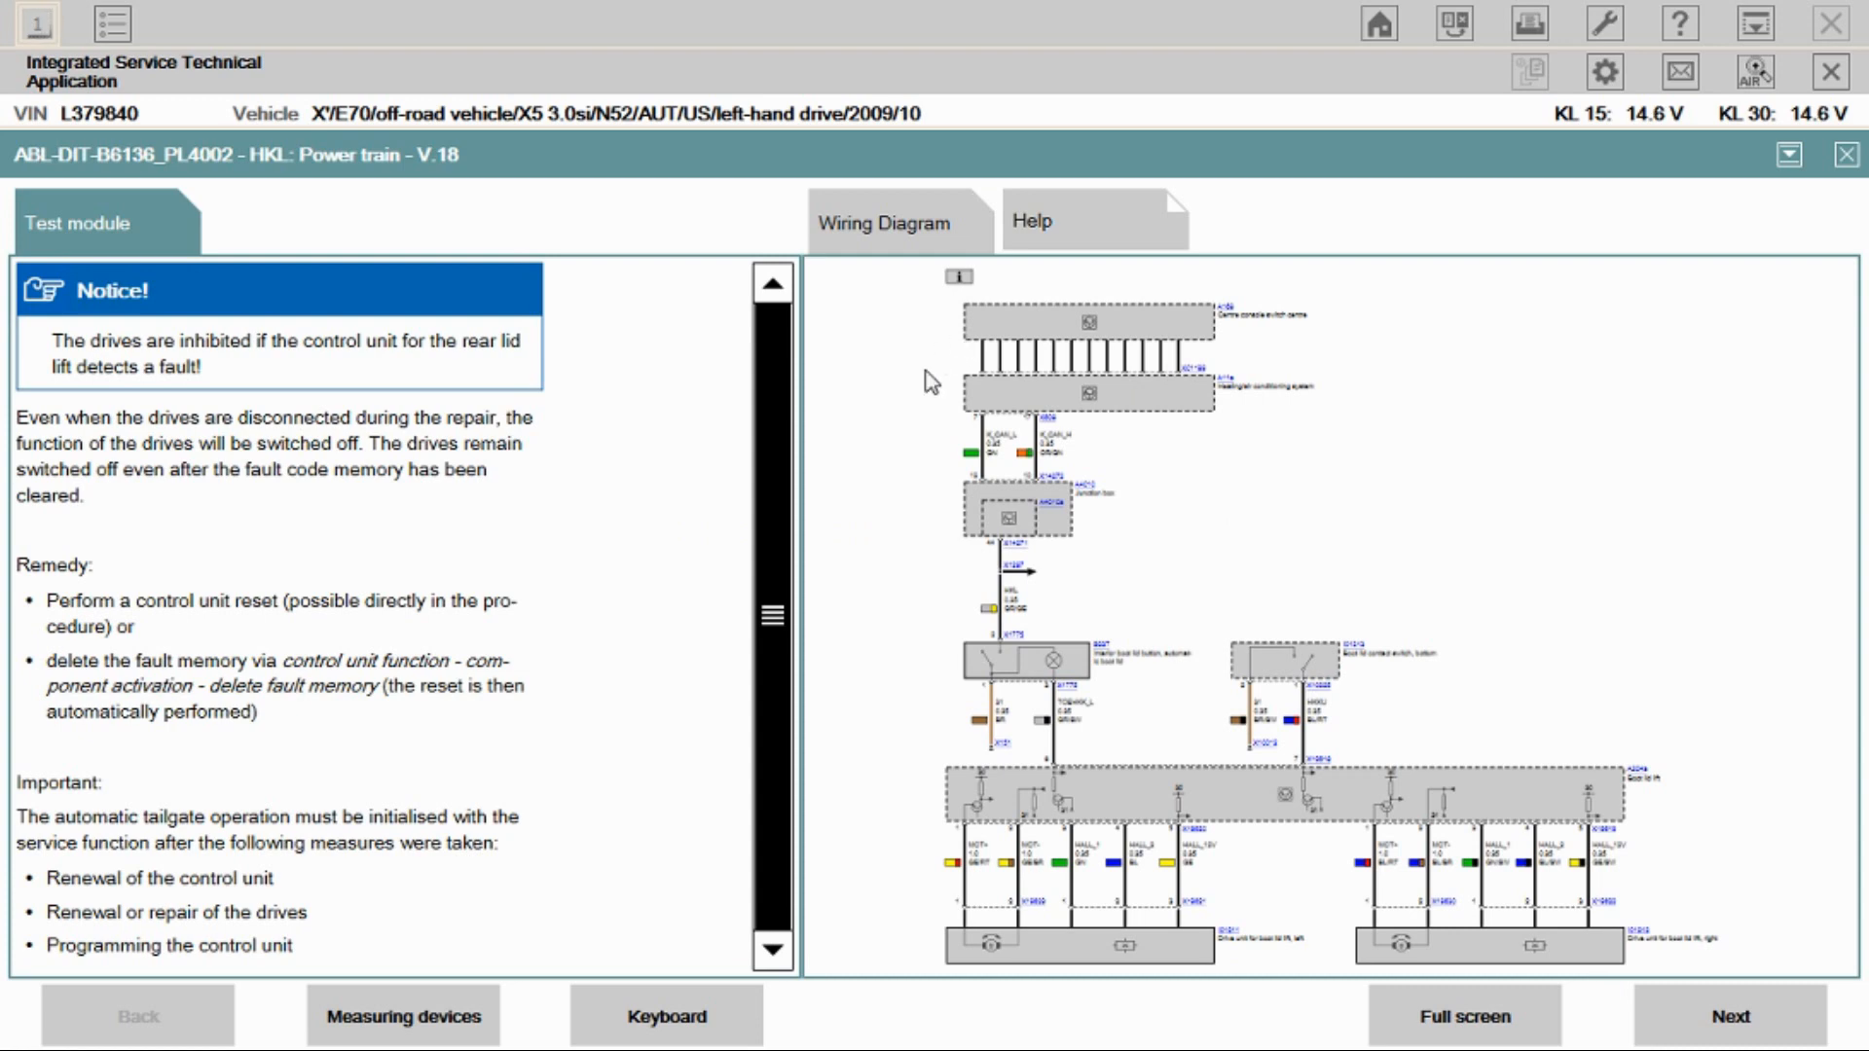
{"action": "mouse_move", "coordinate": [1151, 491]}
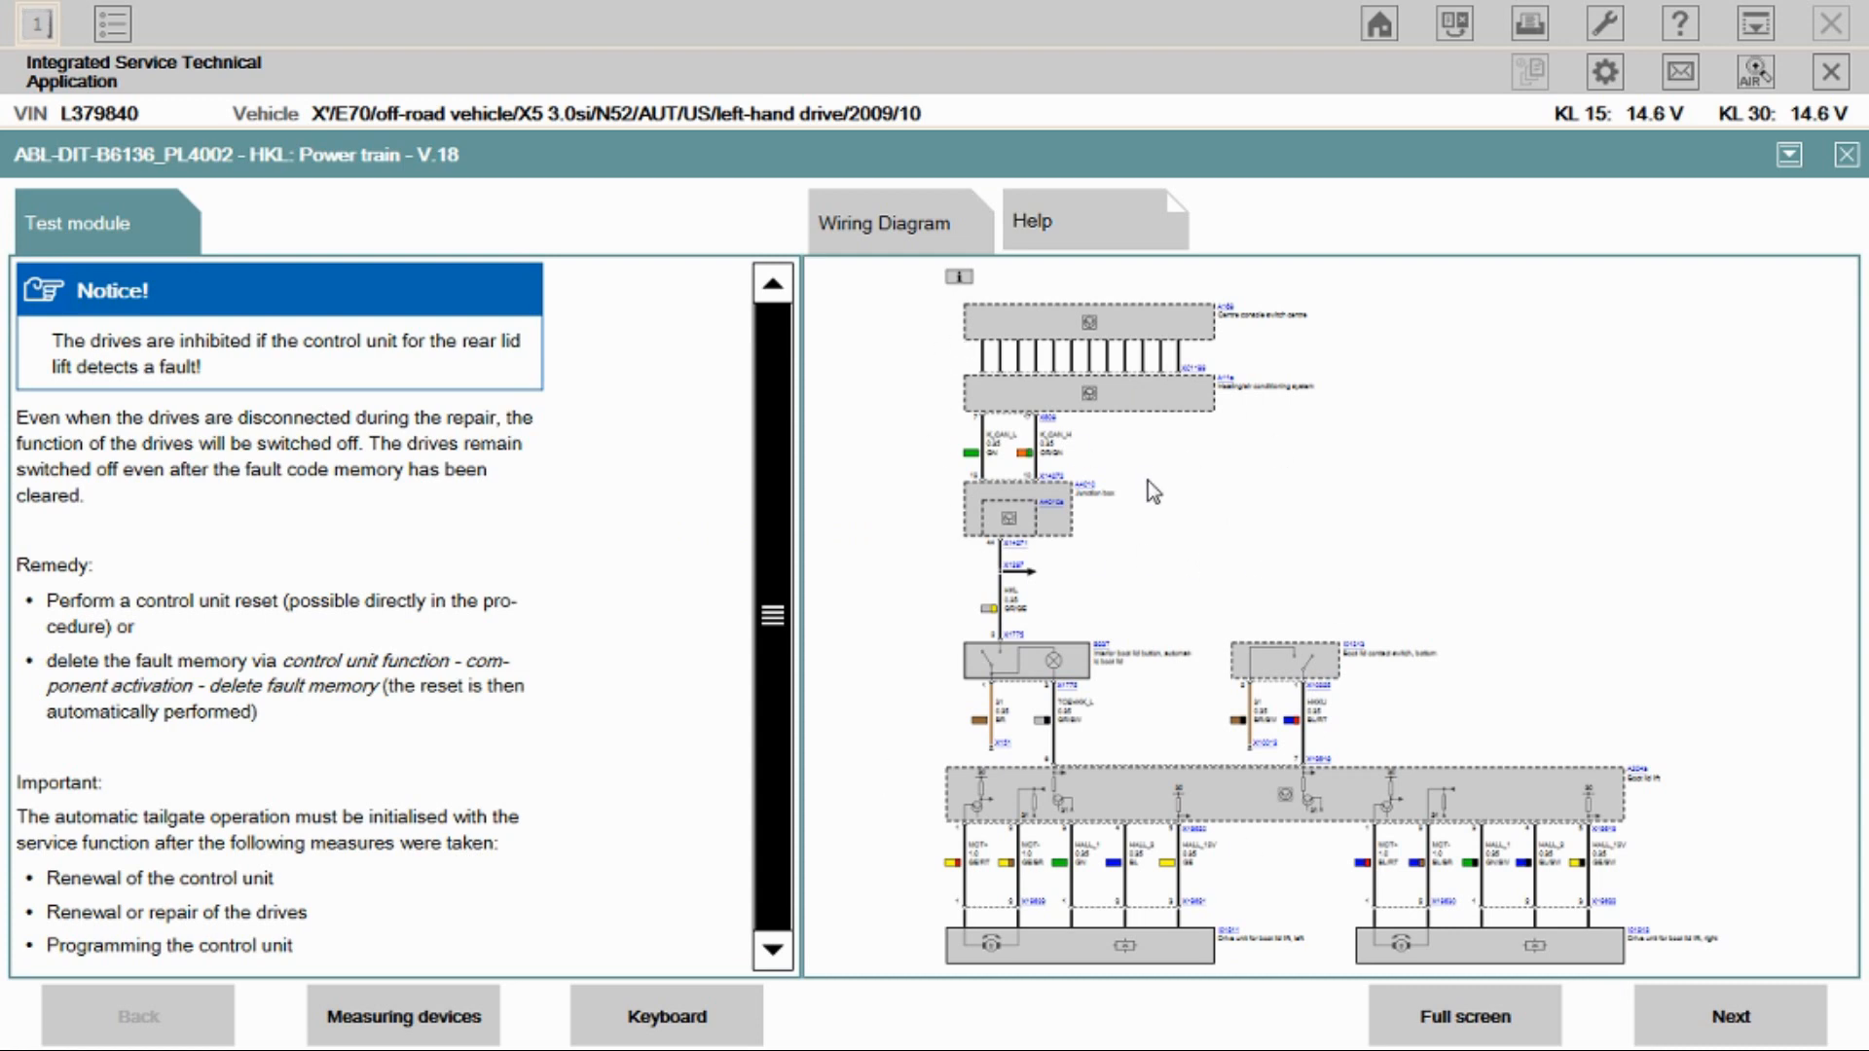
{"action": "mouse_move", "coordinate": [318, 506]}
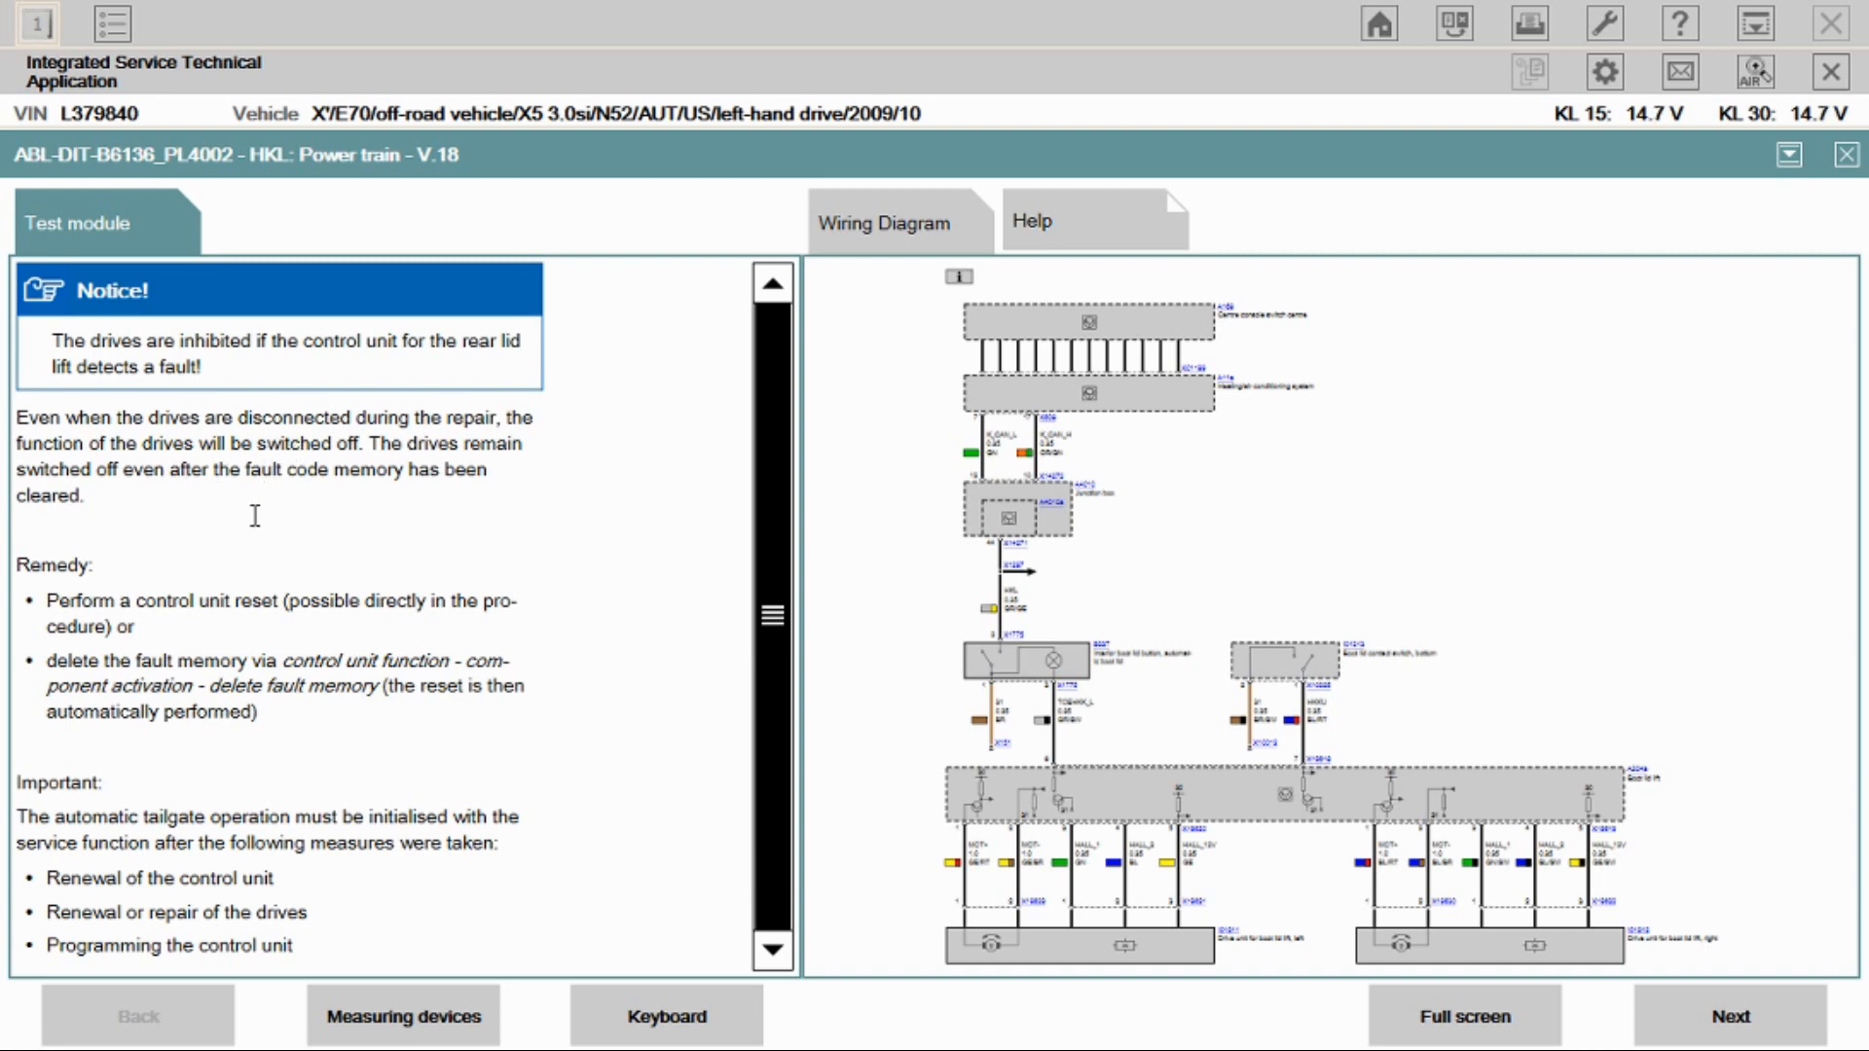
{"action": "mouse_move", "coordinate": [269, 395]}
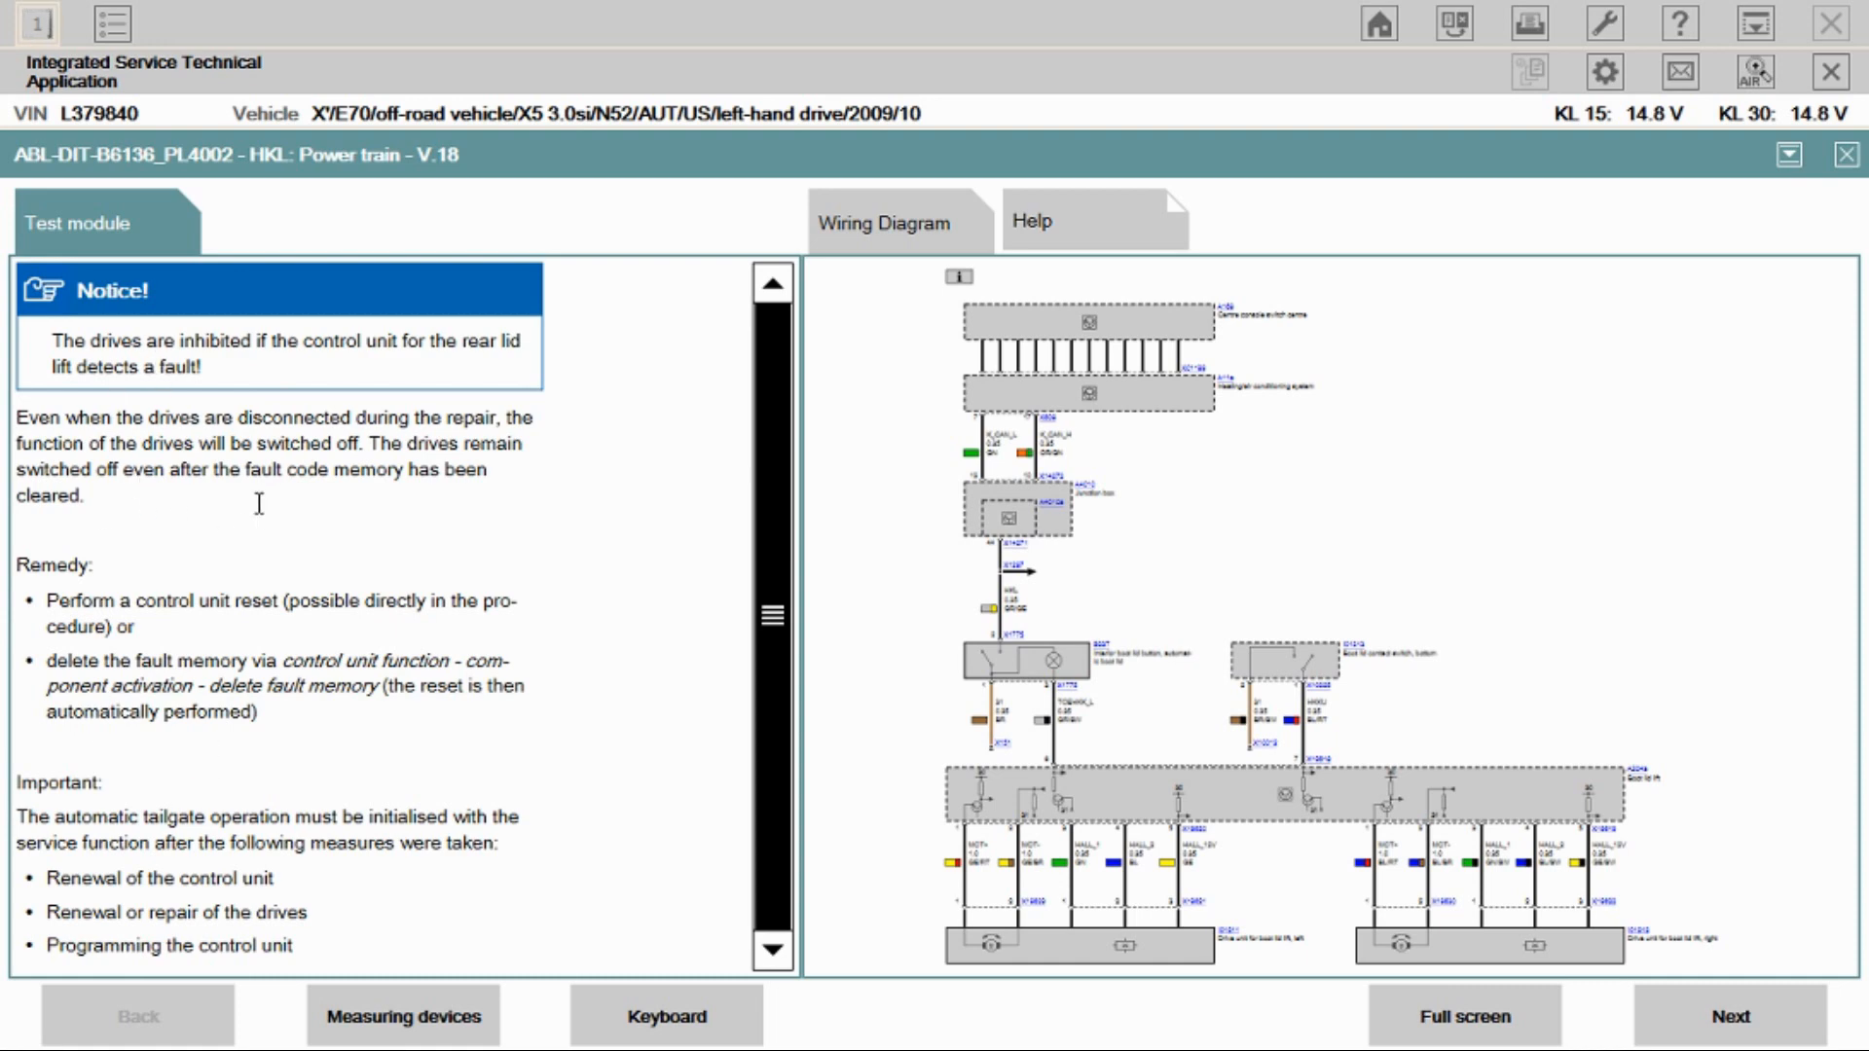
{"action": "mouse_move", "coordinate": [273, 635]}
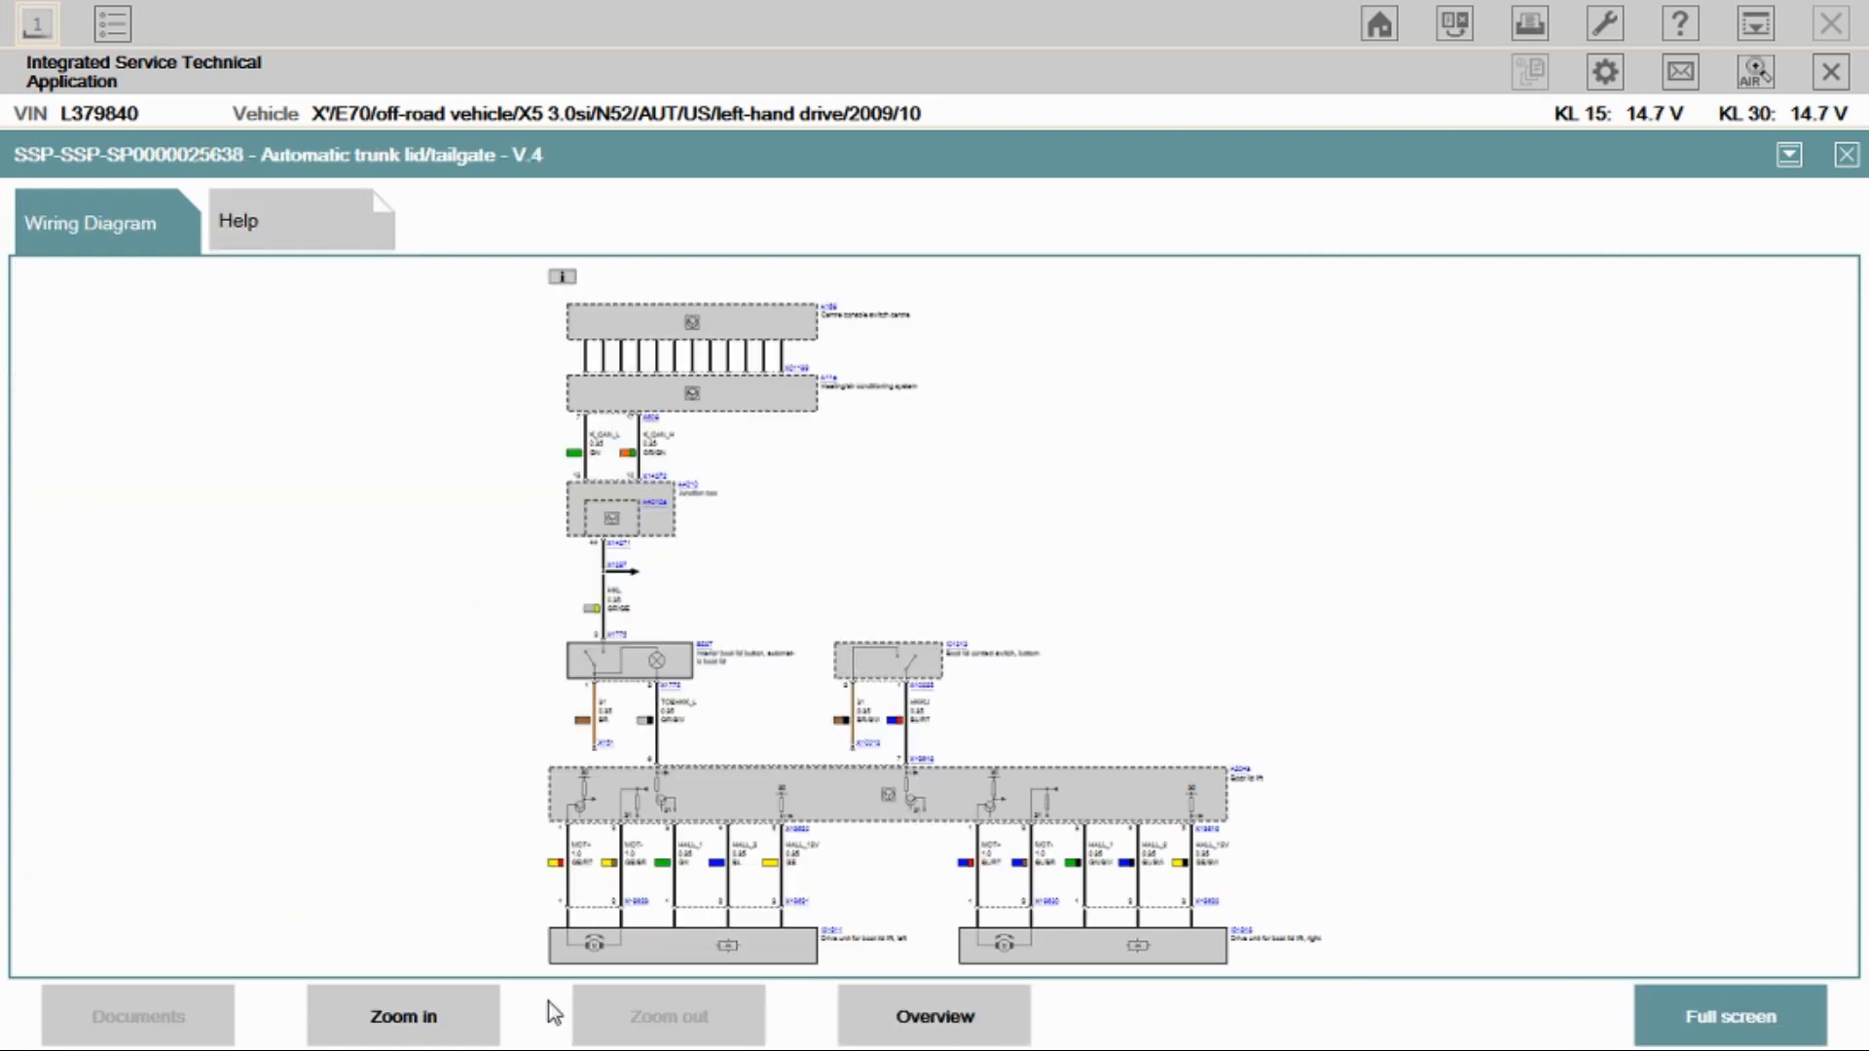
Step: Enlarge the automatic tailgate wiring diagram to show the lift drives' connections
{"action": "left_click", "coordinate": [402, 1016]}
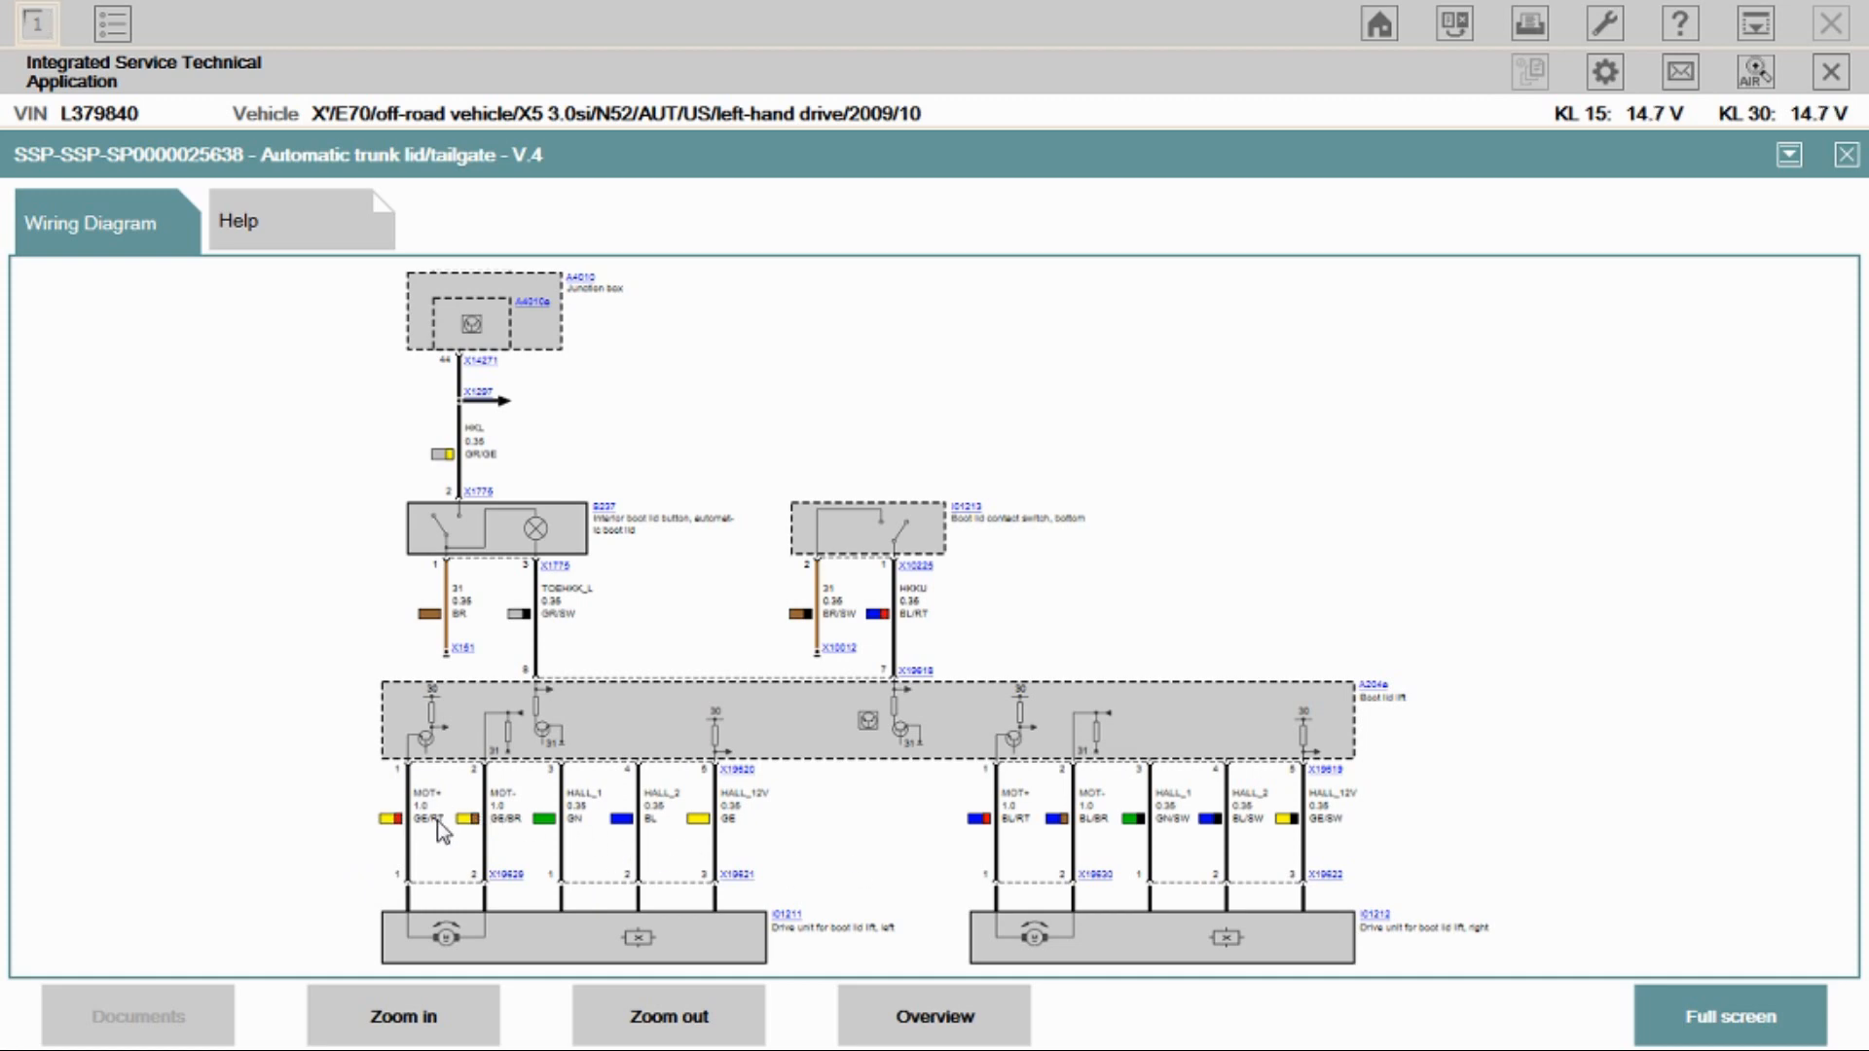
{"action": "mouse_move", "coordinate": [734, 804]}
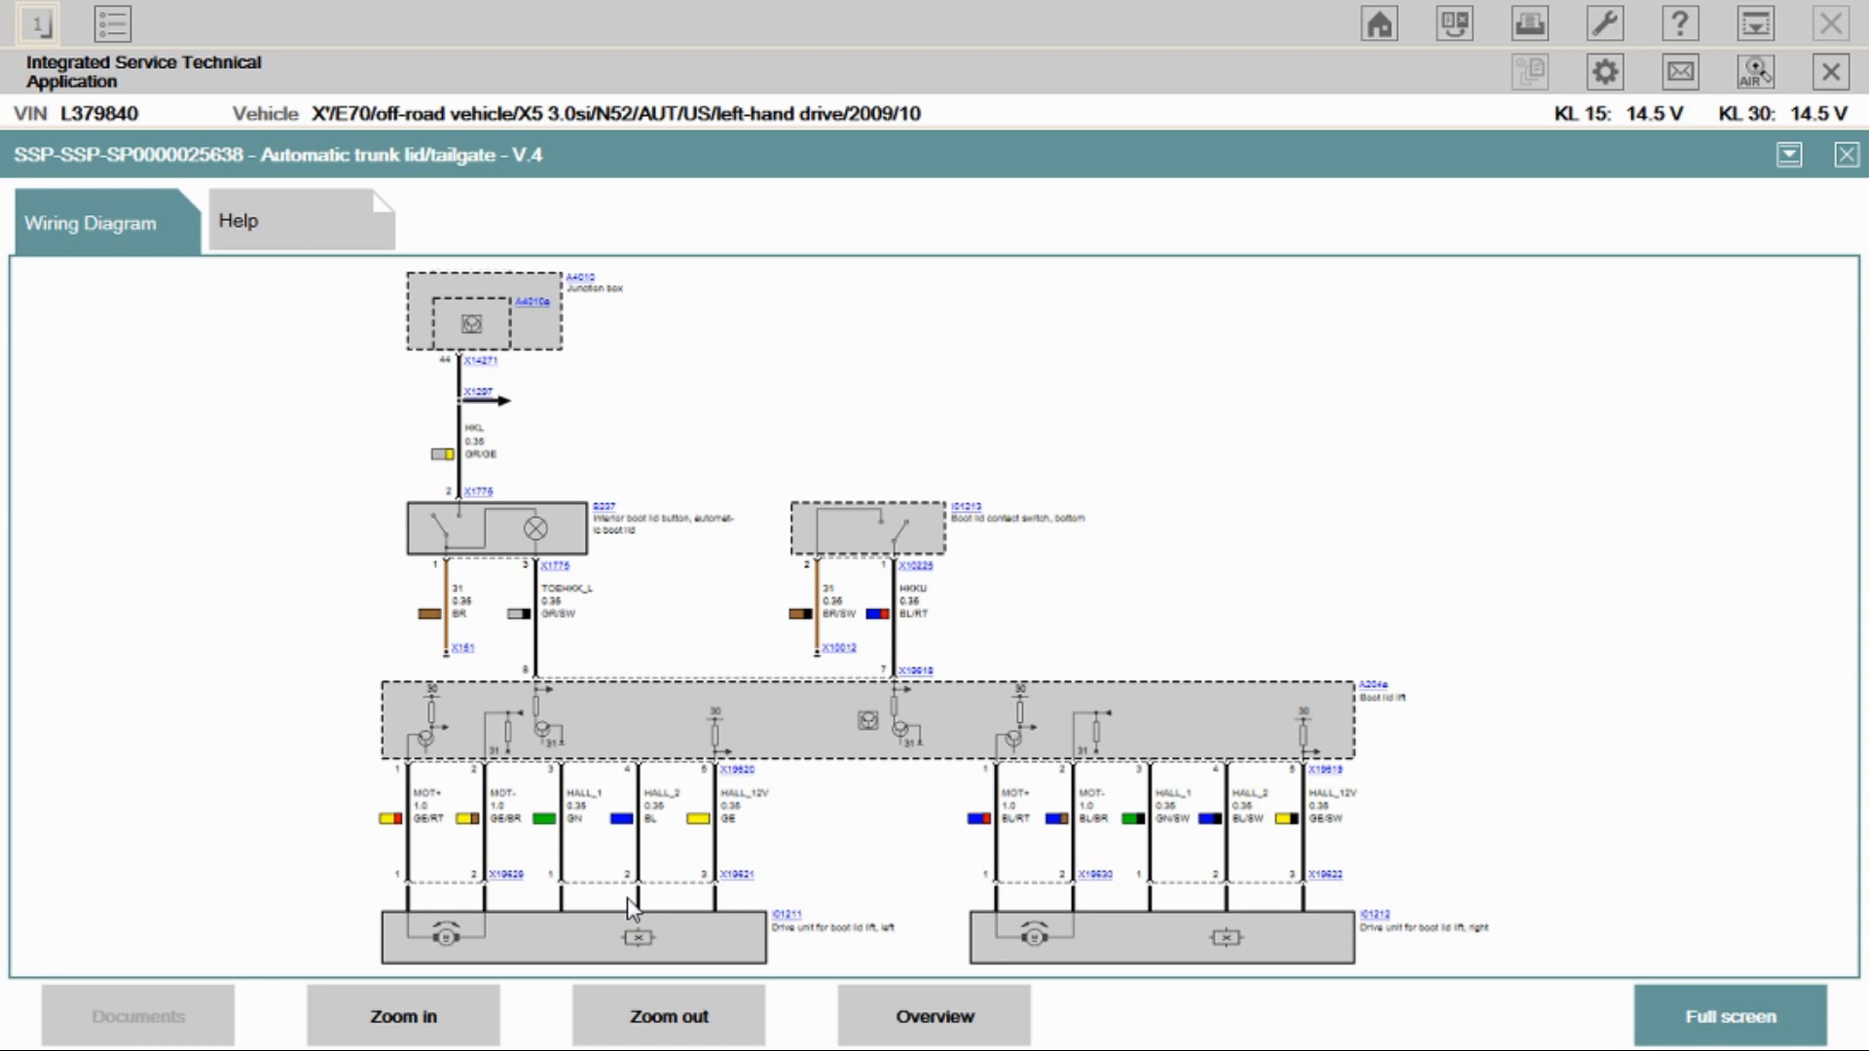
{"action": "mouse_move", "coordinate": [1083, 921]}
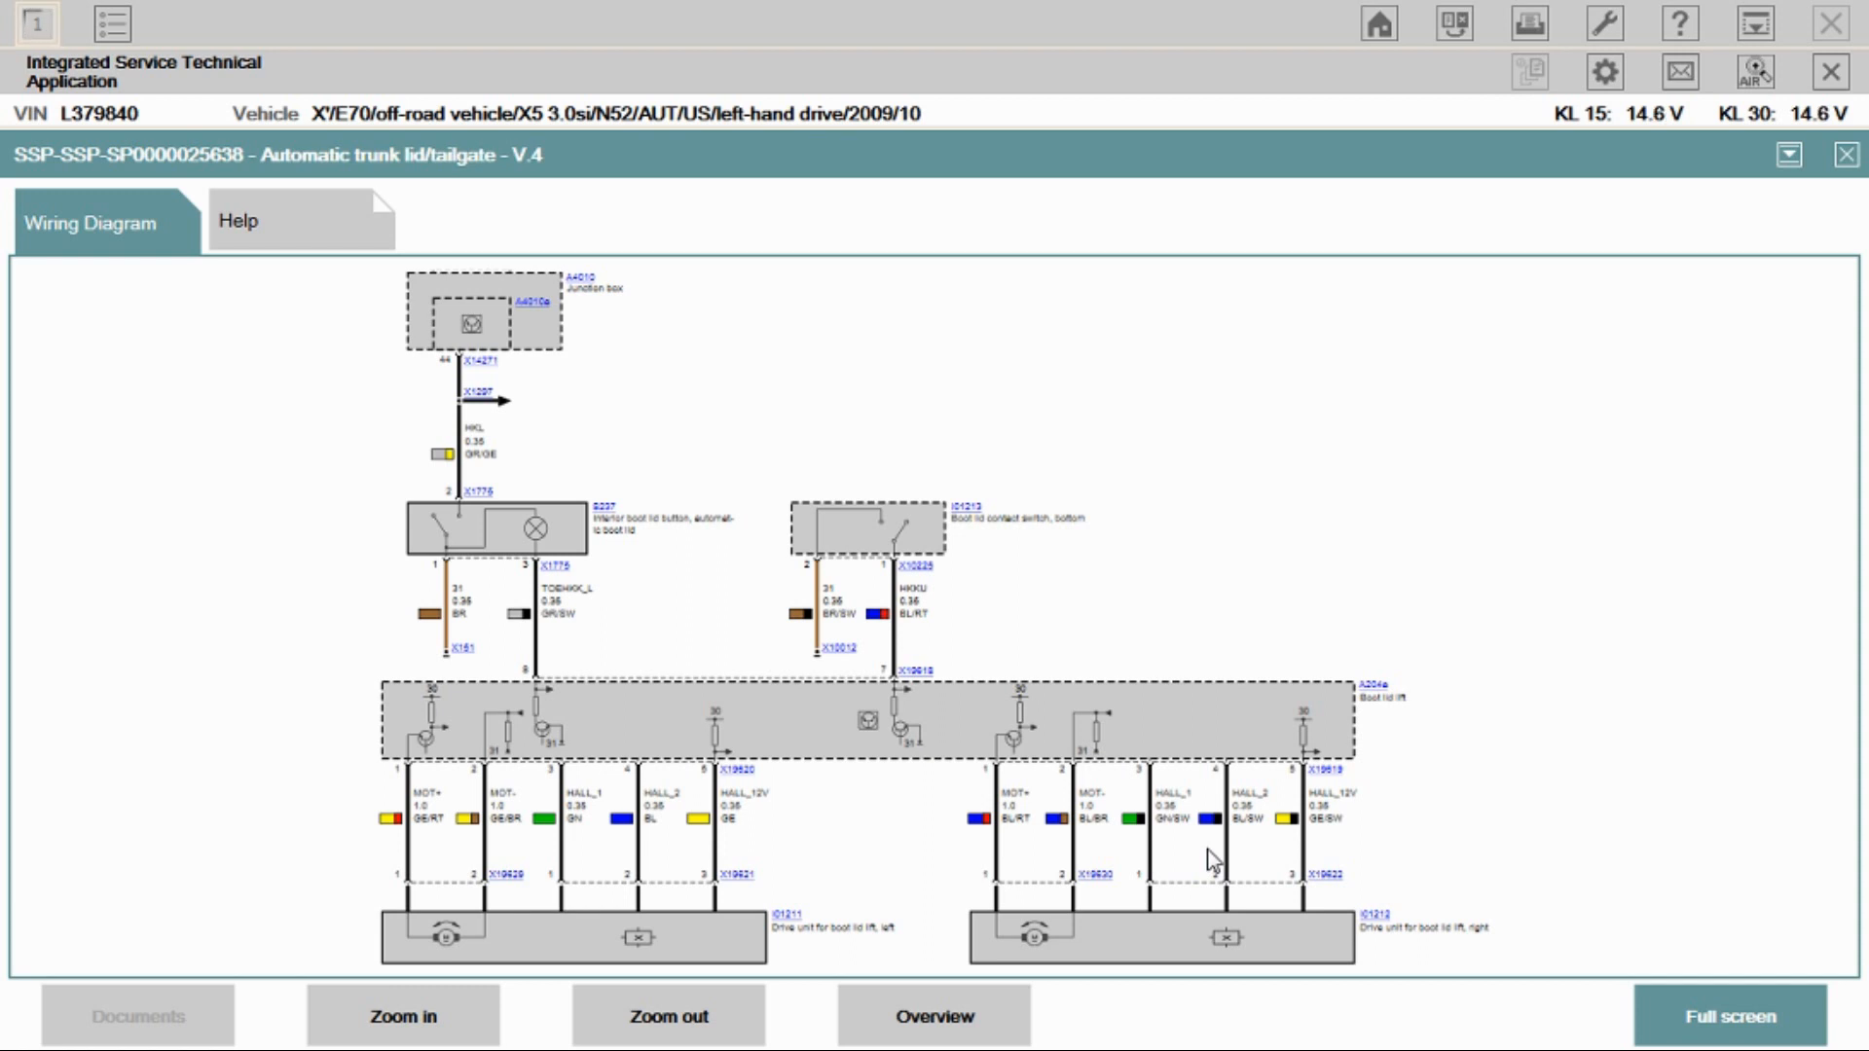
{"action": "mouse_move", "coordinate": [1133, 843]}
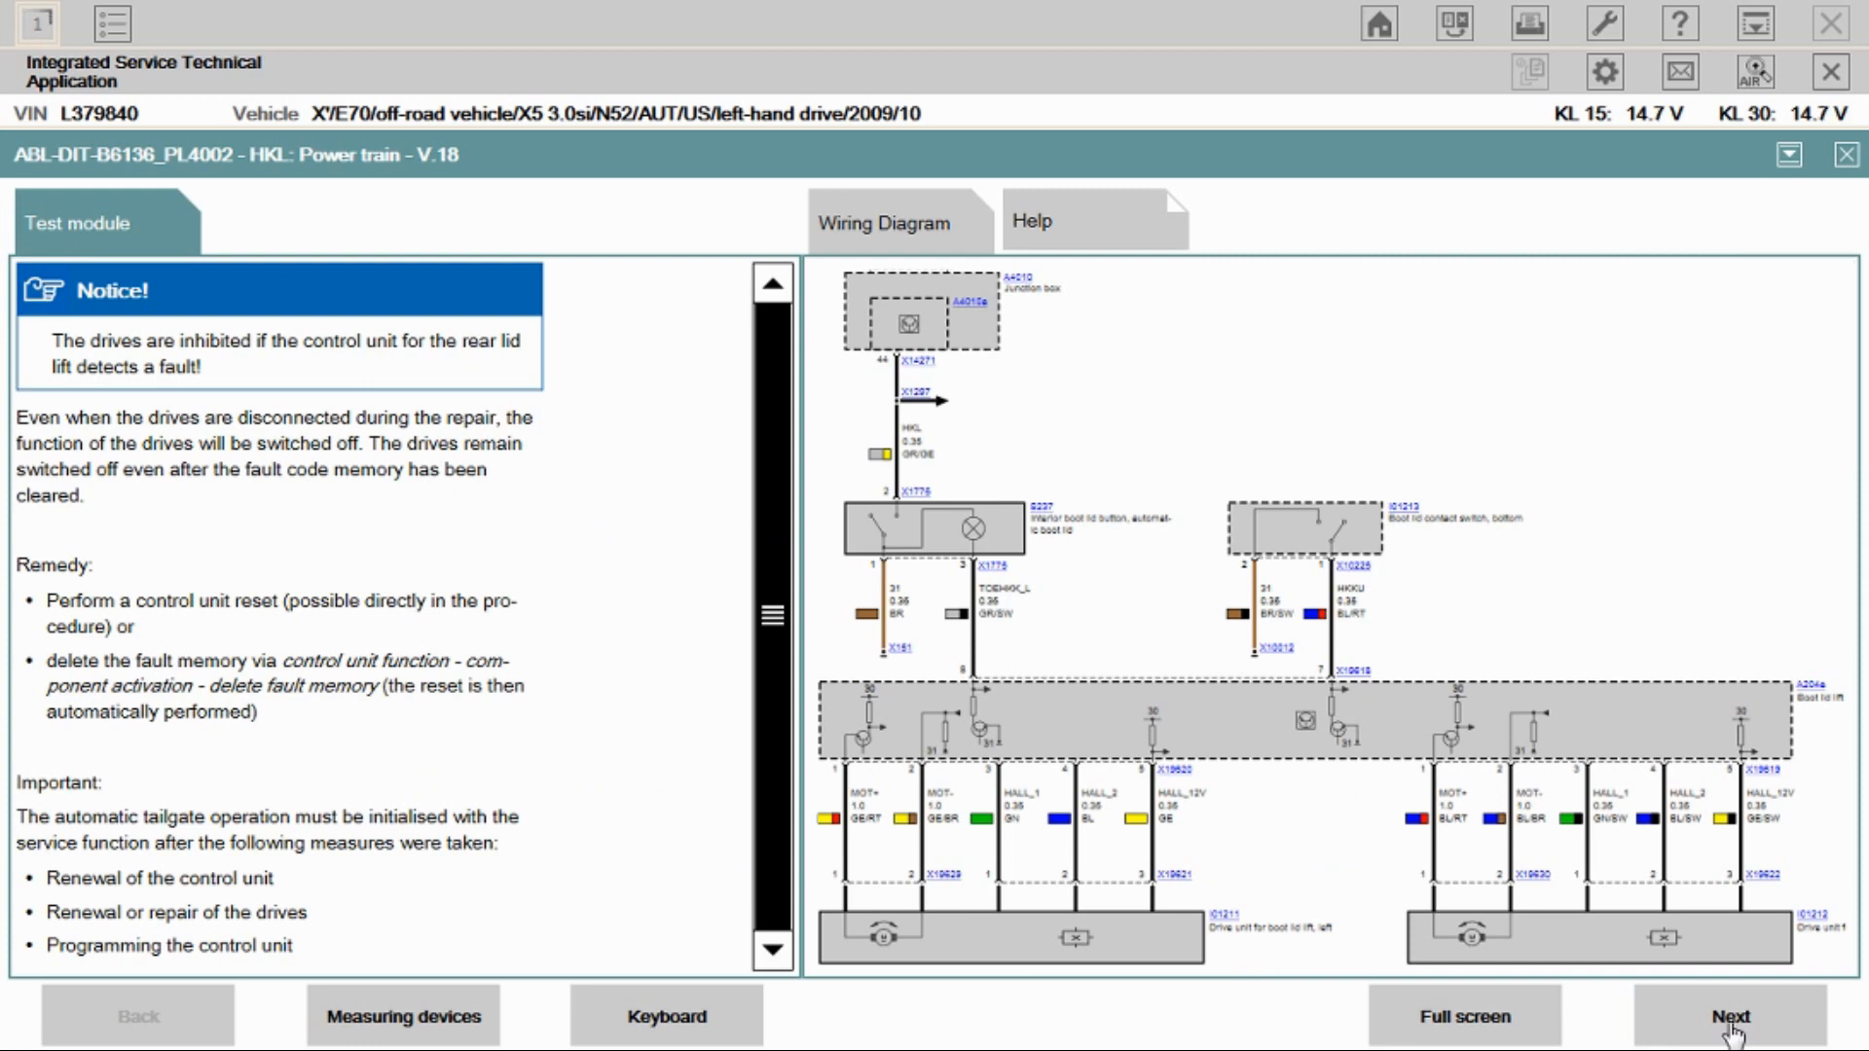
Step: Continue the test module past the notice and answer No to water ingress
{"action": "left_click", "coordinate": [1729, 1016]}
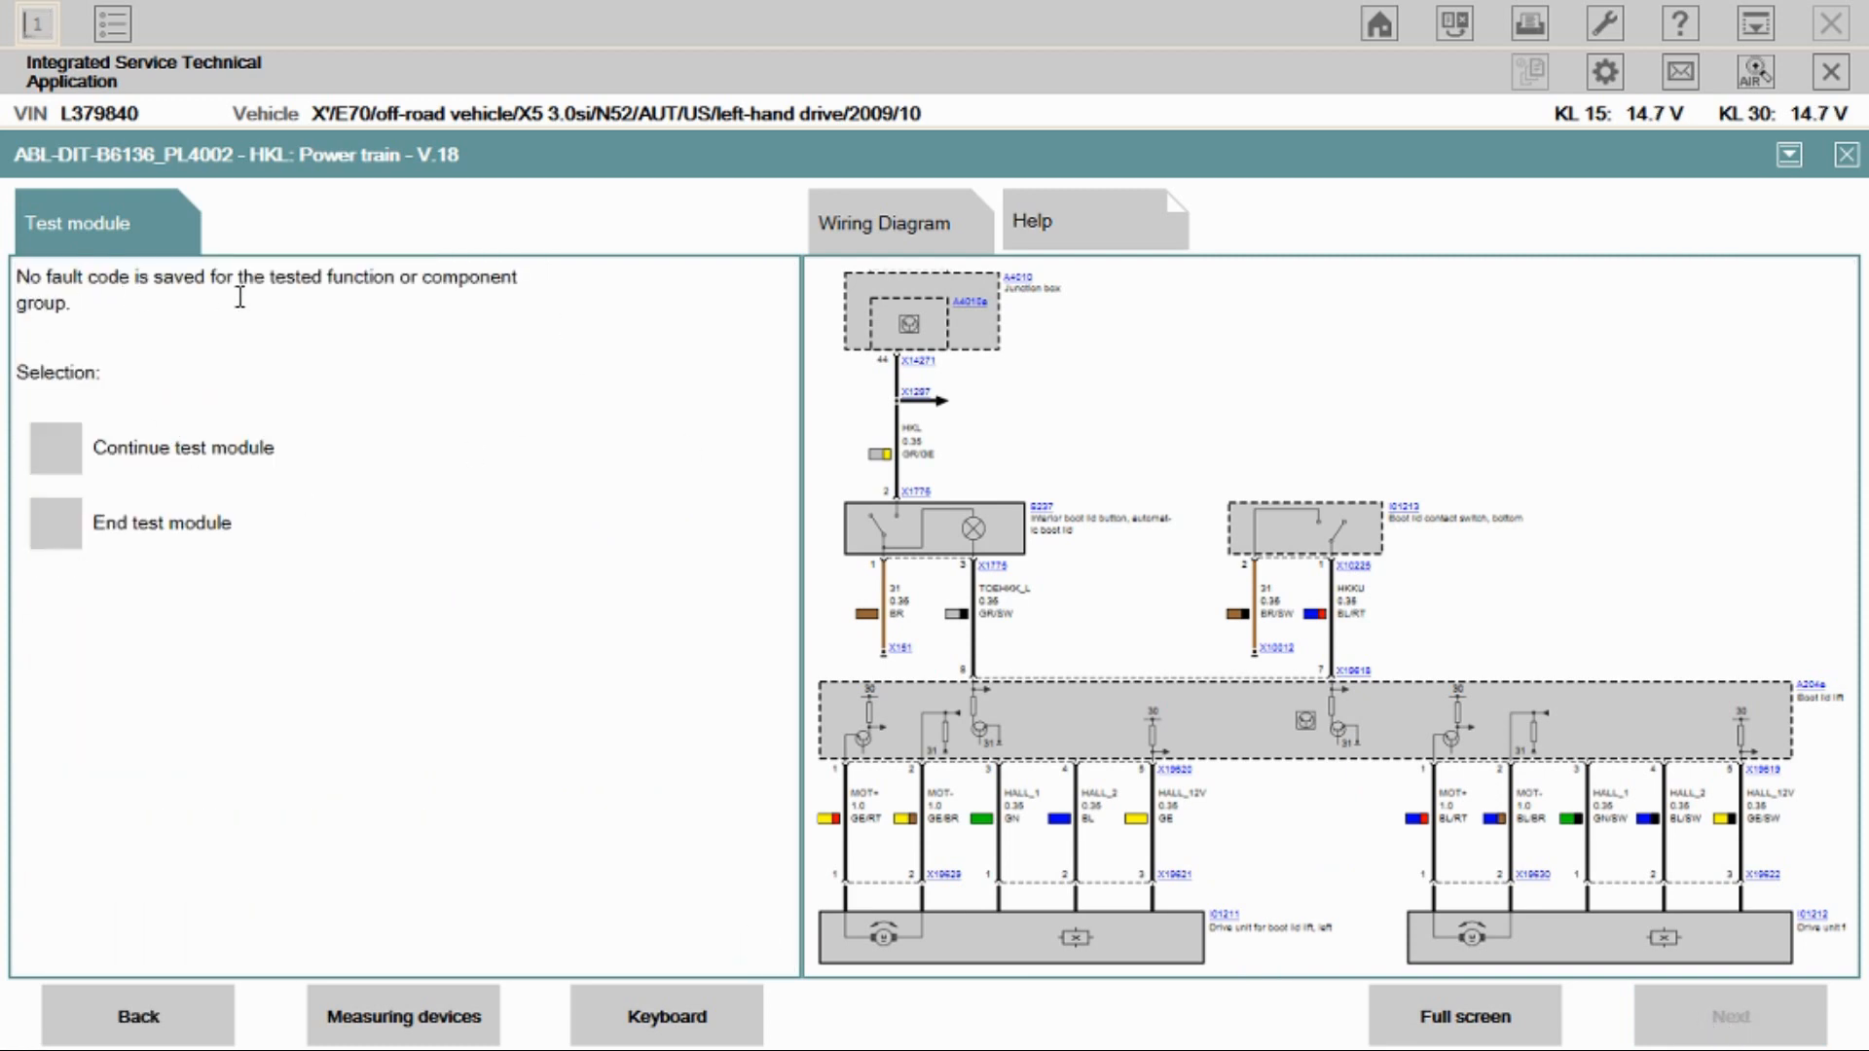
{"action": "left_click", "coordinate": [54, 448]}
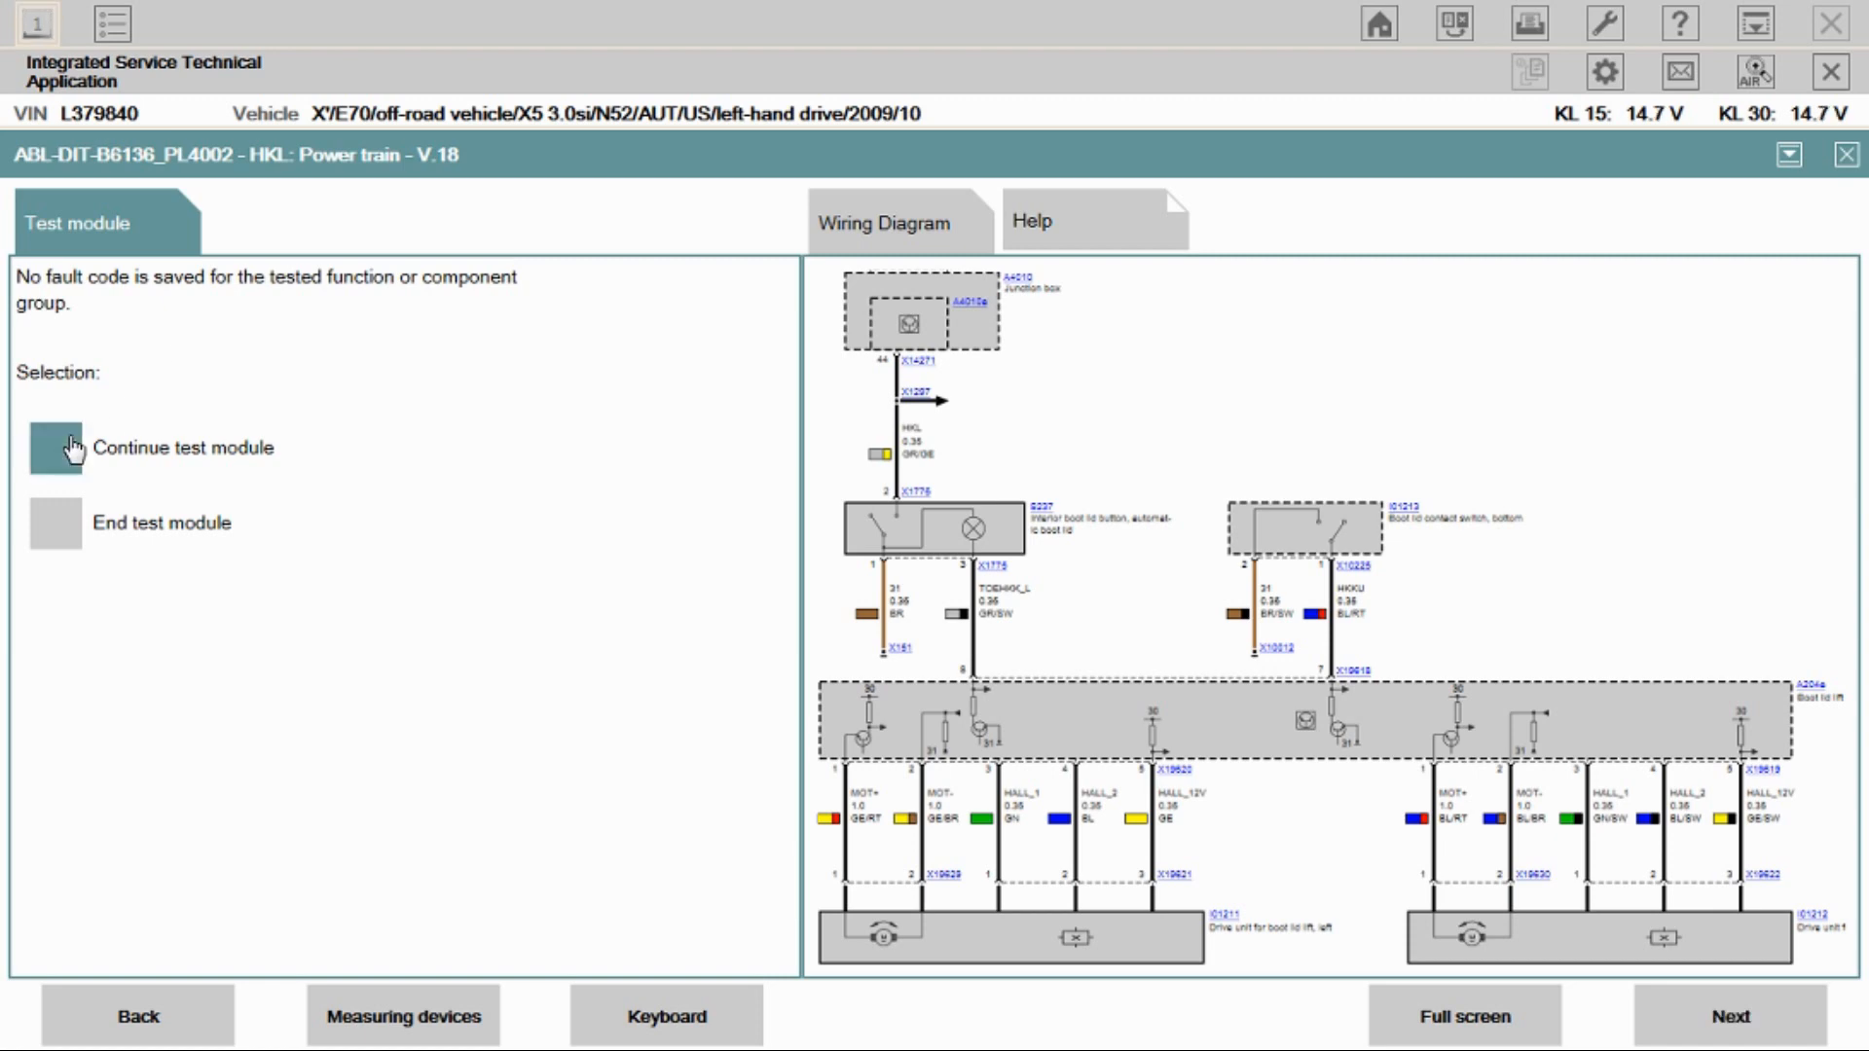
{"action": "left_click", "coordinate": [56, 448]}
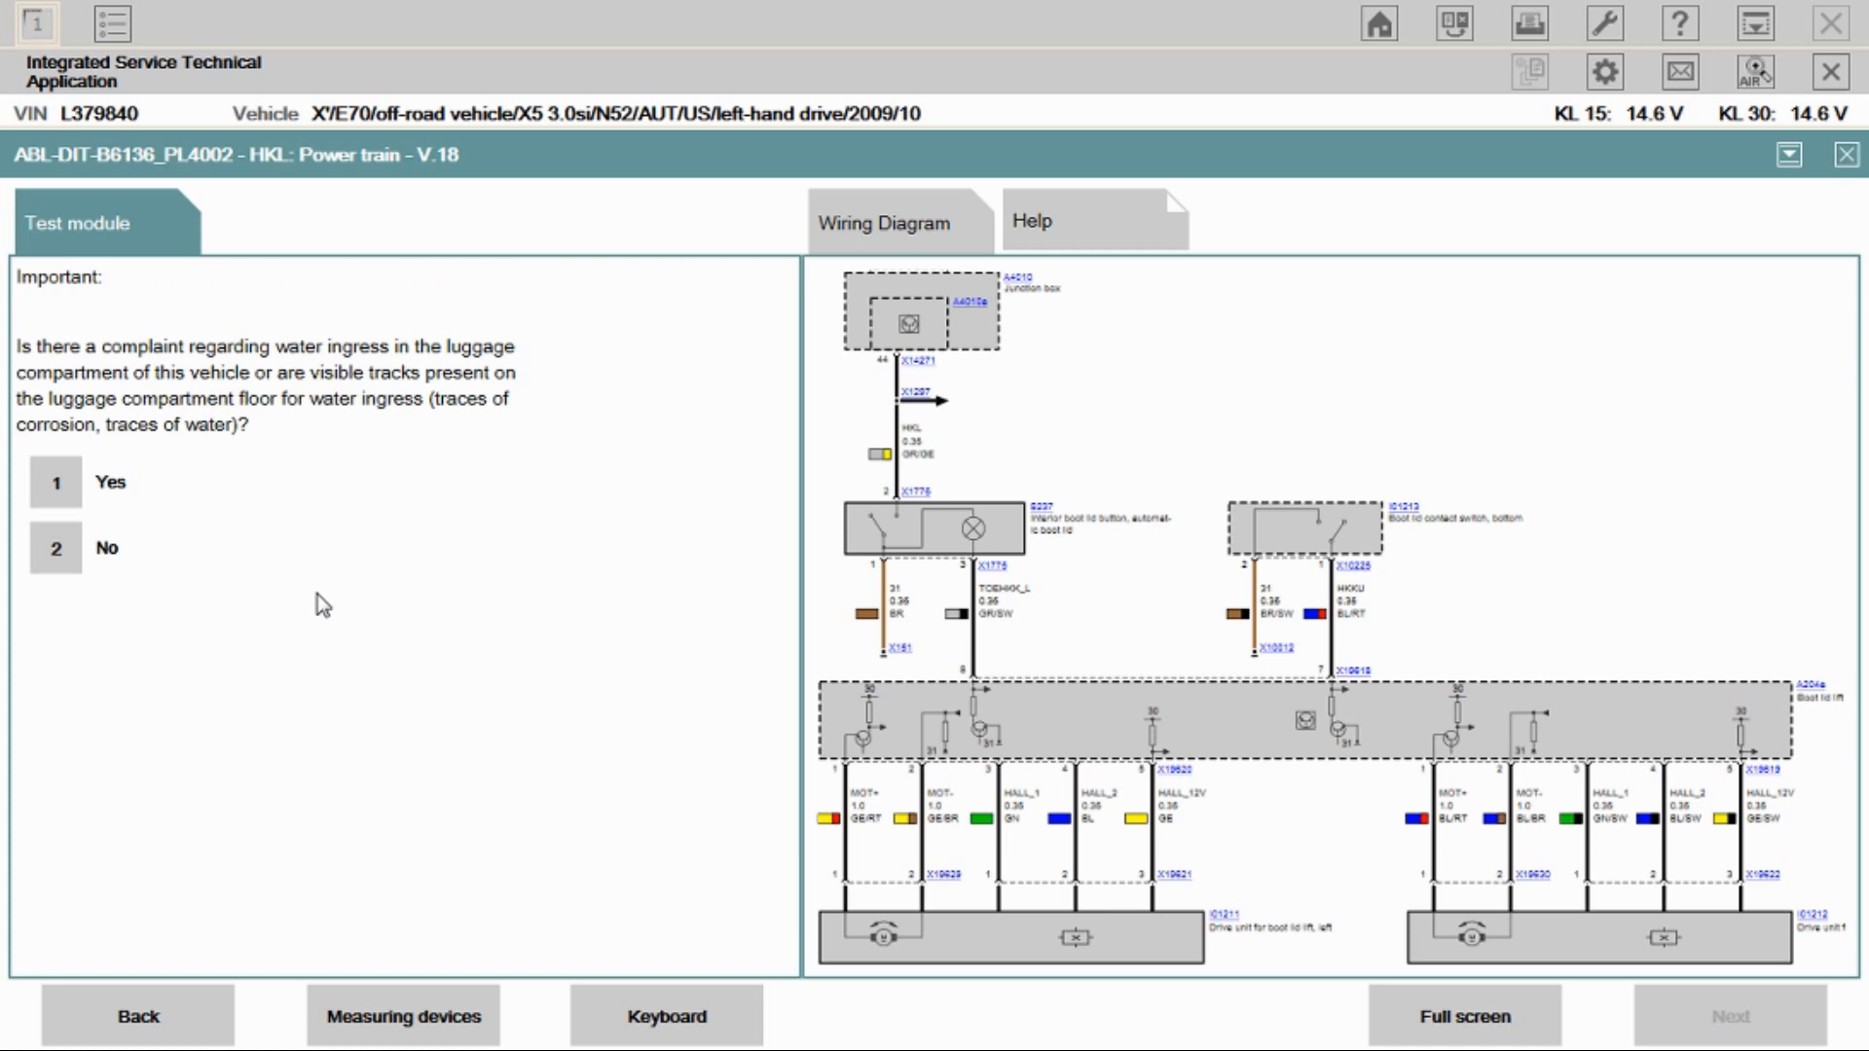
{"action": "left_click", "coordinate": [55, 547]}
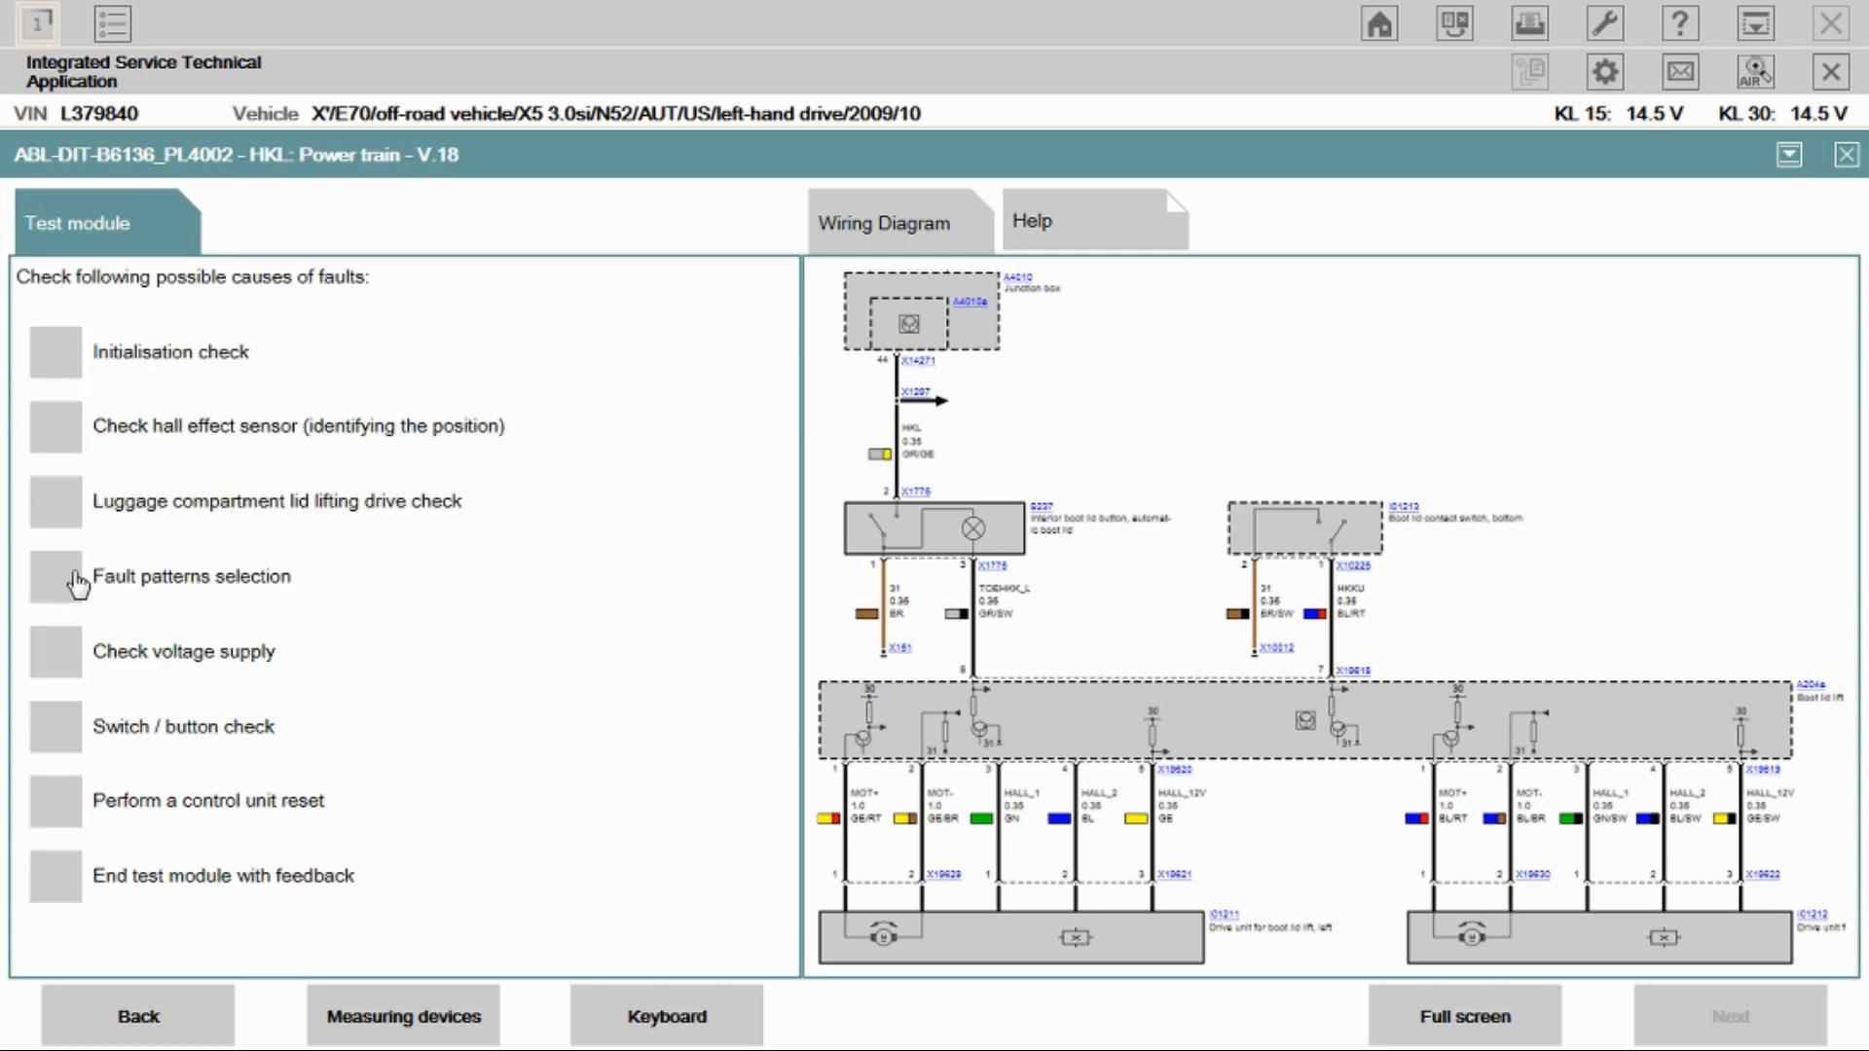
{"action": "mouse_move", "coordinate": [61, 660]}
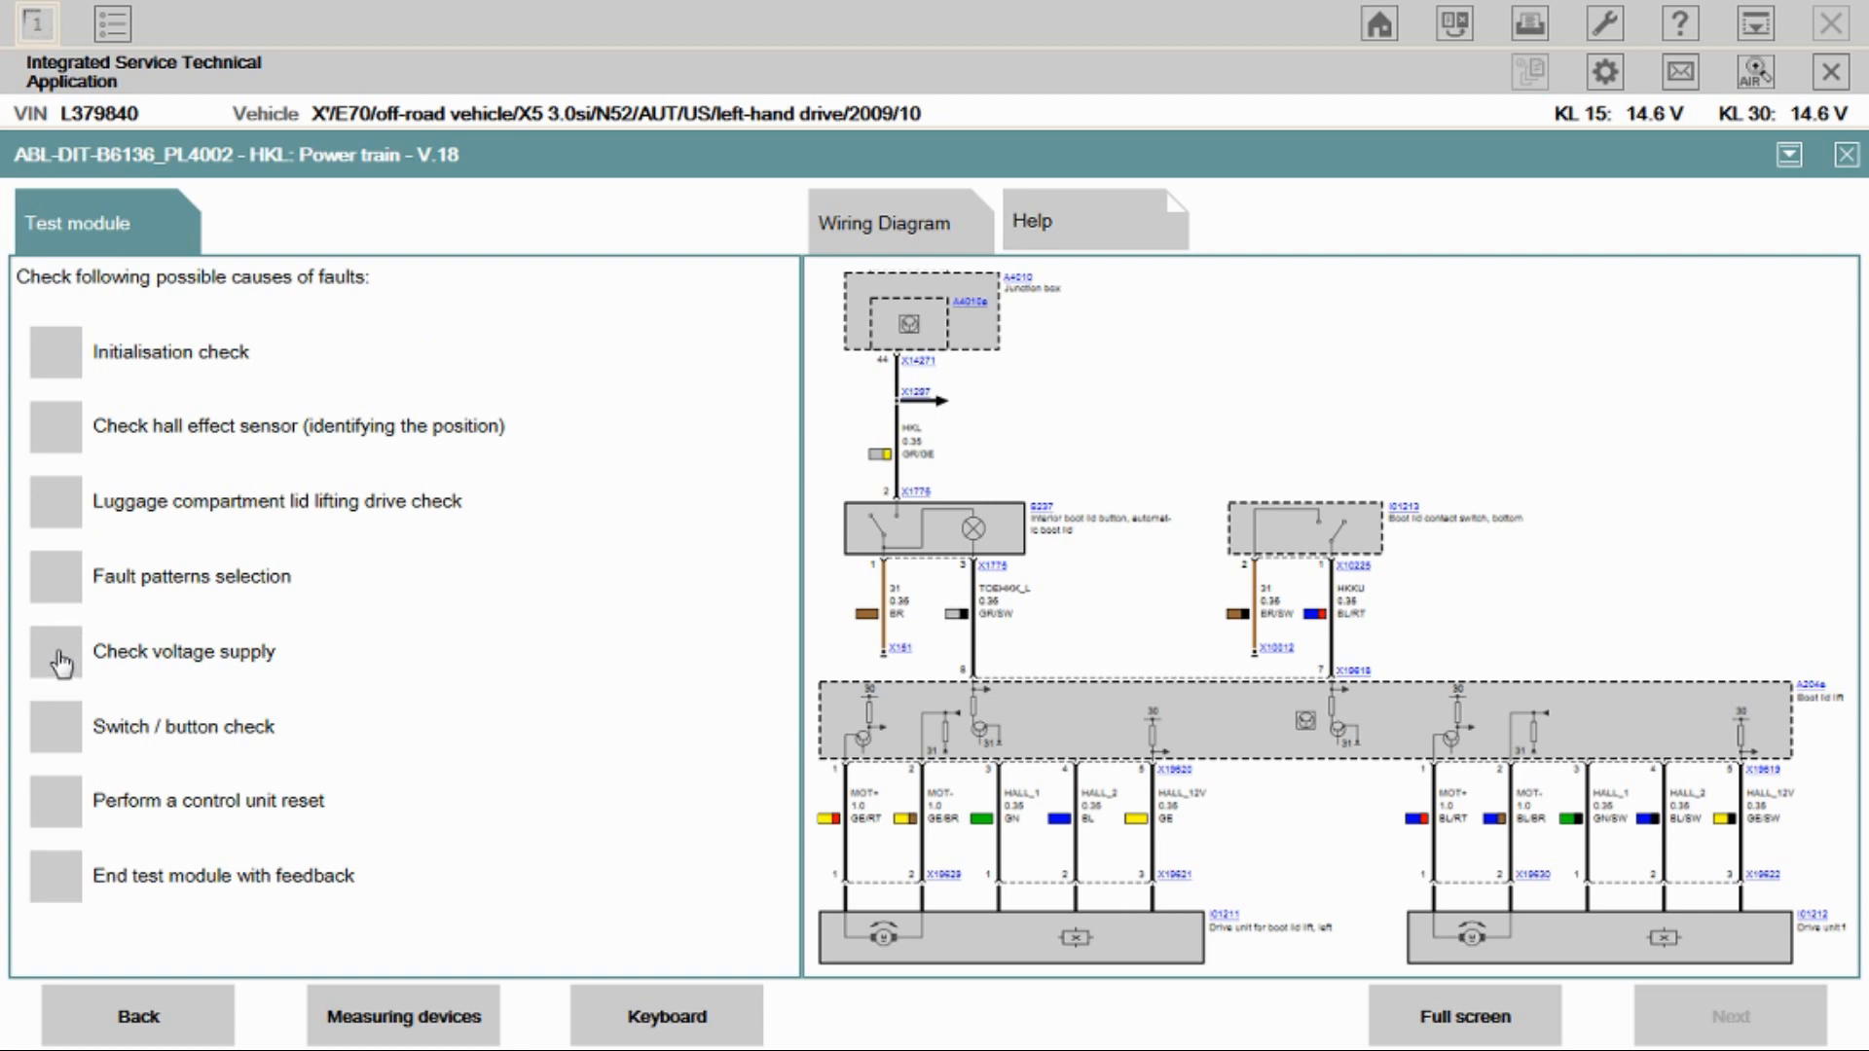
Step: Start the Hall effect sensor check showing live increment counts for both lift drives
{"action": "left_click", "coordinate": [54, 427]}
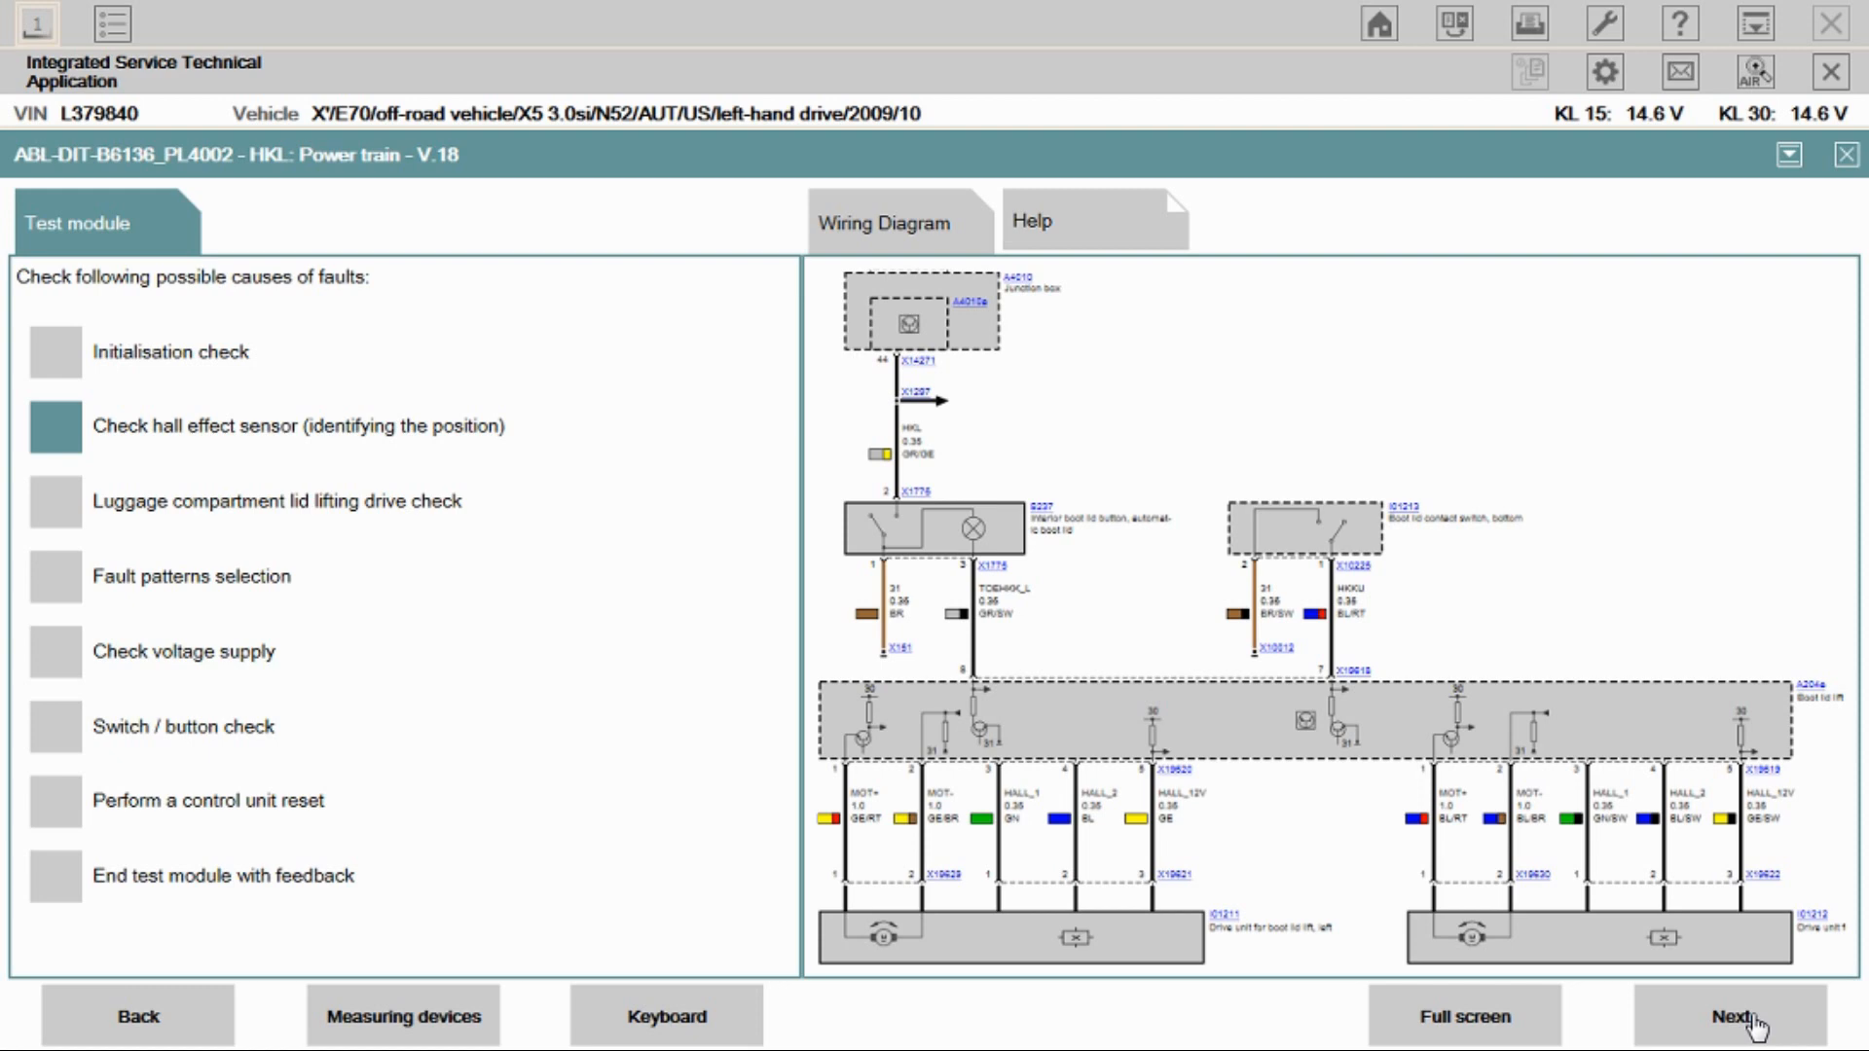
{"action": "left_click", "coordinate": [1740, 1017]}
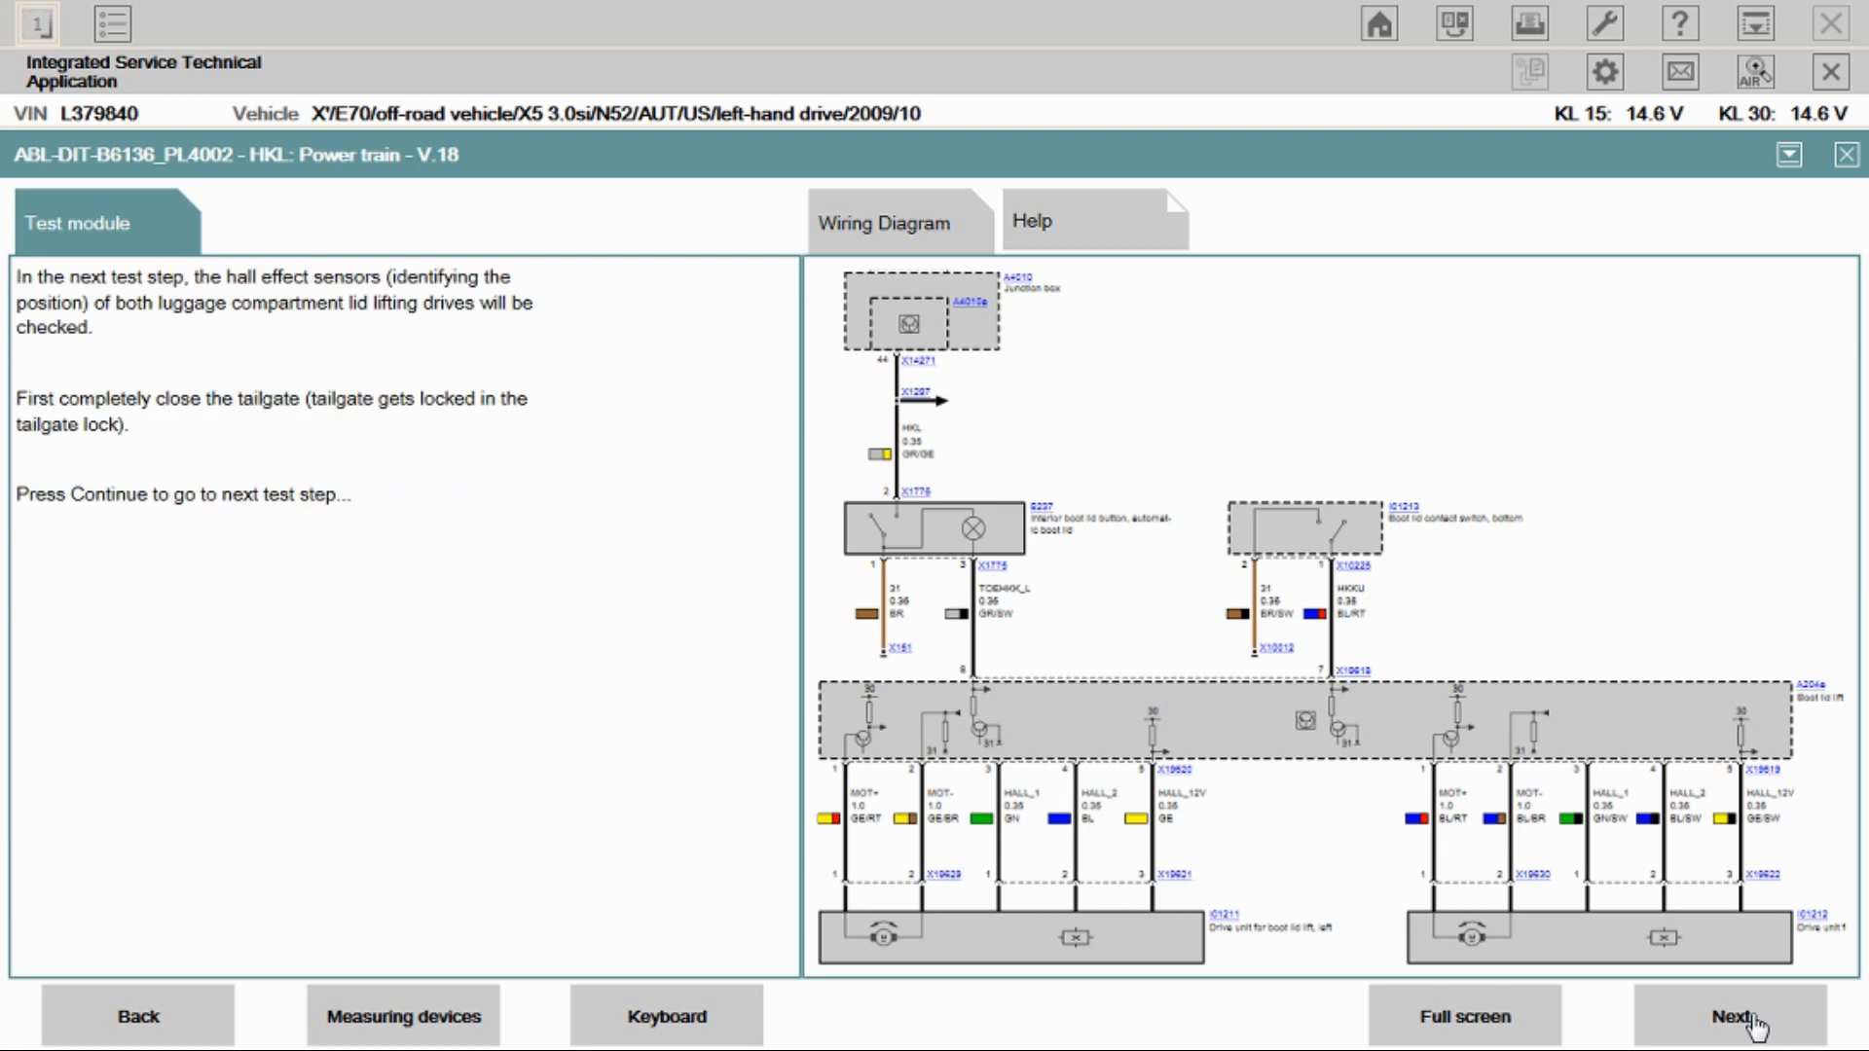
{"action": "mouse_move", "coordinate": [191, 356]}
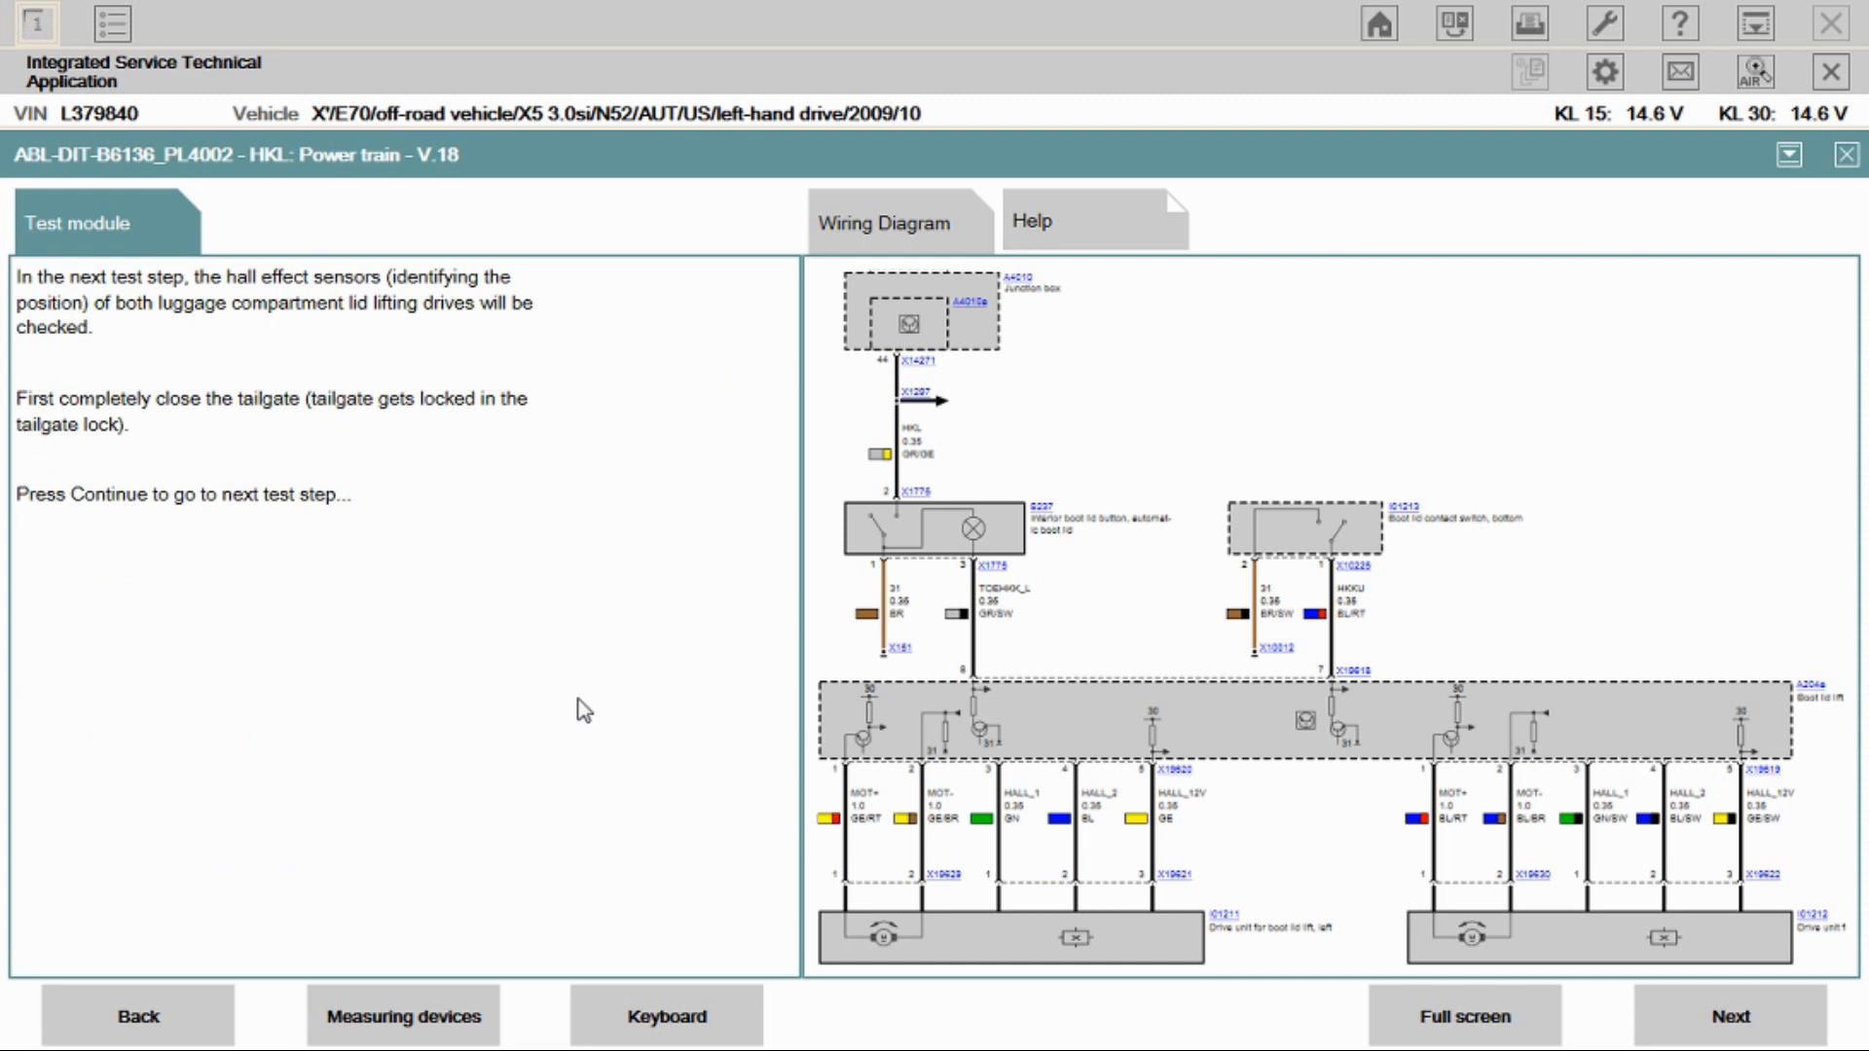
{"action": "left_click", "coordinate": [1729, 1017]}
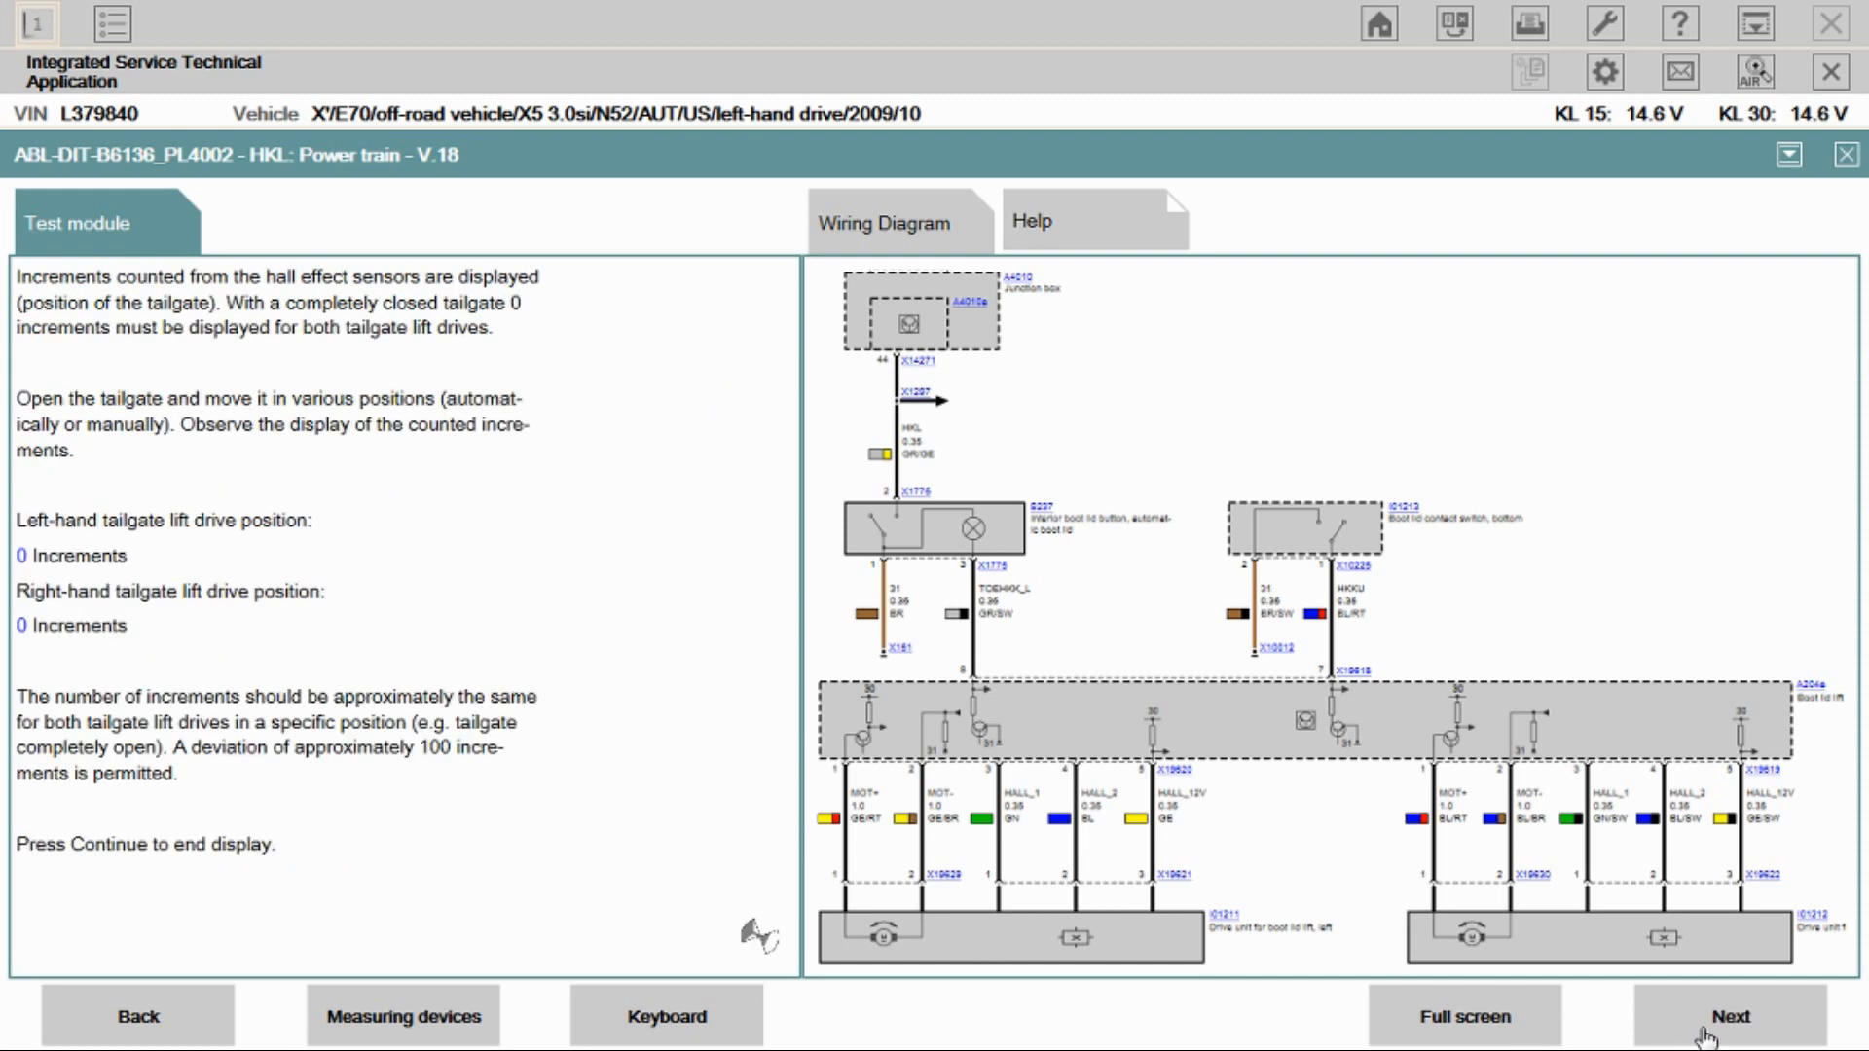
{"action": "mouse_move", "coordinate": [551, 588]}
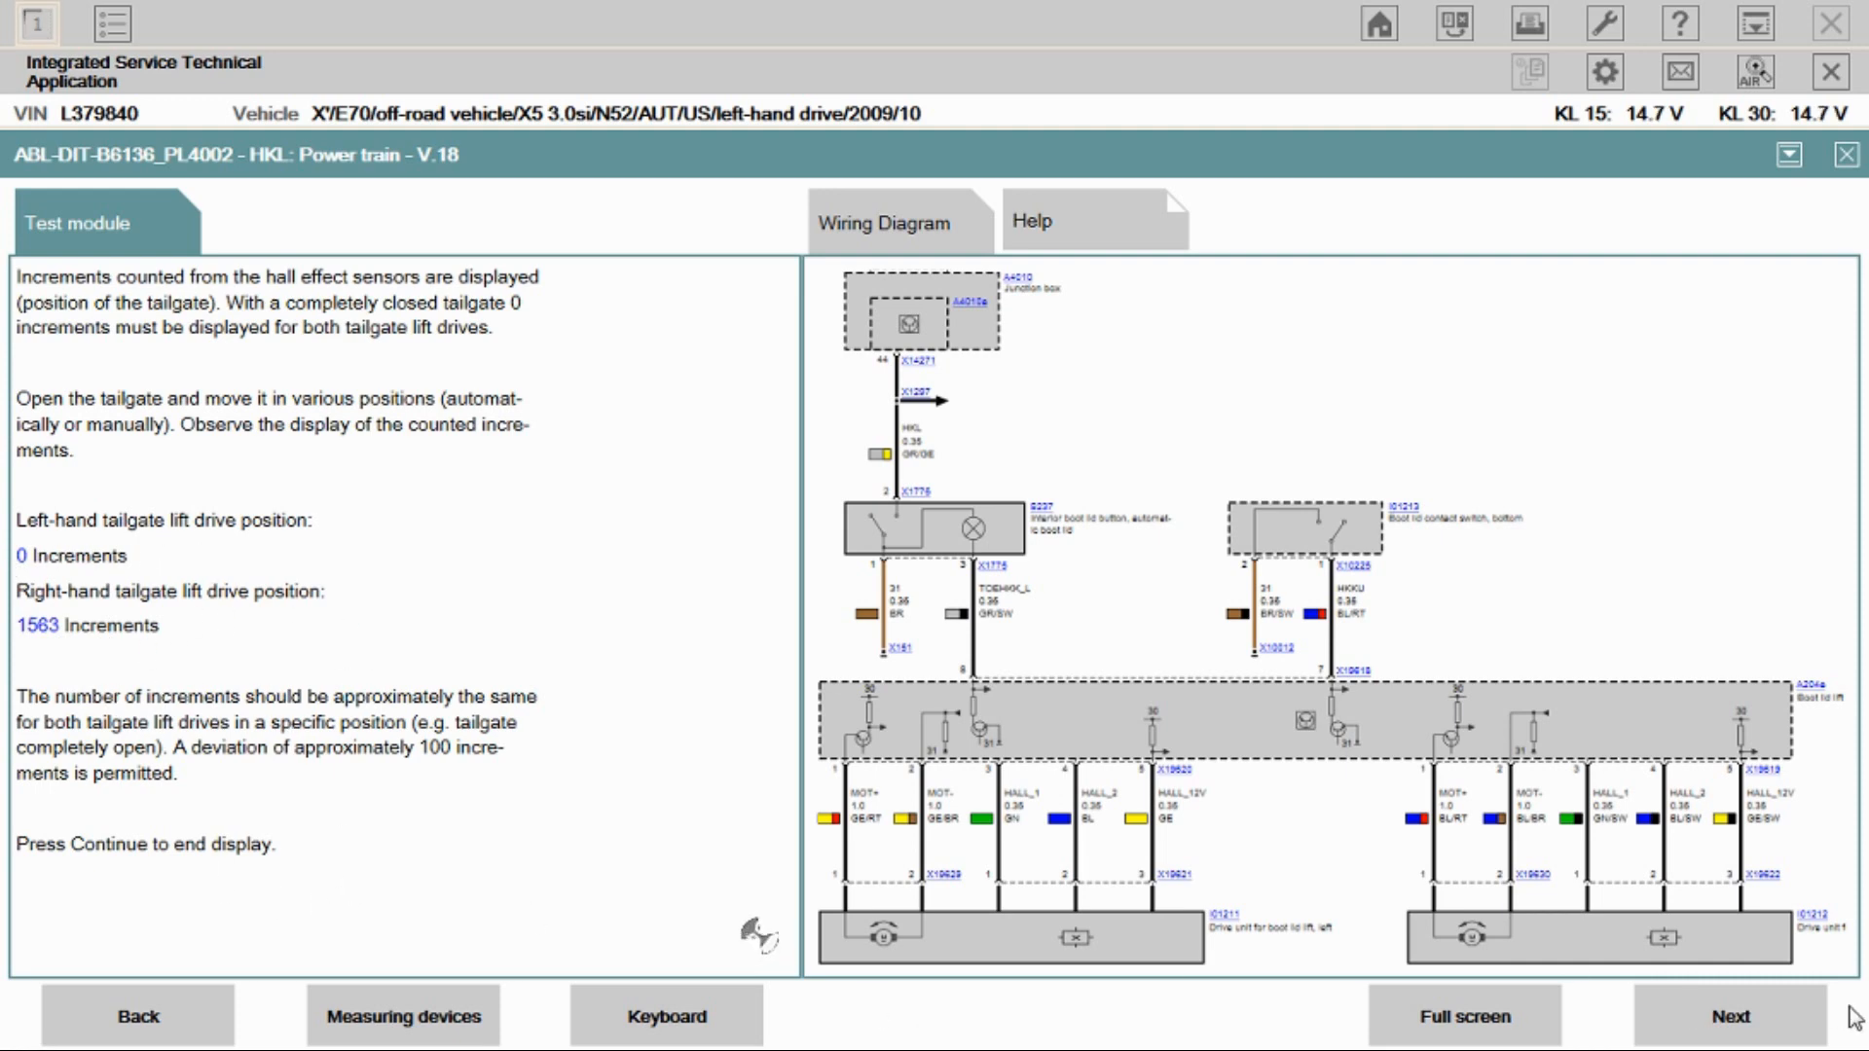
Step: Answer No to both drives changing and mark the left lift drive as unchanged, acknowledging the renewal advice
{"action": "left_click", "coordinate": [1731, 1017]}
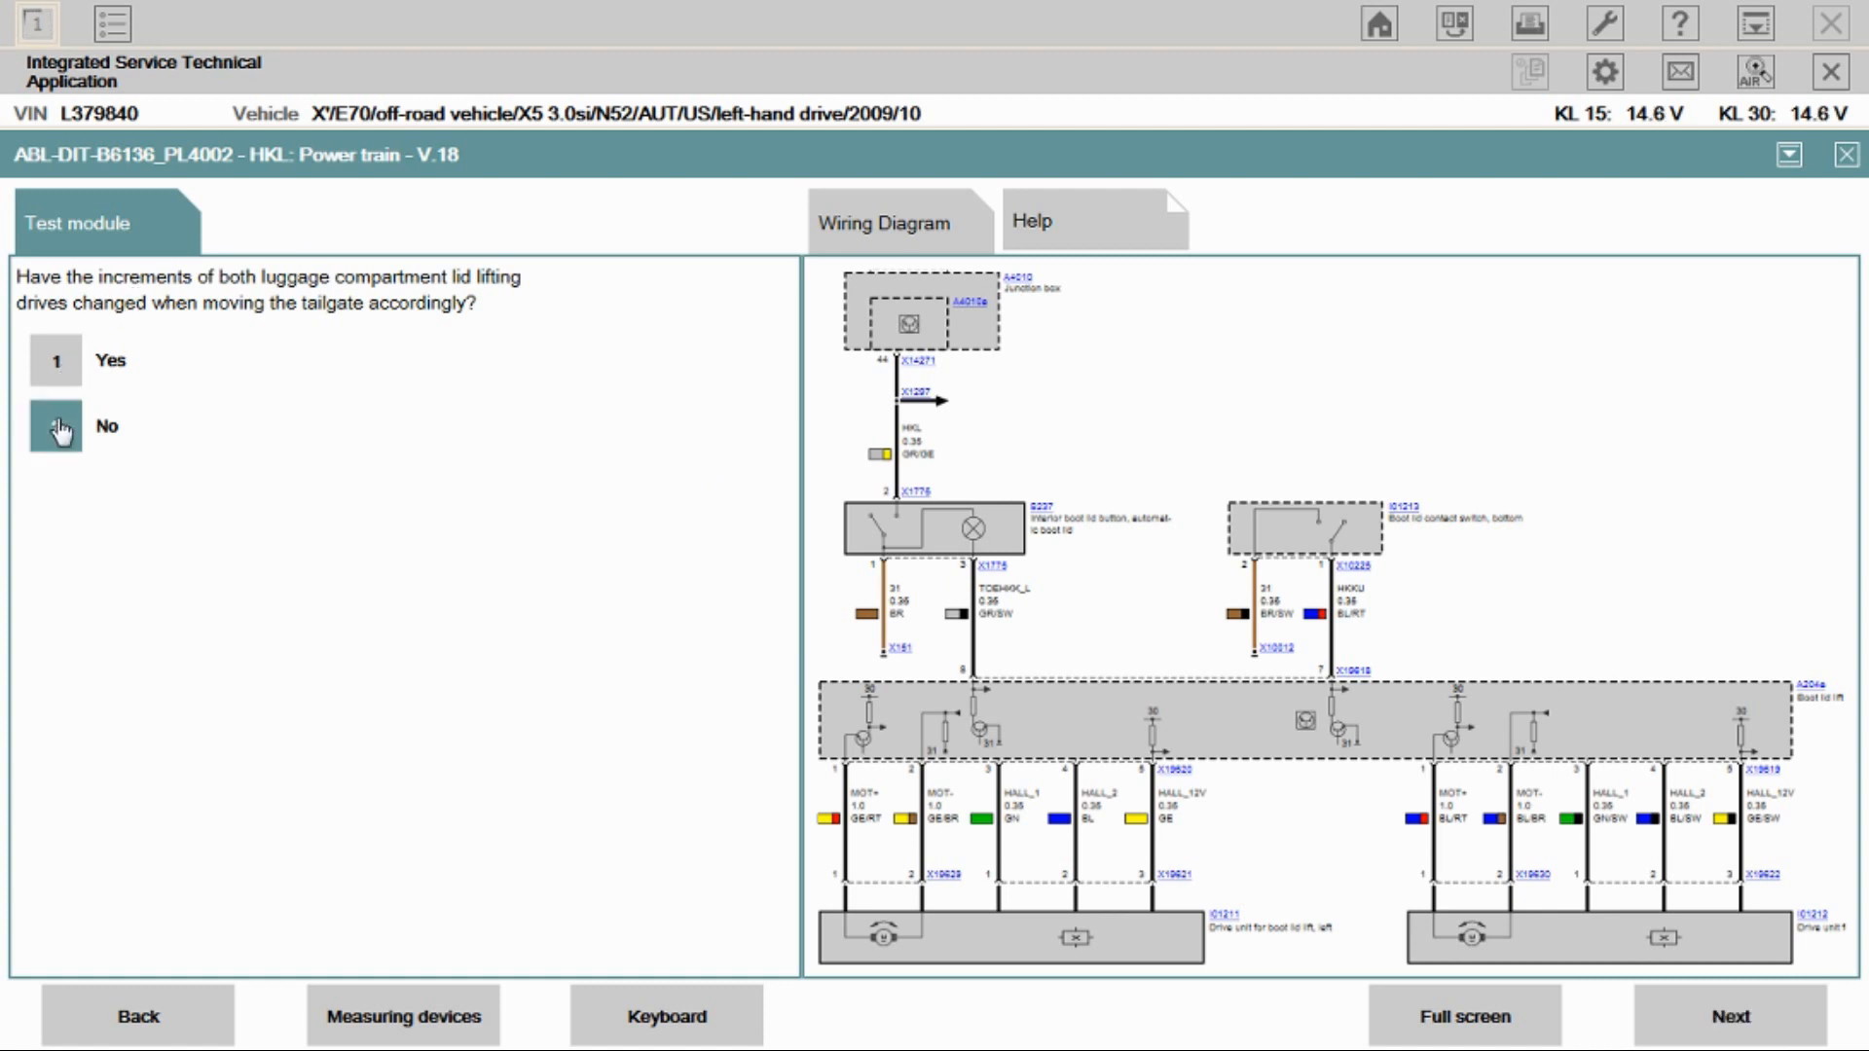
{"action": "left_click", "coordinate": [57, 429]}
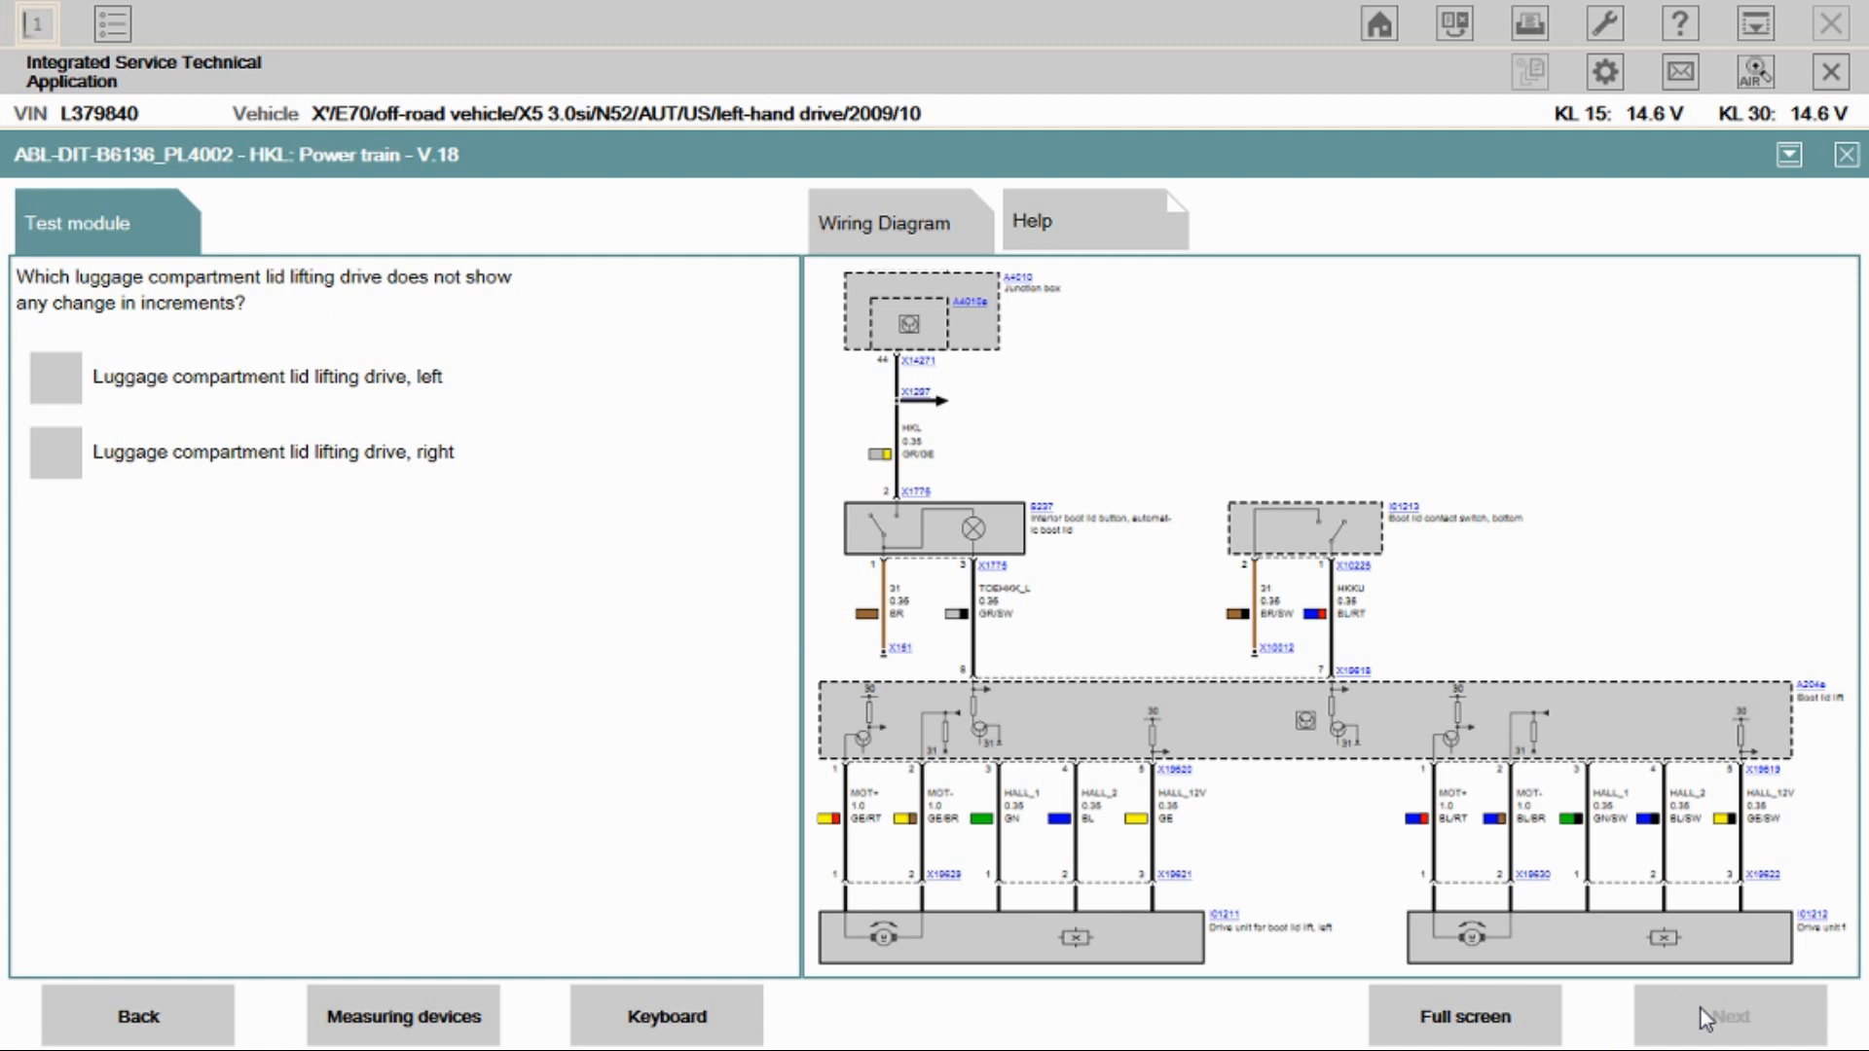
{"action": "mouse_move", "coordinate": [216, 417]}
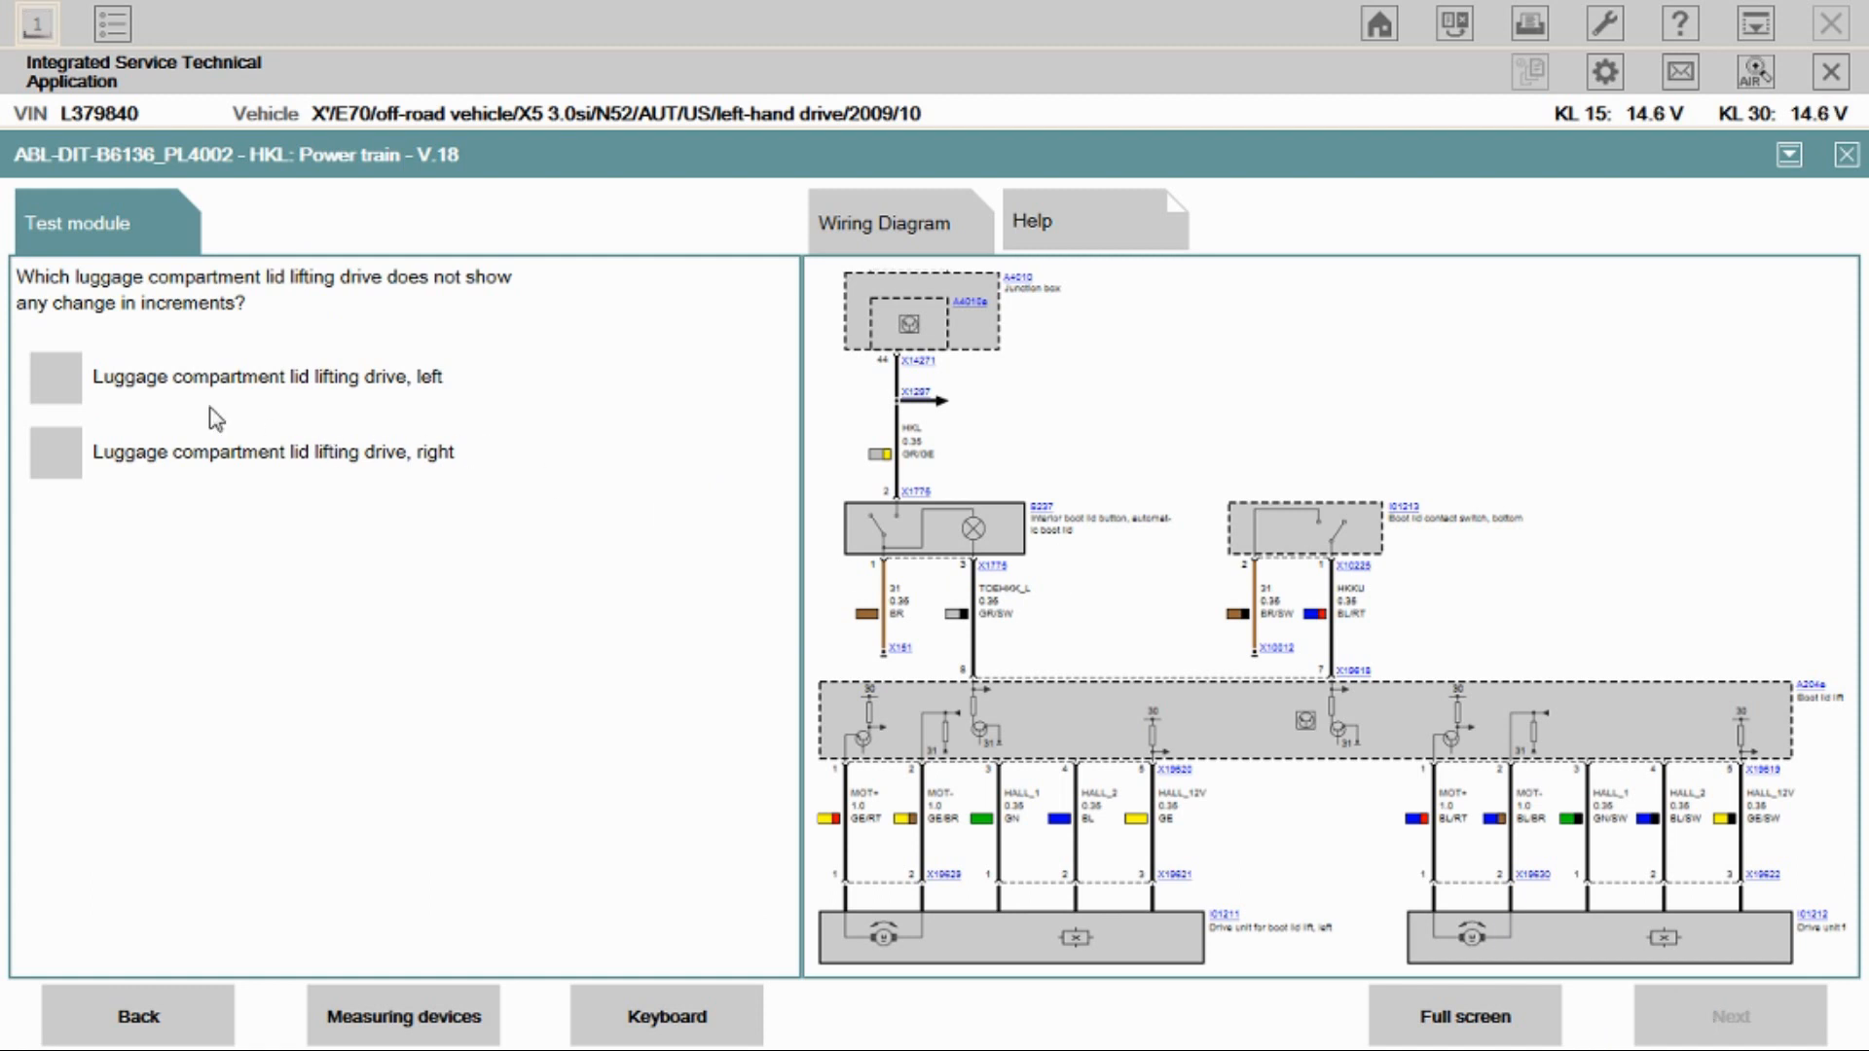
{"action": "left_click", "coordinate": [54, 376]}
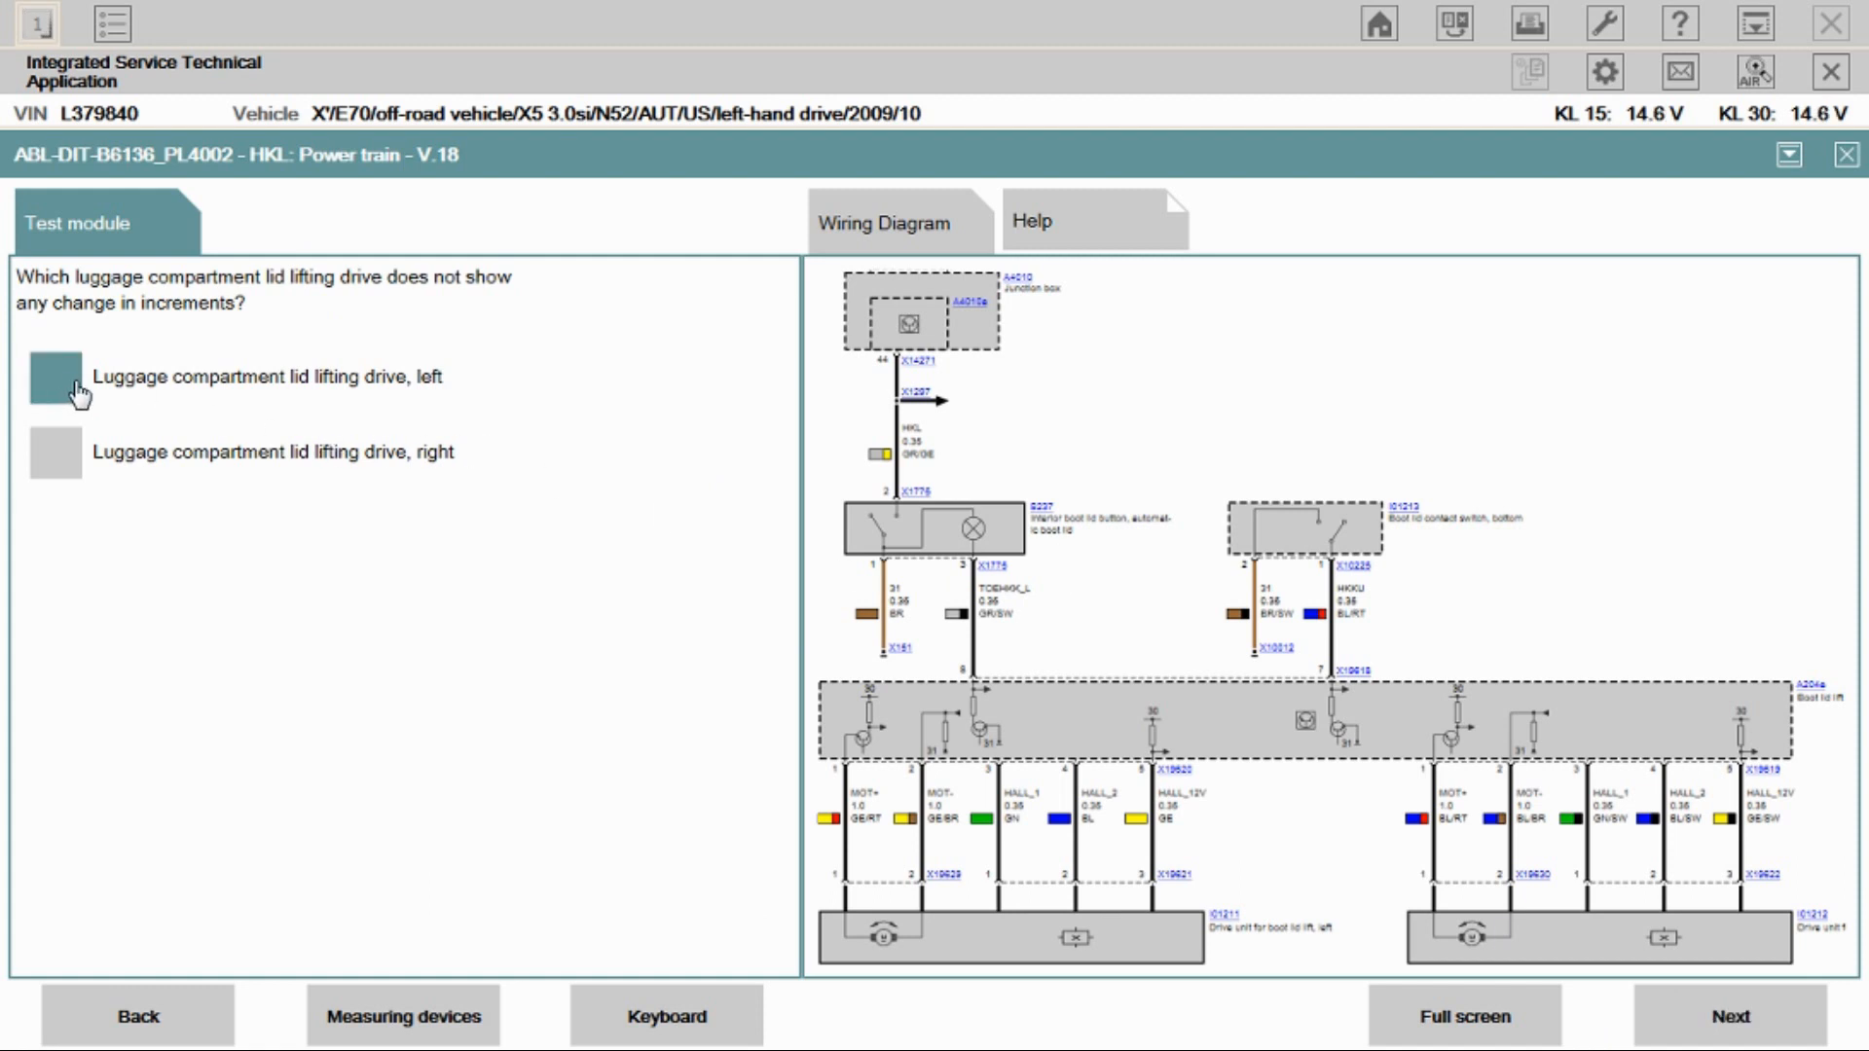
{"action": "left_click", "coordinate": [54, 376]}
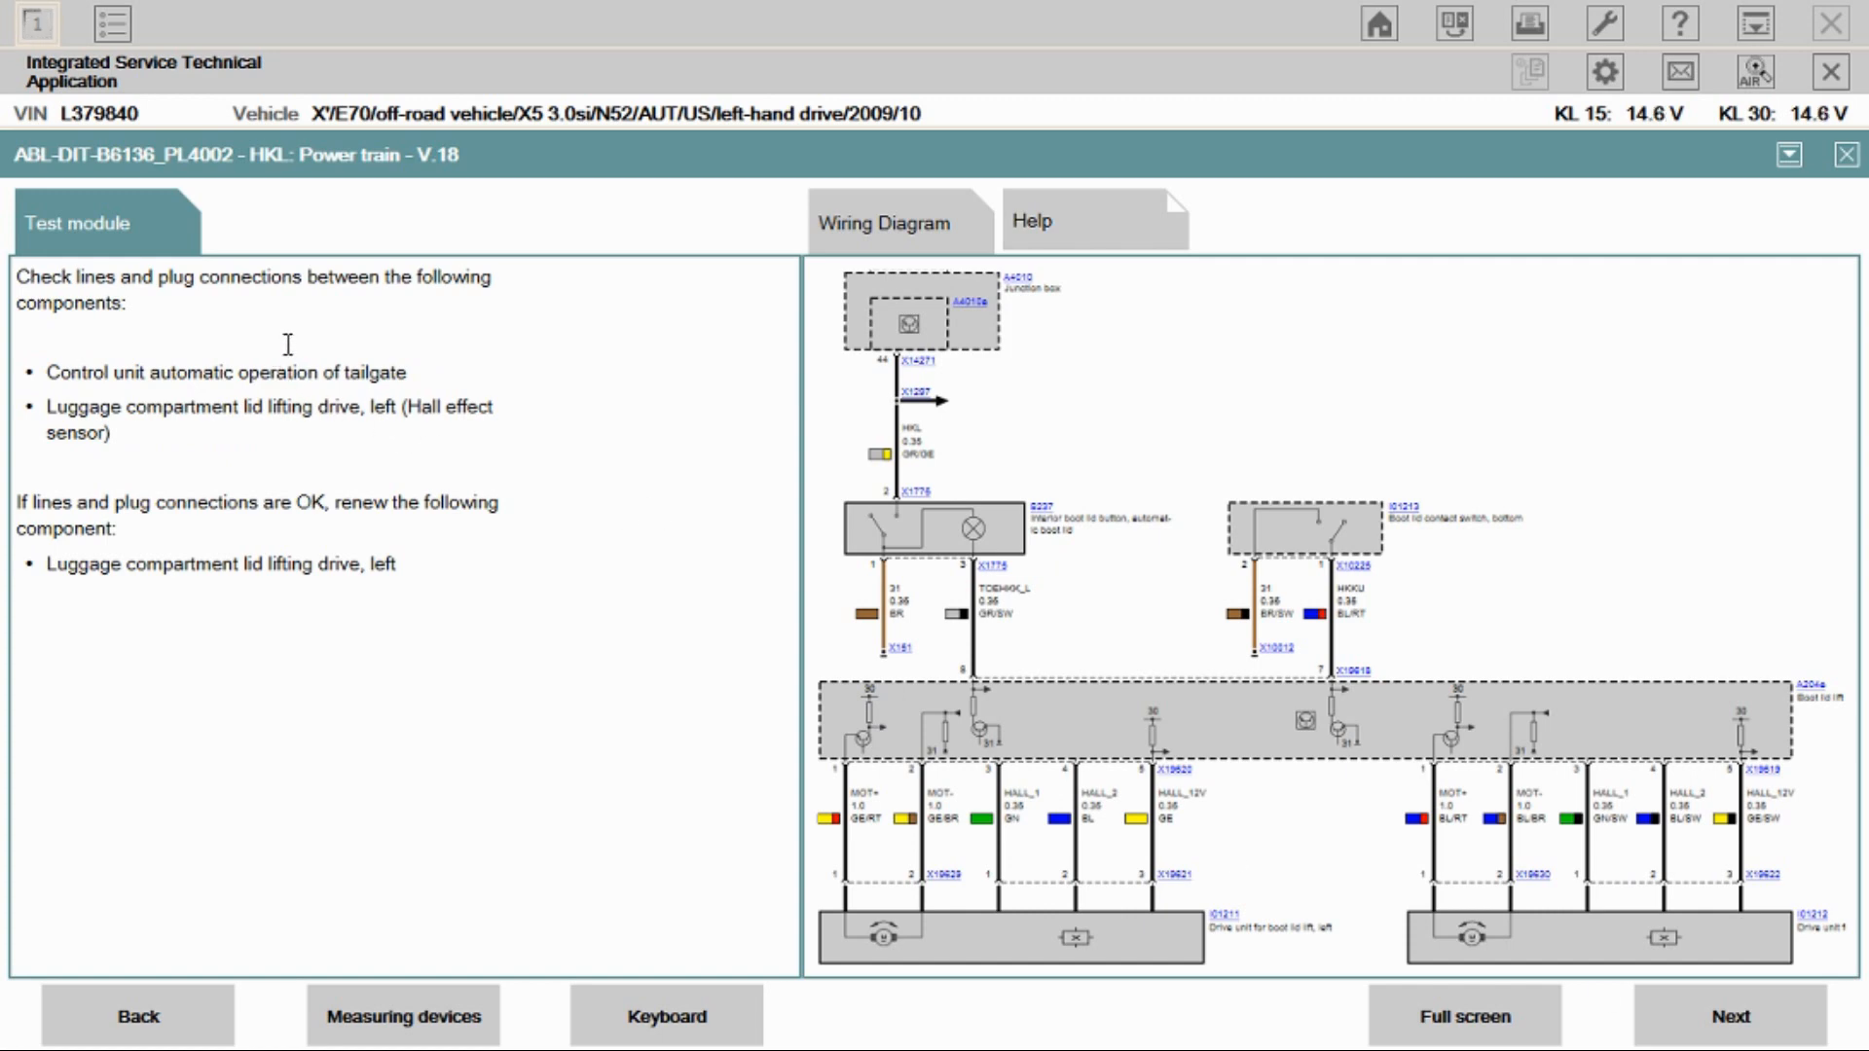
{"action": "mouse_move", "coordinate": [313, 463]}
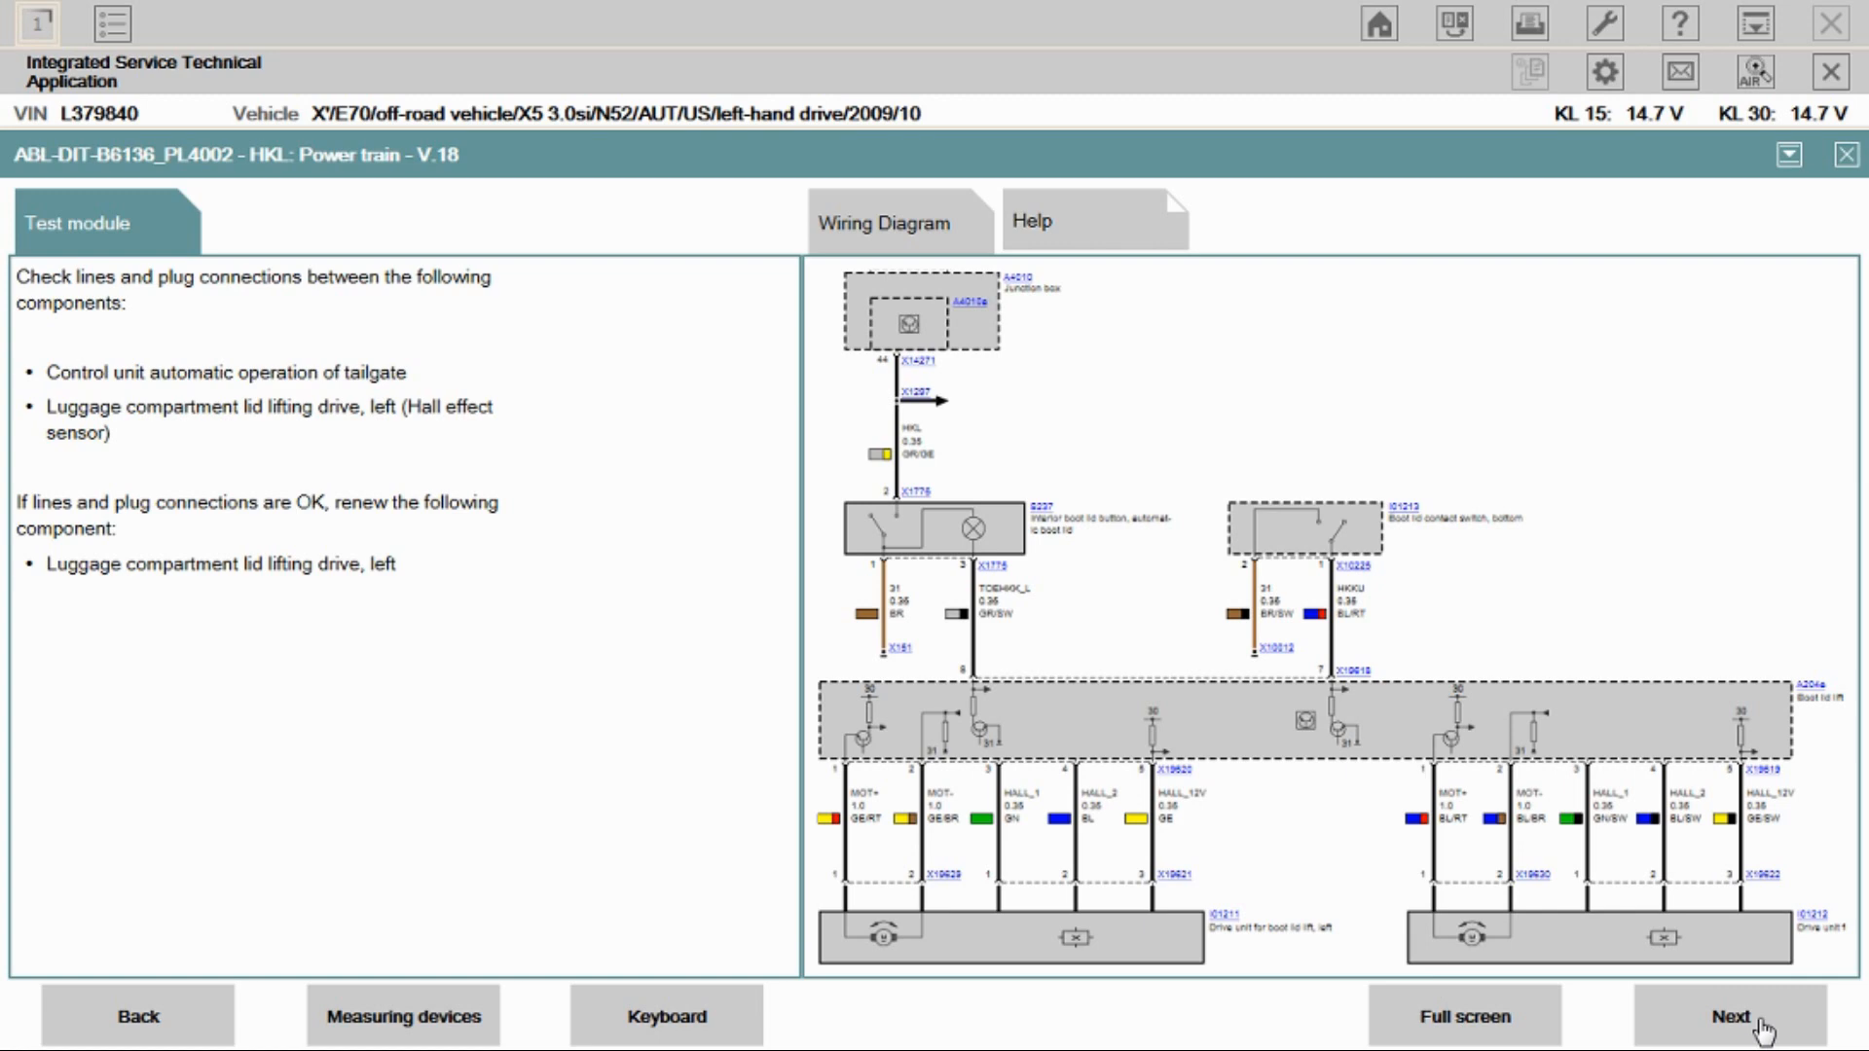
{"action": "left_click", "coordinate": [1733, 1016]}
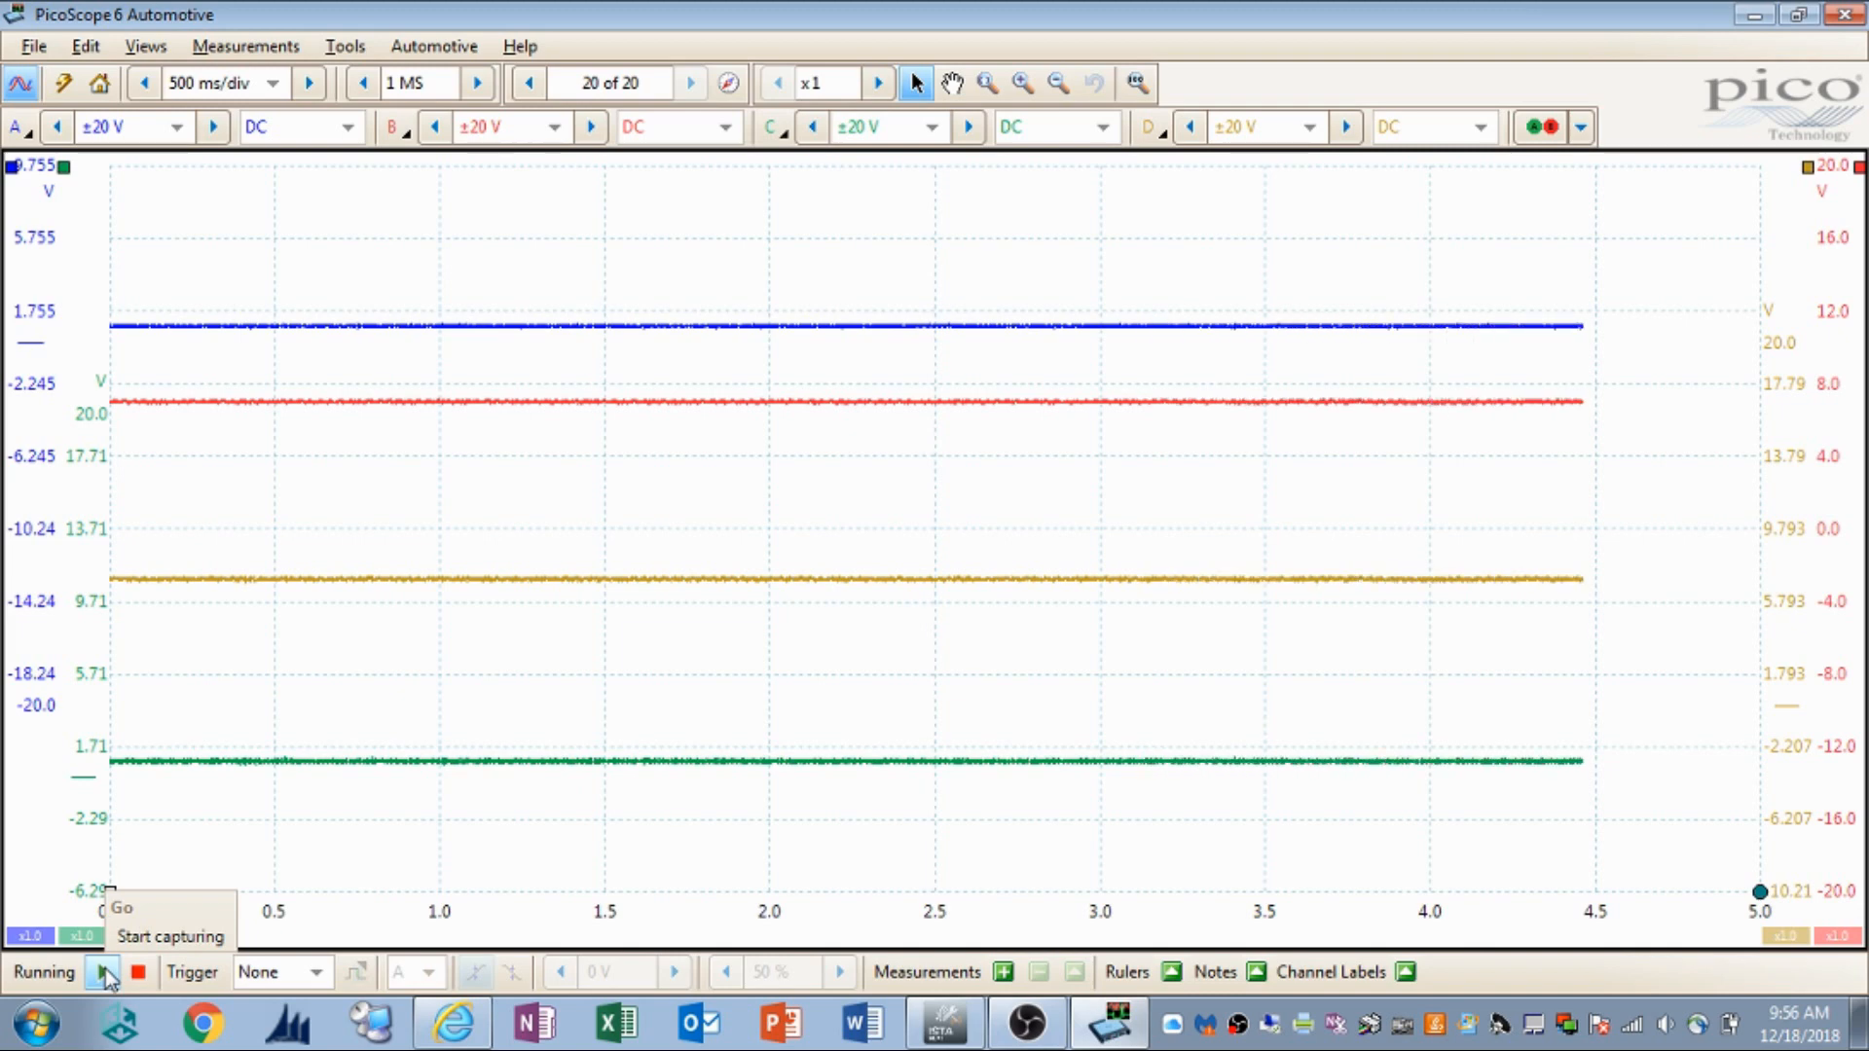
Step: Capture the four tailgate drive channels while the tailgate moves, then stop the capture
{"action": "left_click", "coordinate": [103, 974]}
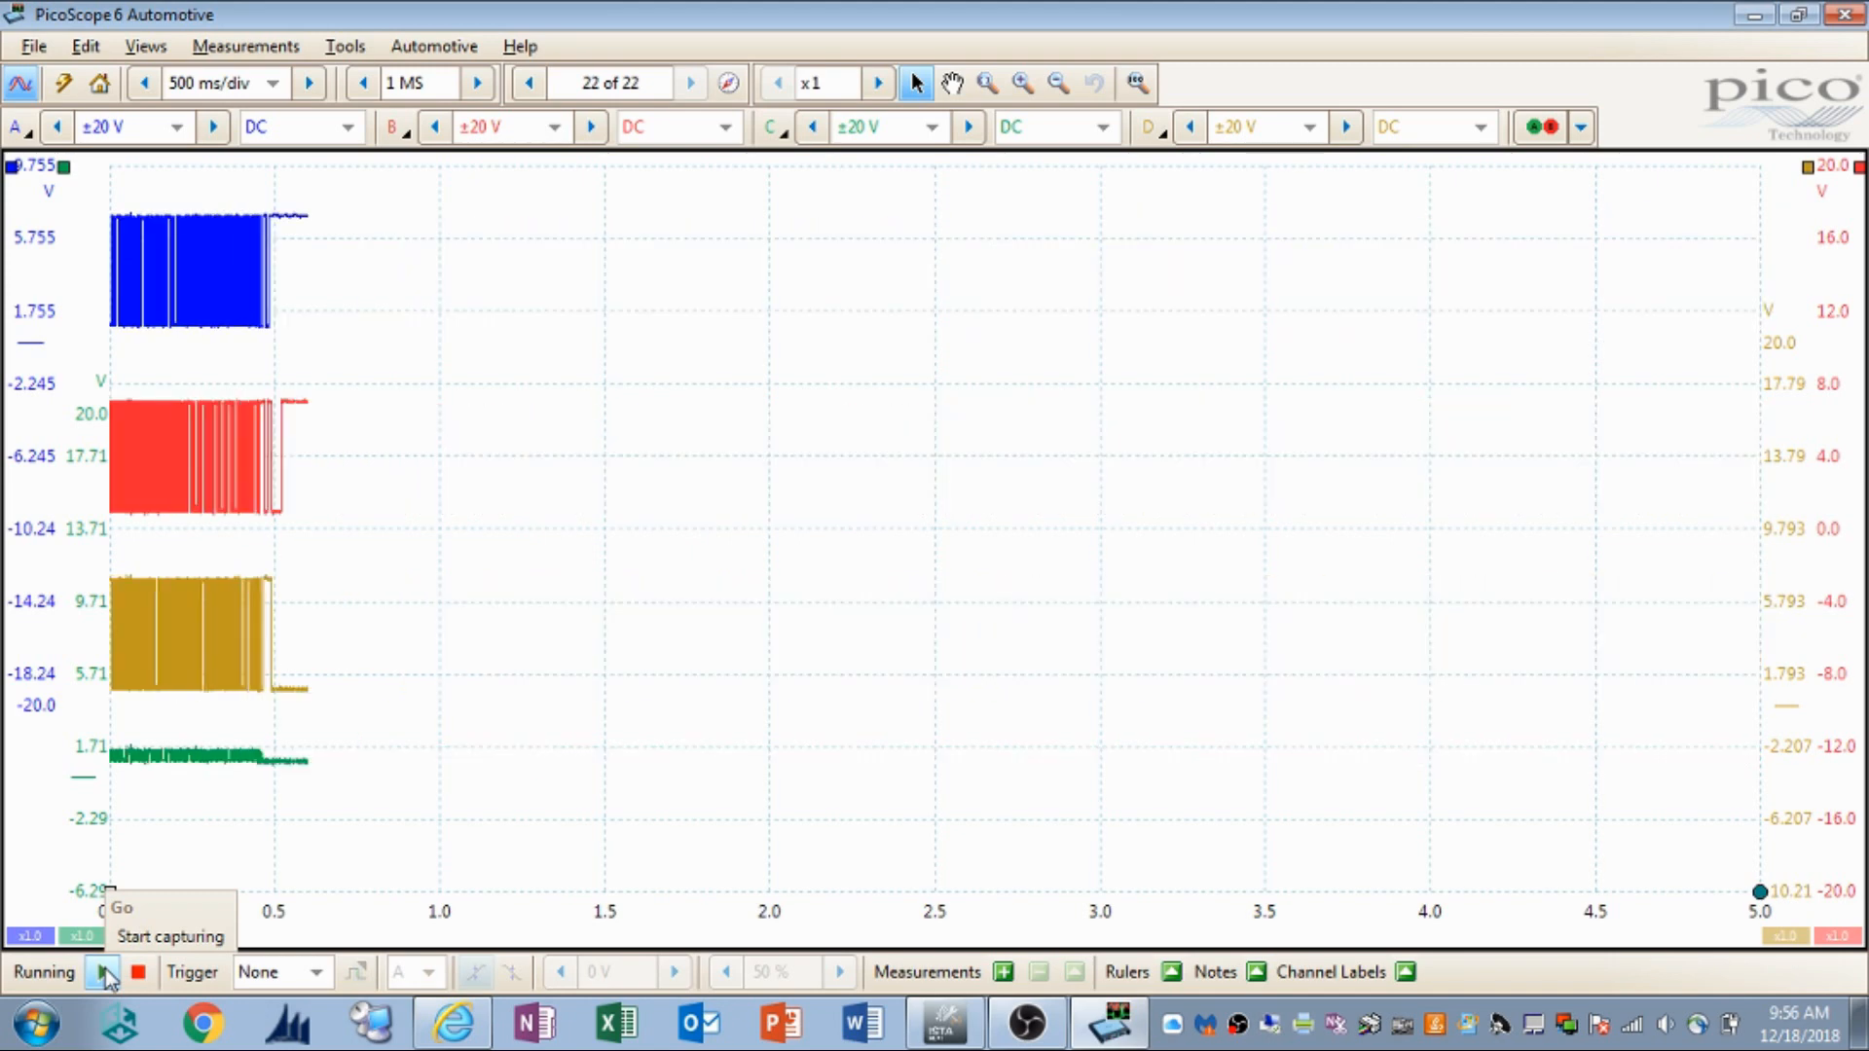
{"action": "left_click", "coordinate": [103, 974]}
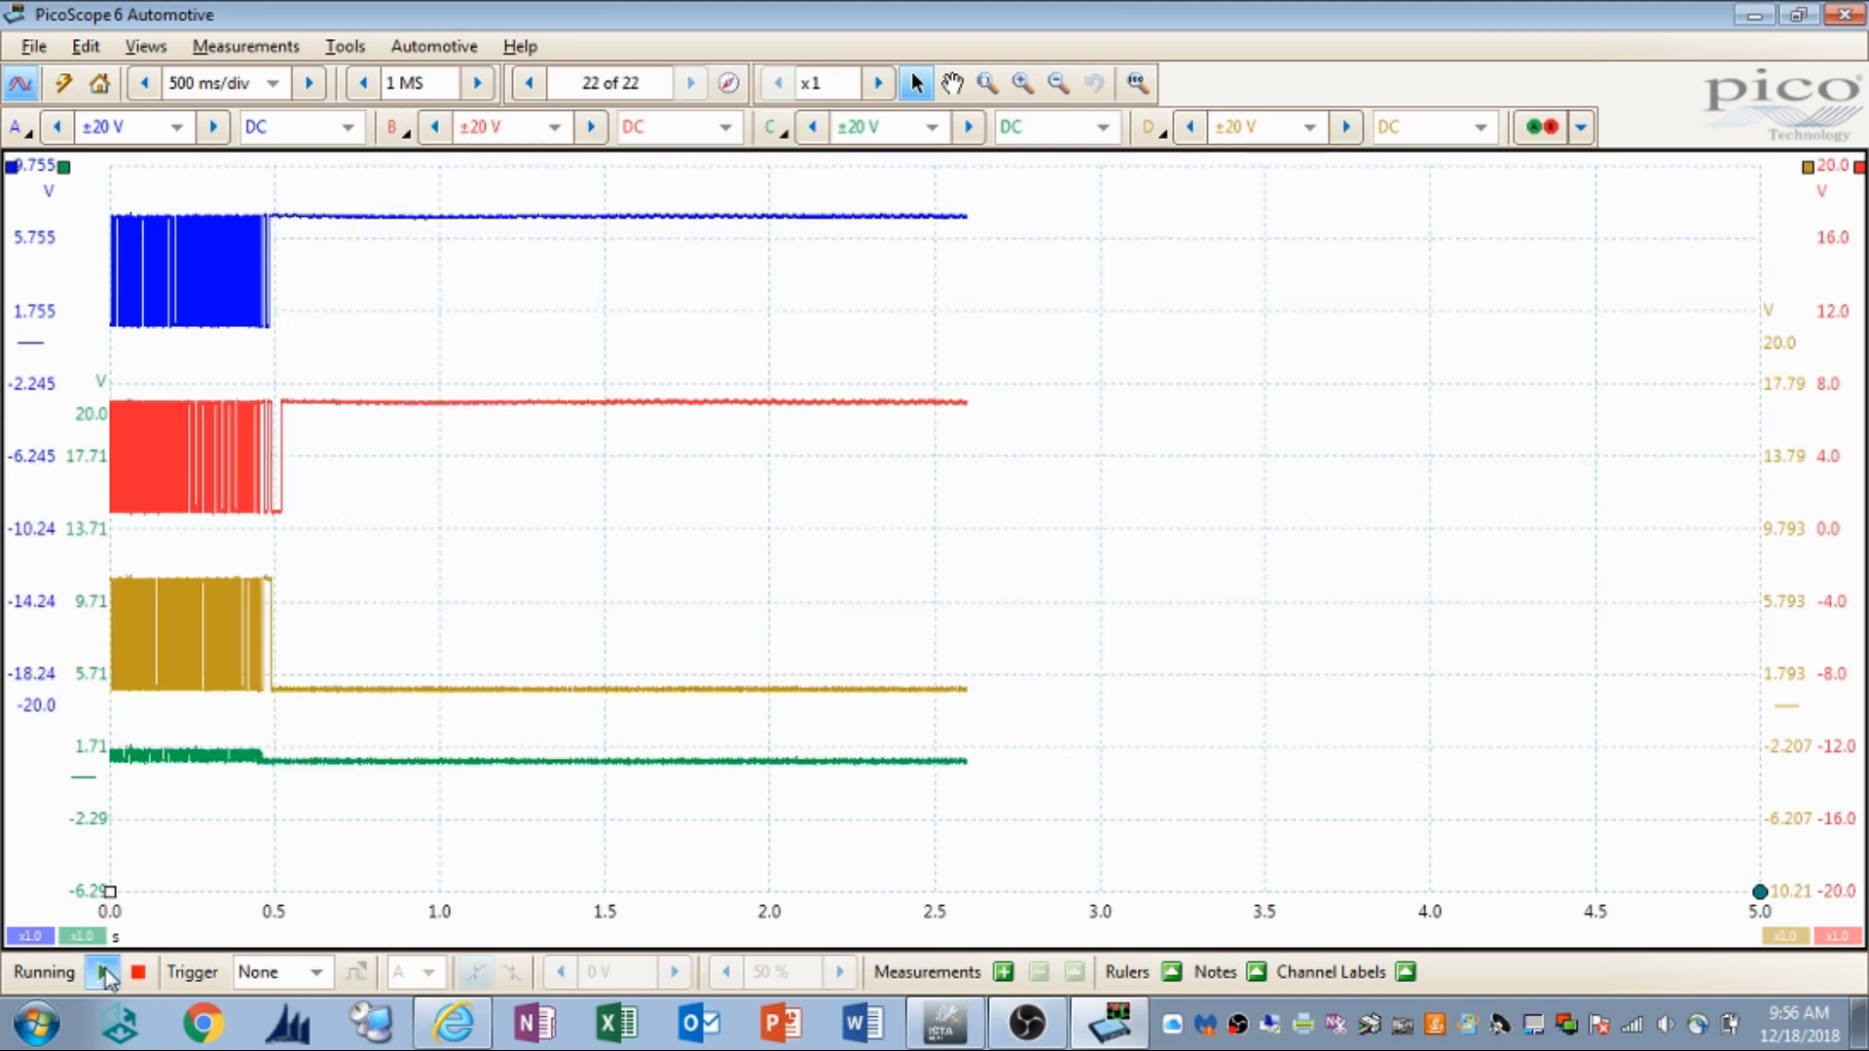
{"action": "left_click", "coordinate": [103, 974]}
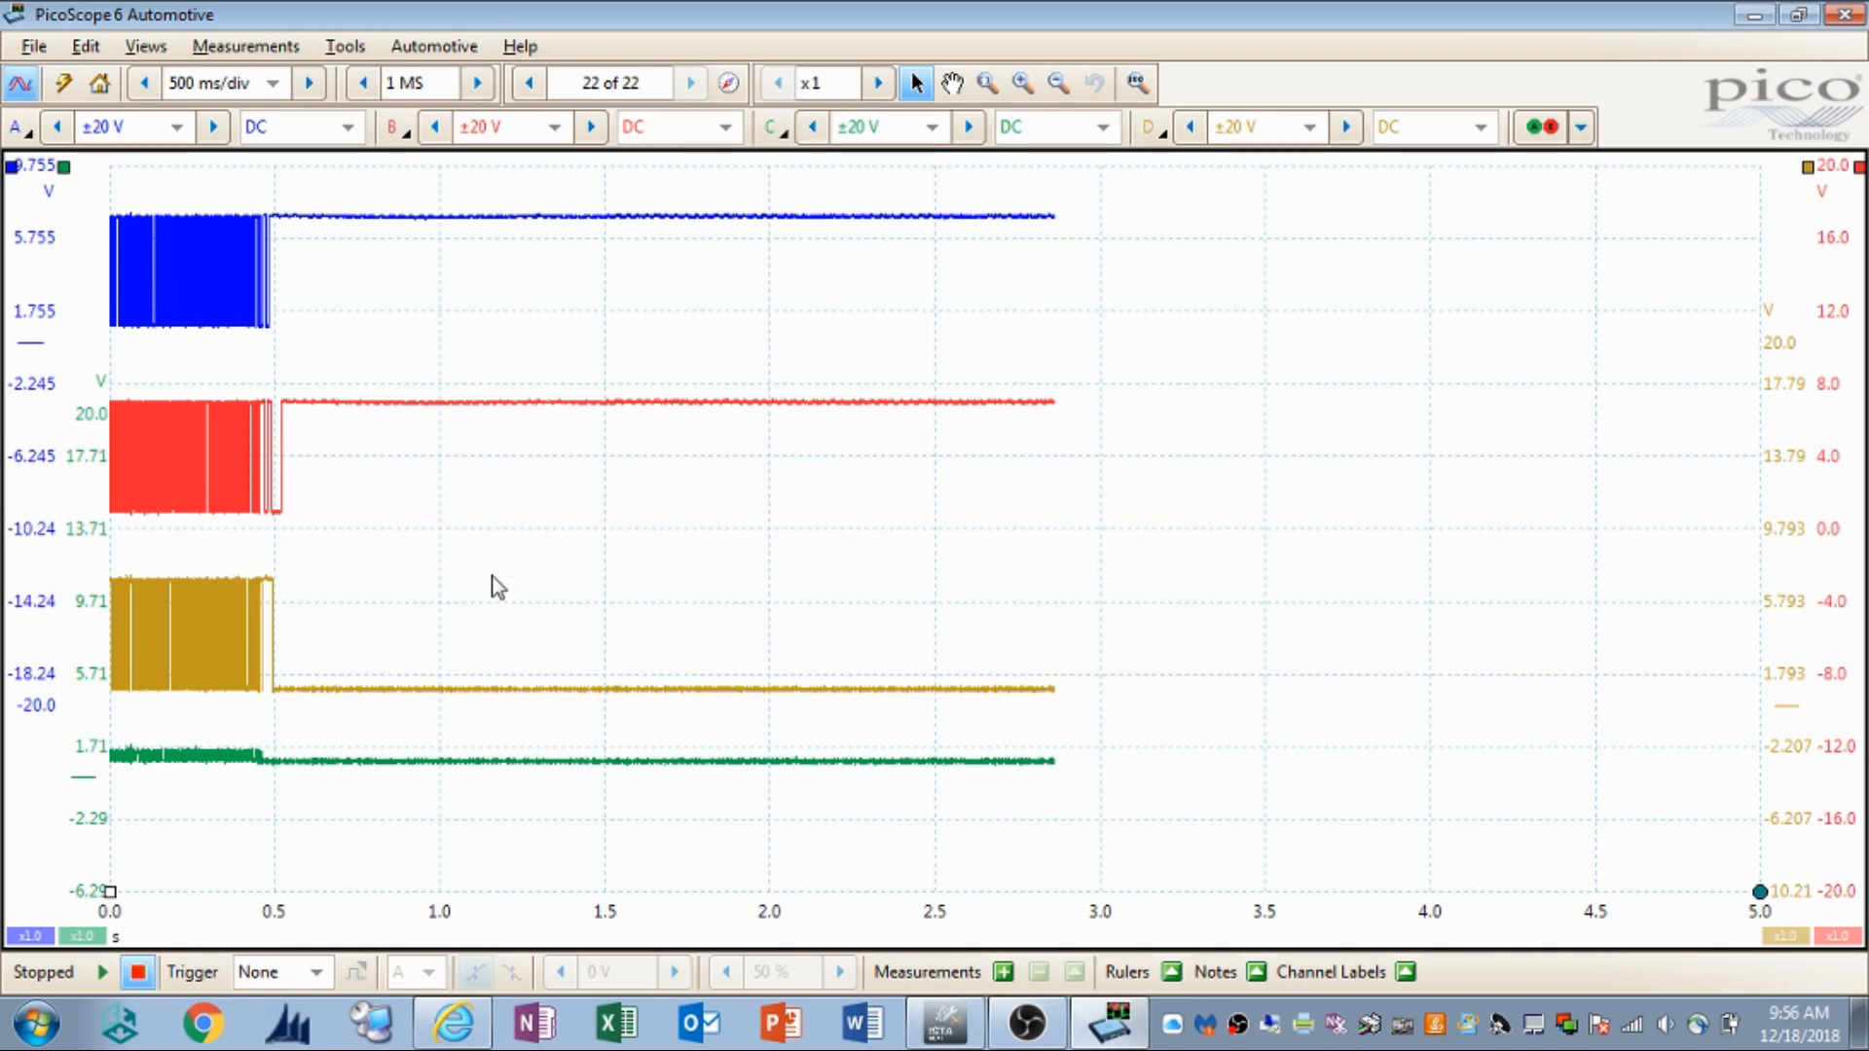
{"action": "mouse_move", "coordinate": [251, 637]}
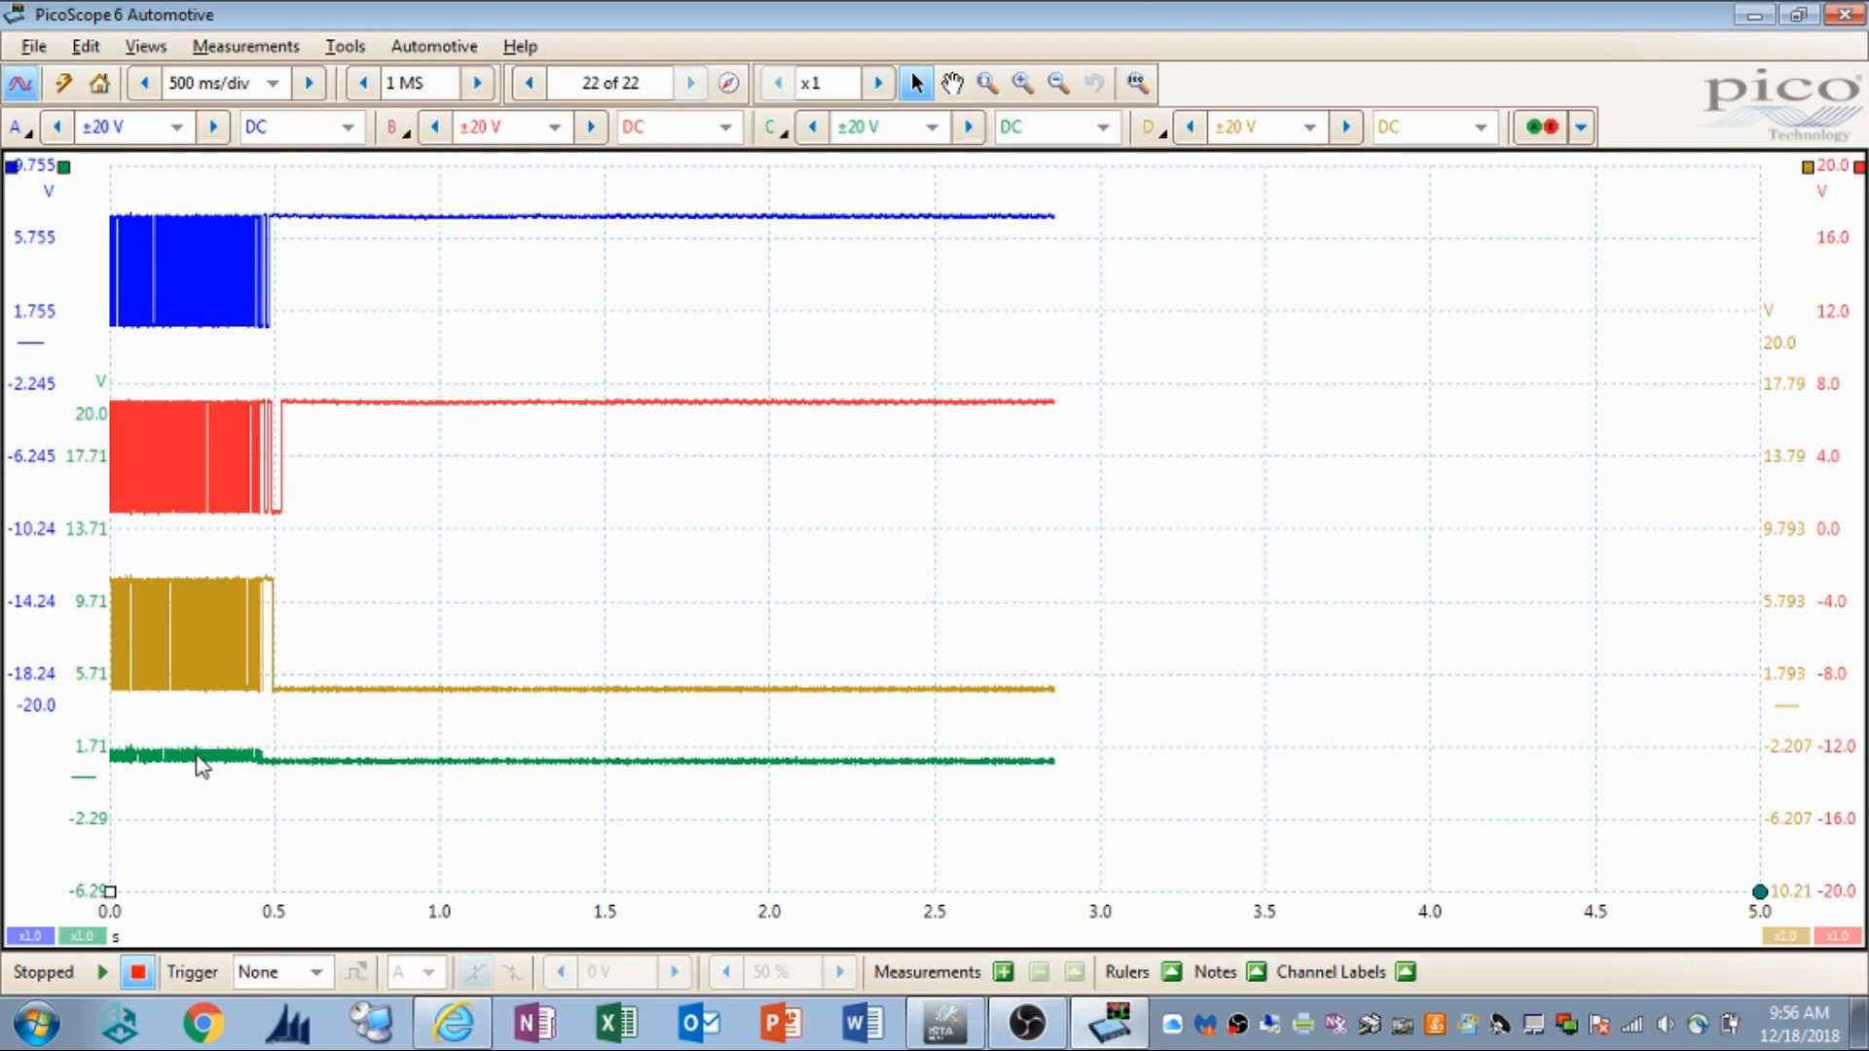
{"action": "mouse_move", "coordinate": [274, 734]}
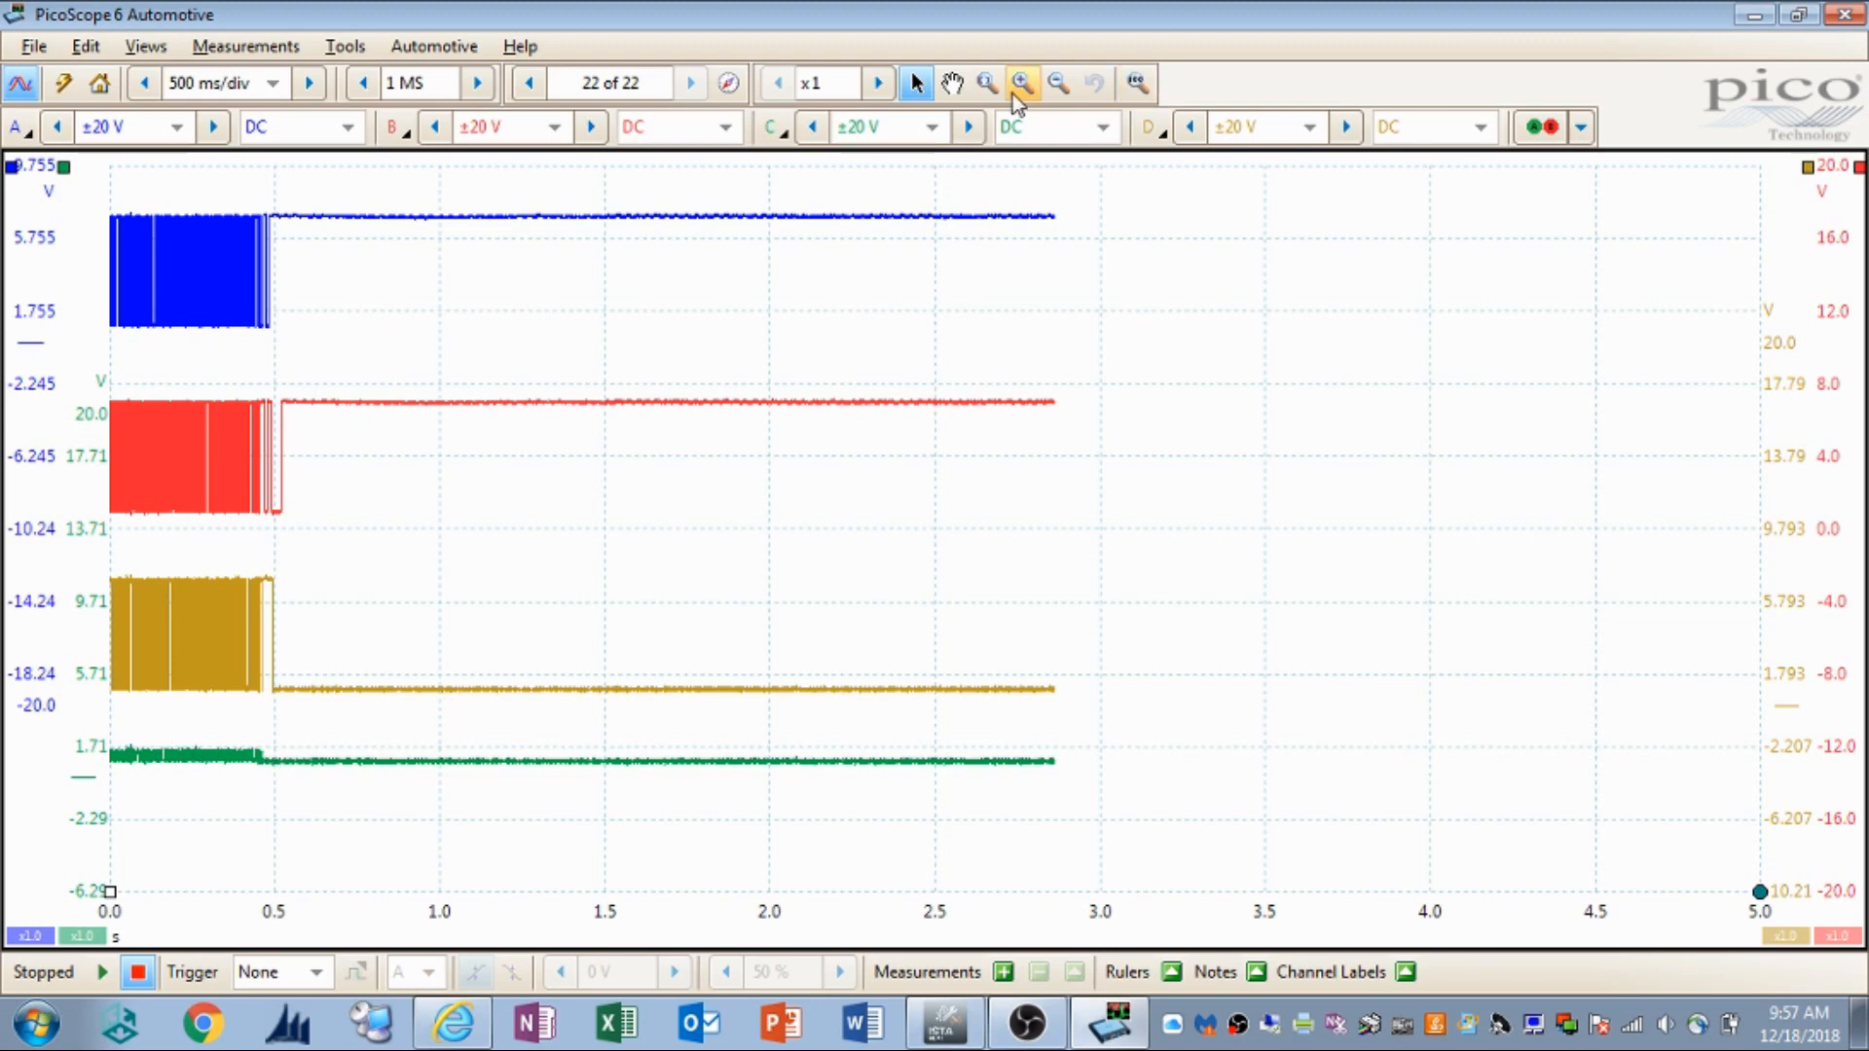
{"action": "mouse_move", "coordinate": [1018, 82]}
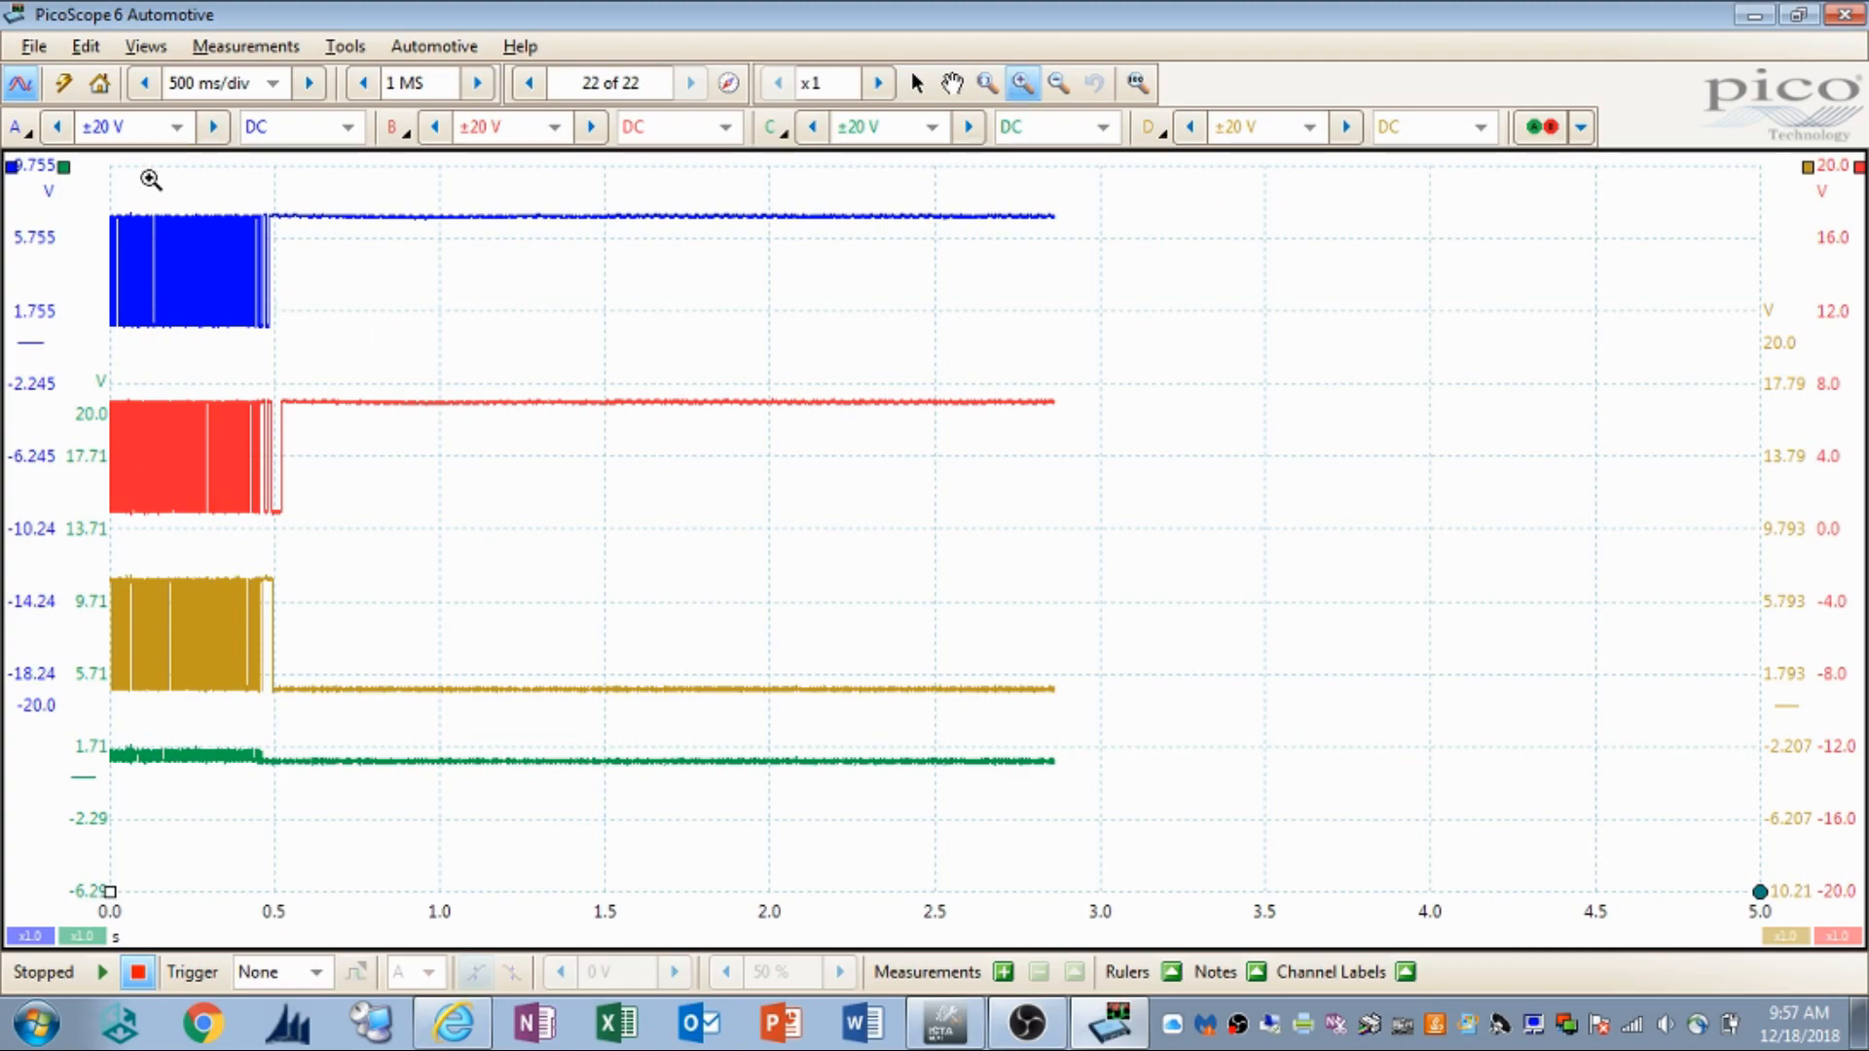
Step: Zoom into the pulse burst and place rulers at 196.6 ms, reading the green trace near 619 mV
{"action": "left_click", "coordinate": [1018, 83]}
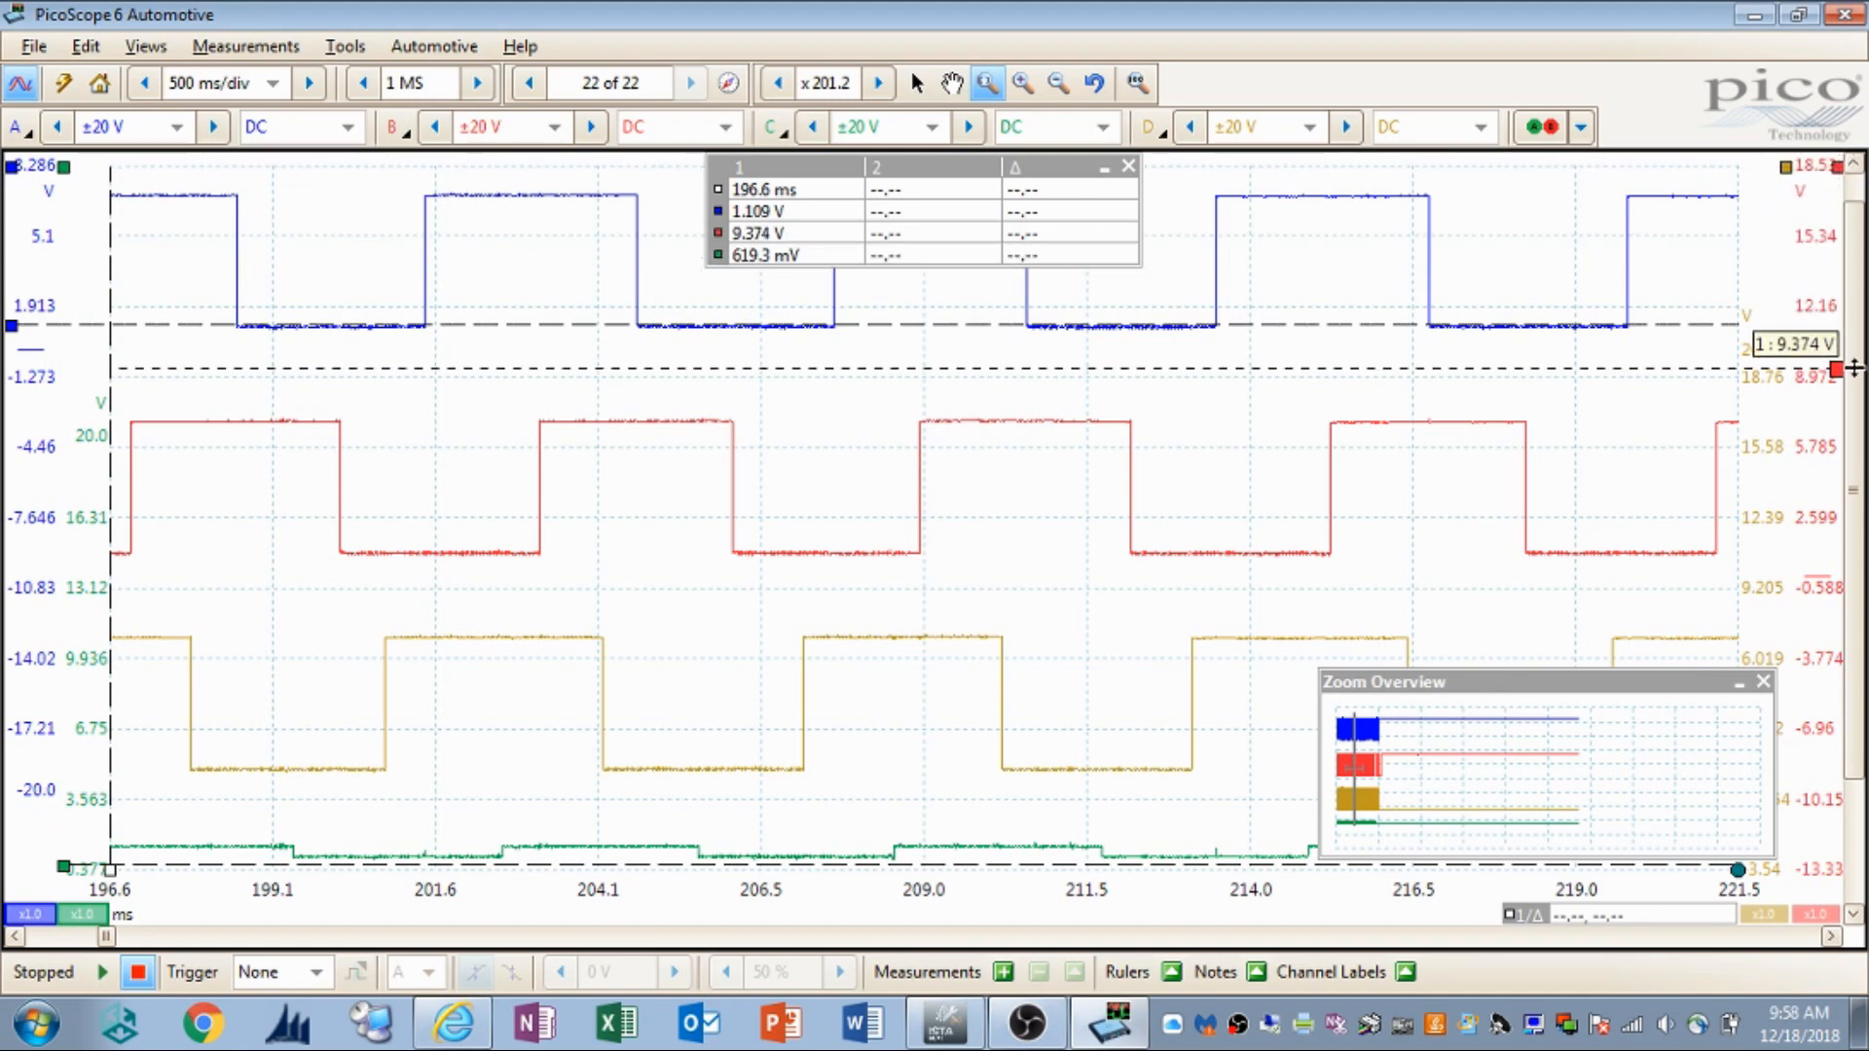
{"action": "left_click_drag", "start_coordinate": [1850, 345], "coordinate": [1849, 397]}
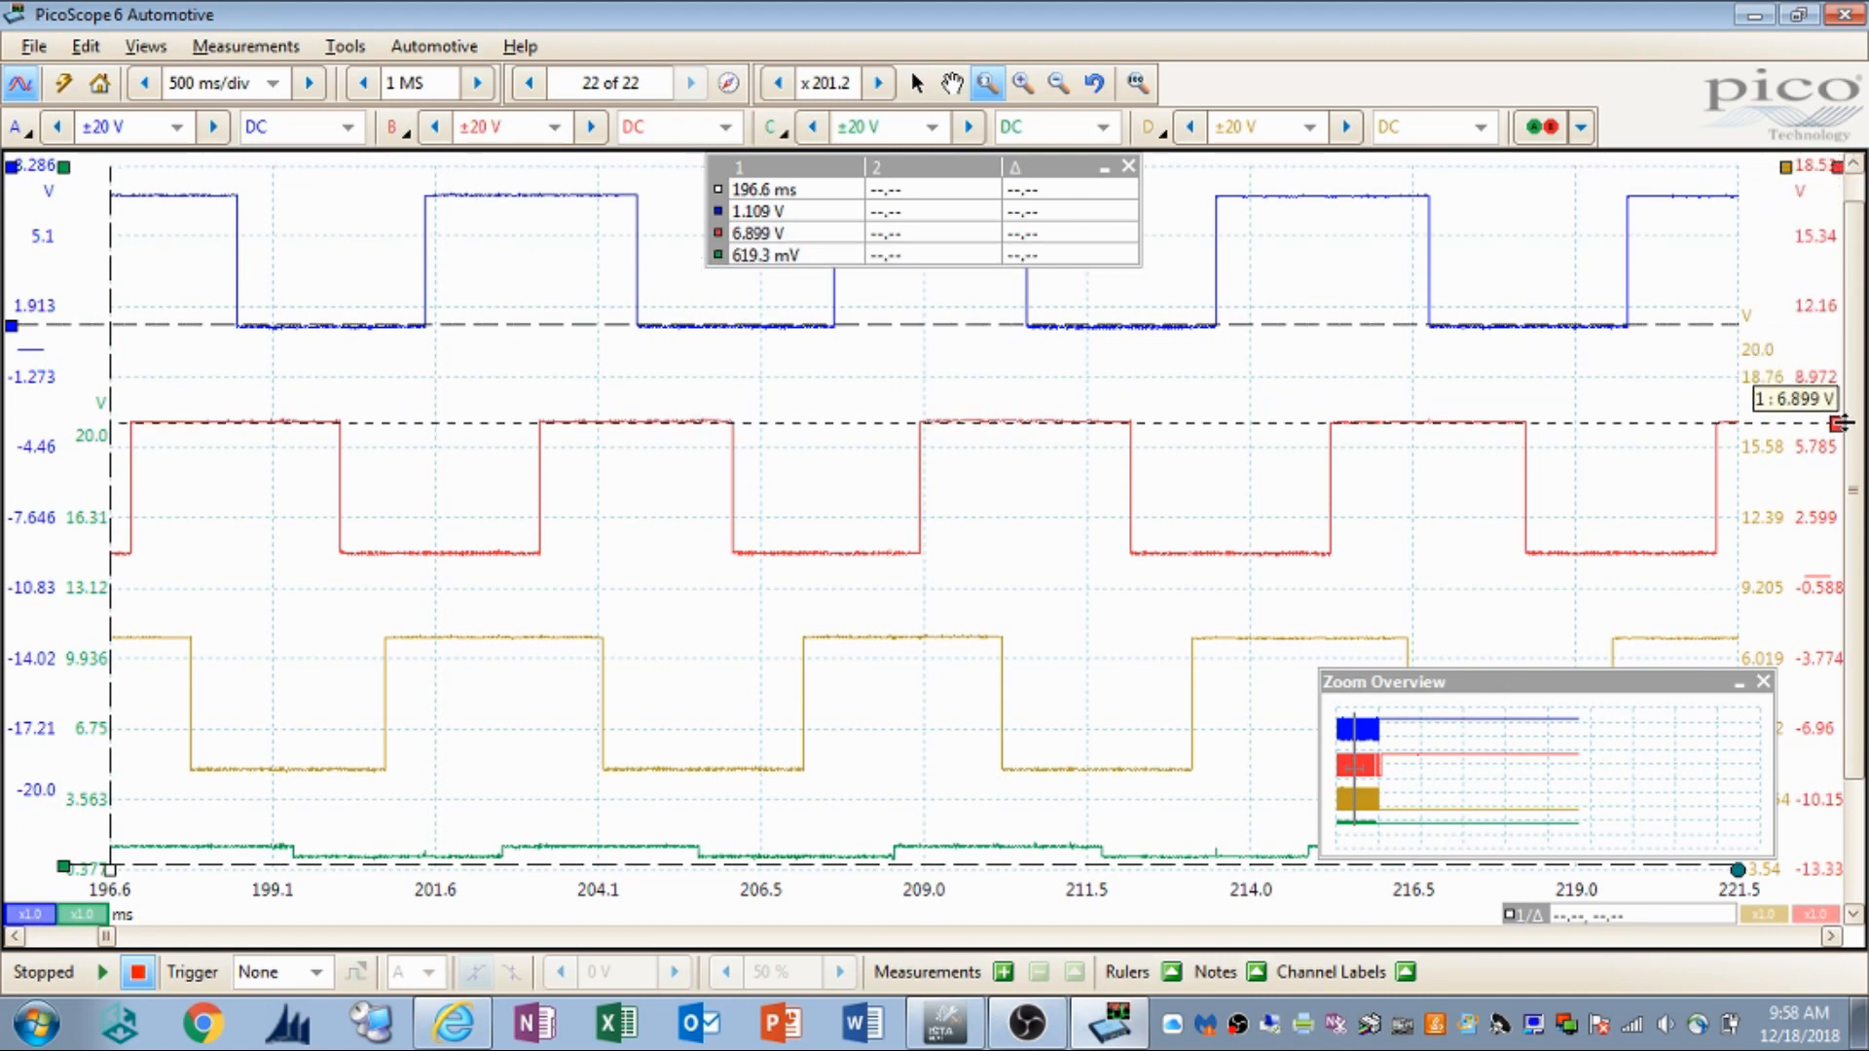
{"action": "left_click_drag", "start_coordinate": [1853, 415], "coordinate": [1853, 560]}
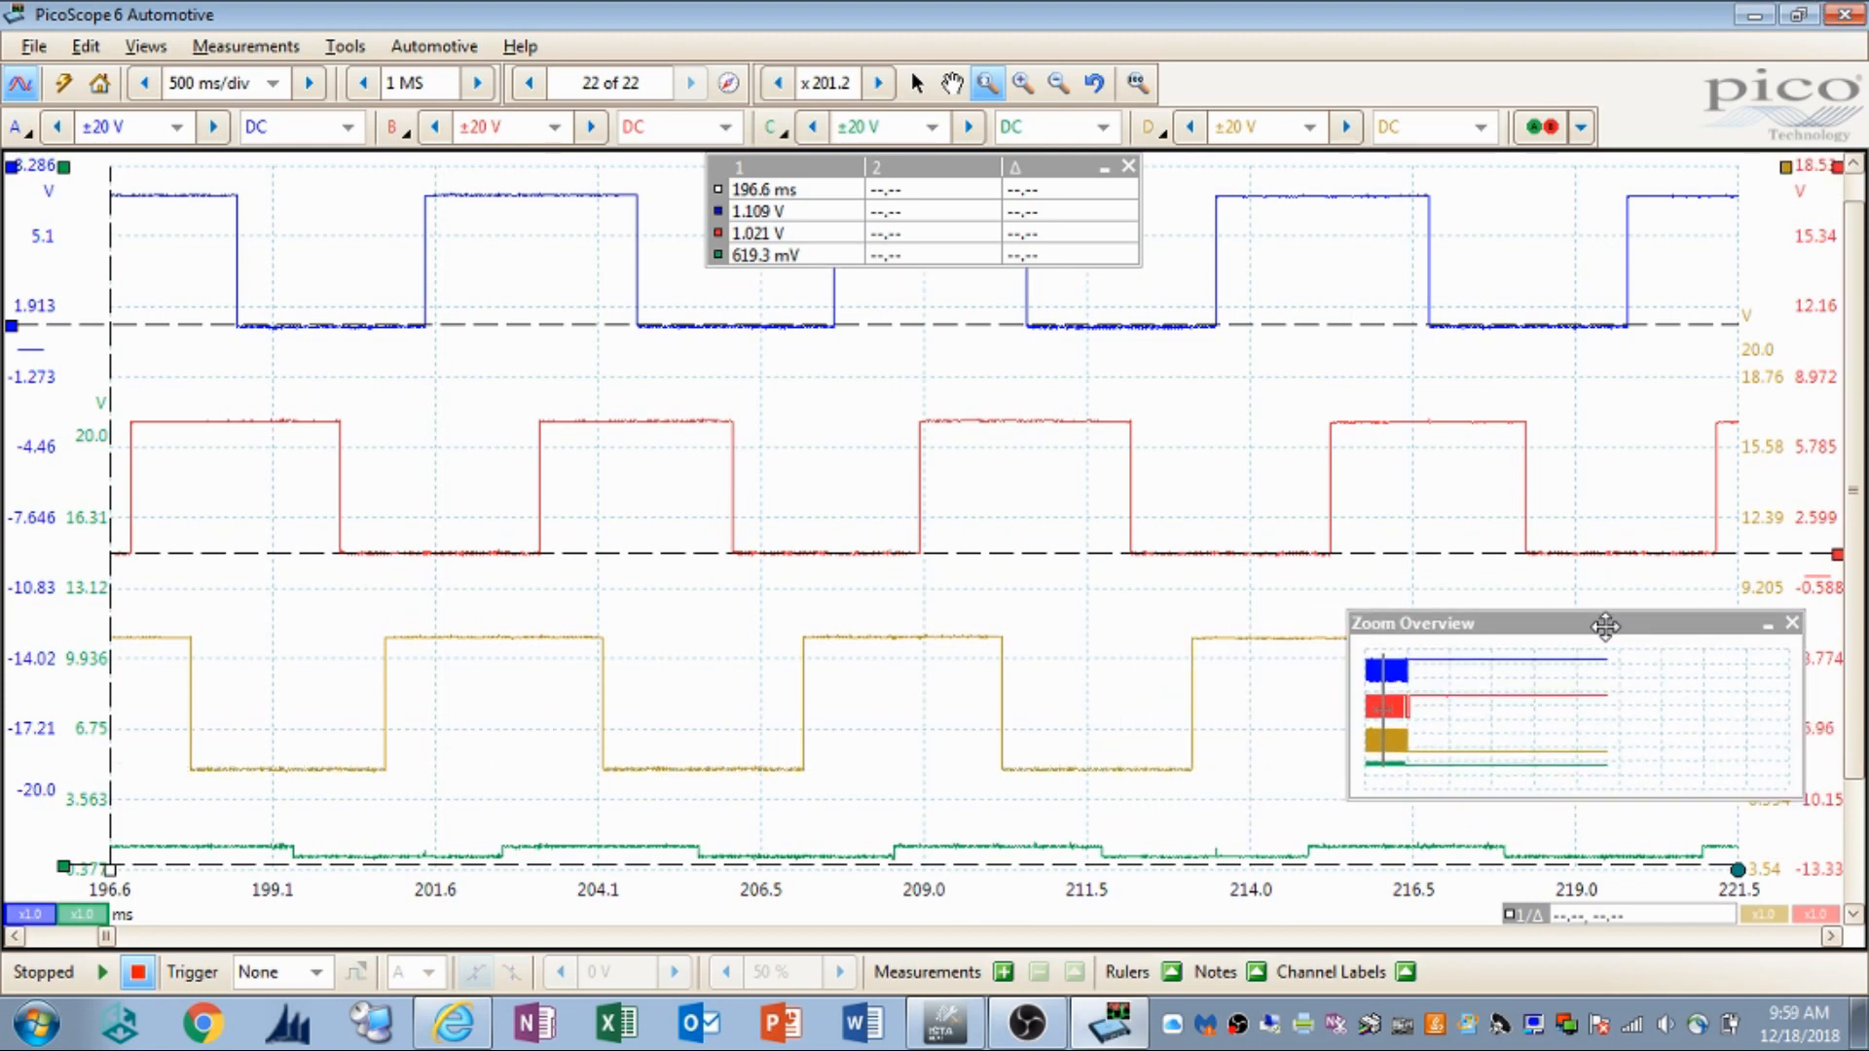
{"action": "left_click_drag", "start_coordinate": [1607, 625], "coordinate": [1607, 460]}
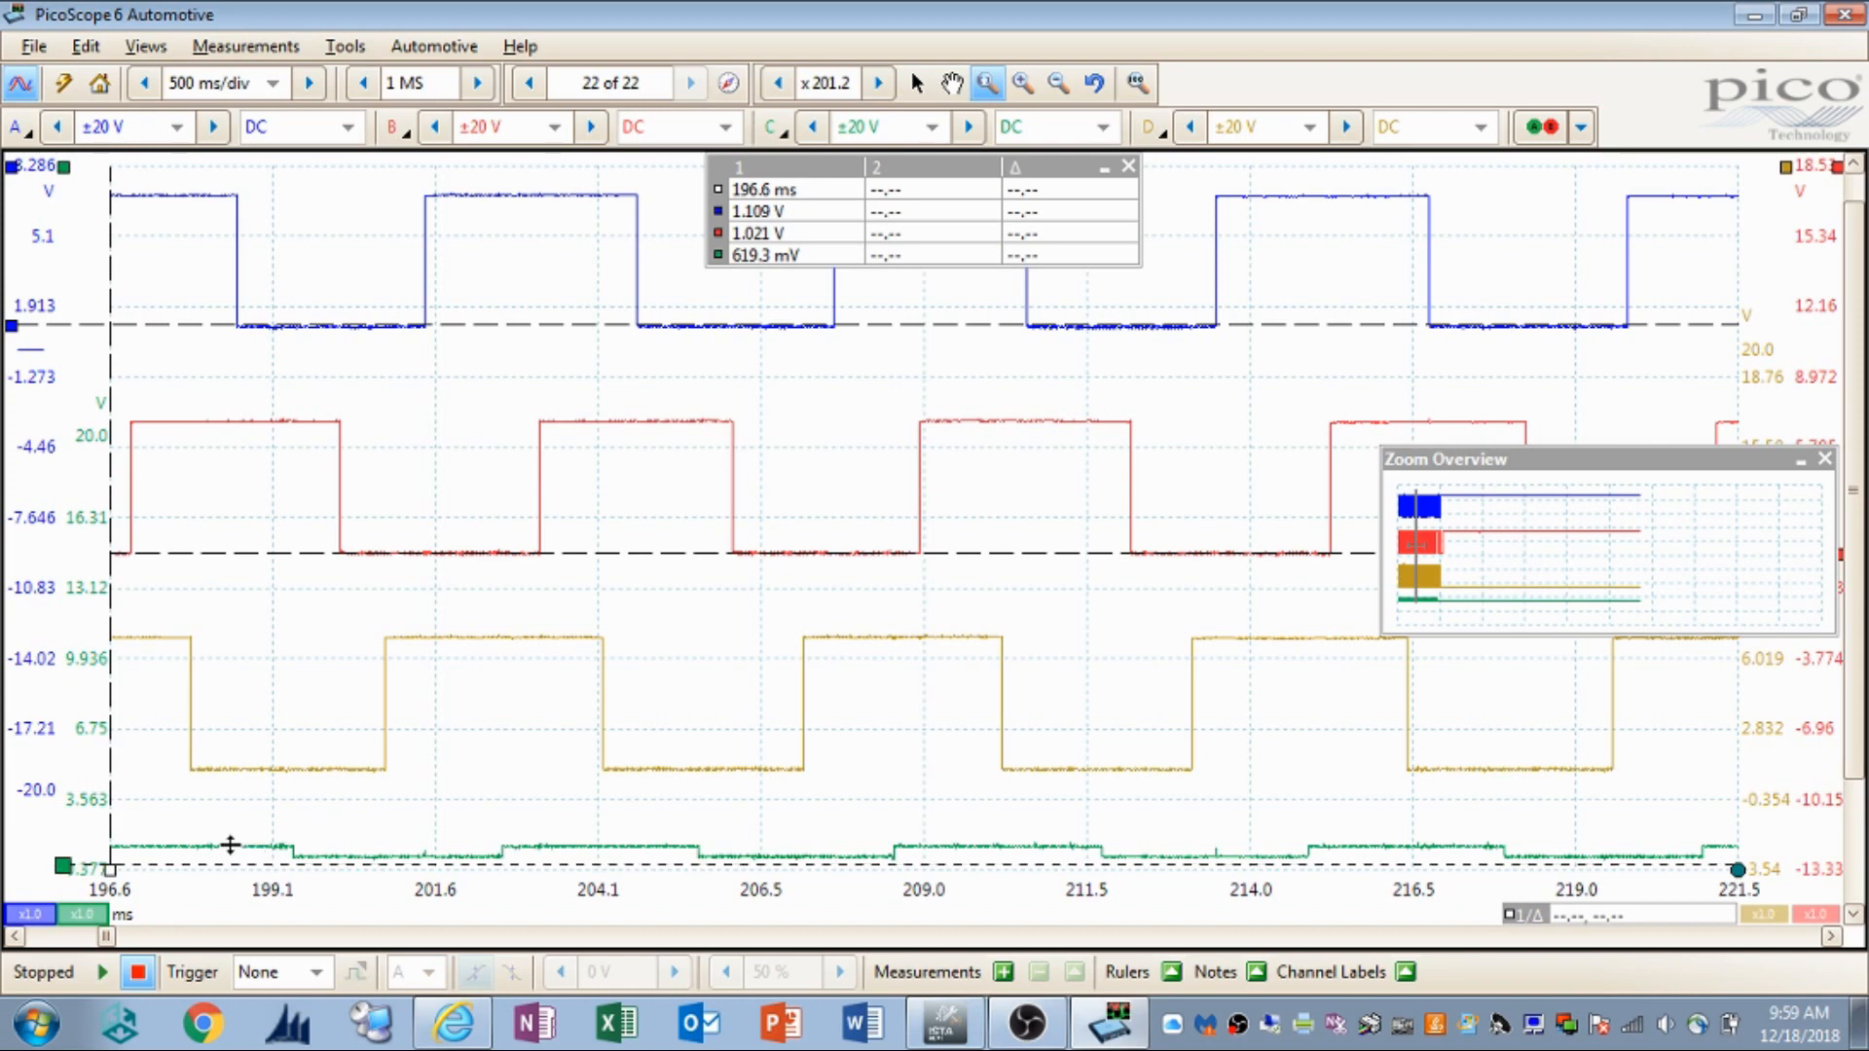
{"action": "mouse_move", "coordinate": [274, 852]}
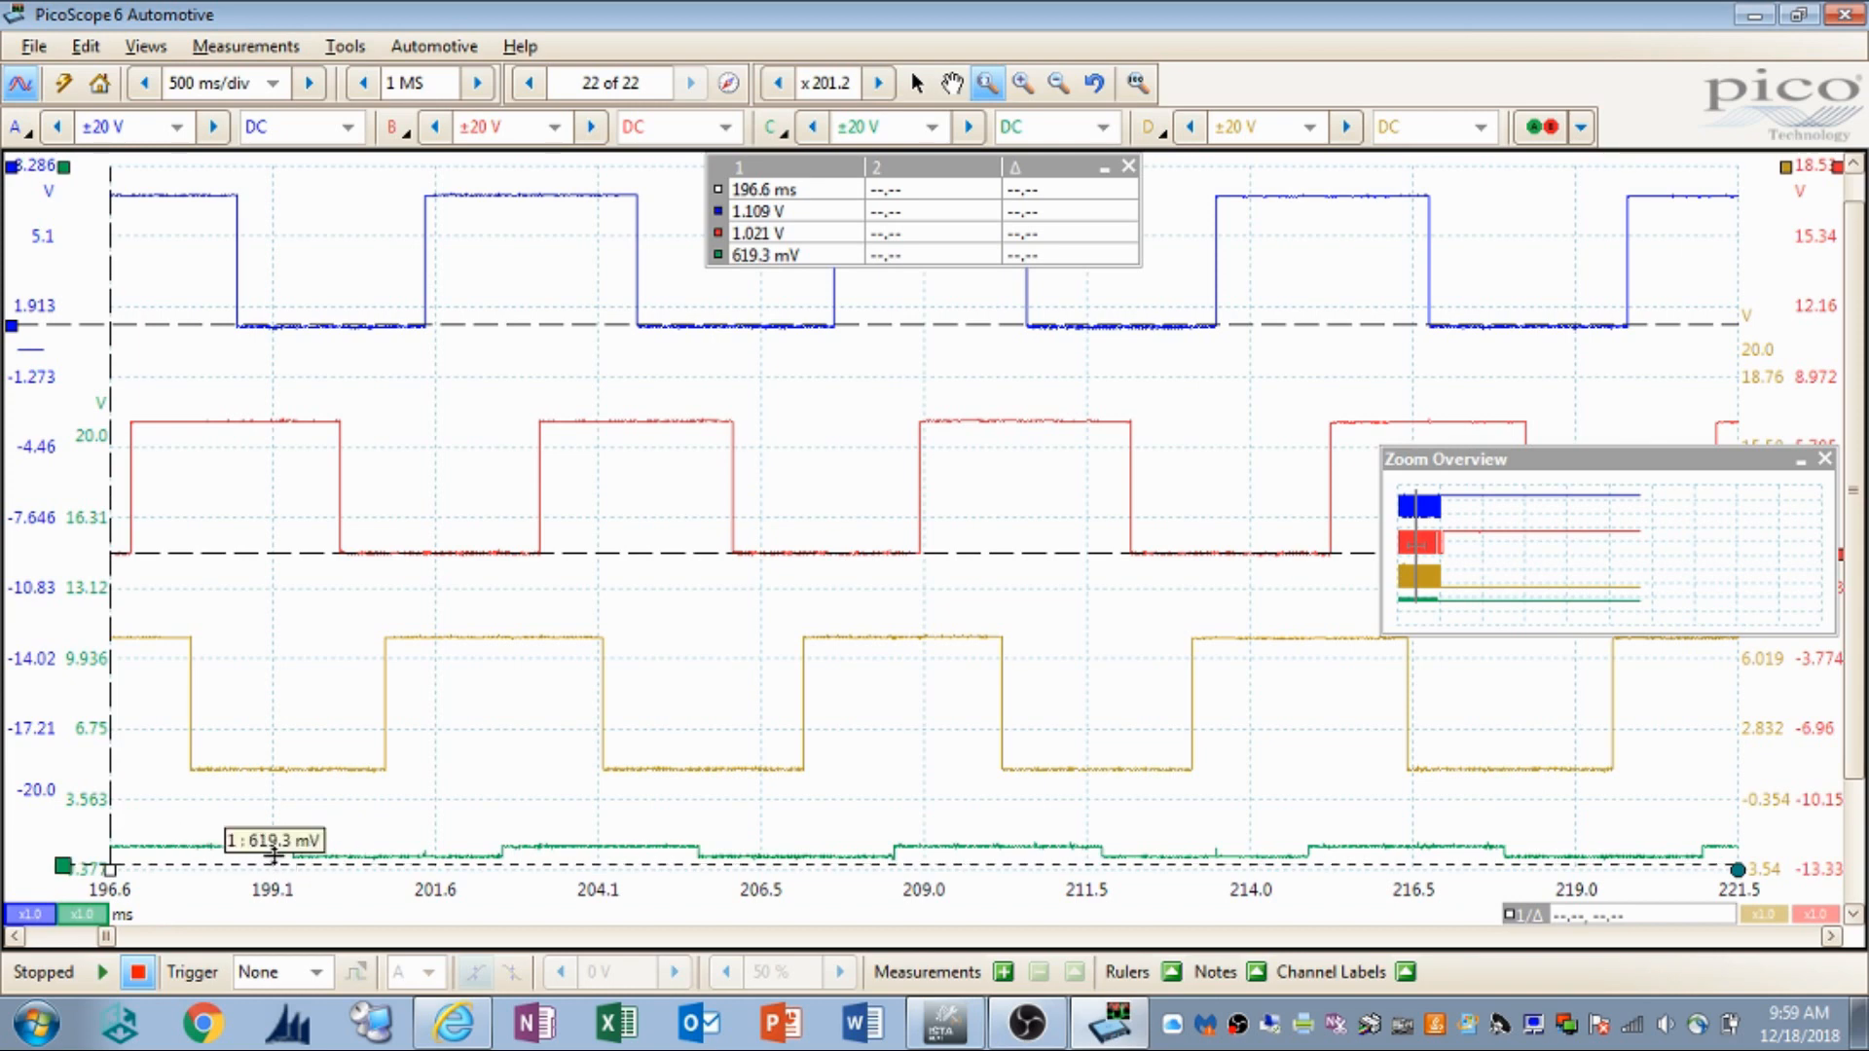
{"action": "mouse_move", "coordinate": [394, 849]}
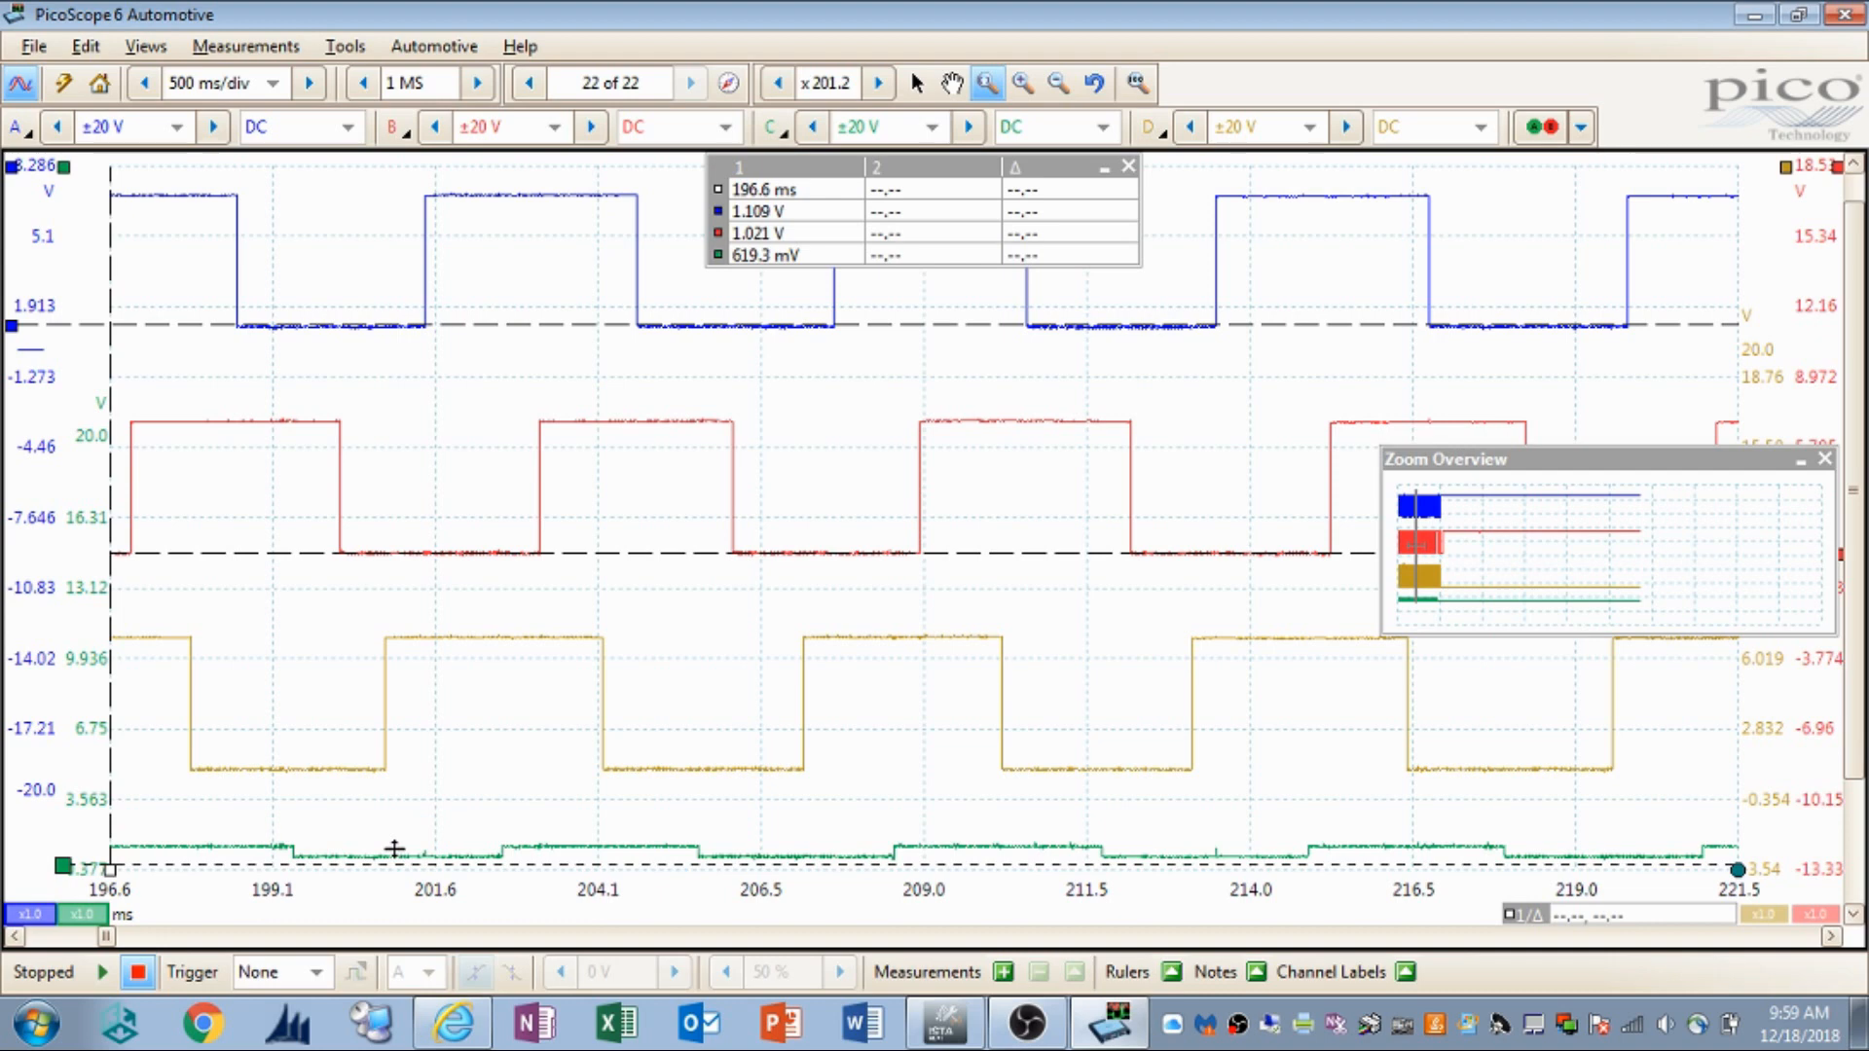
{"action": "mouse_move", "coordinate": [769, 804]}
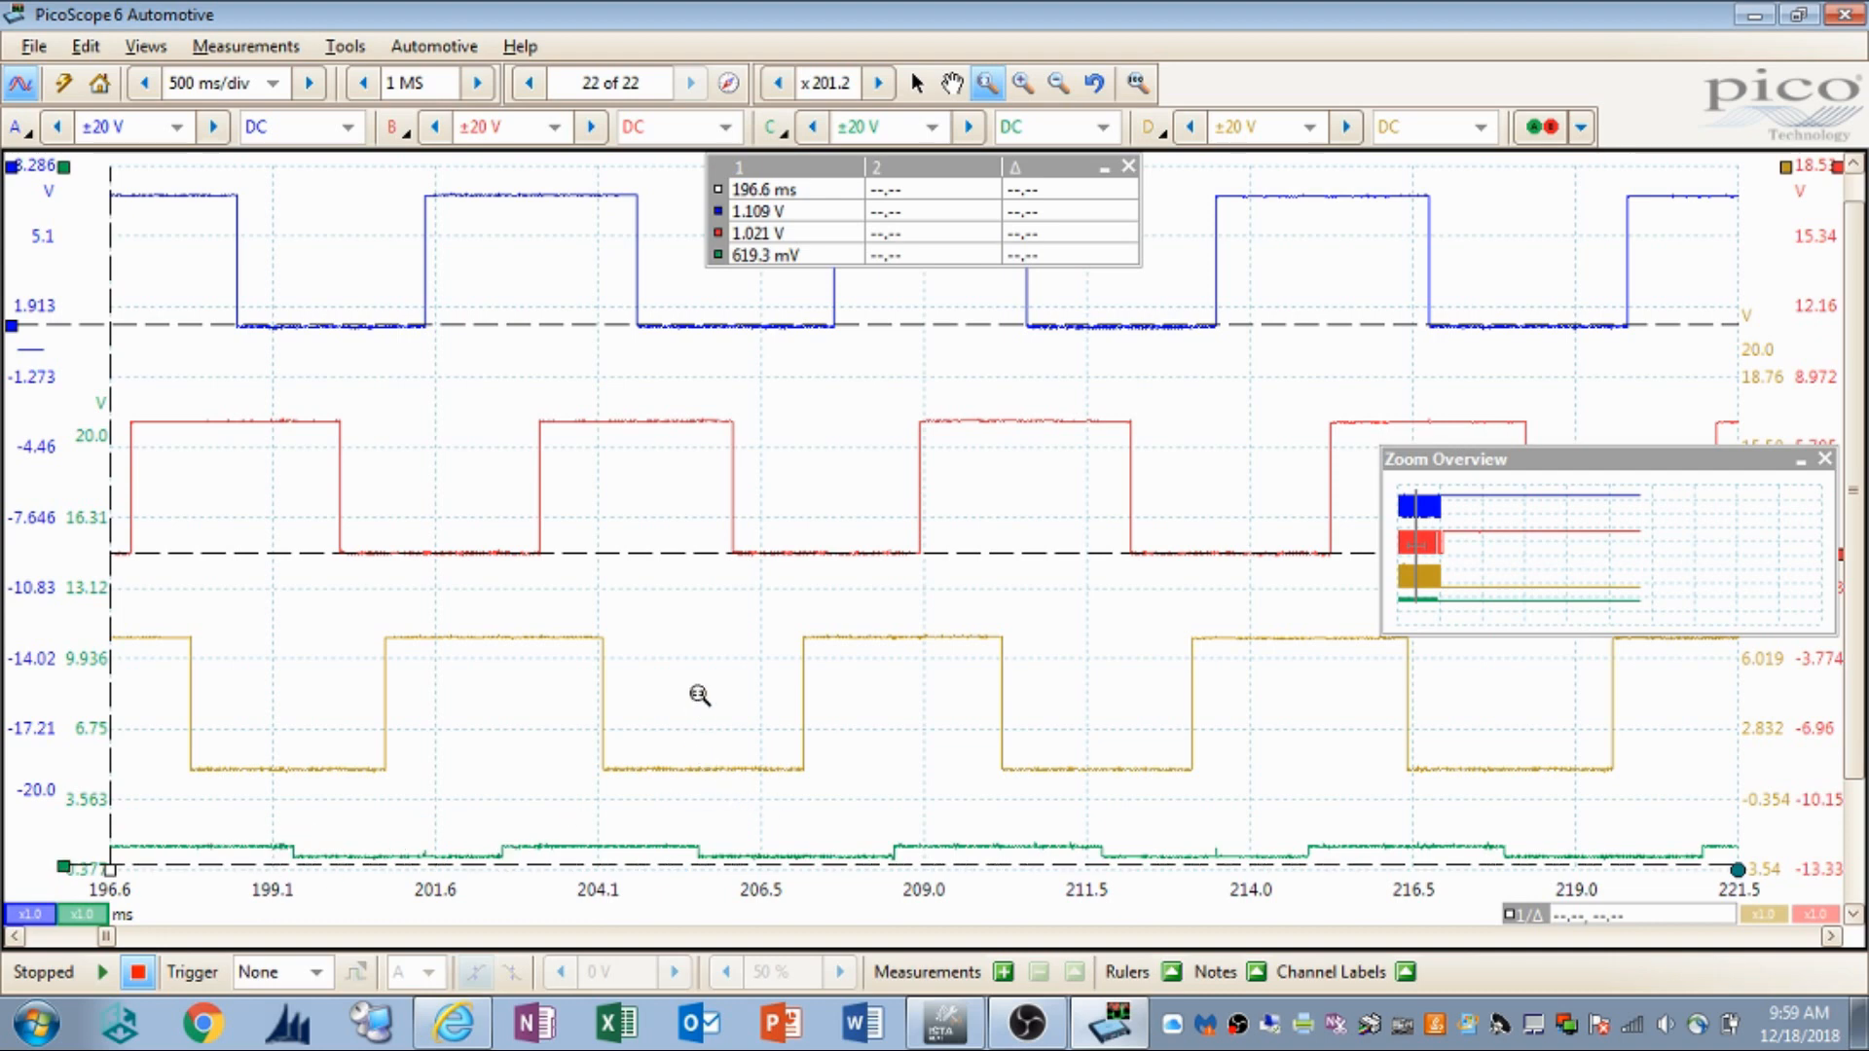
{"action": "mouse_move", "coordinate": [381, 835]}
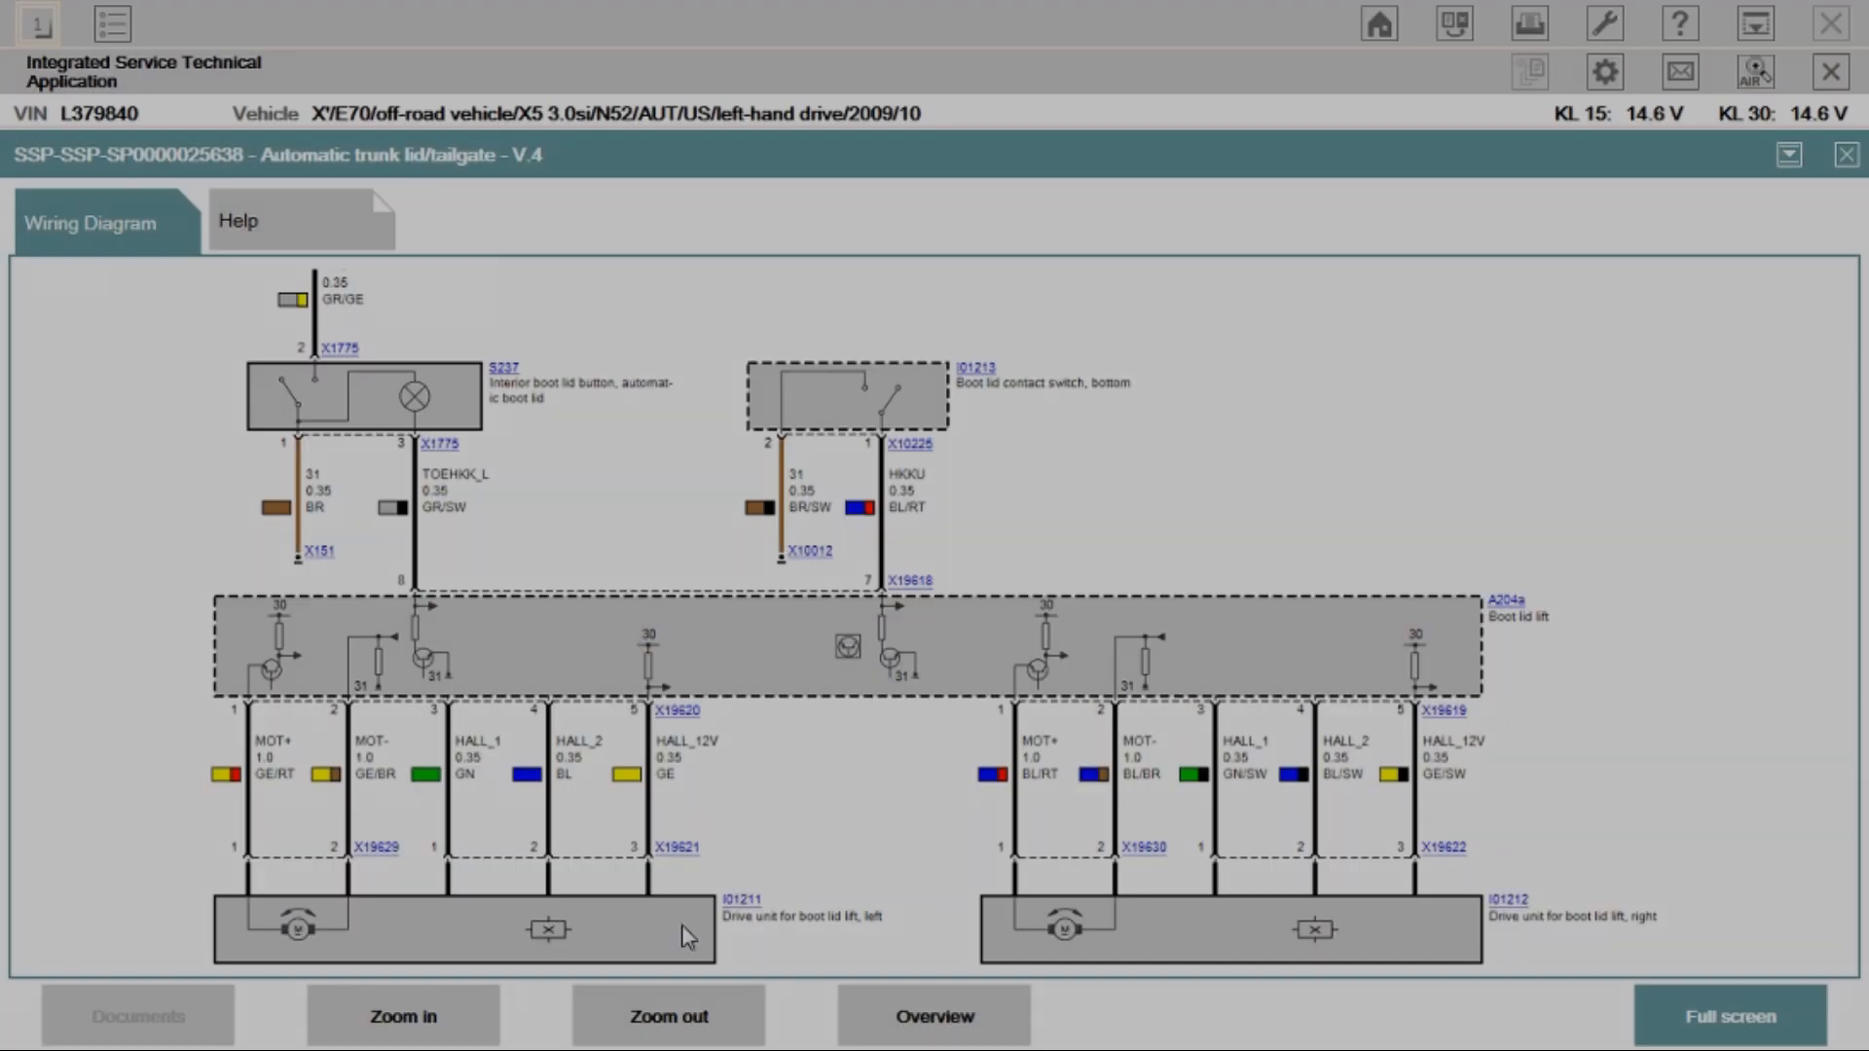
{"action": "mouse_move", "coordinate": [529, 757]}
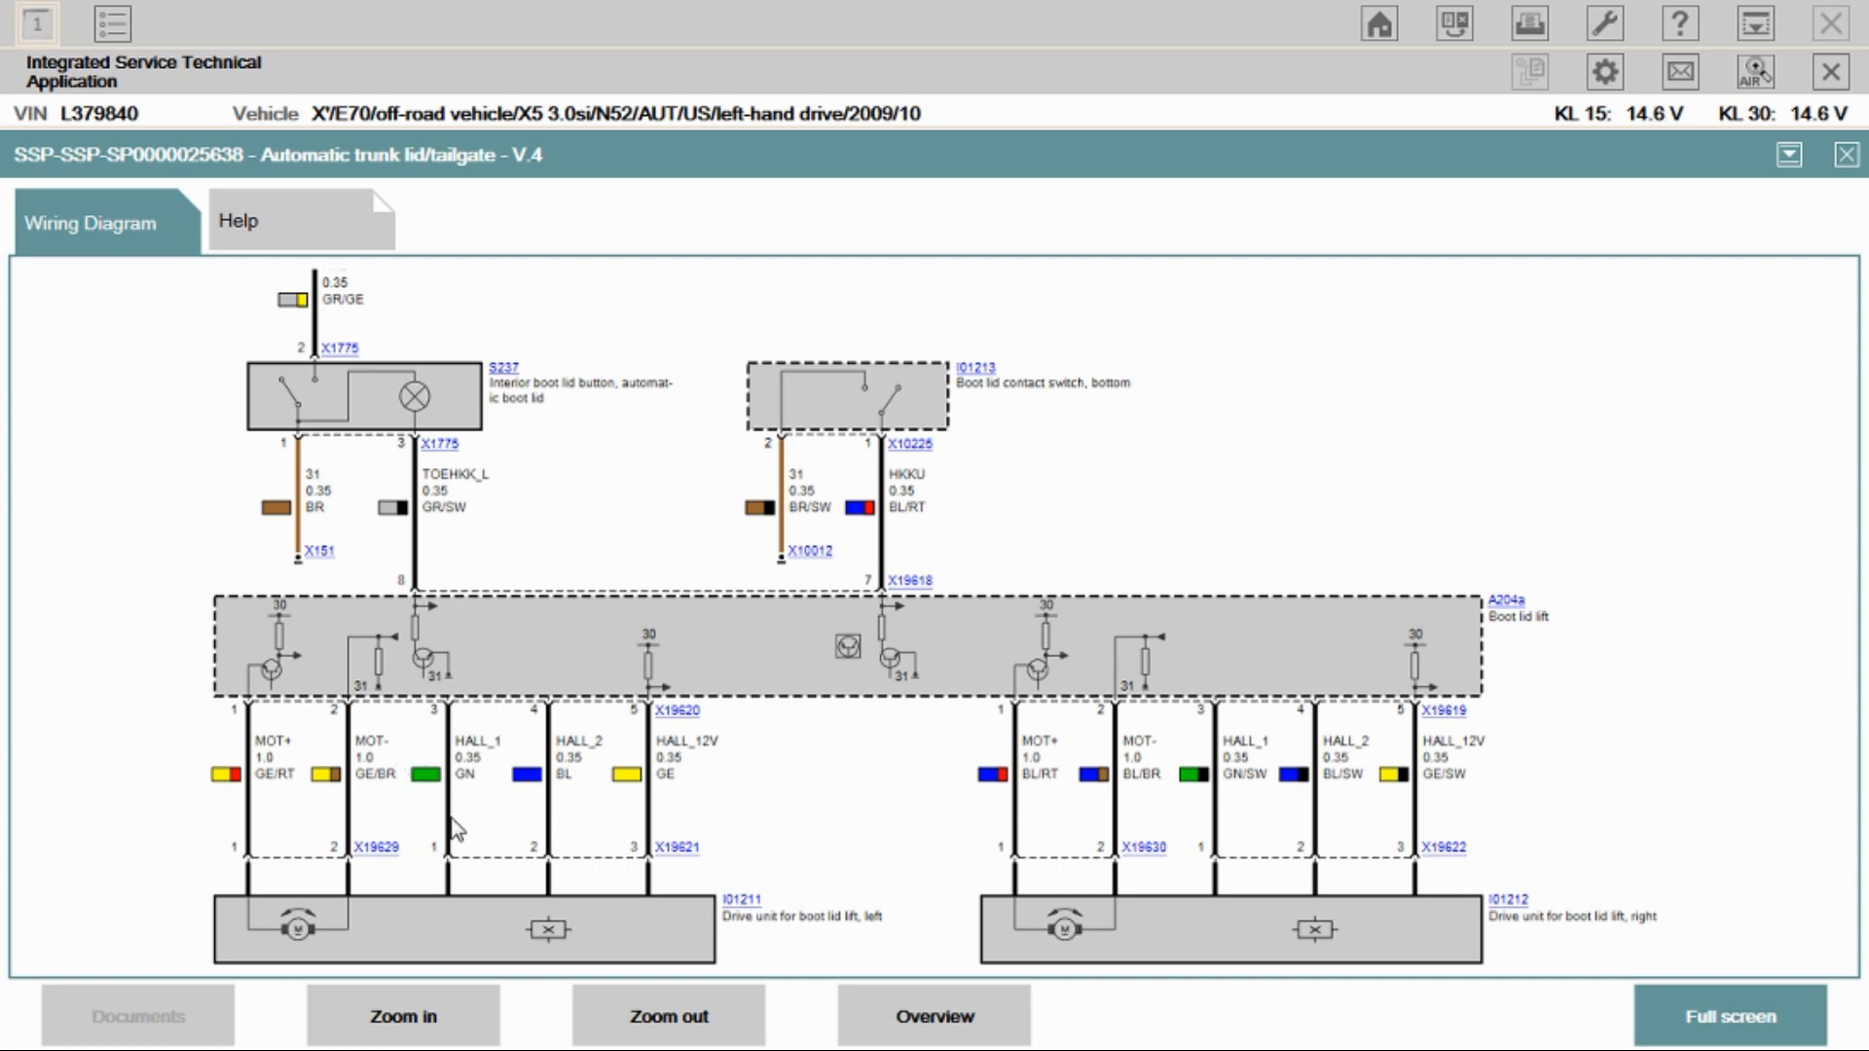
{"action": "mouse_move", "coordinate": [450, 826]}
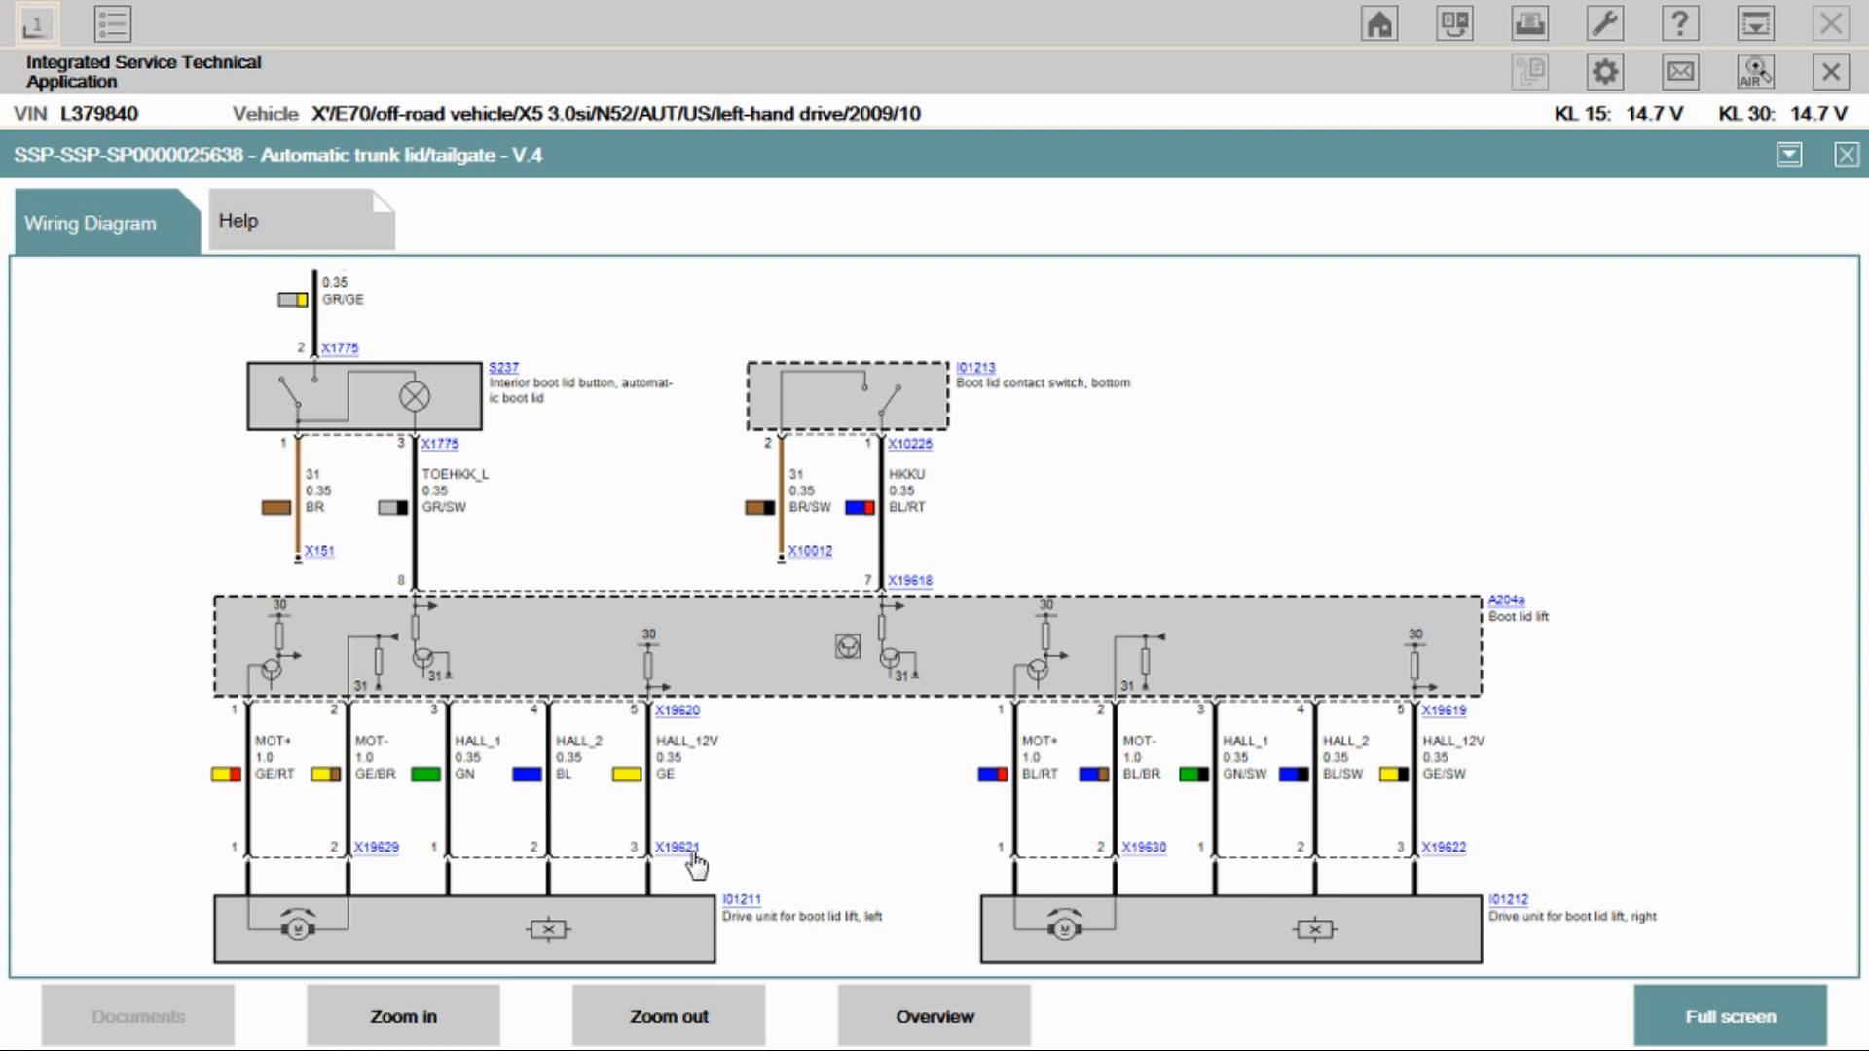
{"action": "mouse_move", "coordinate": [689, 730]}
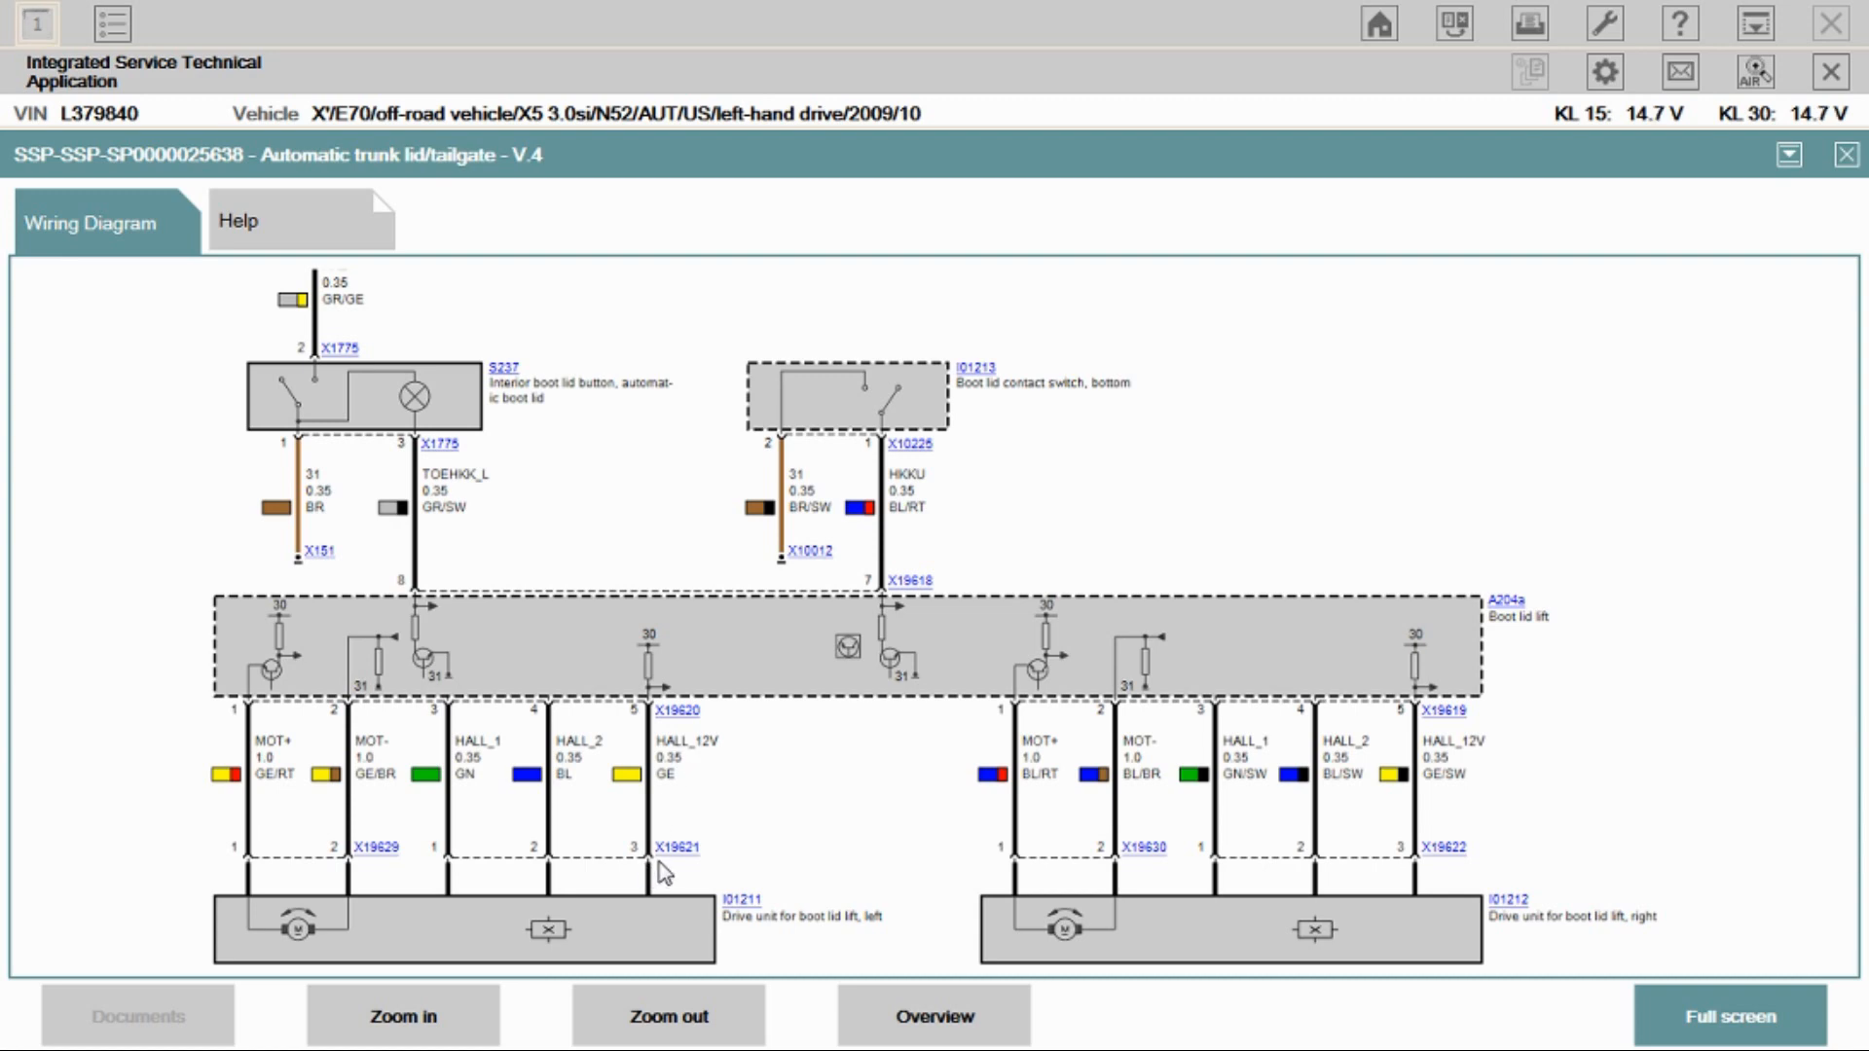
{"action": "mouse_move", "coordinate": [703, 863]}
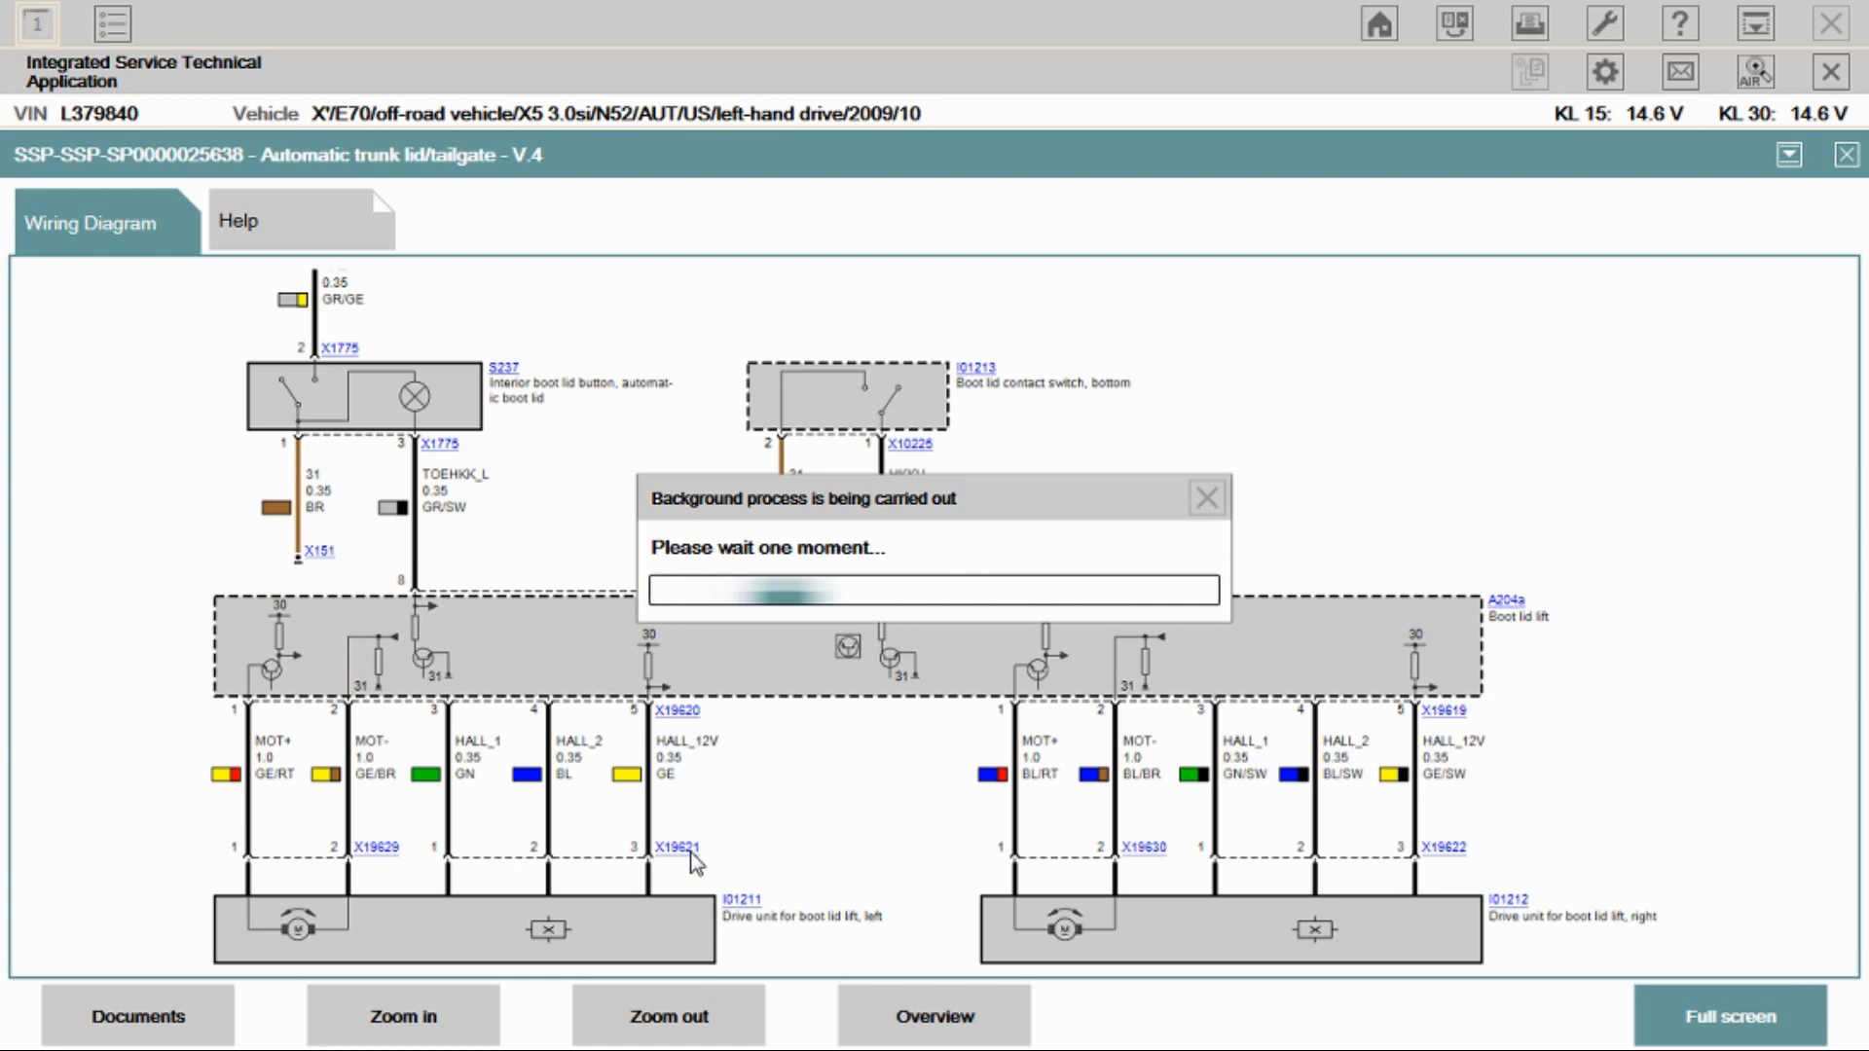
Step: Show the installation location picture for connector X19621 beside X19629 on the liftgate's left side
{"action": "left_click", "coordinate": [678, 847]}
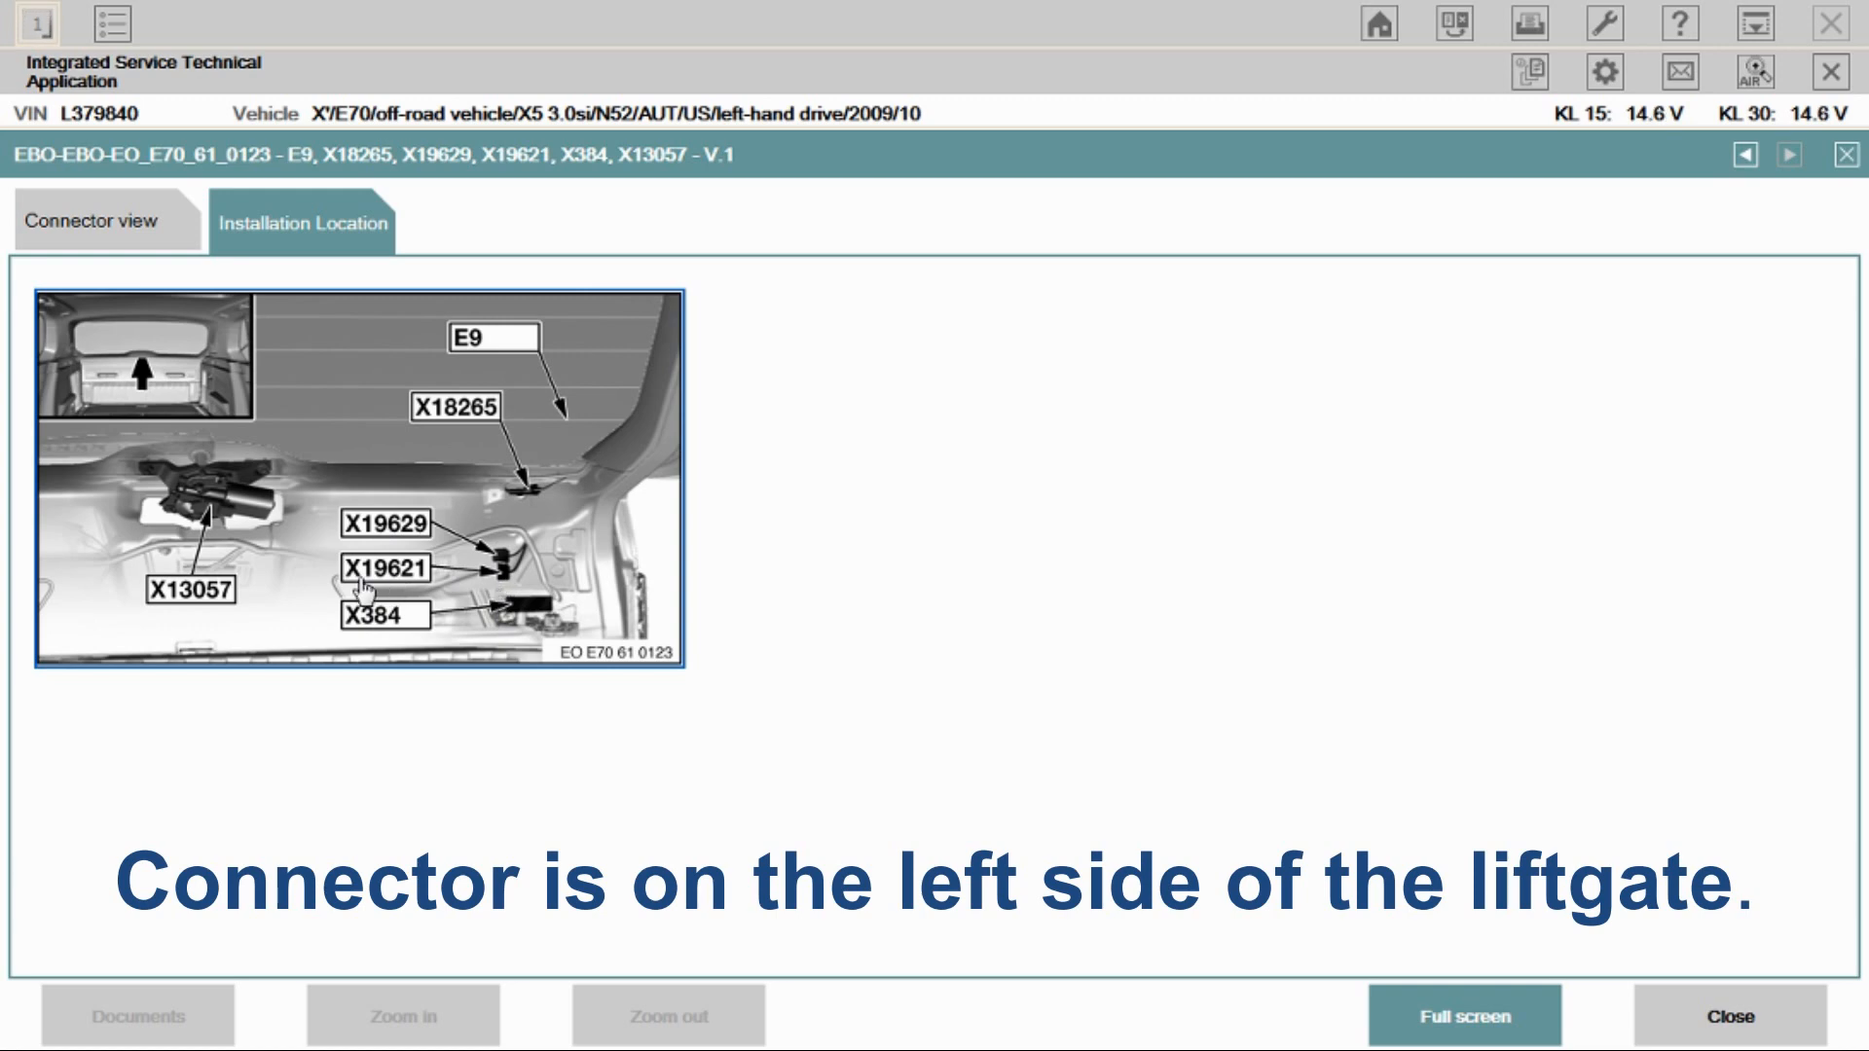
{"action": "mouse_move", "coordinate": [426, 592]}
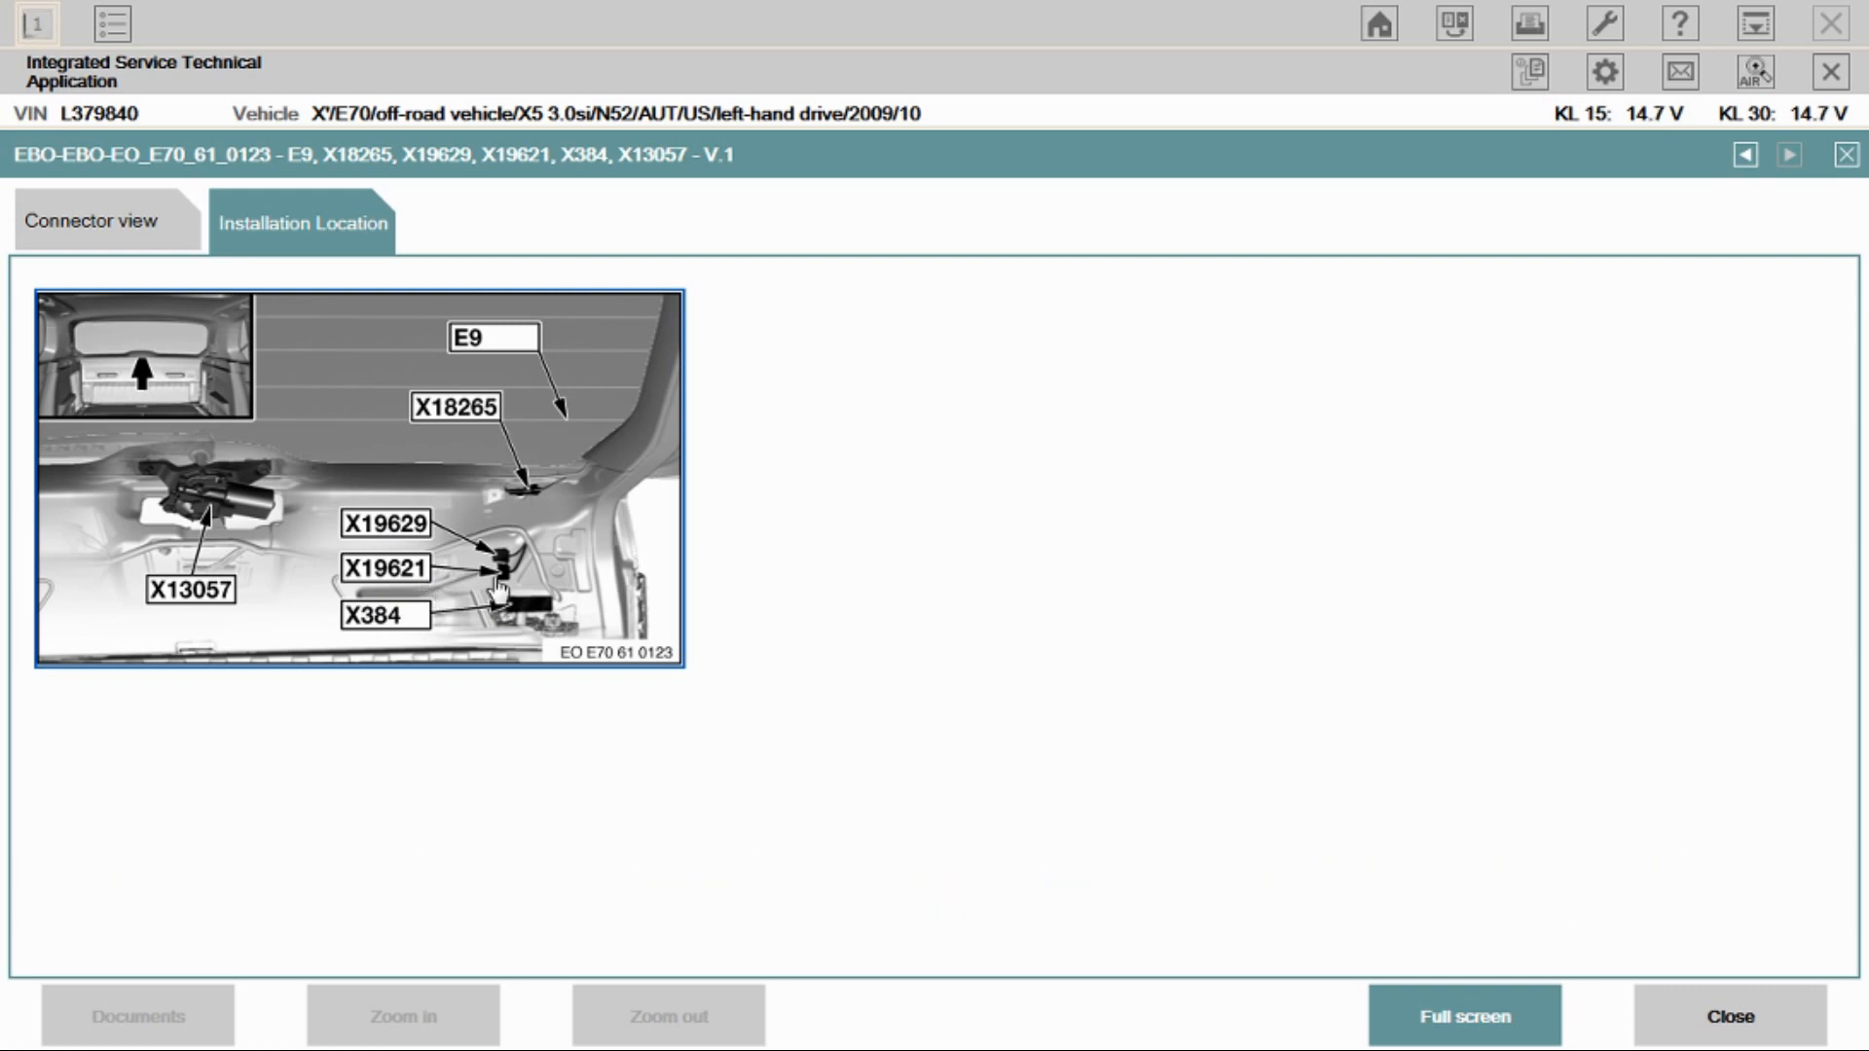
{"action": "mouse_move", "coordinate": [471, 590]}
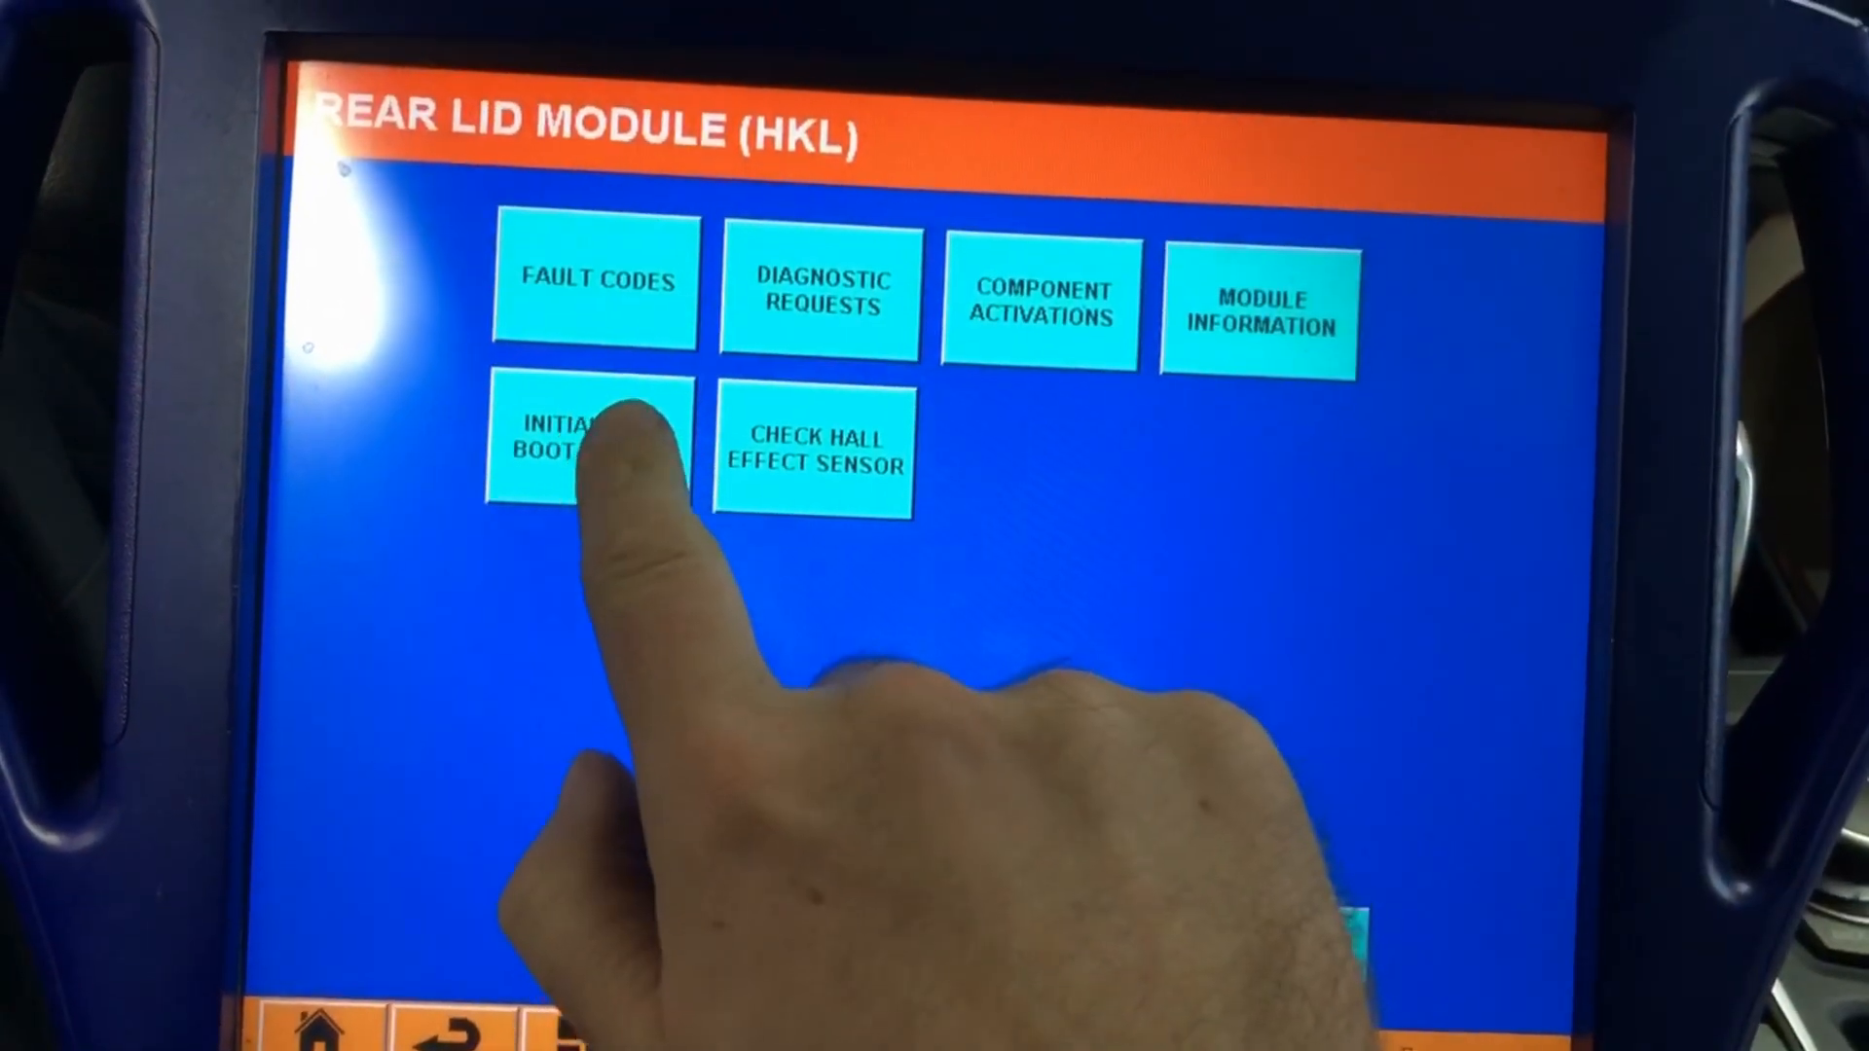
Step: Start Initialising Boot Lid Lift in the HKL module and pass the drives-off and remedy notes
{"action": "left_click", "coordinate": [590, 448]}
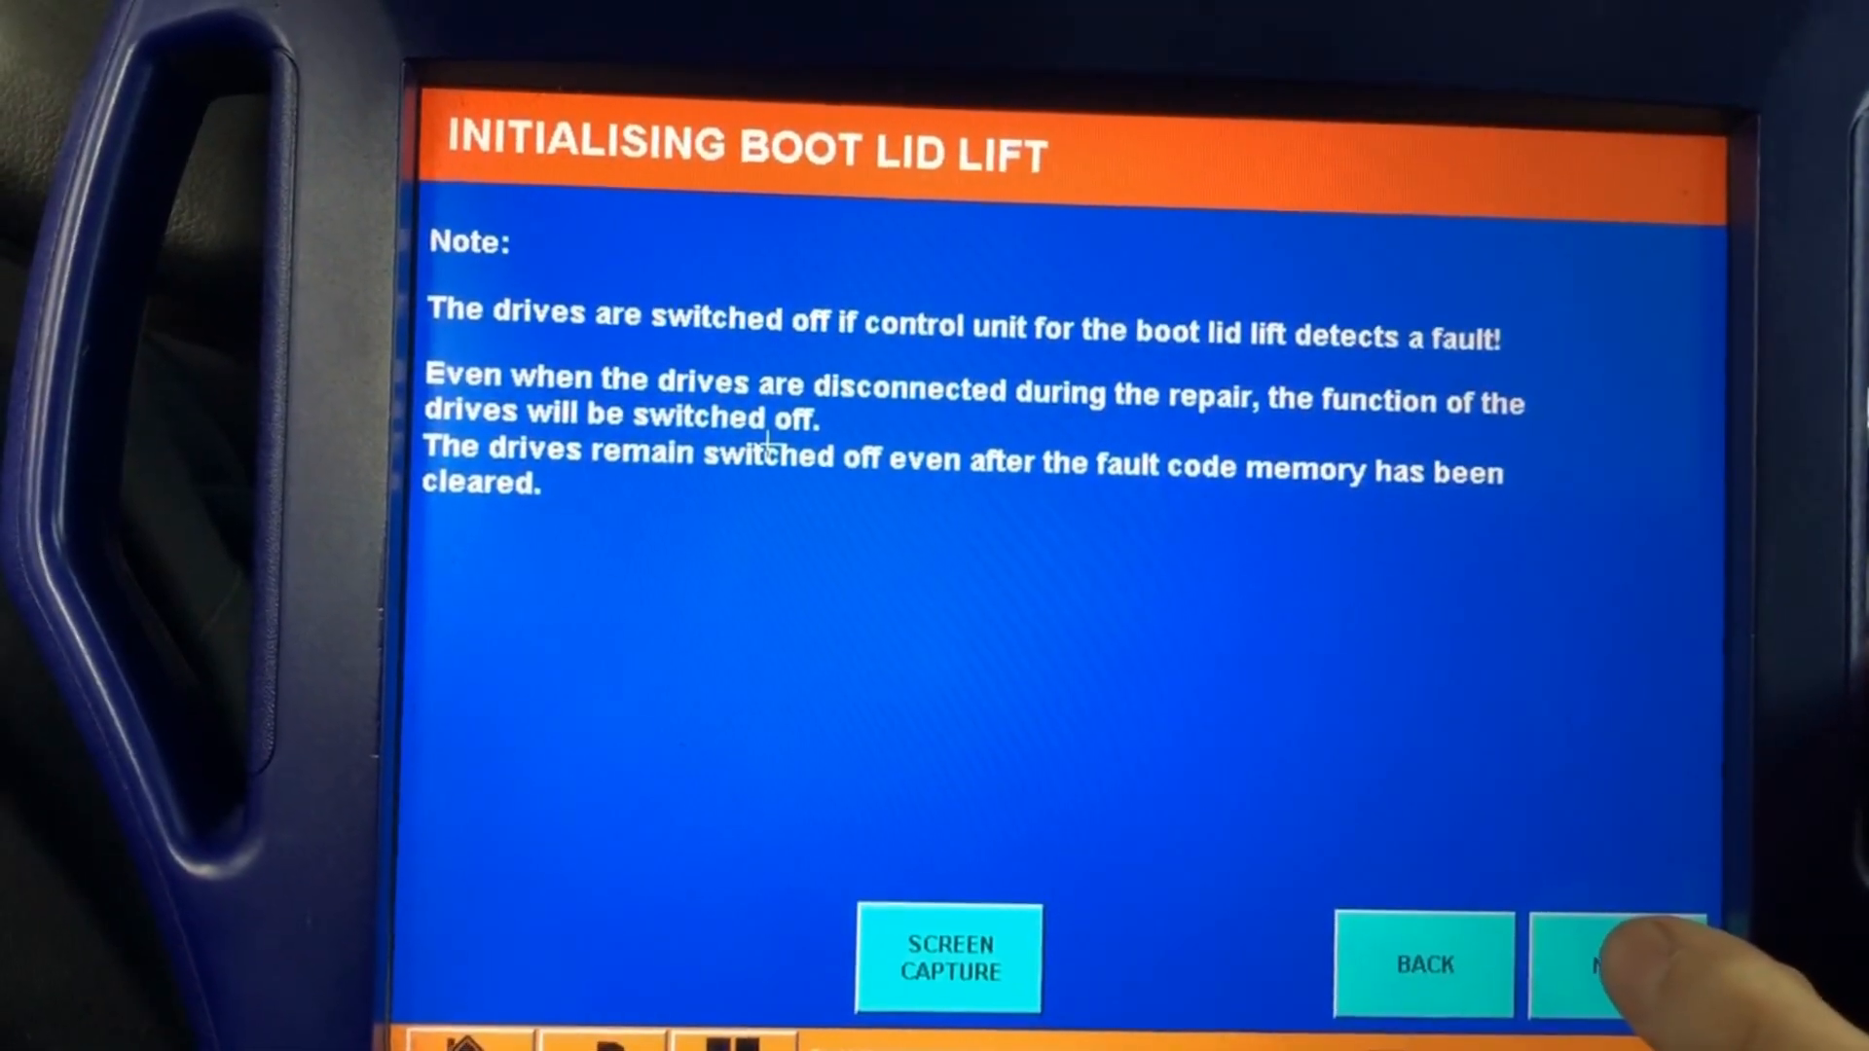
{"action": "left_click", "coordinate": [1603, 917]}
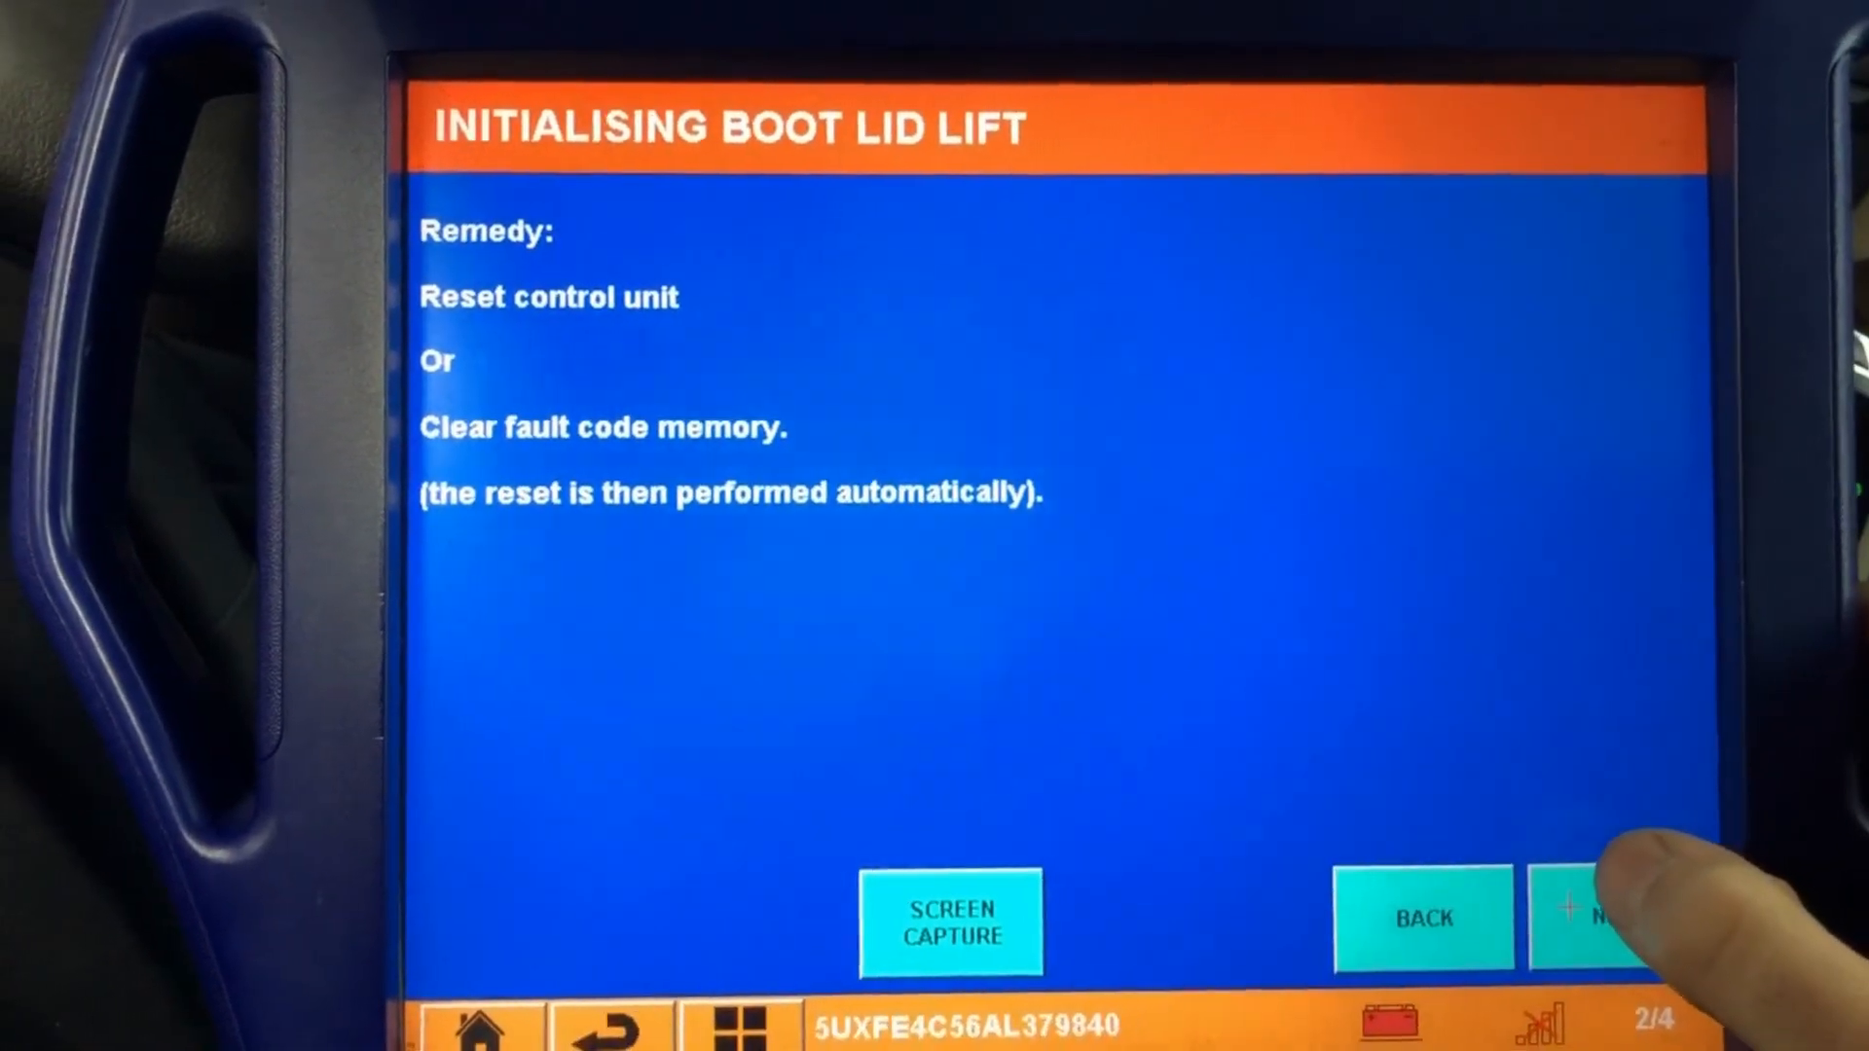
{"action": "left_click", "coordinate": [1621, 917]}
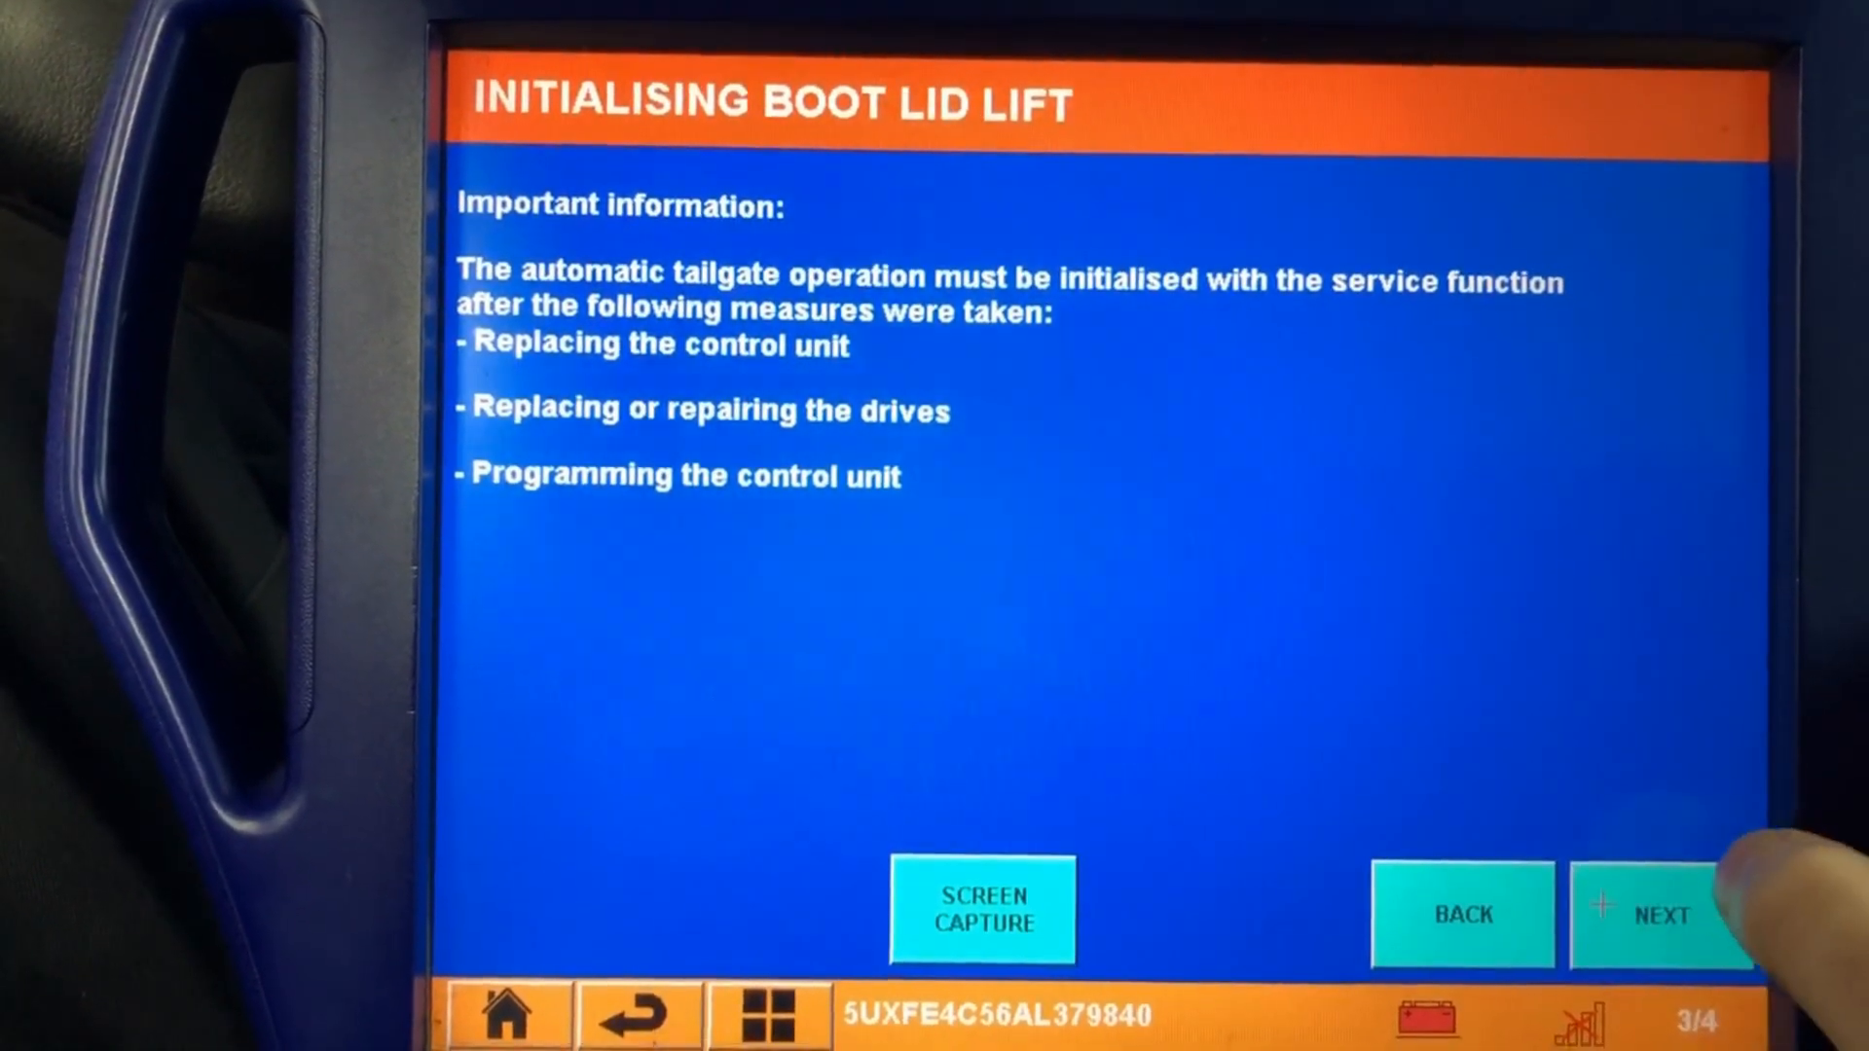
{"action": "left_click", "coordinate": [1669, 915]}
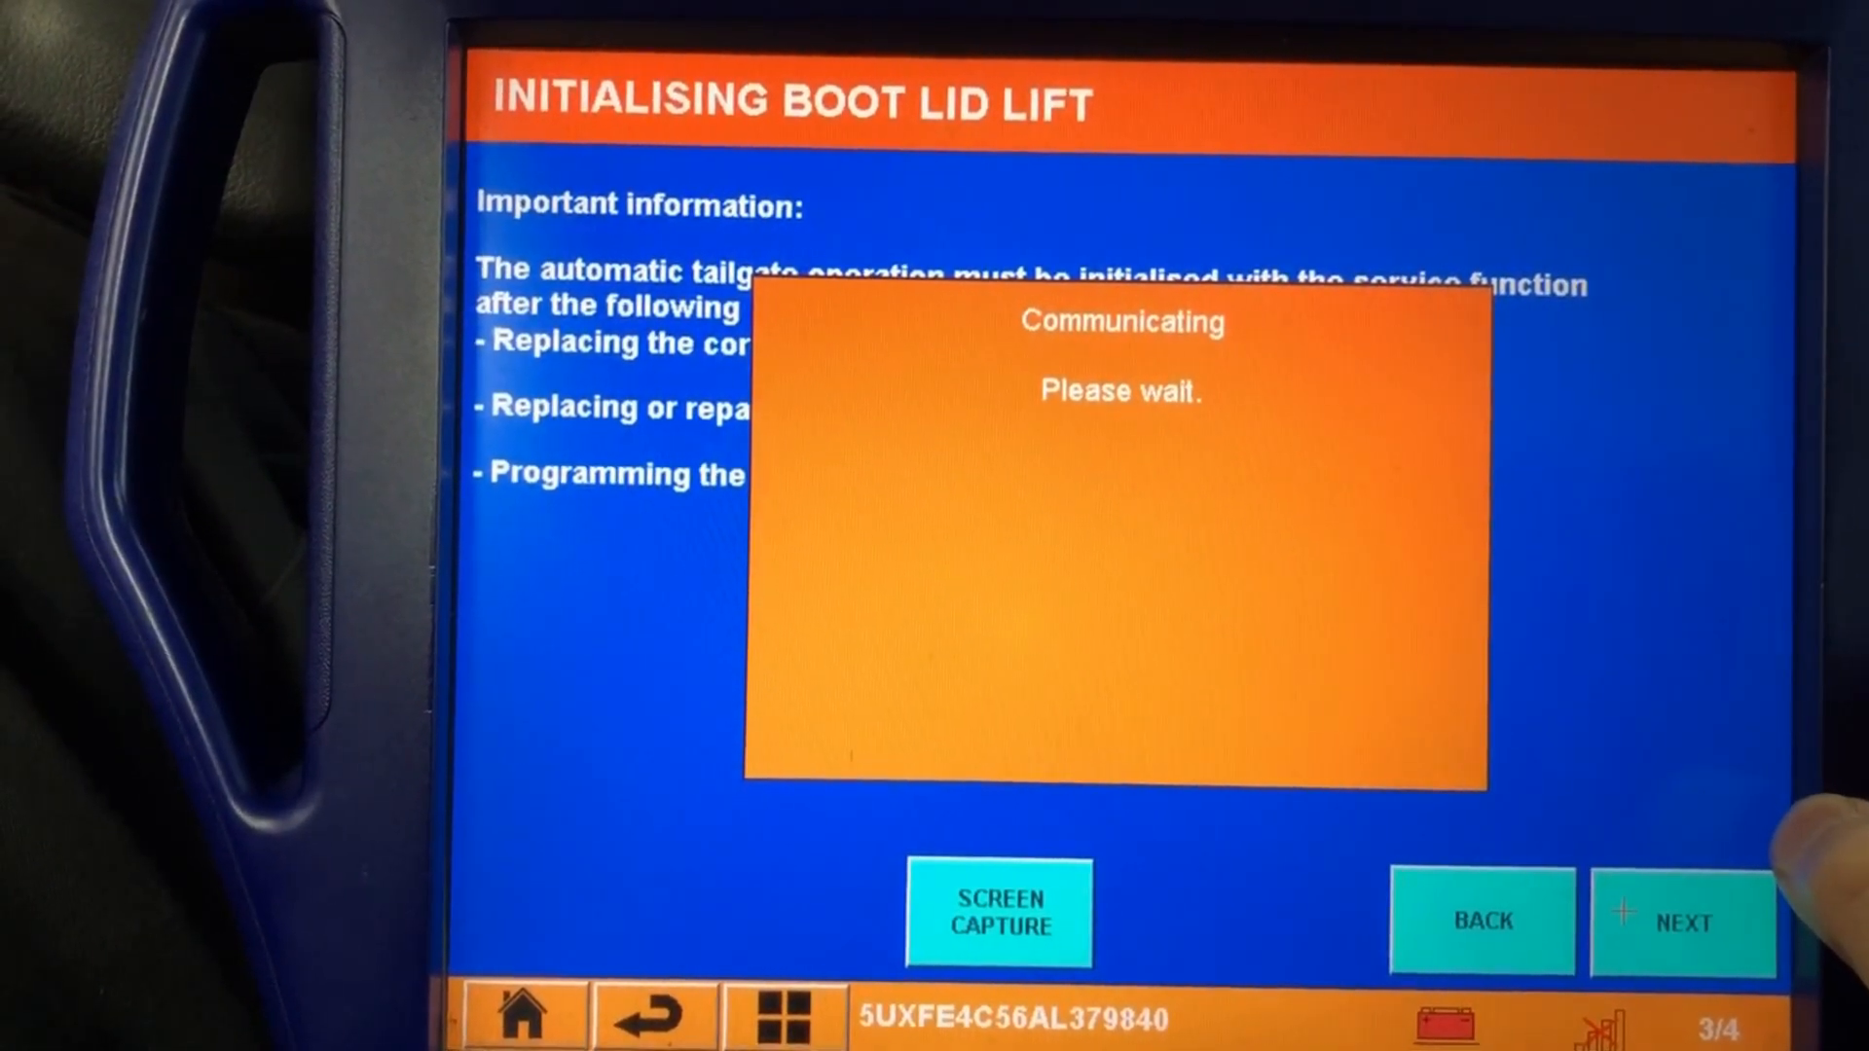
Step: Advance through the service function requirements to run the automatic tailgate operation step
{"action": "left_click", "coordinate": [1686, 927]}
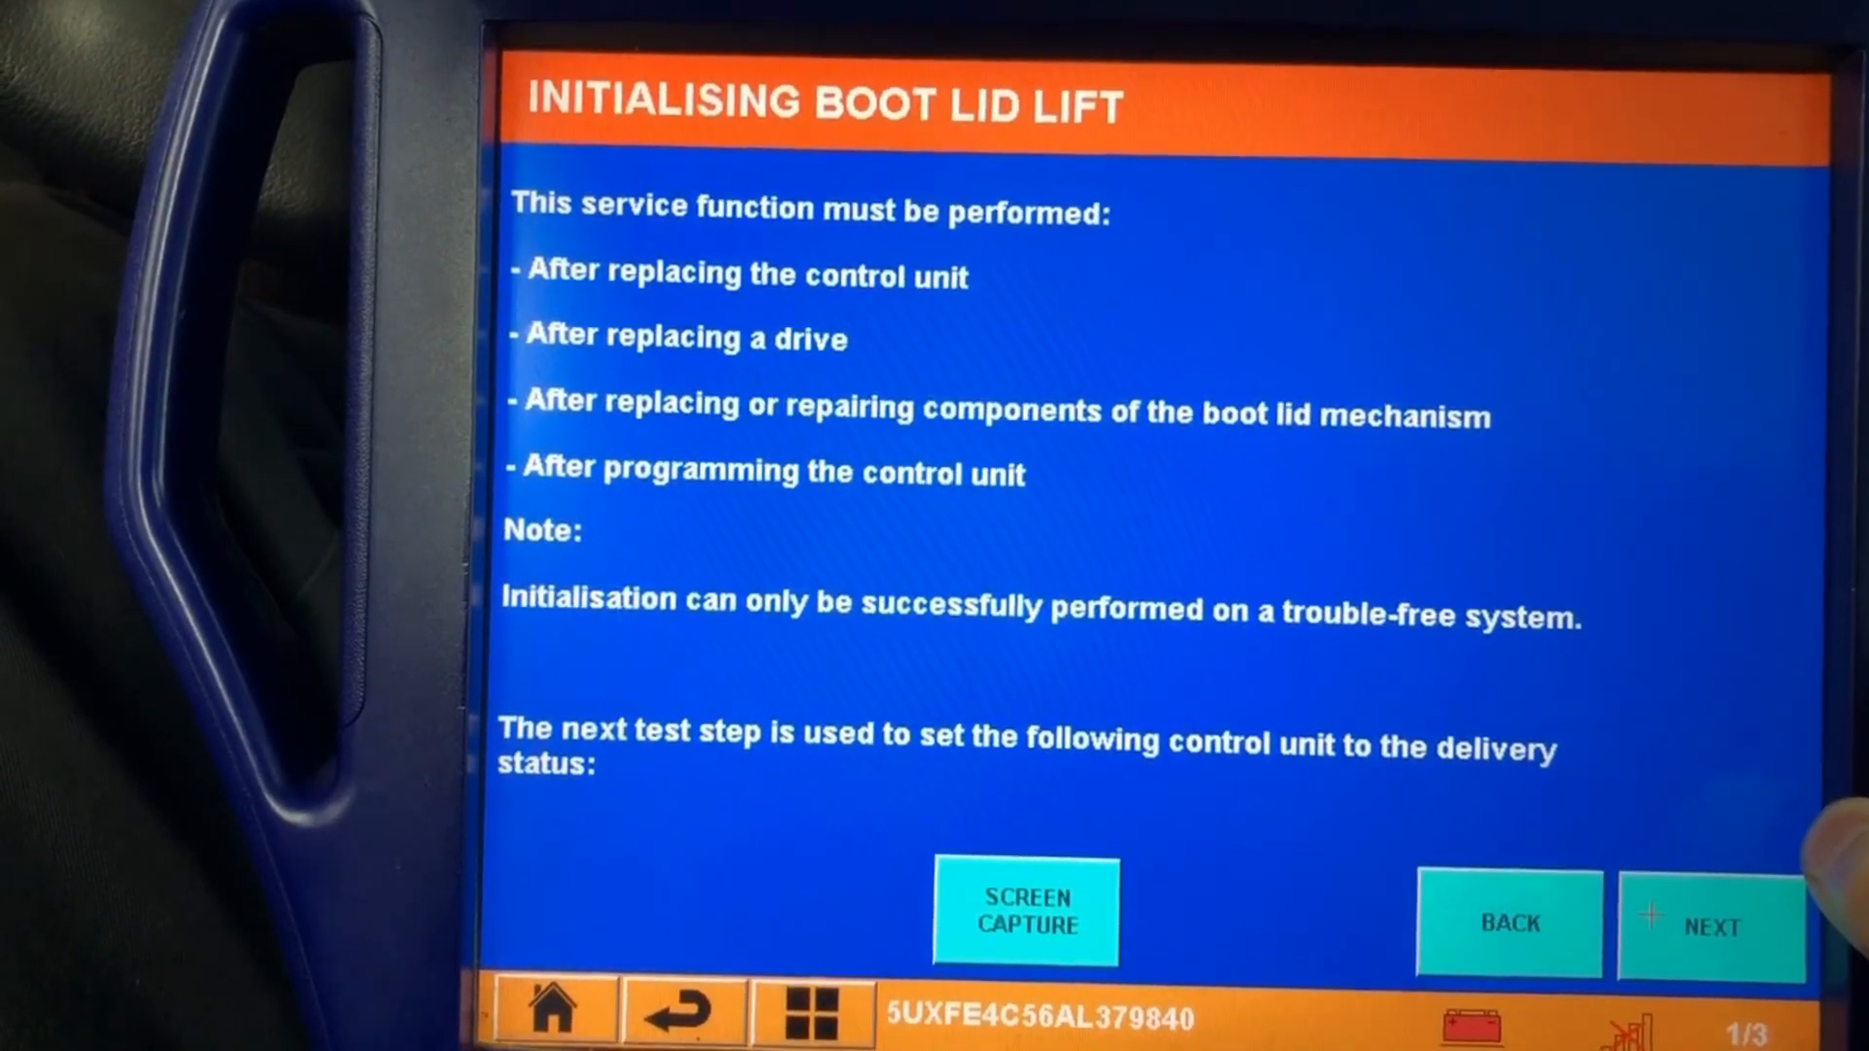
{"action": "left_click", "coordinate": [1714, 931]}
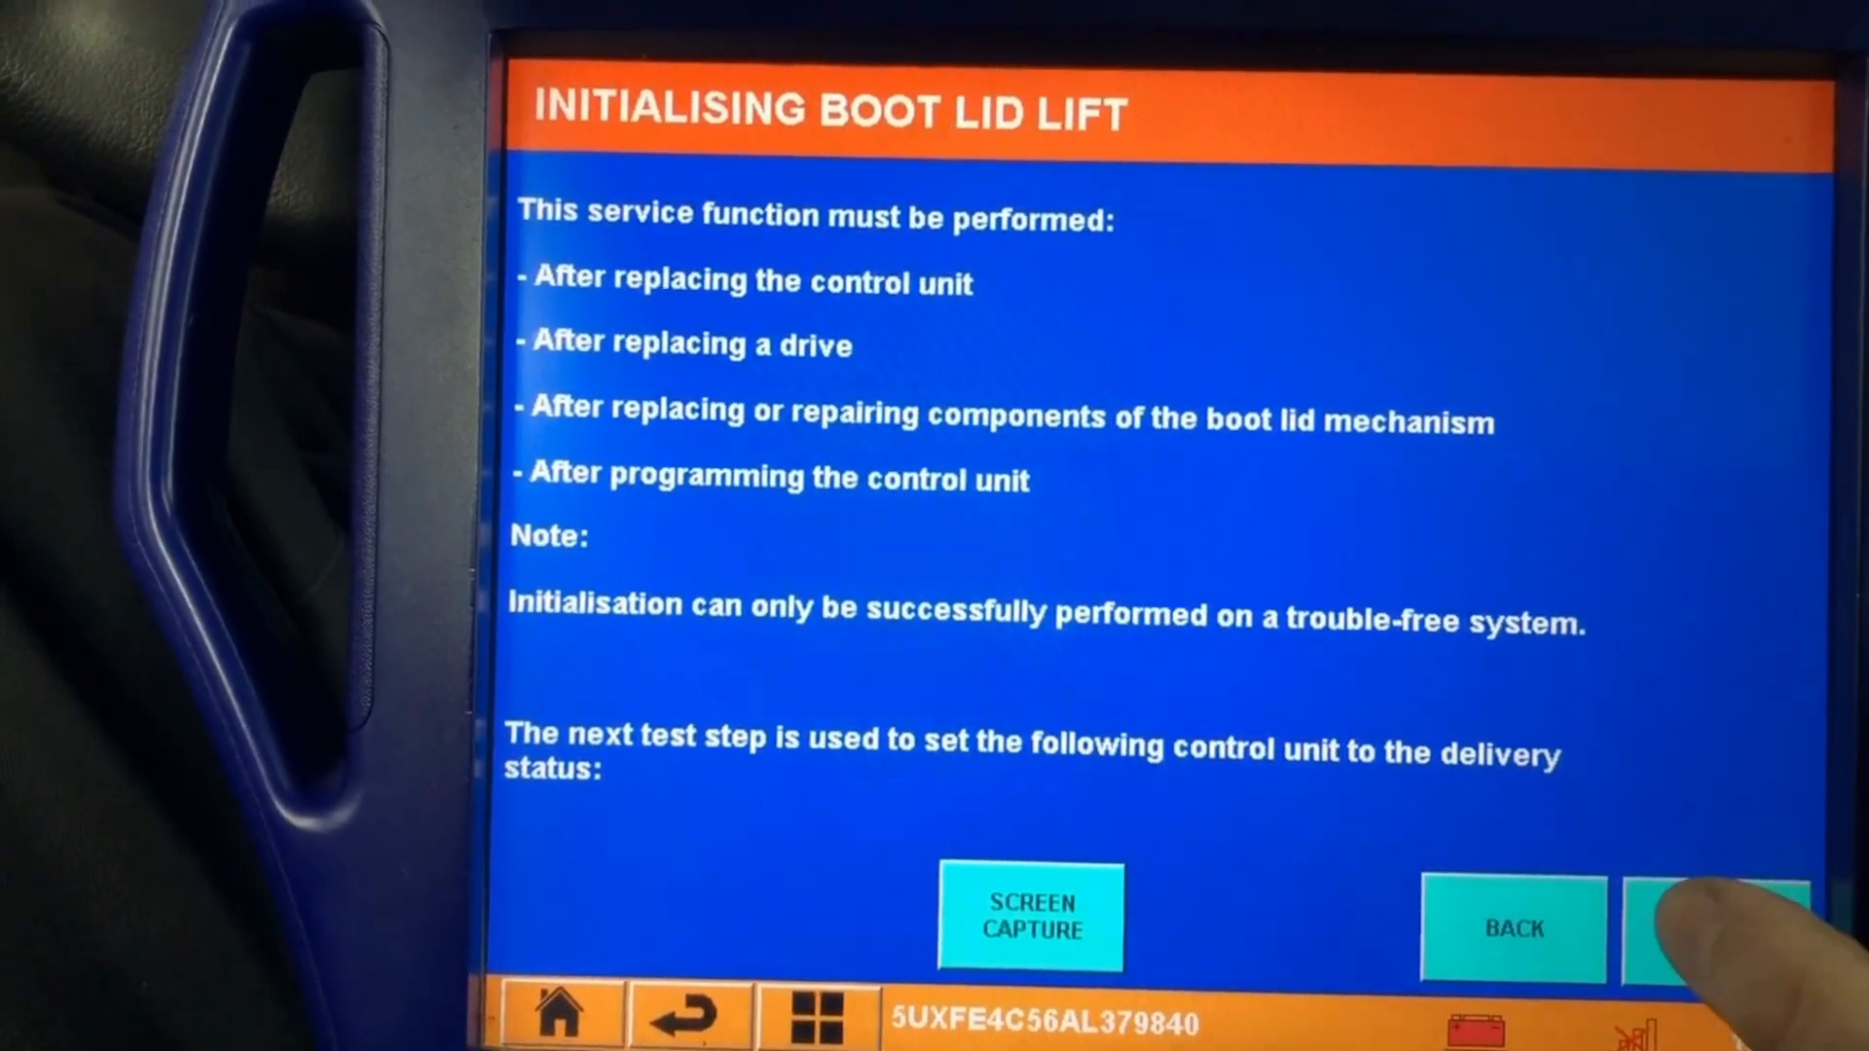
{"action": "left_click", "coordinate": [1719, 930]}
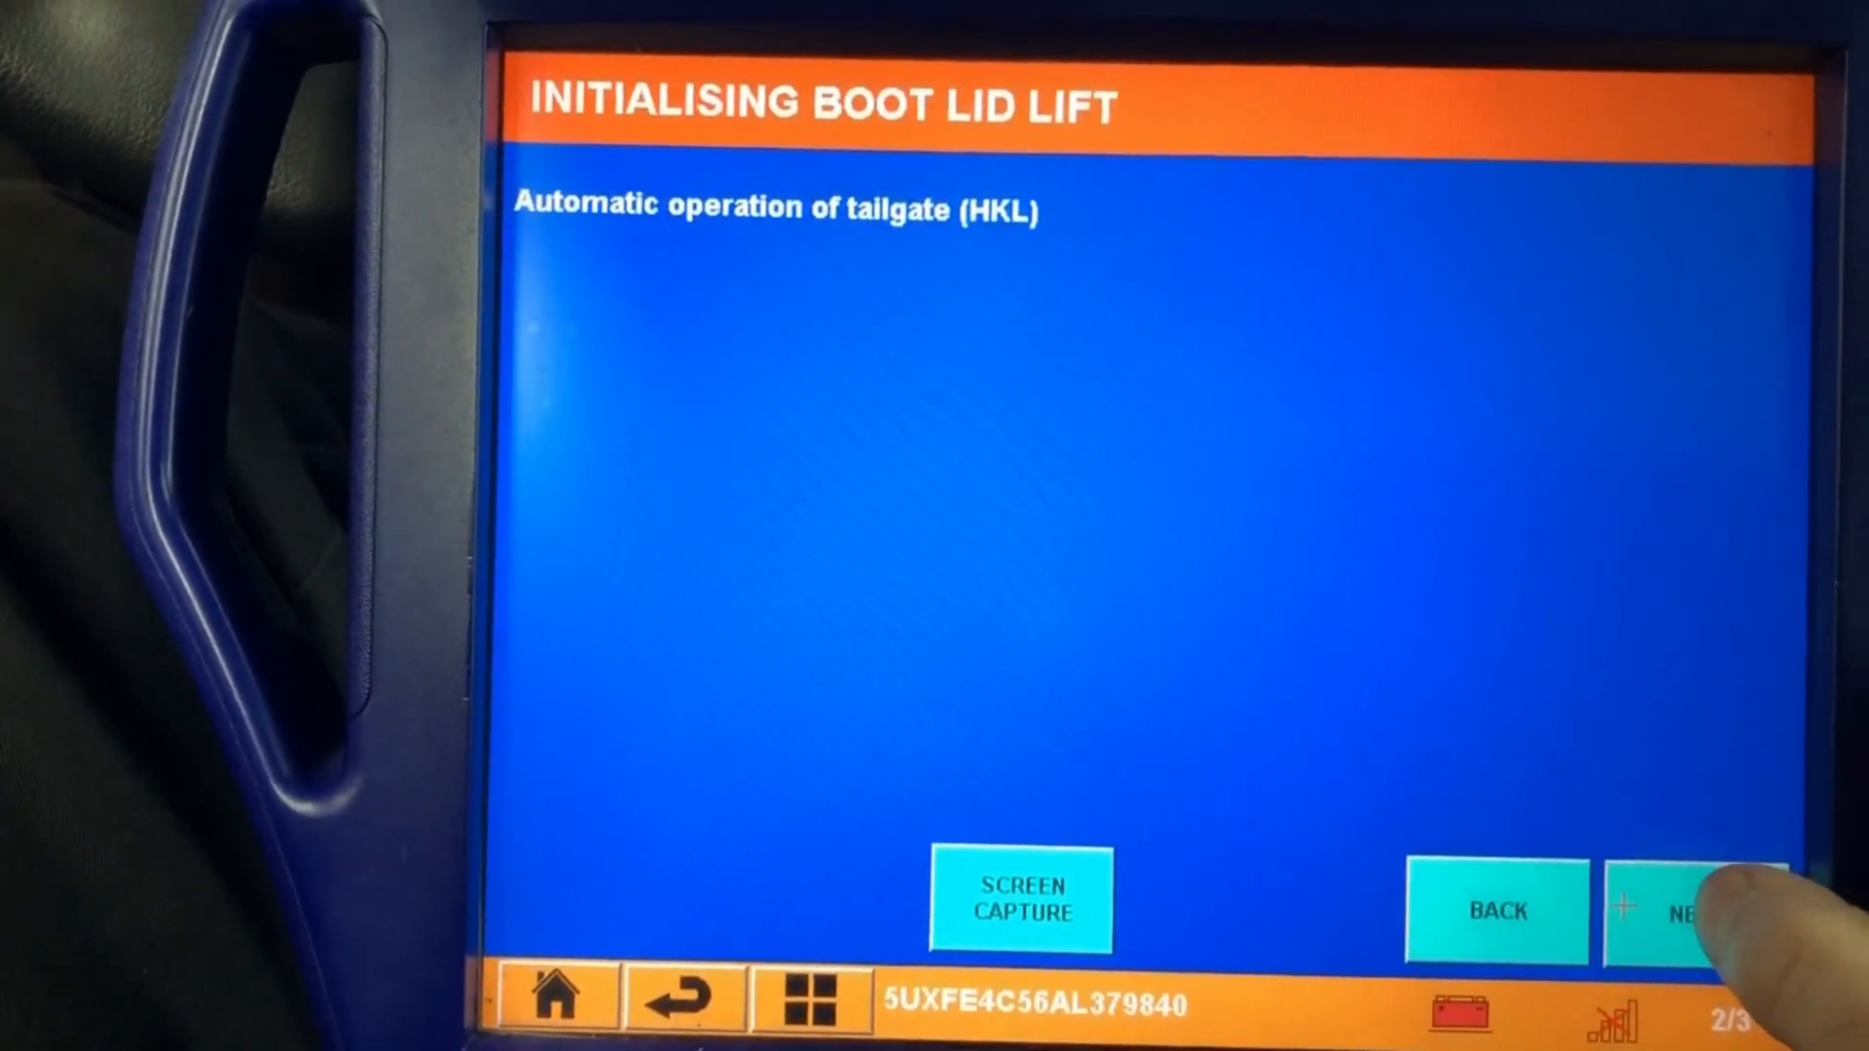
{"action": "left_click", "coordinate": [1692, 911]}
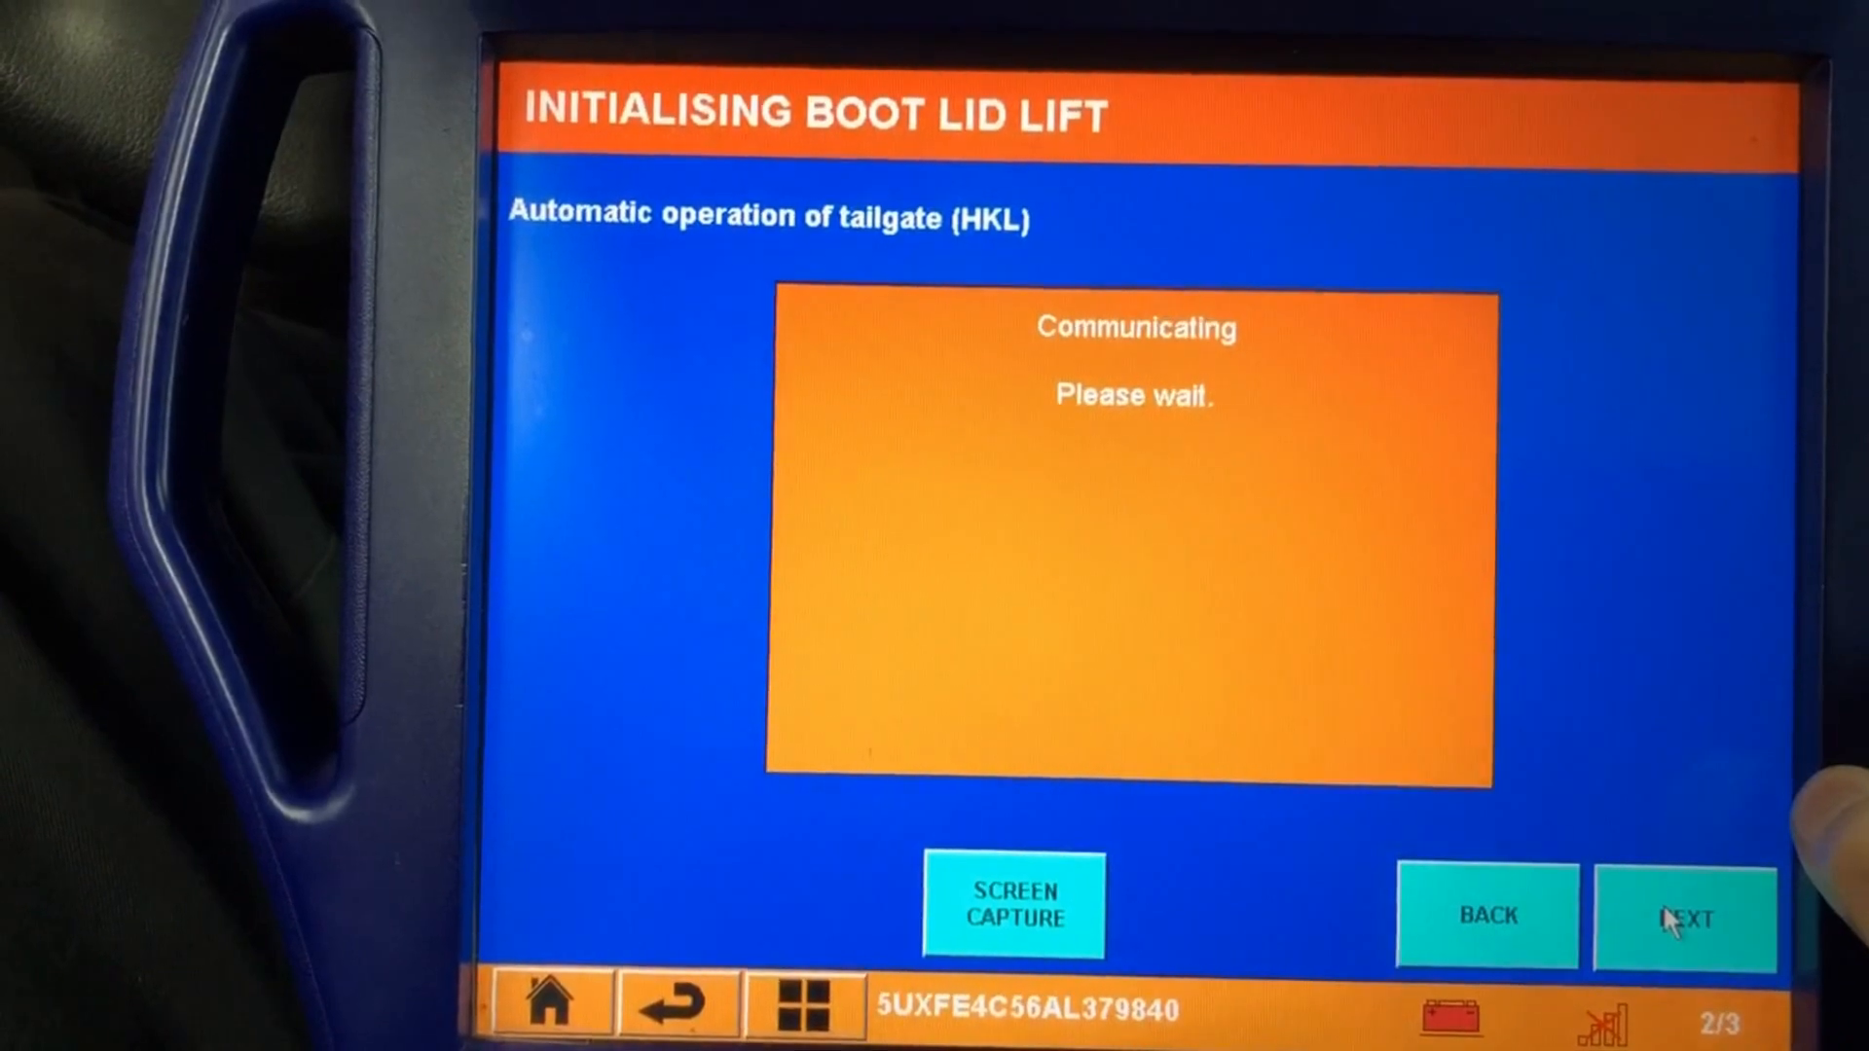
Step: Evaluate the initialisation status as successful and end the test module back to the HKL menu
{"action": "left_click", "coordinate": [1686, 915]}
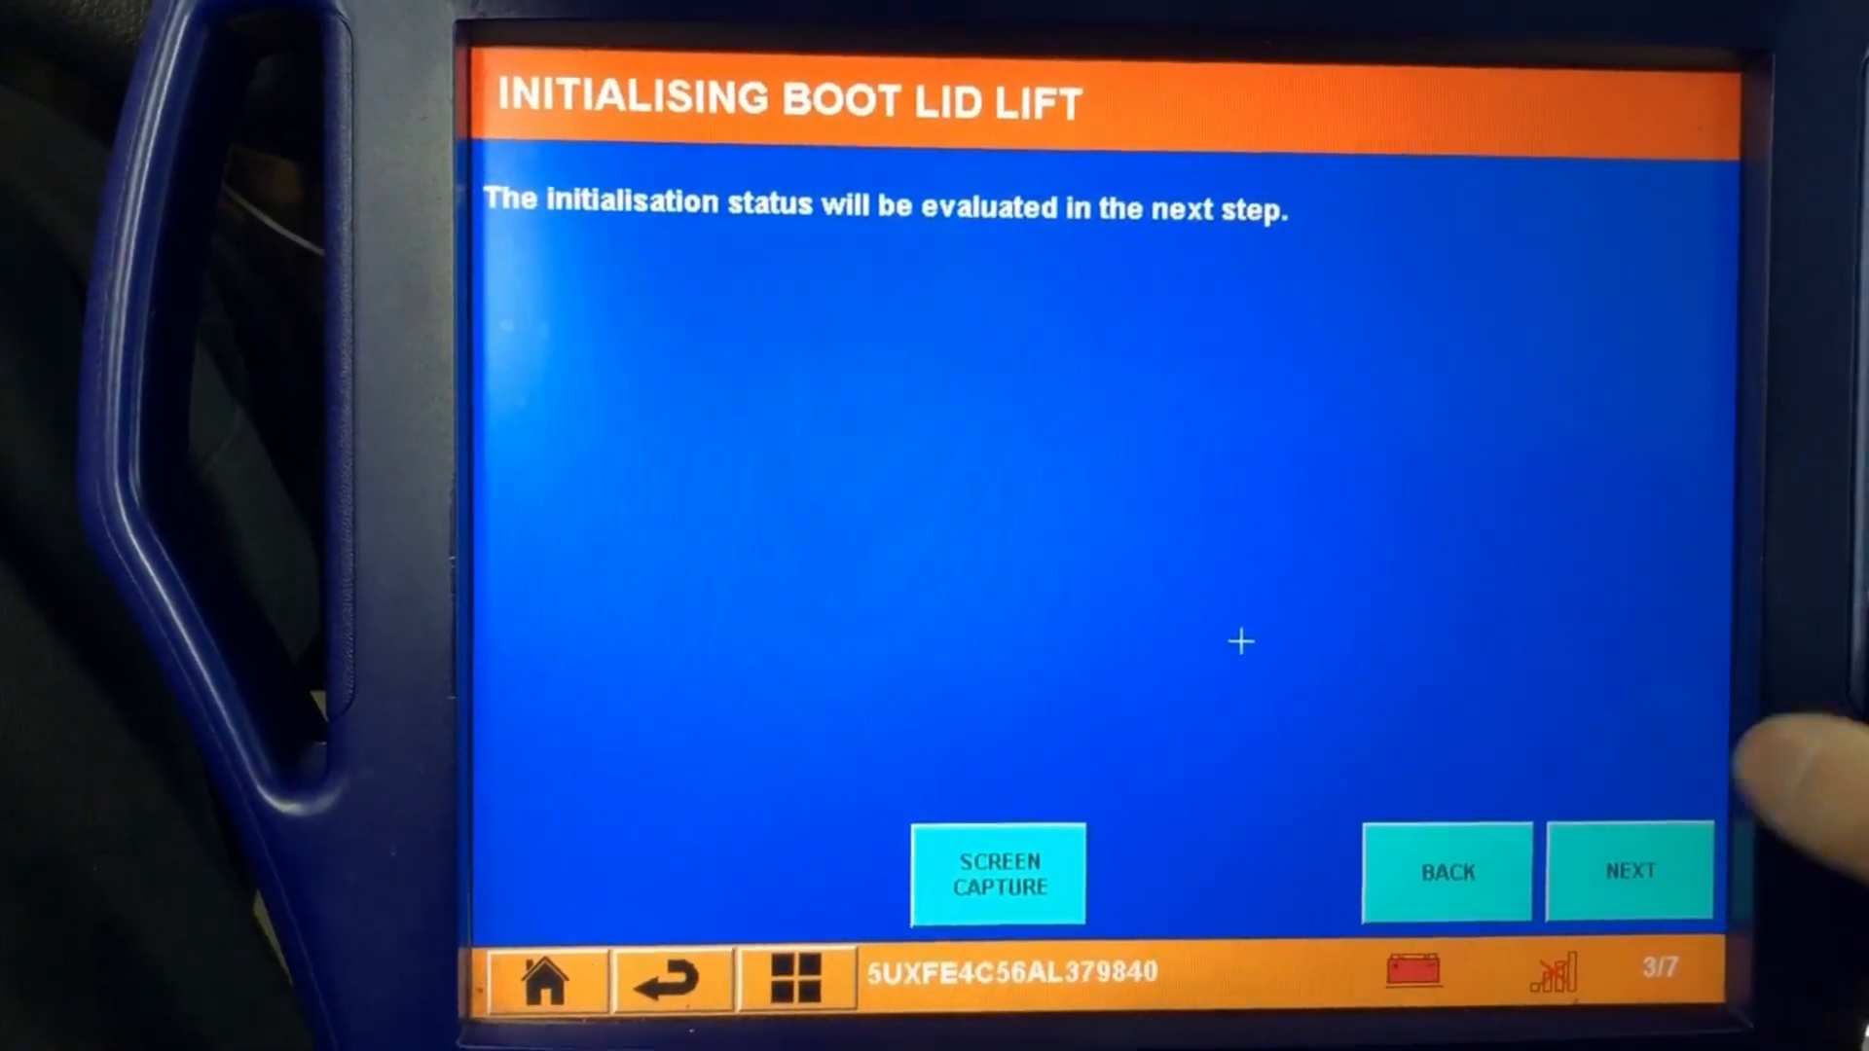
{"action": "left_click", "coordinate": [1630, 871]}
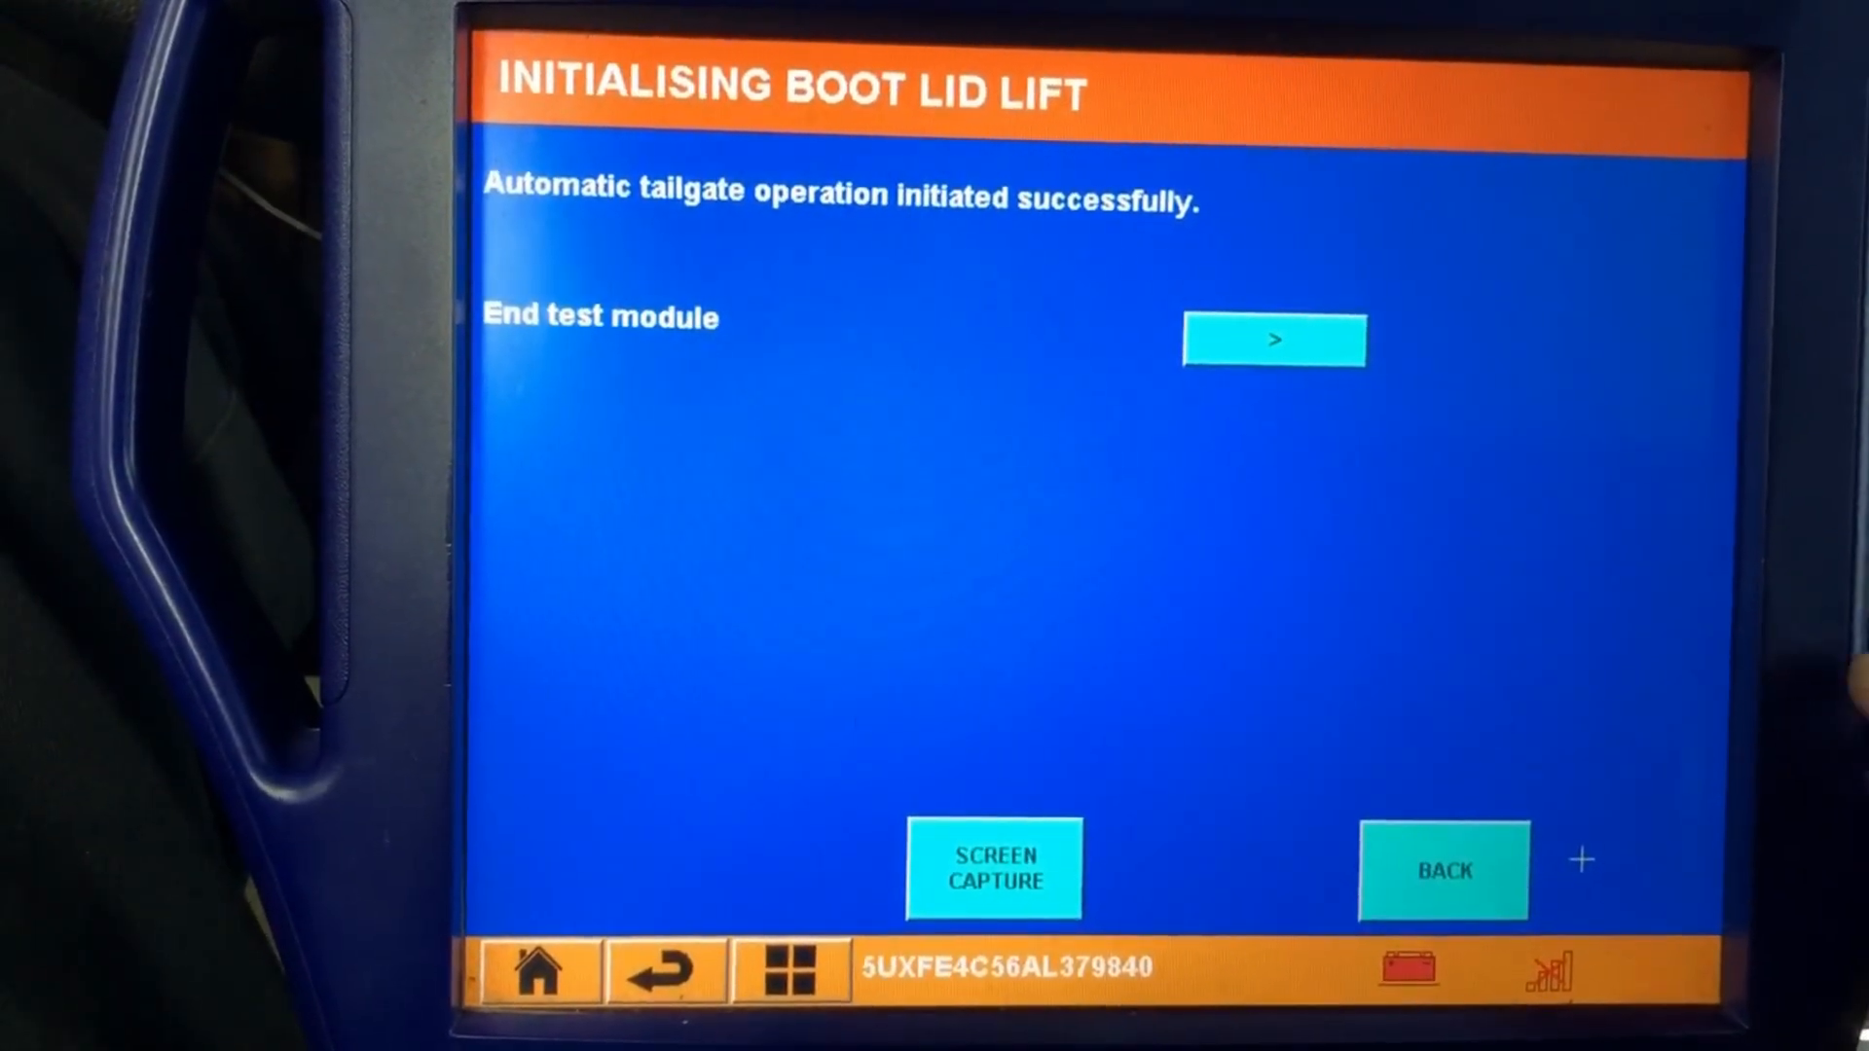
{"action": "left_click", "coordinate": [1273, 338]}
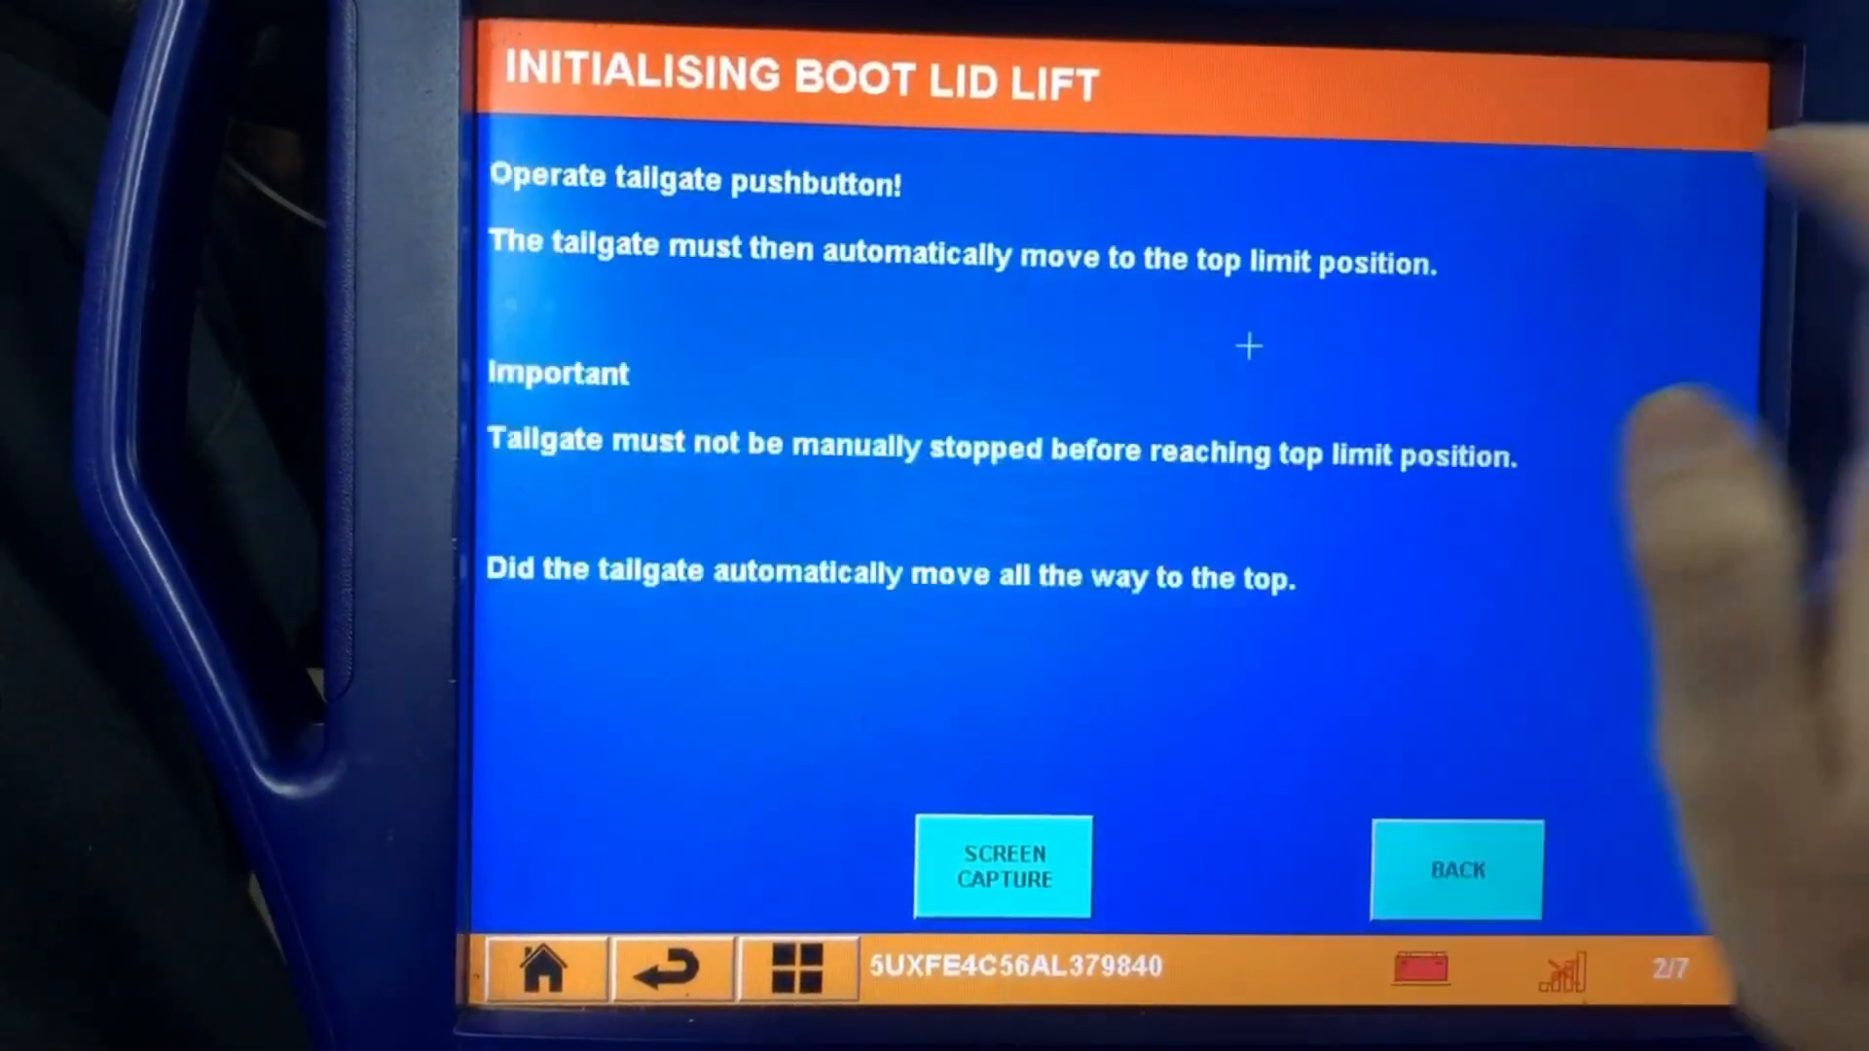
{"action": "left_click", "coordinate": [1456, 870]}
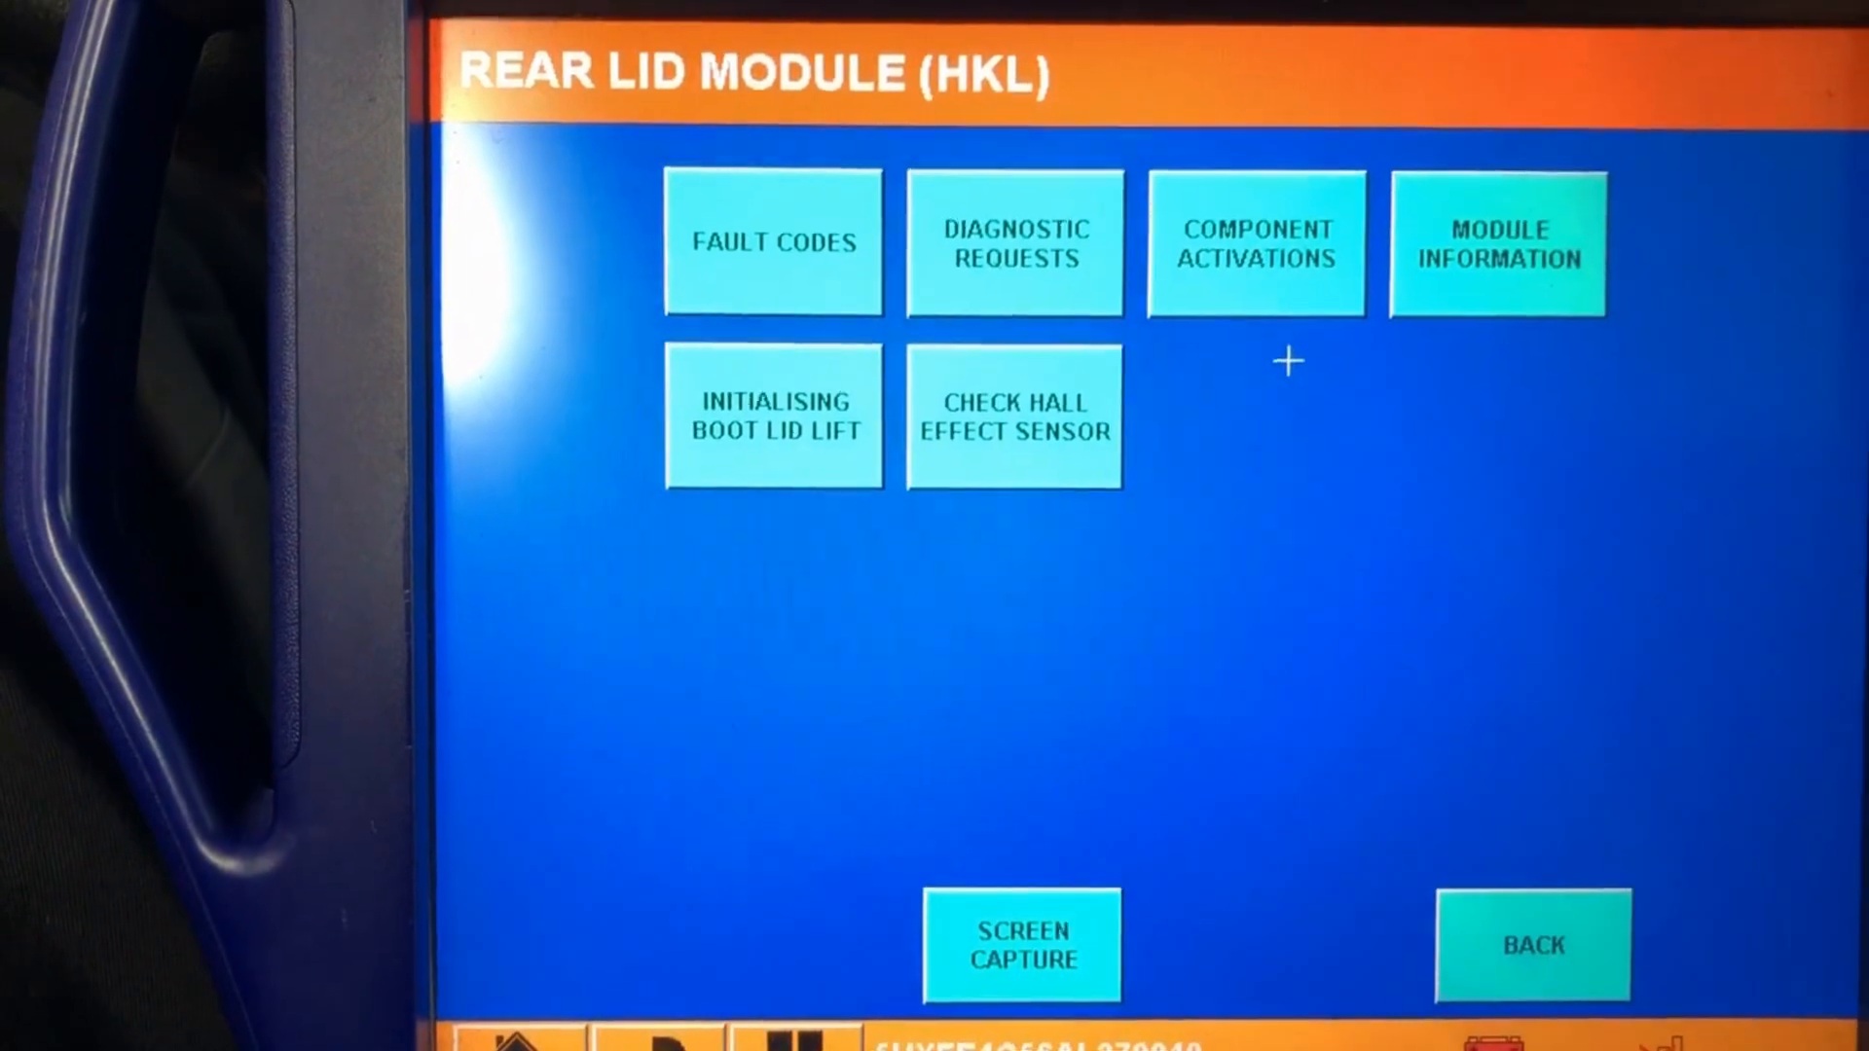
Step: Run Check Hall Effect Sensor, showing 0 increments for both lift drives with the tailgate closed
{"action": "left_click", "coordinate": [1015, 415]}
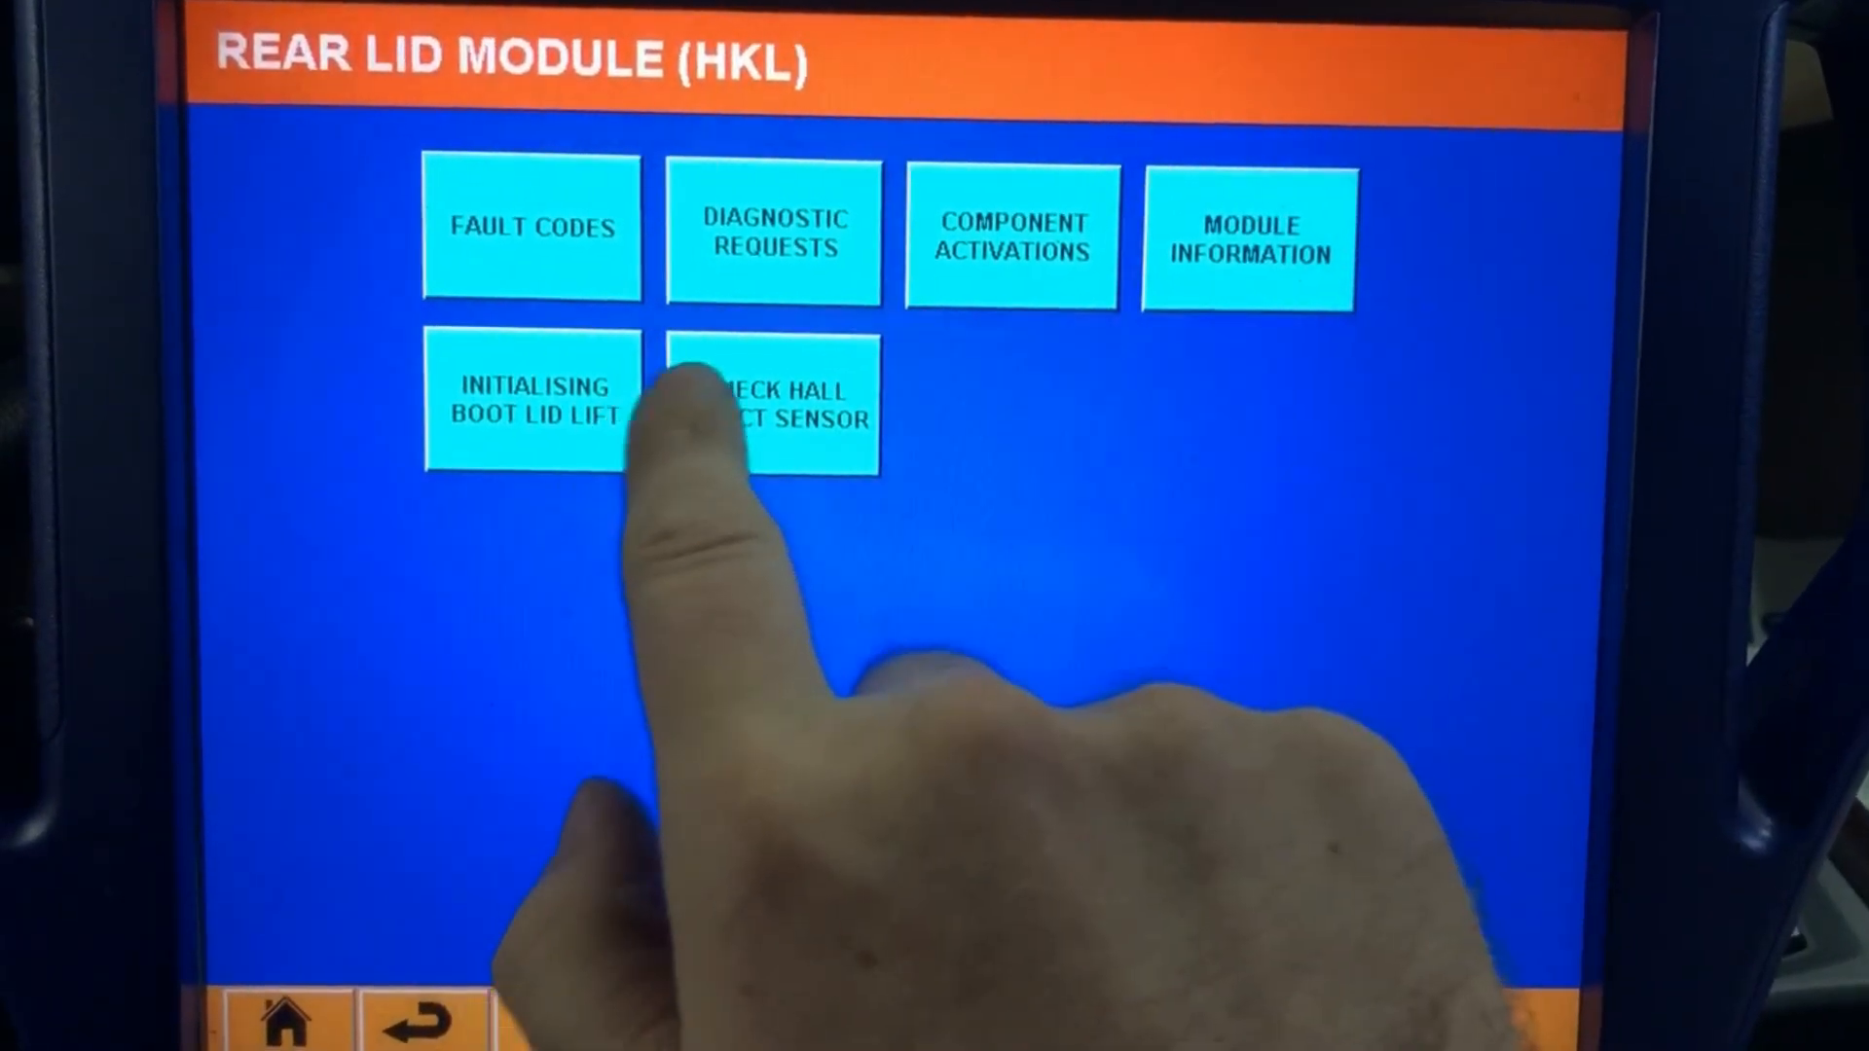
{"action": "left_click", "coordinate": [775, 405]}
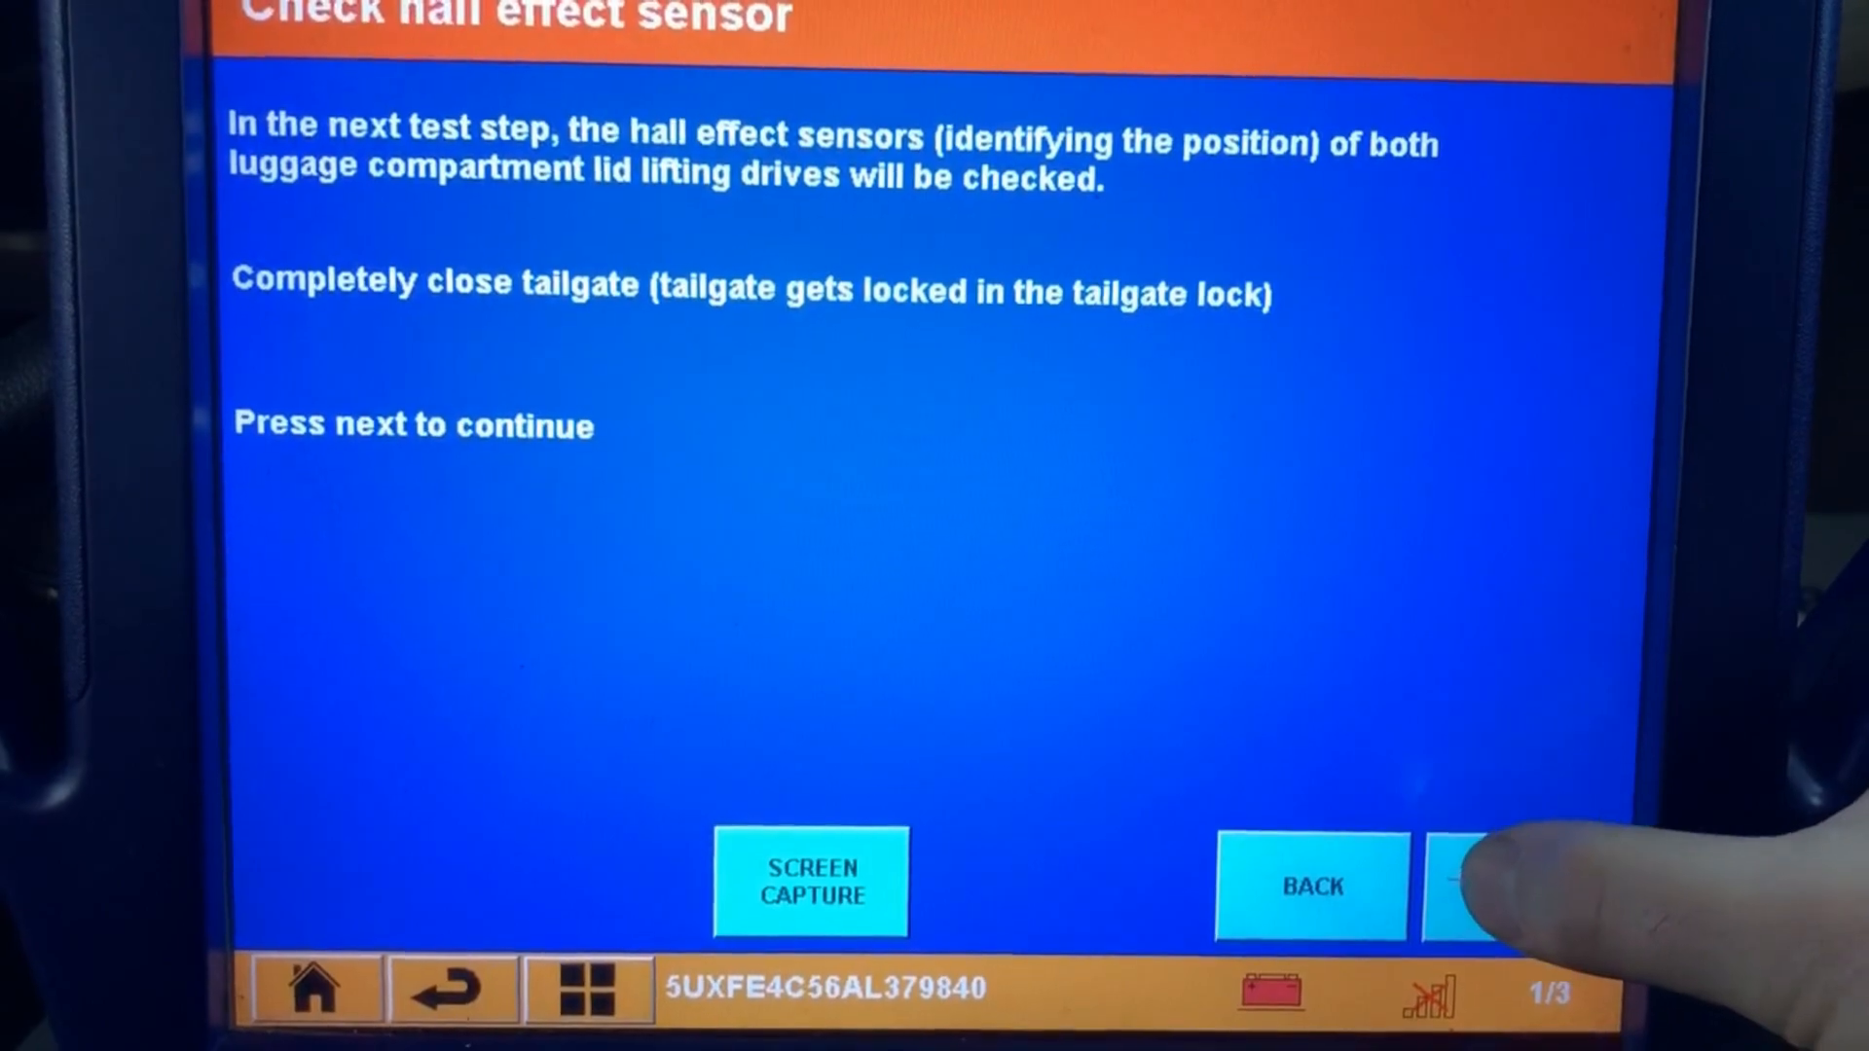
{"action": "left_click", "coordinate": [1478, 888]}
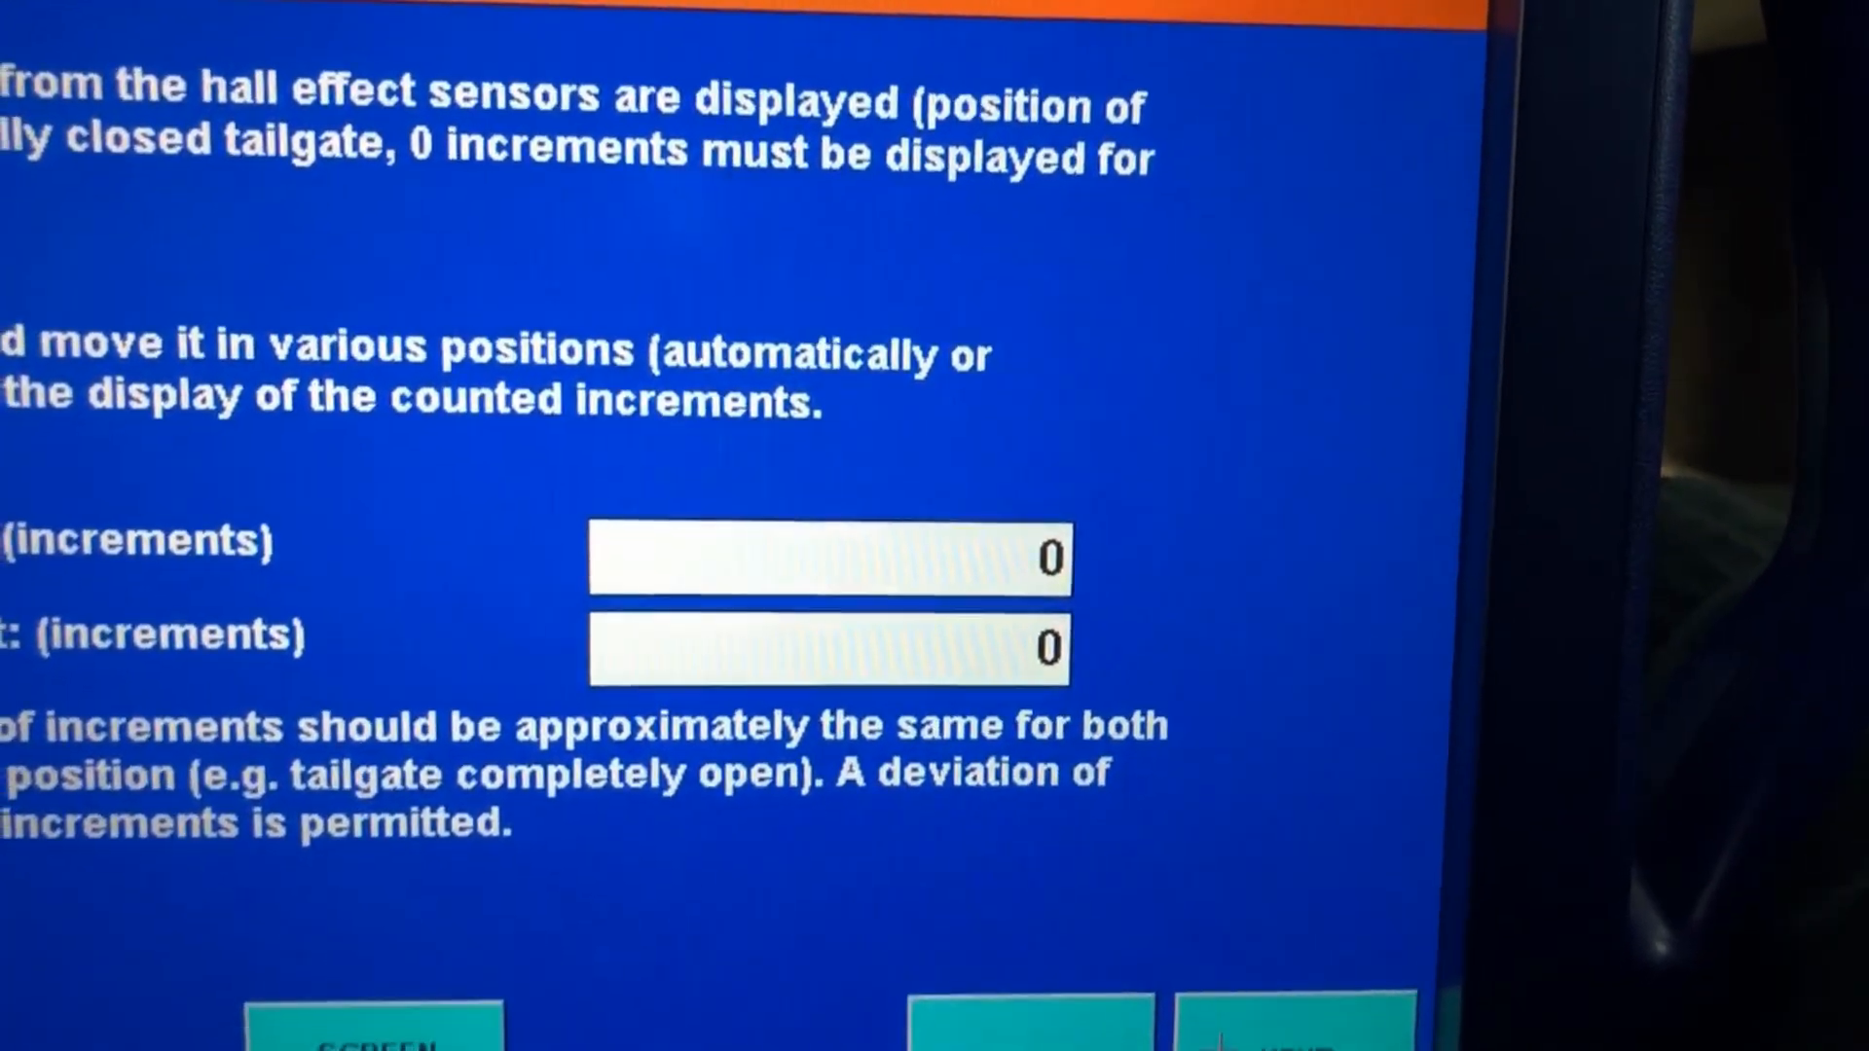